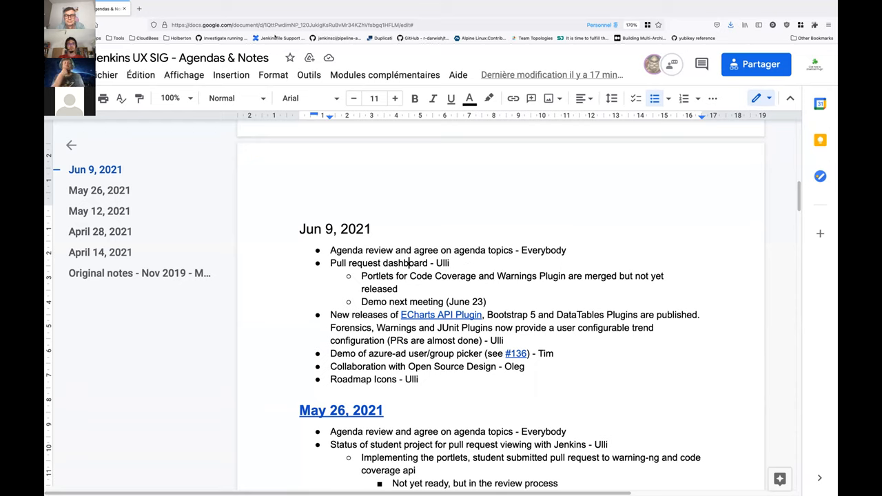
# Place the cursor in the Jun 9 agenda to add the JENKINS-65124 link under Roadmap Icons
pyautogui.click(276, 25)
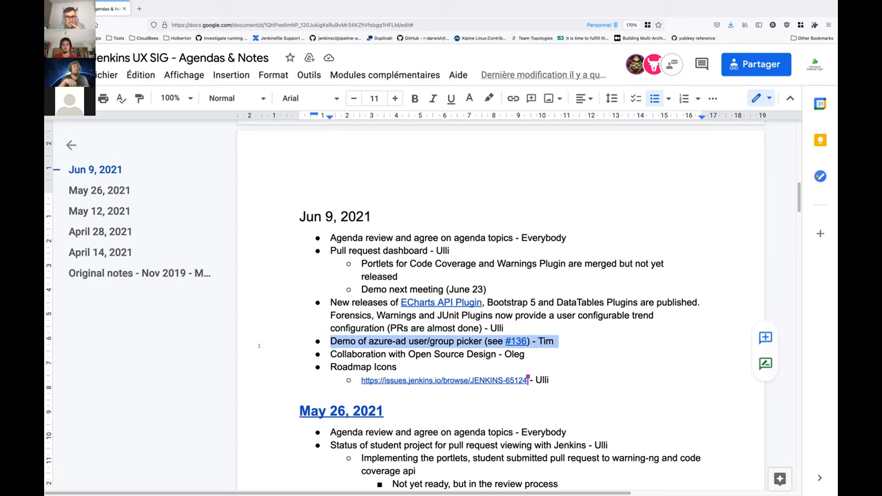
# Select the Roadmap Icons bullet to move it up to second place in the agenda
pyautogui.click(384, 353)
pyautogui.write(' + I')
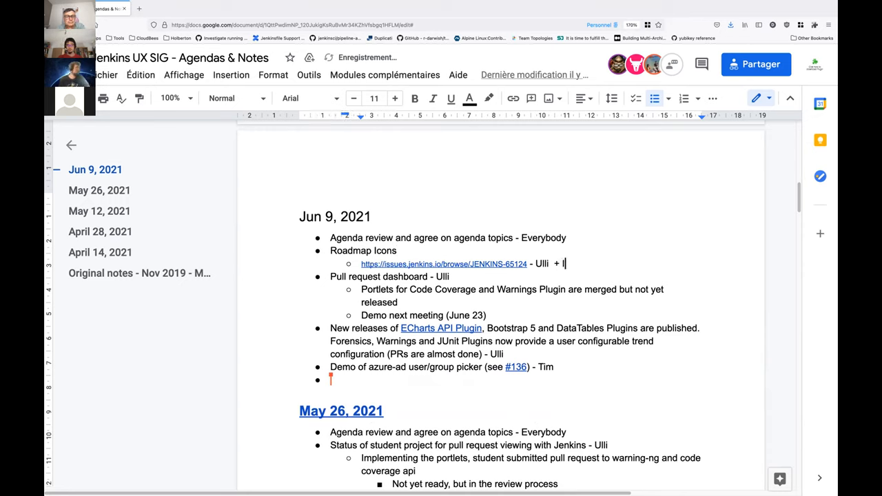
# Add the second presenter to the link line, then select and cut the presenter names from it
pyautogui.write('an')
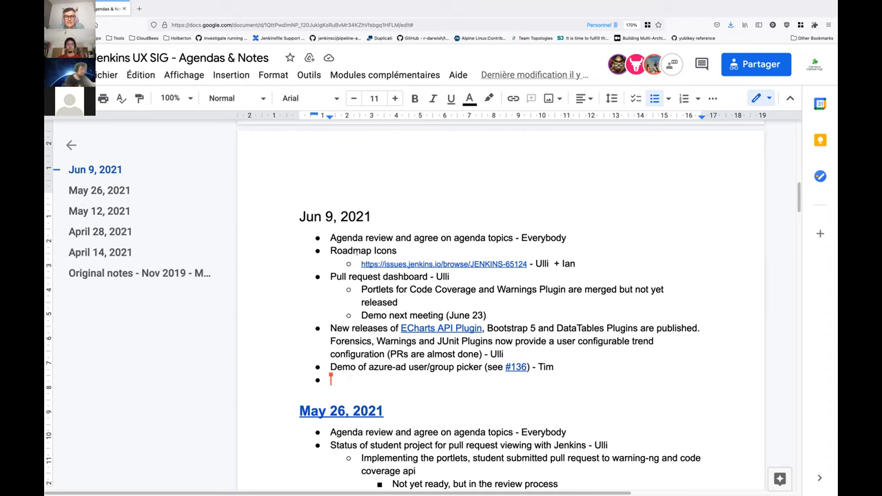
pyautogui.click(397, 250)
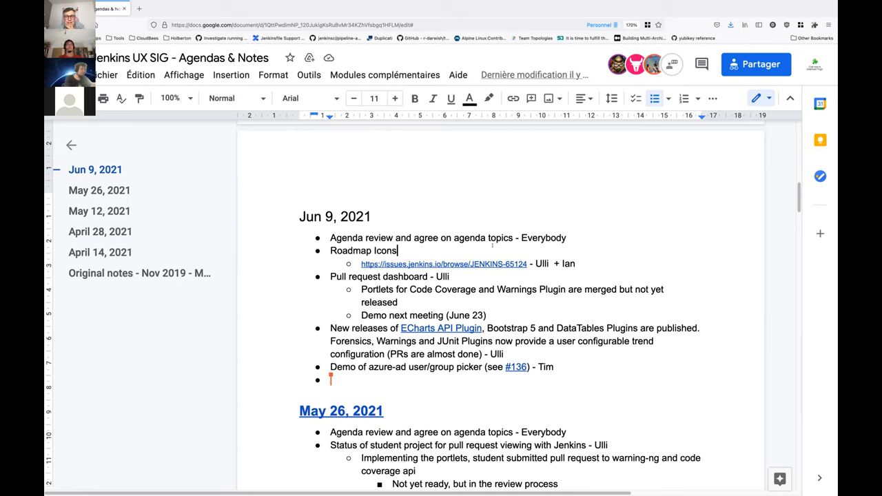
pyautogui.moveTo(367, 384)
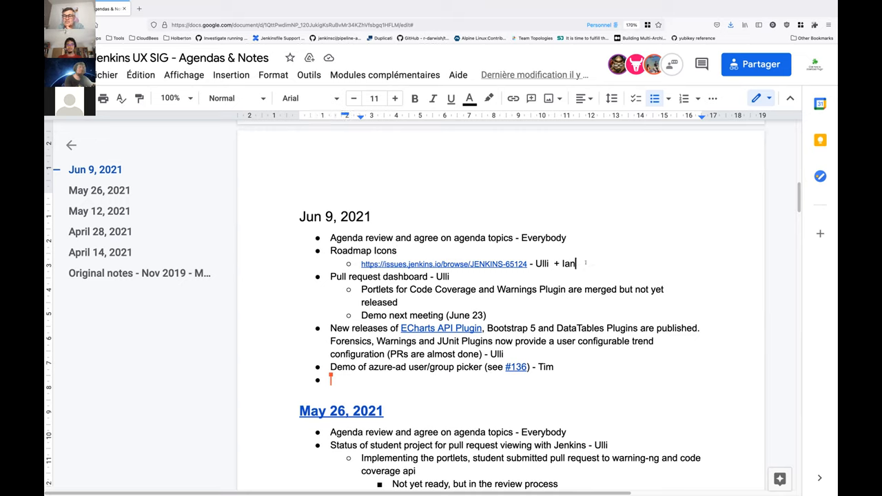
pyautogui.doubleClick(565, 265)
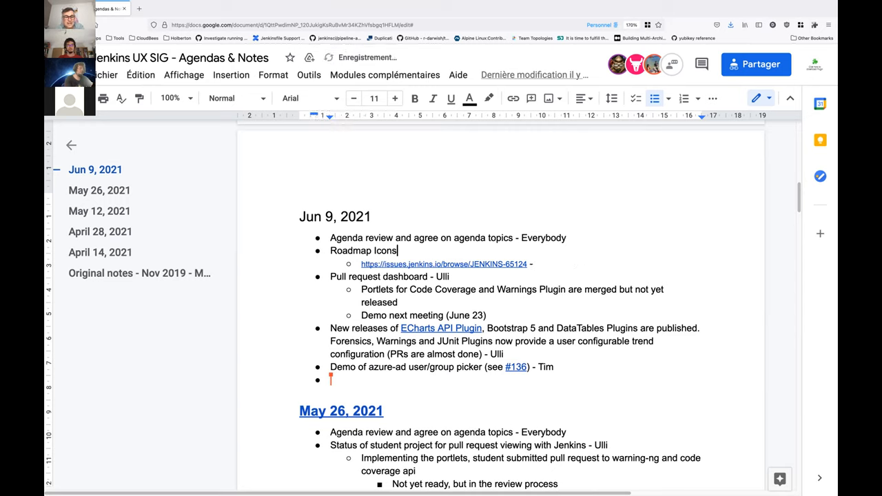
# Credit Roadmap Icons to Ulli + Ian and note "What is going on with the icons" and unfinished jobs
pyautogui.write('- Ulli  + Ian')
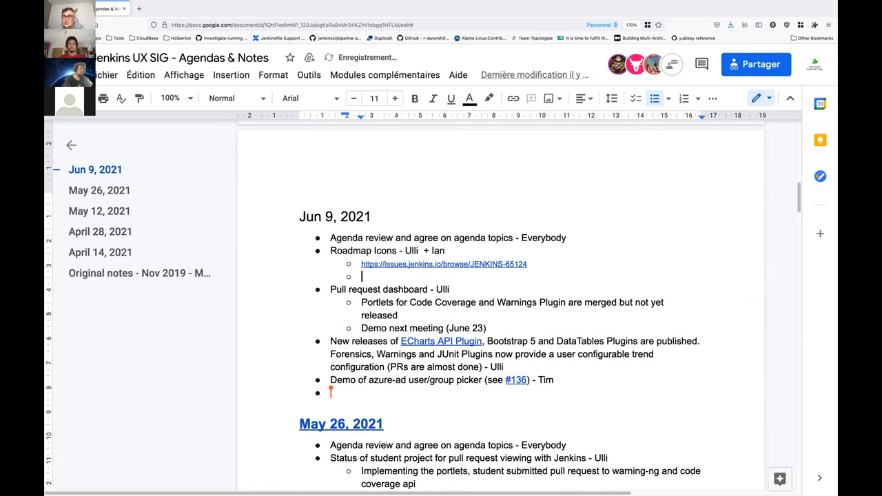
pyautogui.write('1')
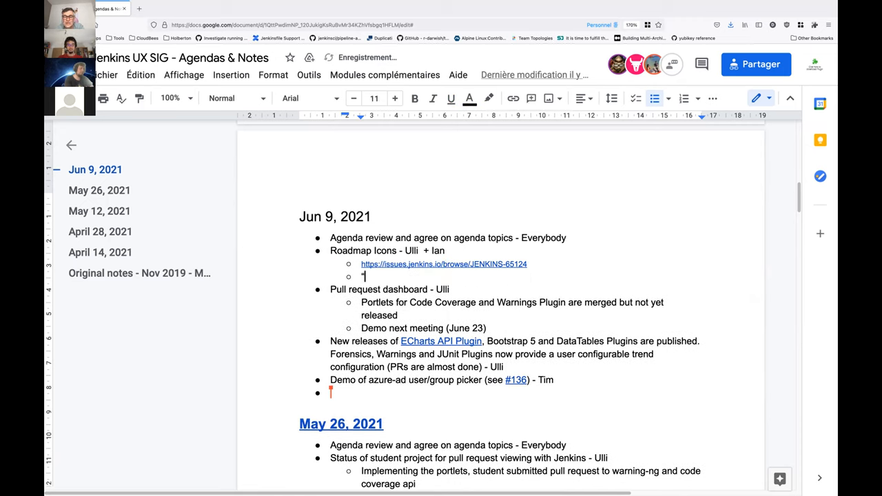
pyautogui.write('"What is going')
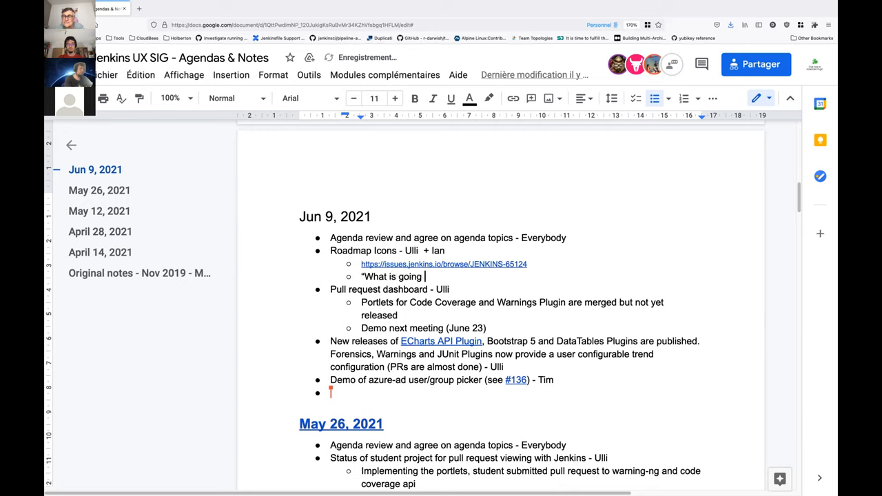
pyautogui.write('on with the')
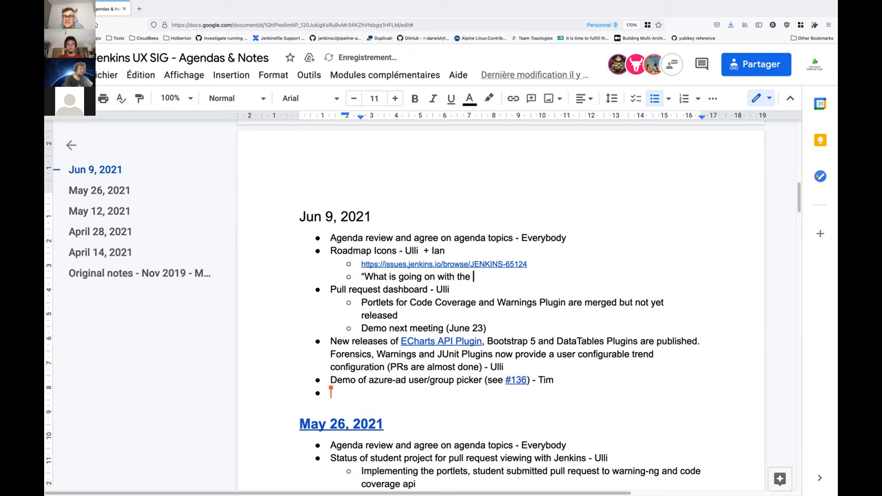
pyautogui.write('icons"')
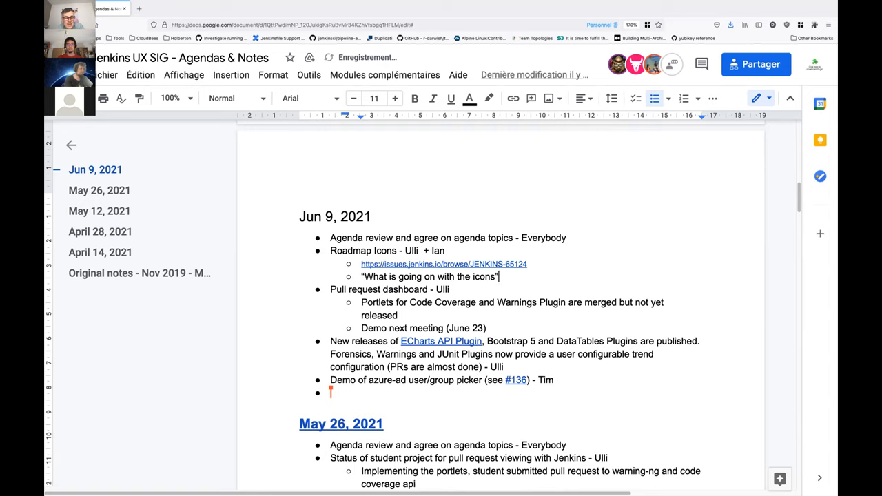
pyautogui.write('Unfi')
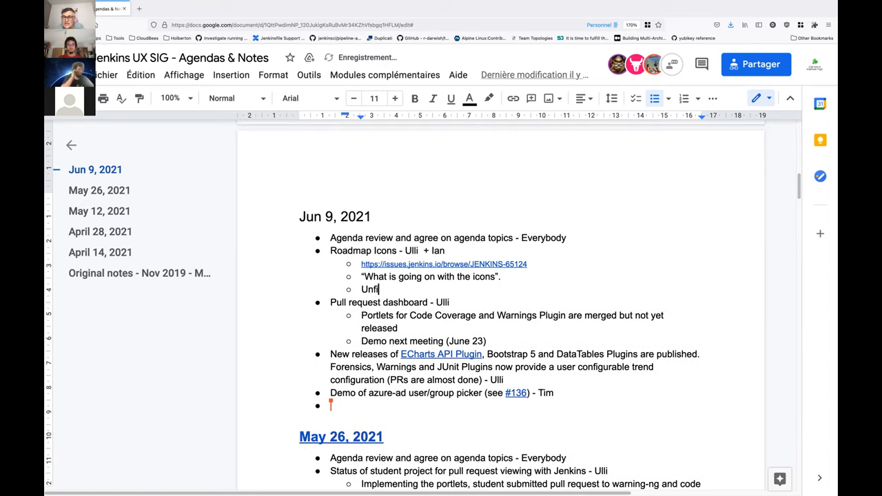
pyautogui.write('nished')
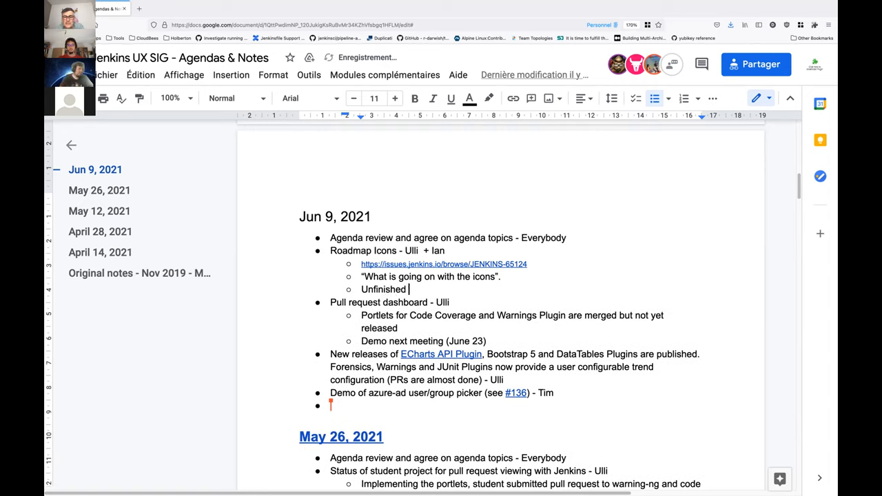
pyautogui.write('jobs')
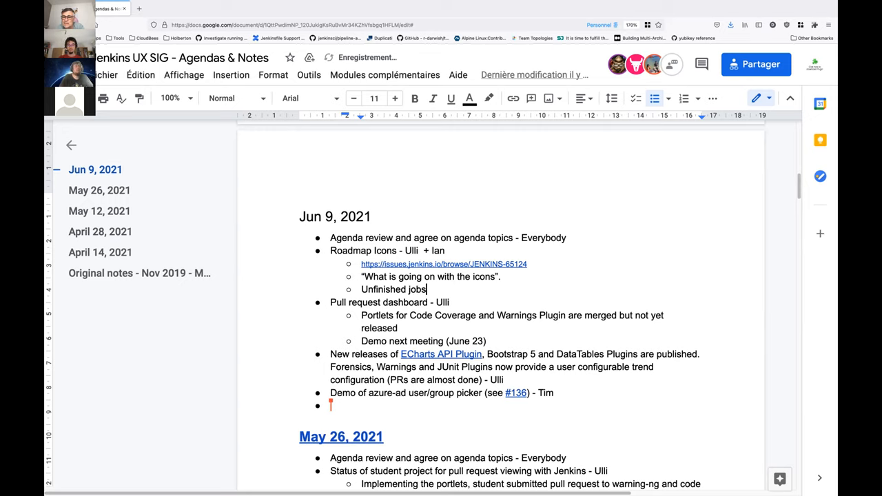
# Note the workaround on the new weather/build set and open the JENKINS-65124 issue in a new tab
pyautogui.write('work around')
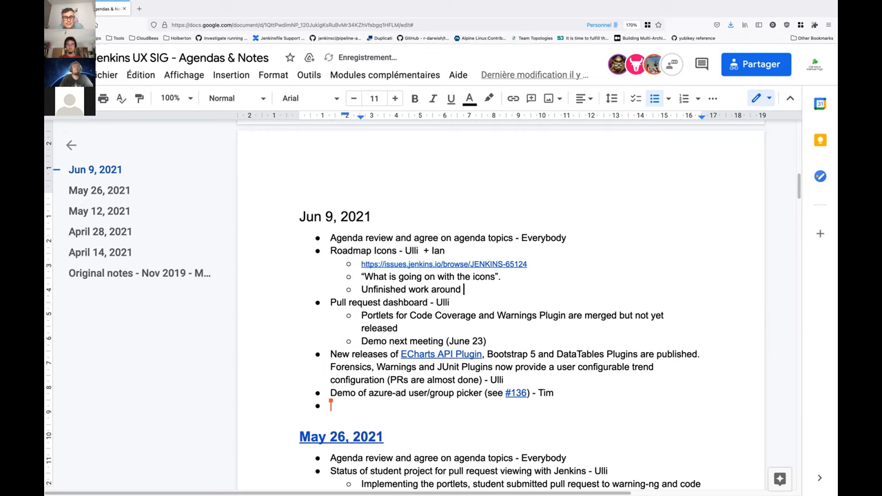
pyautogui.write('the new icon set (we')
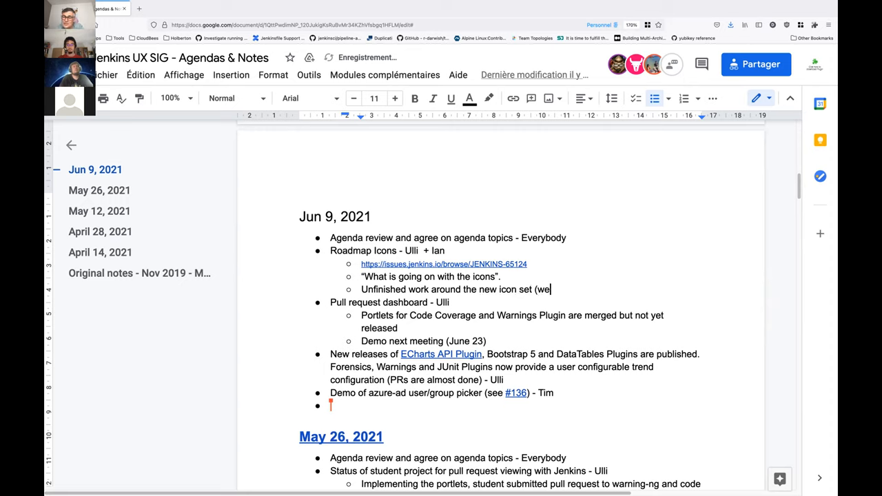
pyautogui.write('ather, build s')
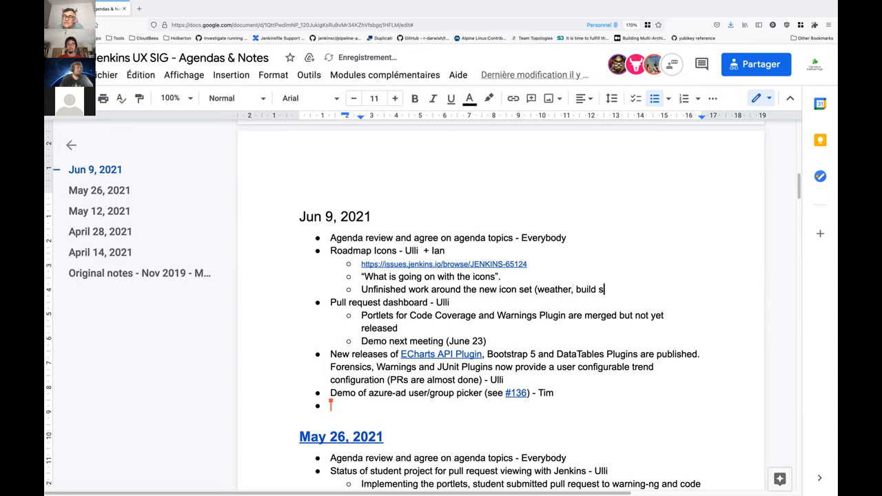
pyautogui.write('et)')
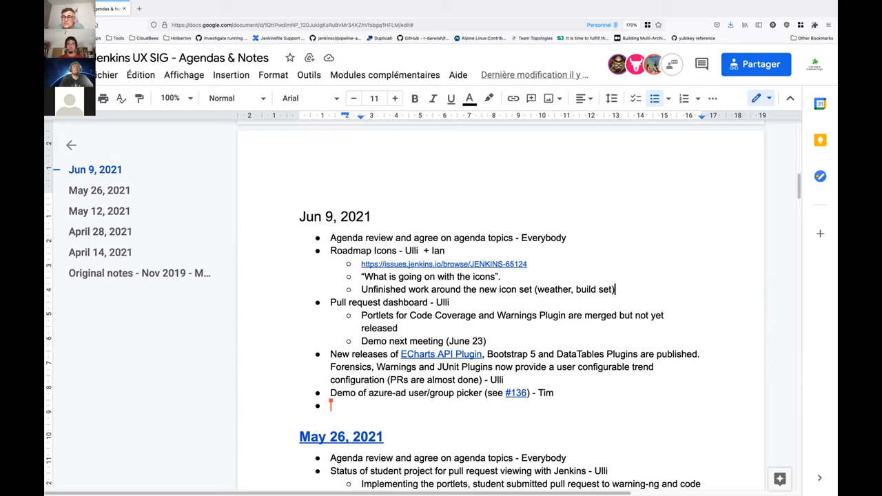
pyautogui.click(444, 265)
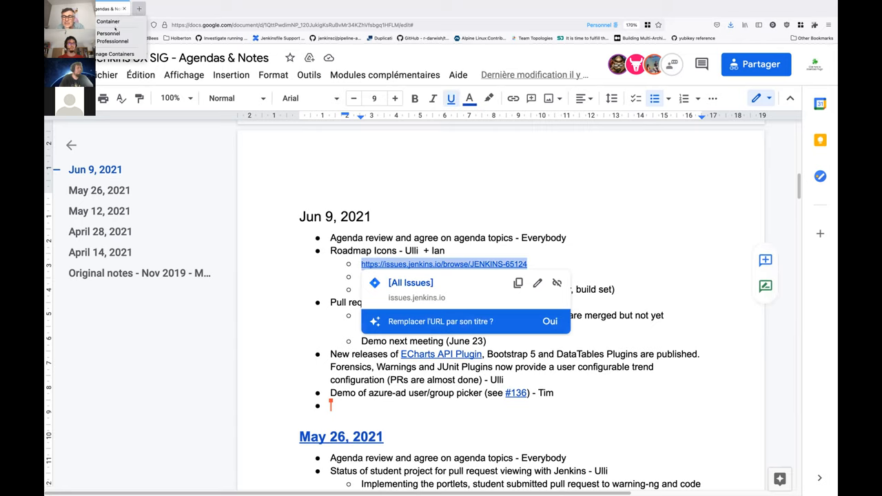
pyautogui.click(226, 8)
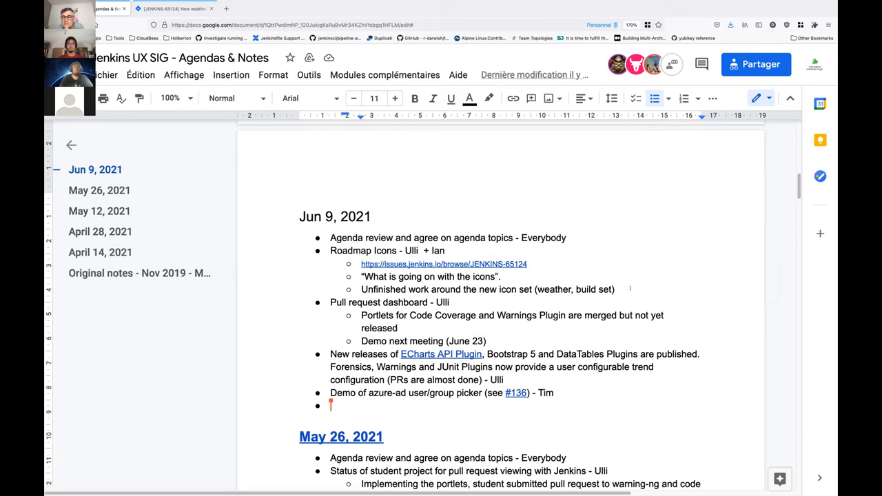
# Add a note that the current icon set is not useful, almost a regression
pyautogui.write('Current ico')
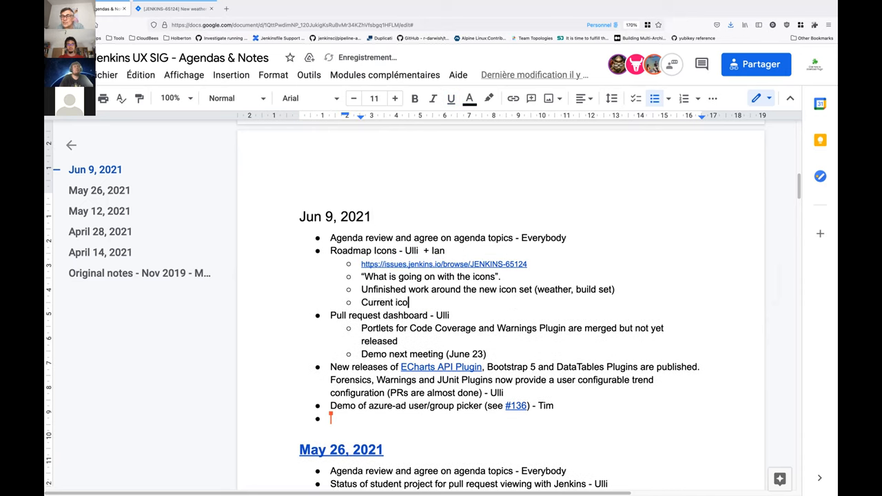
pyautogui.write('n set i')
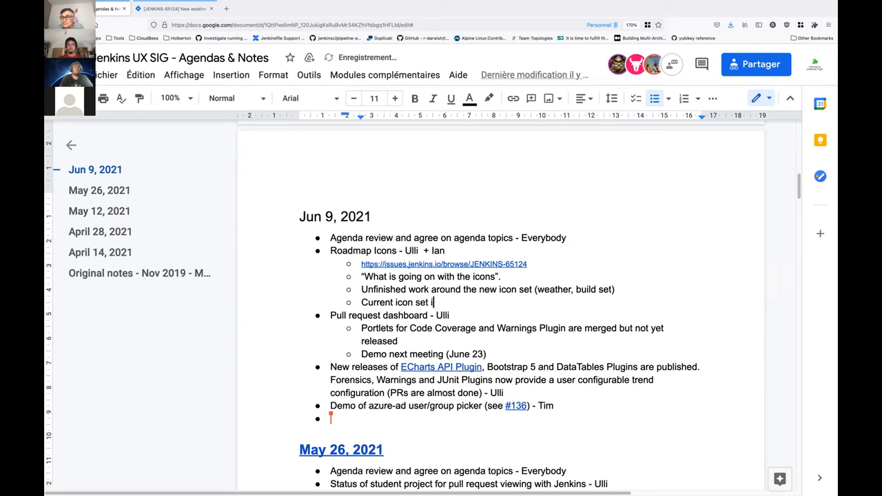
pyautogui.write('s not')
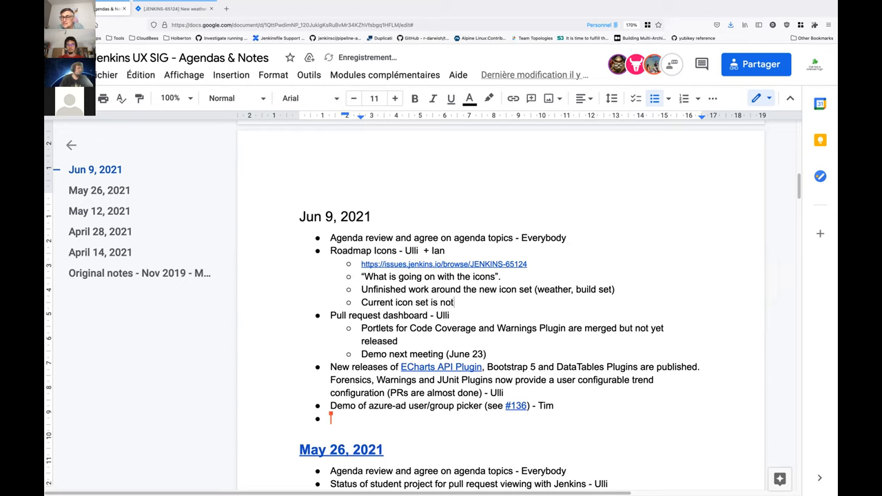
pyautogui.write('perceived a')
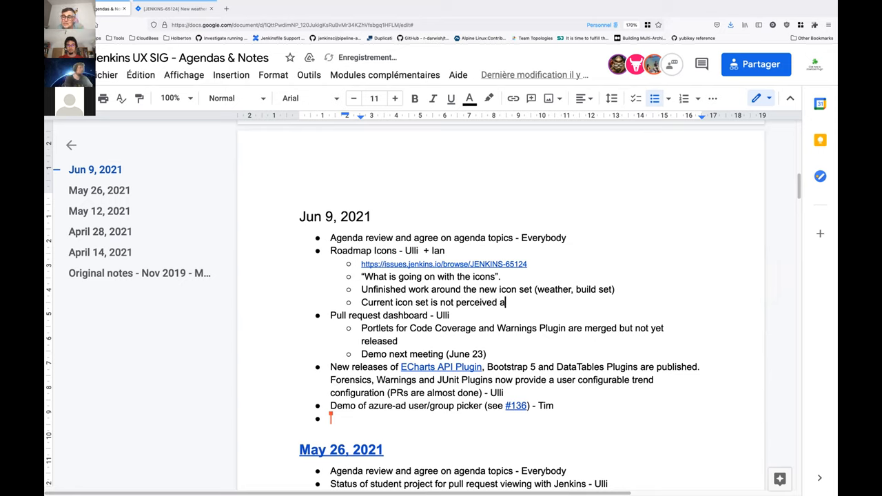
pyautogui.write('s useful, almost a regressi')
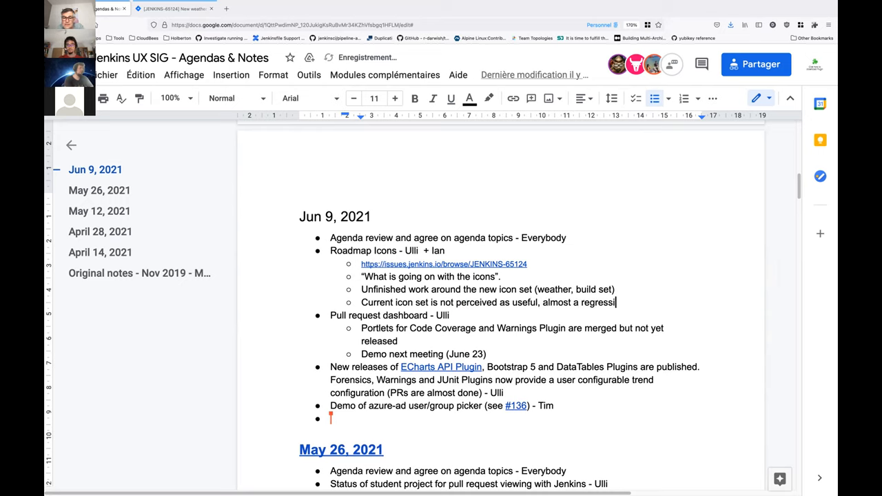
pyautogui.write('on')
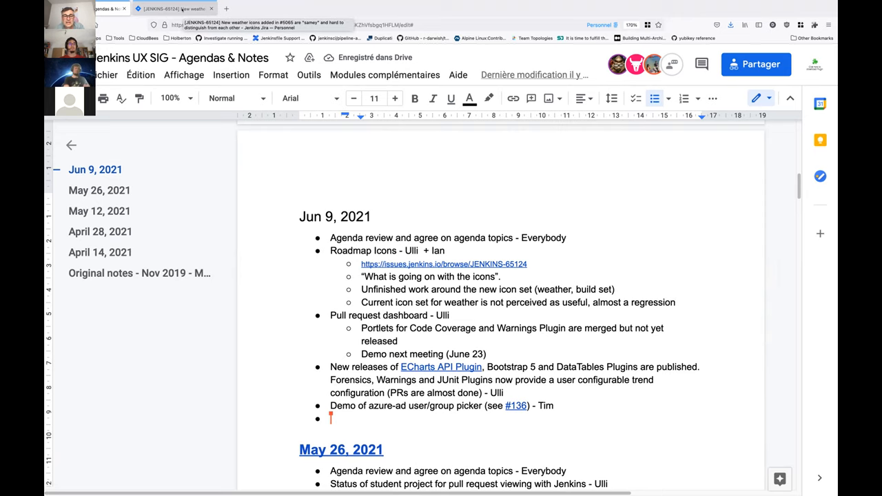
pyautogui.click(172, 8)
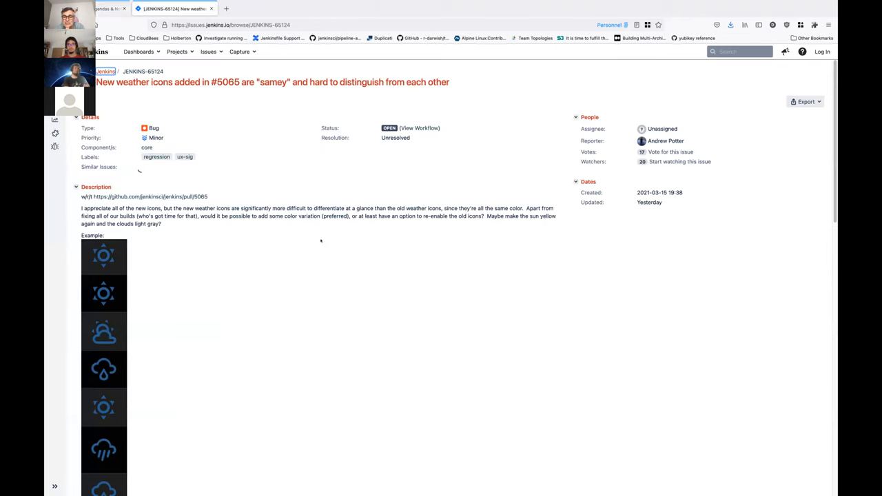
pyautogui.scroll(-3)
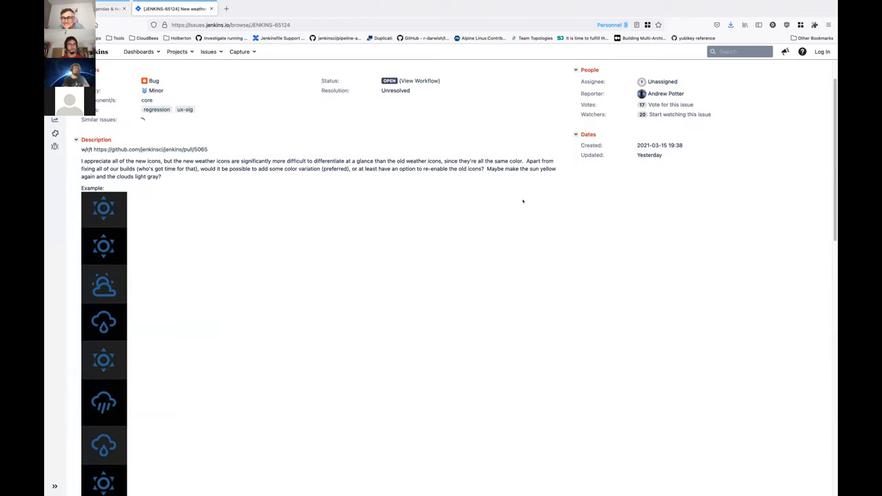
pyautogui.scroll(-3)
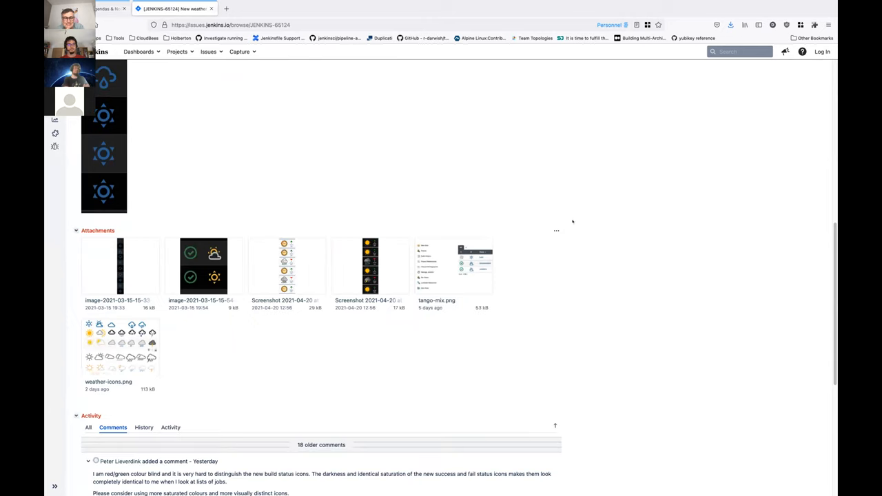
pyautogui.scroll(-3)
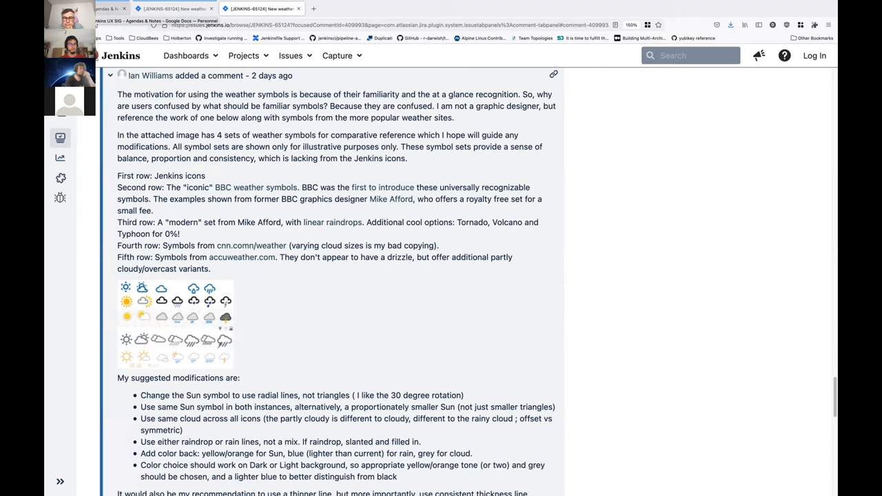
# Add a 'Comment by Ian:' sub-bullet noting icon issues and the proposal in the issue
pyautogui.click(388, 25)
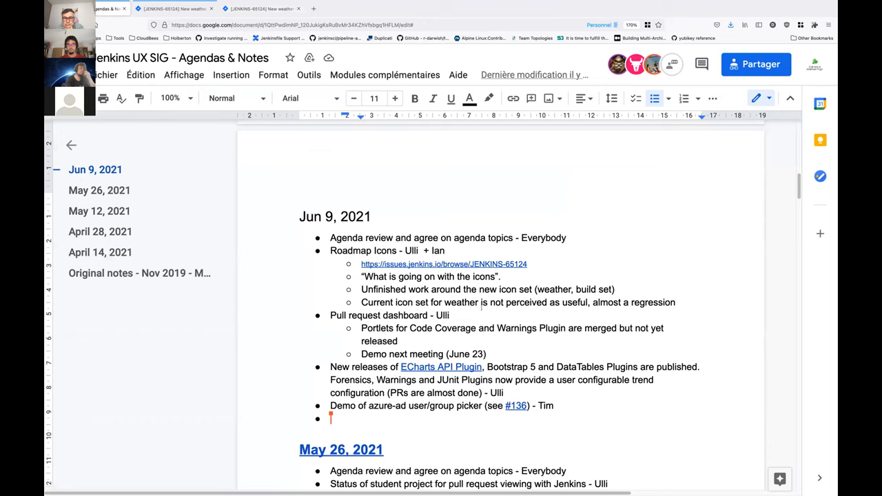
pyautogui.write('C')
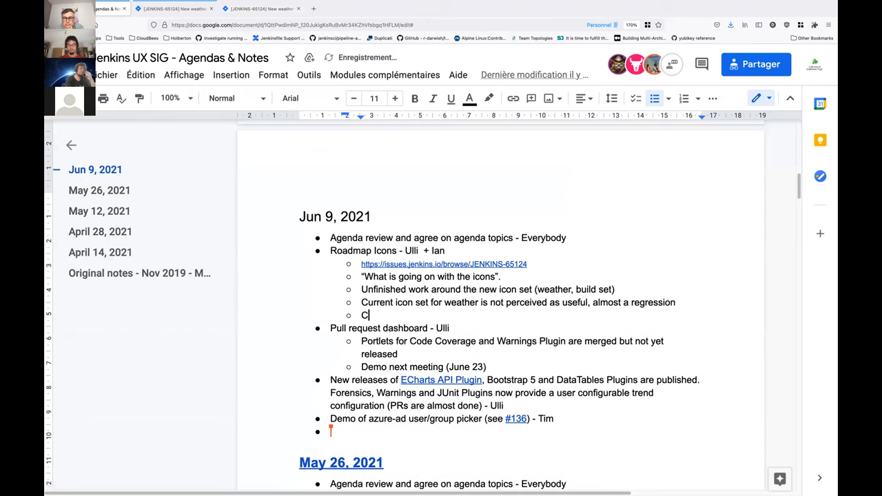
pyautogui.write('omment by Ian:')
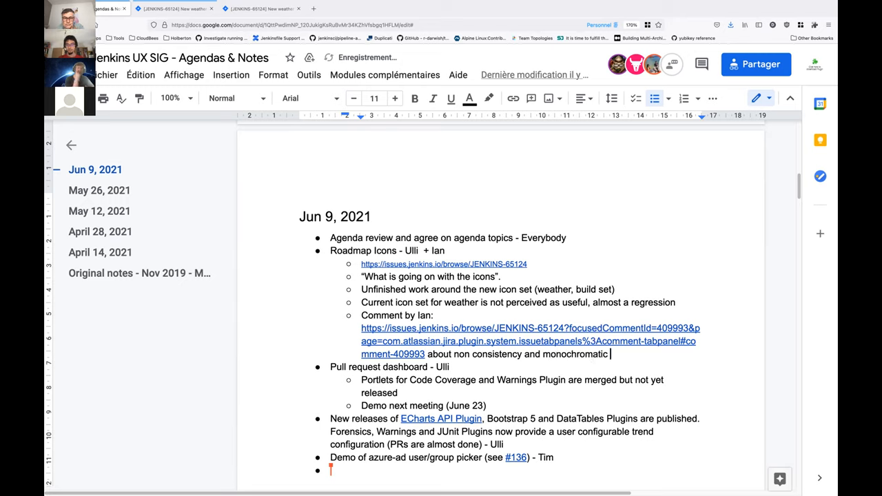
pyautogui.write('issues abou')
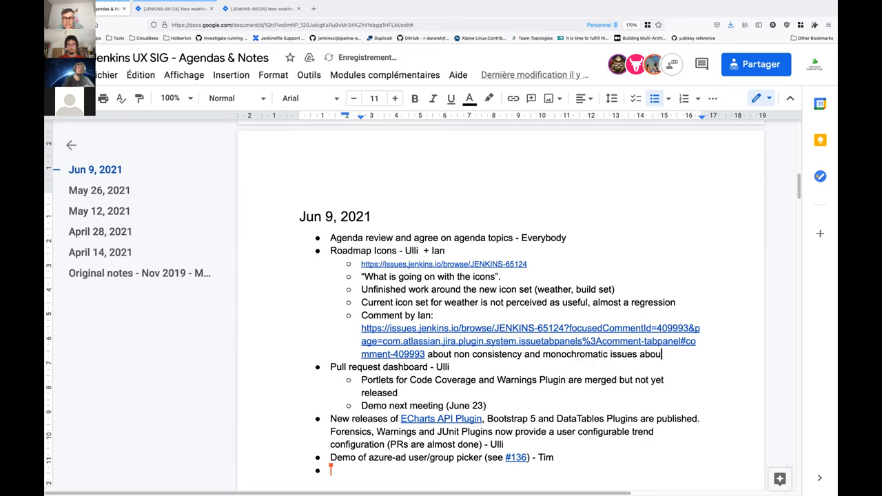
pyautogui.write('. proposal')
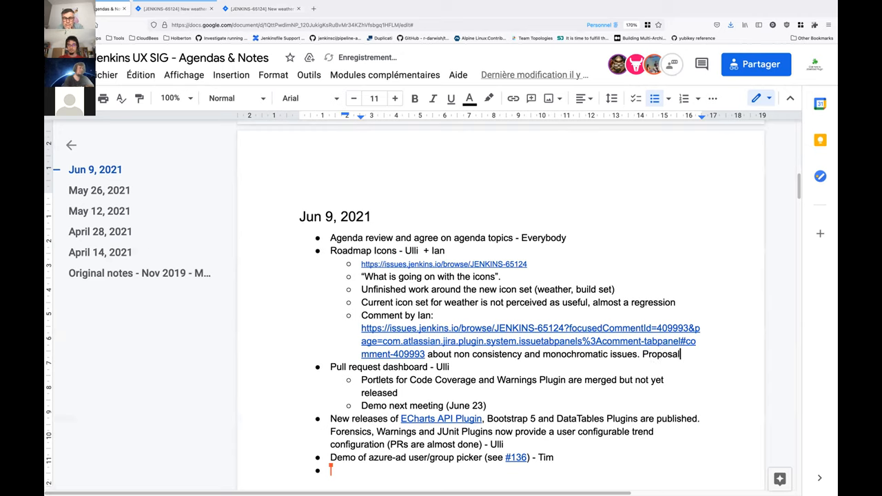
pyautogui.write('in the iss')
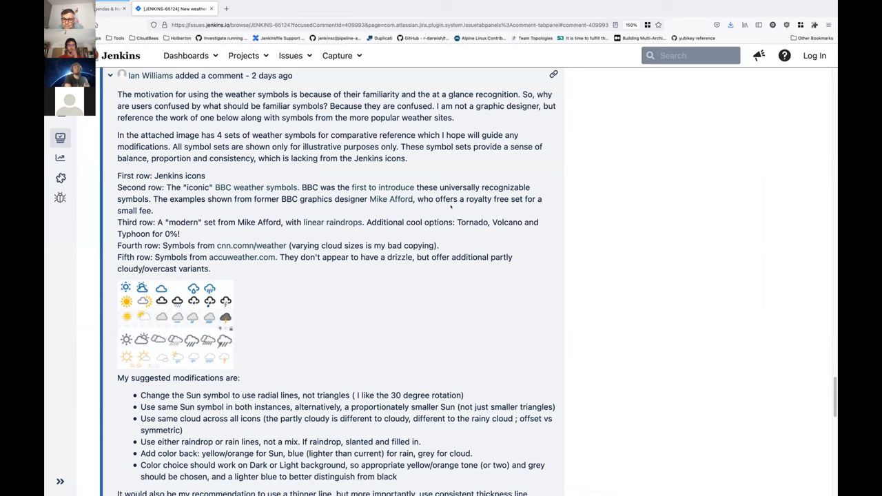
# Scroll to and select the 'My suggested modifications' bullet list in Ian's comment
pyautogui.scroll(-3)
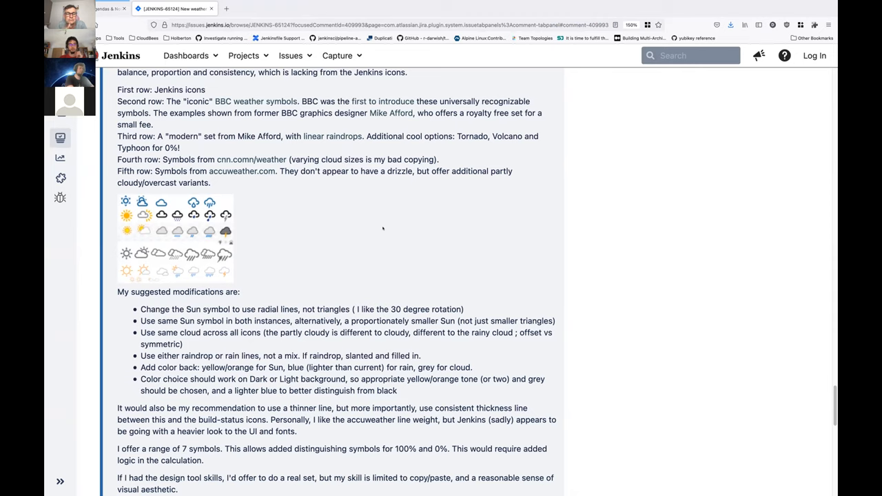
pyautogui.scroll(-3)
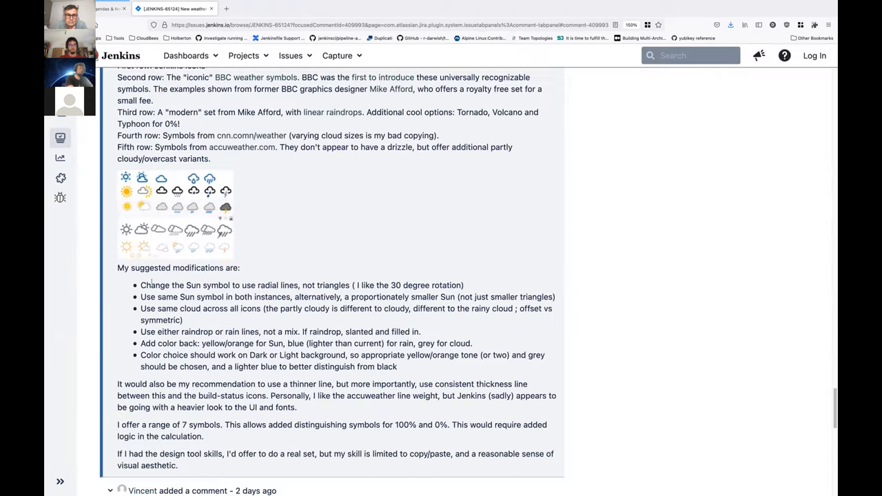
pyautogui.moveTo(141, 284); pyautogui.dragTo(397, 367)
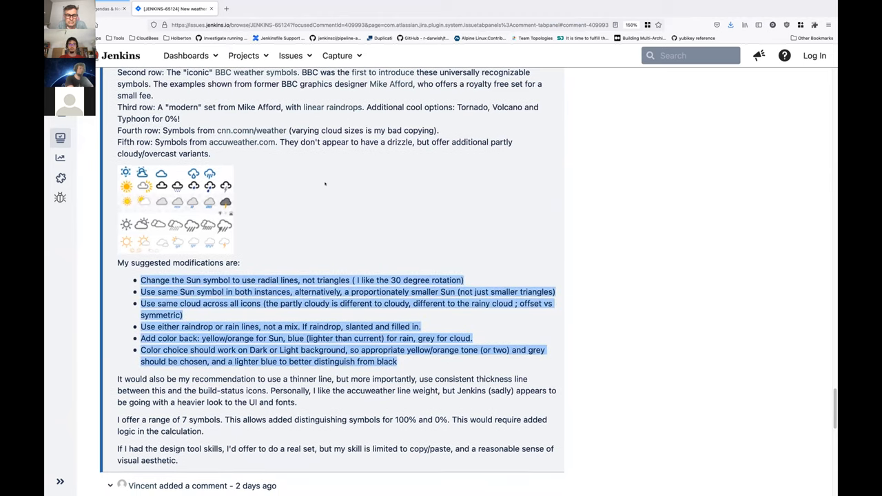
pyautogui.moveTo(325, 251)
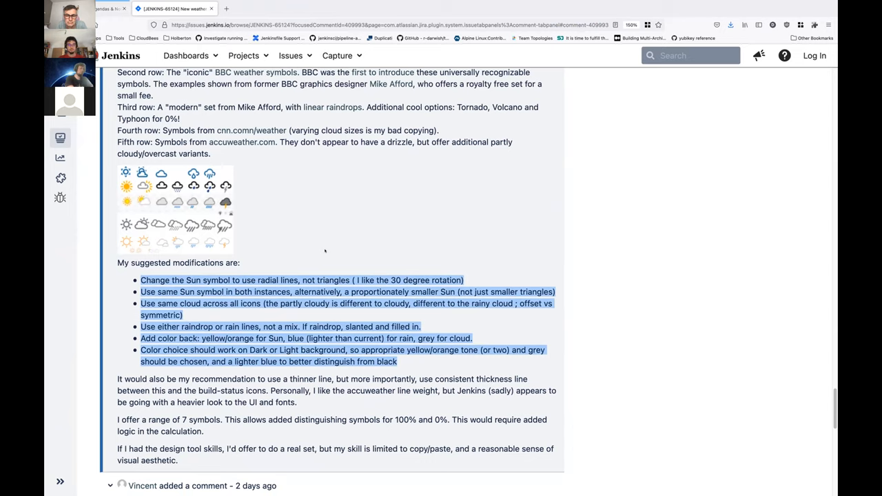
# Scroll through the later replies below the weather-icon comment
pyautogui.scroll(-3)
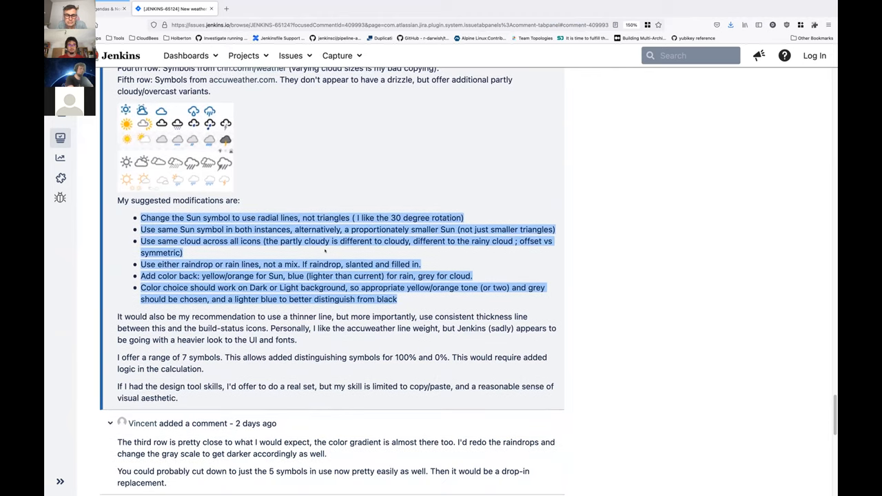
pyautogui.scroll(-3)
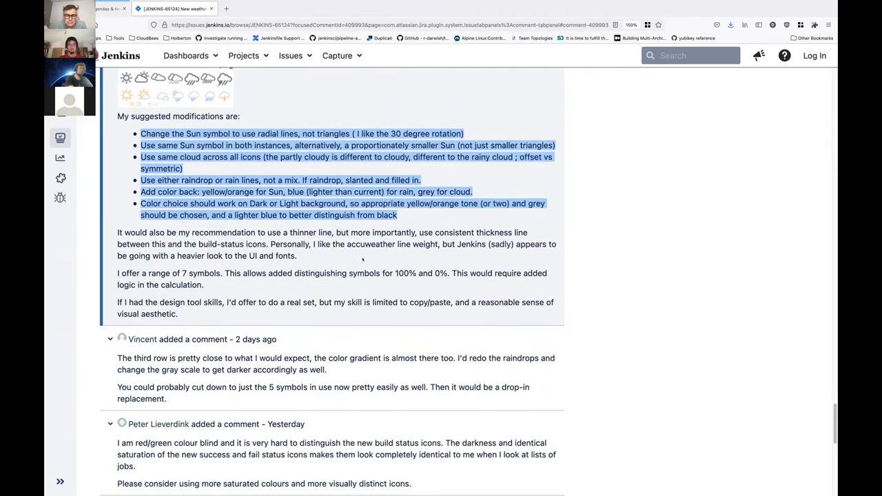
pyautogui.scroll(-3)
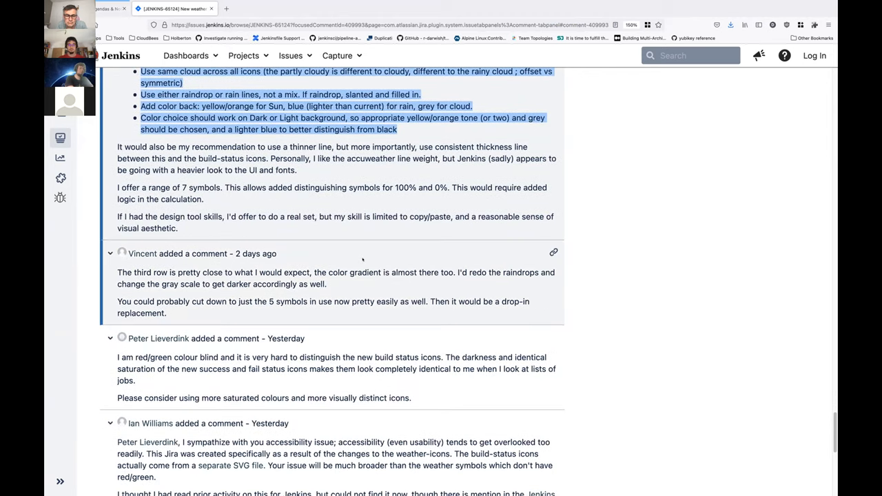
pyautogui.scroll(3)
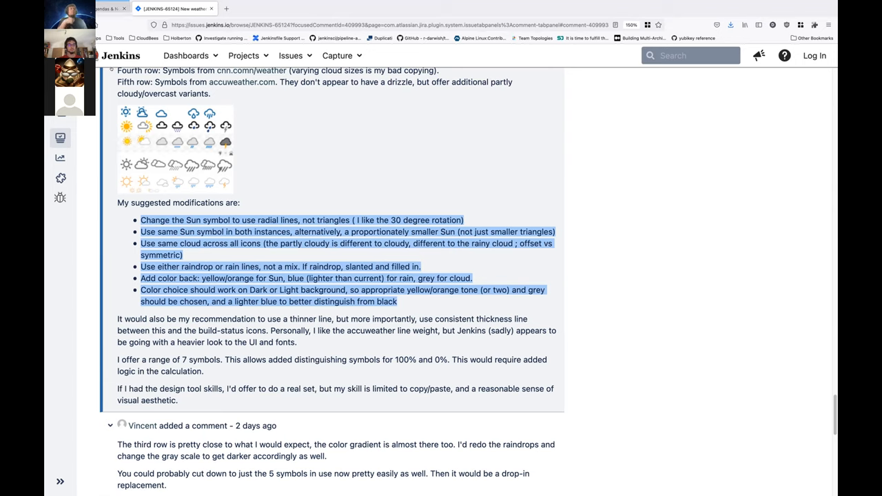
pyautogui.scroll(-3)
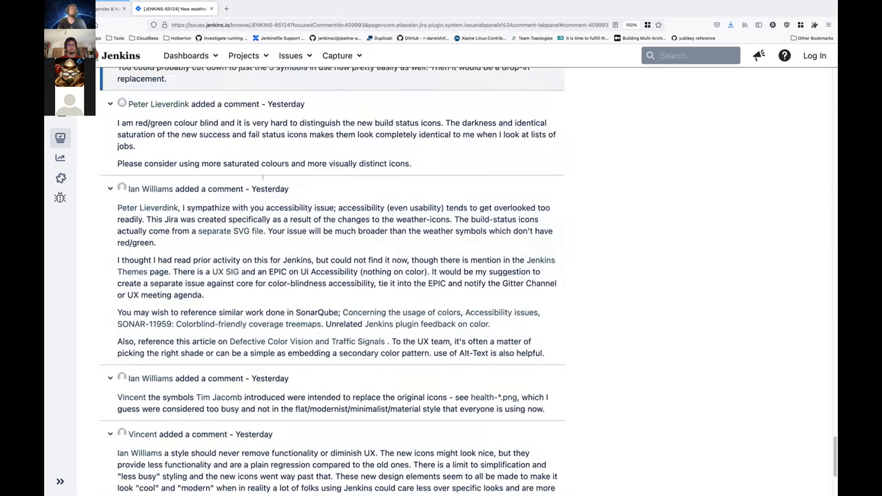
pyautogui.scroll(-3)
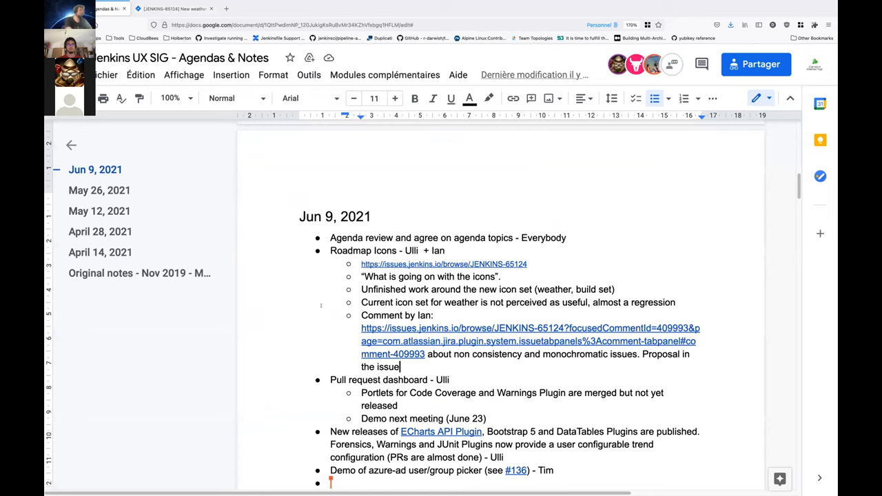
pyautogui.scroll(-3)
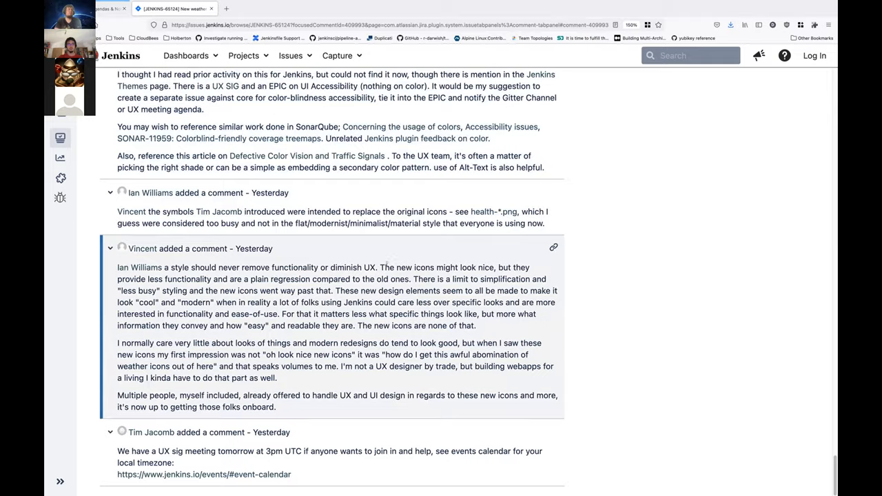
pyautogui.scroll(3)
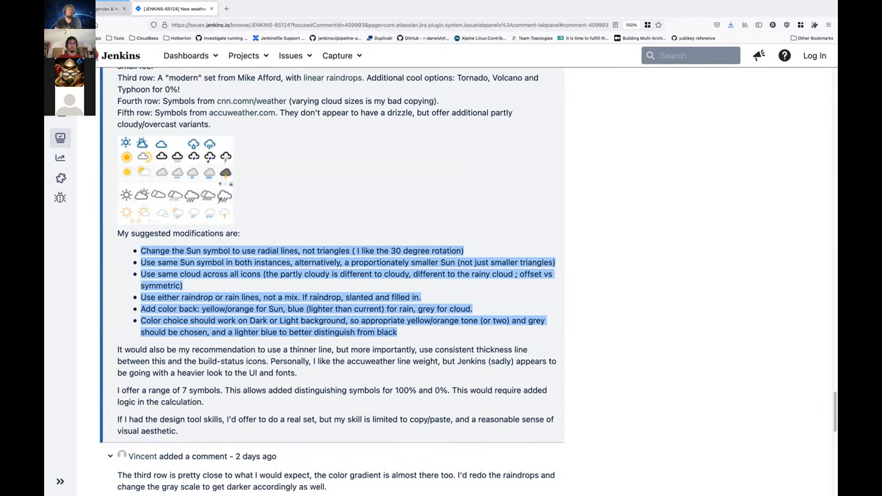
pyautogui.moveTo(406, 140)
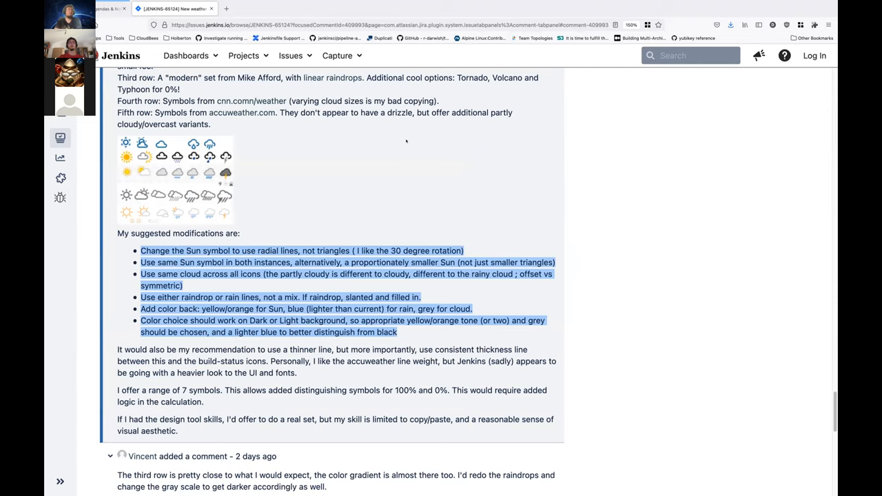
pyautogui.moveTo(648, 146)
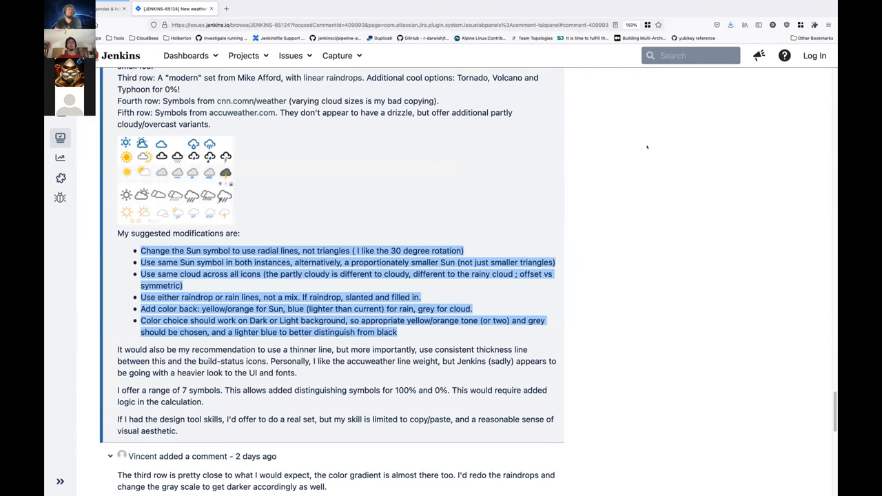
pyautogui.scroll(3)
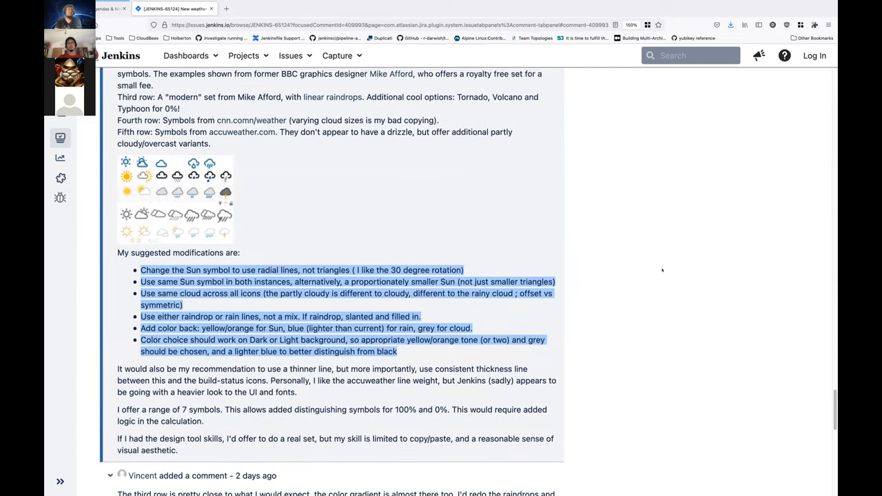
pyautogui.scroll(3)
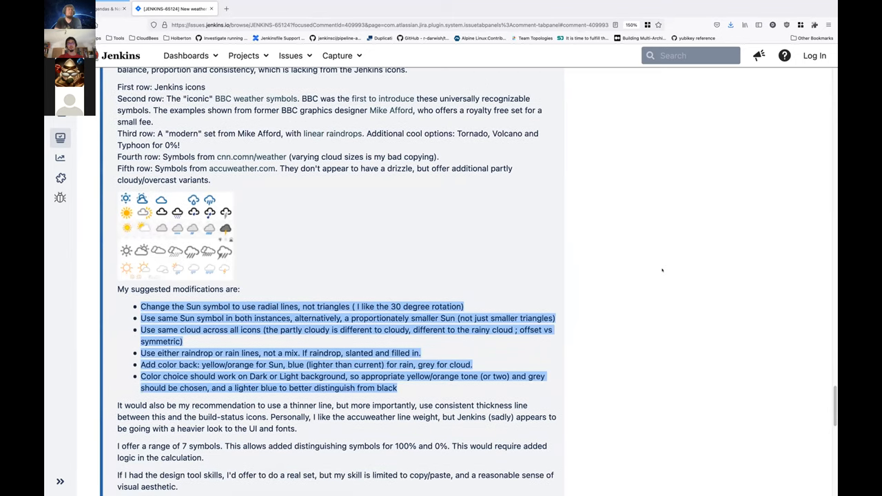
pyautogui.scroll(3)
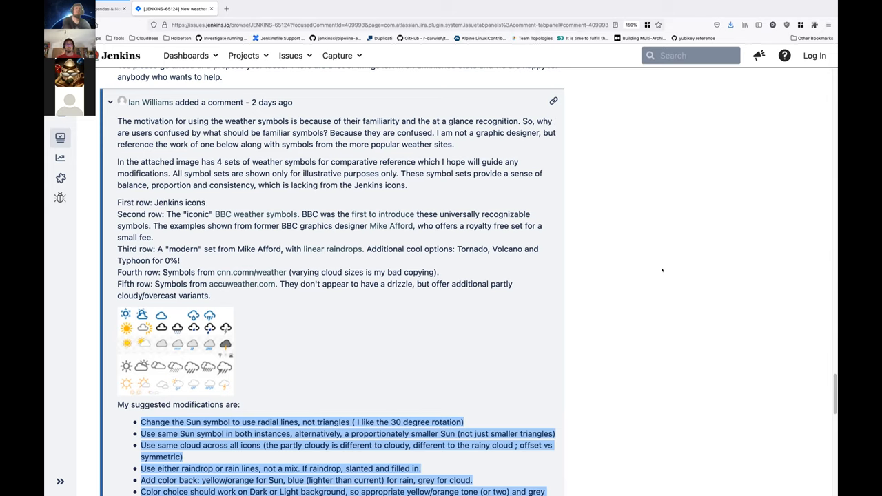
pyautogui.scroll(3)
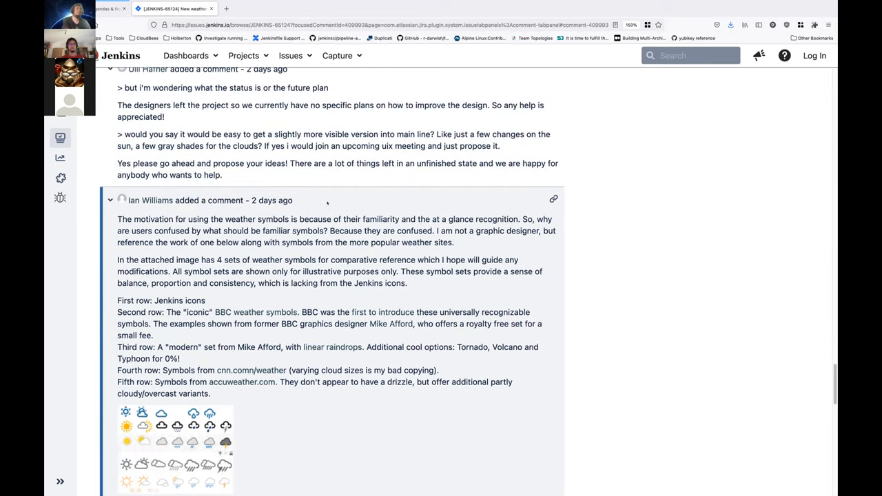
pyautogui.scroll(3)
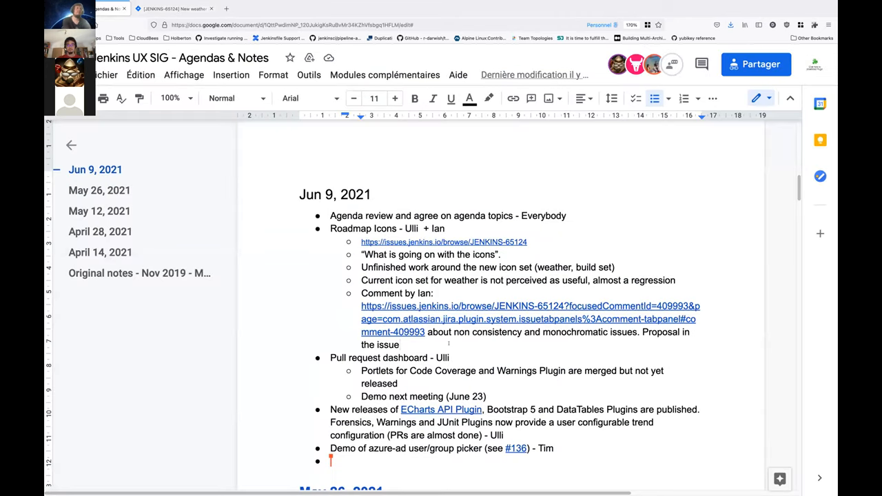
# Complete the note: have concrete directions to anyone with the skills to implement it
pyautogui.write('G')
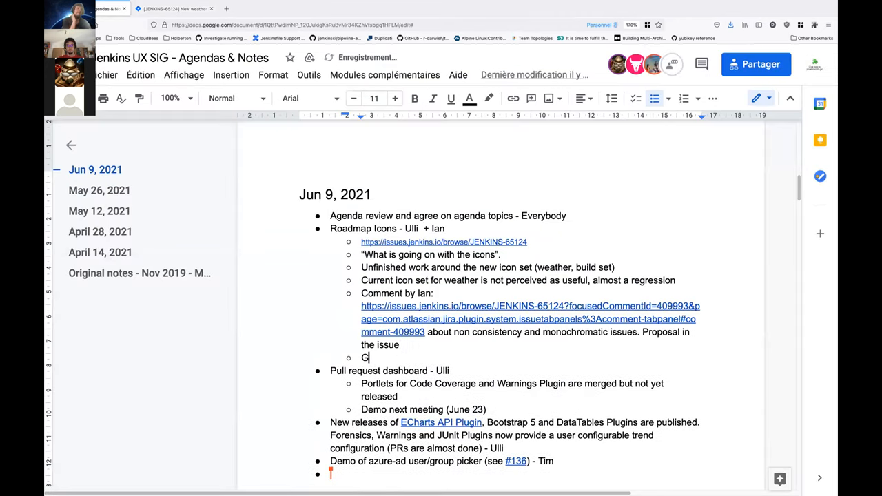
pyautogui.write('o')
pyautogui.click(381, 344)
pyautogui.write(' to')
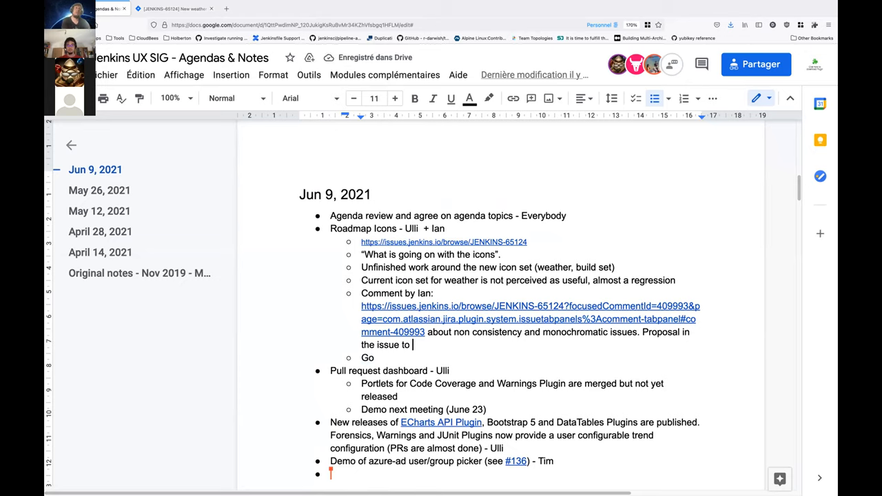
pyautogui.write('have concrete directio')
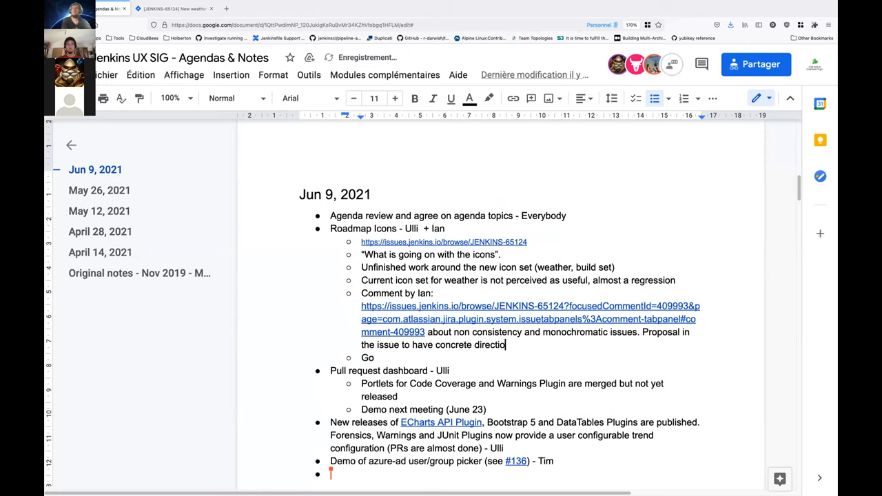
pyautogui.write('ns')
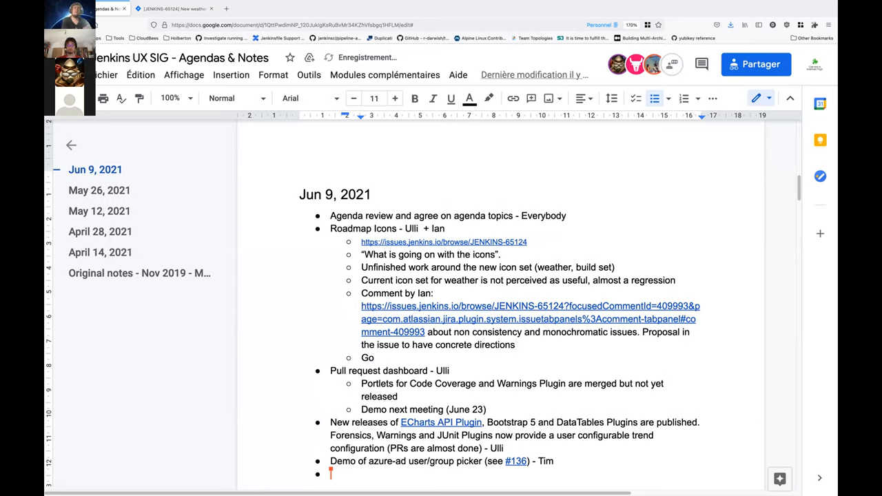
pyautogui.write('to anyone with the sk')
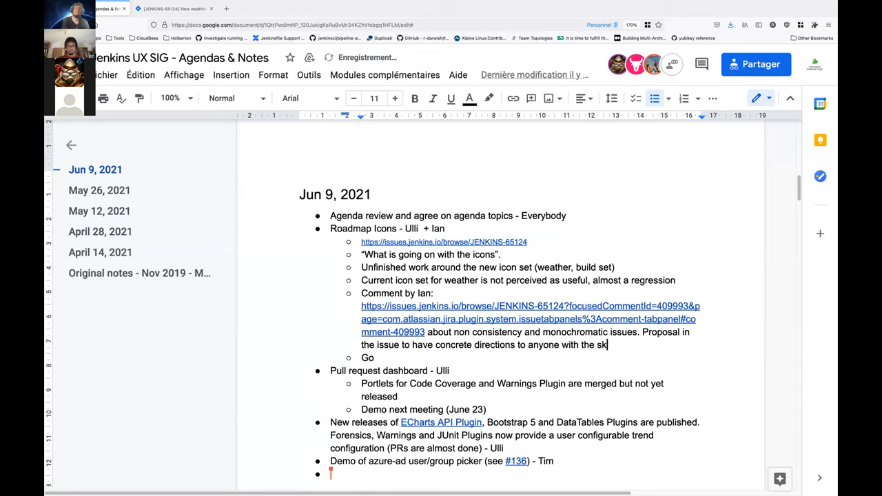
pyautogui.write('ills')
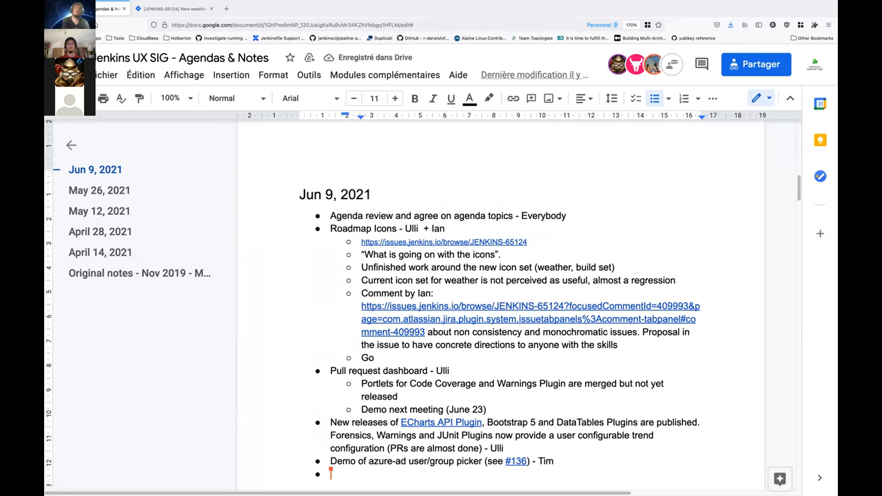
pyautogui.write('to implement')
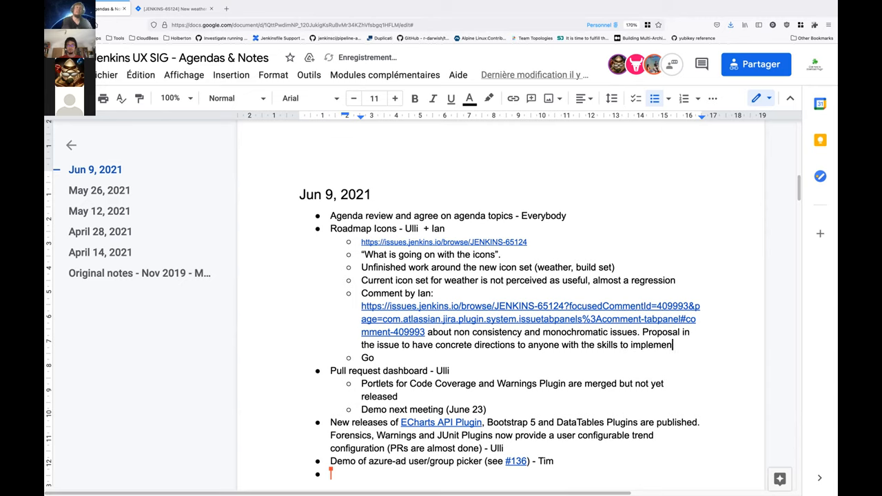
pyautogui.write('it')
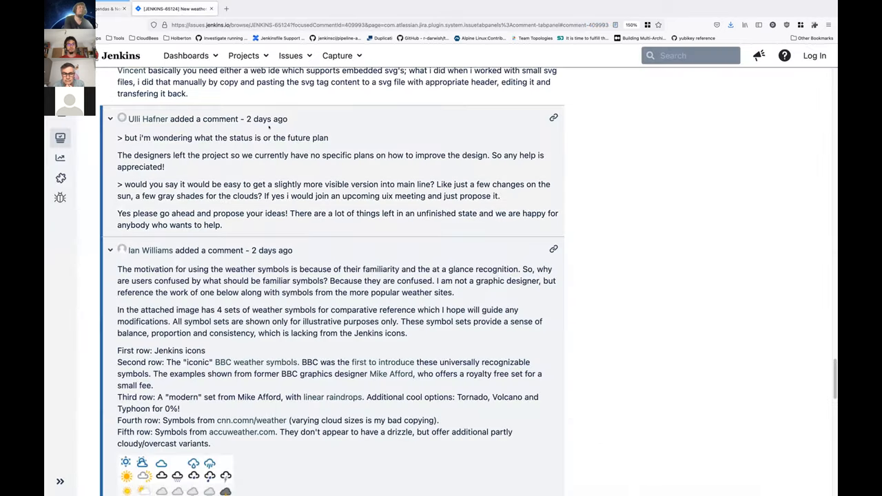
# Scroll to Ian's comment and open the BBC weather symbols link in a new tab
pyautogui.scroll(-3)
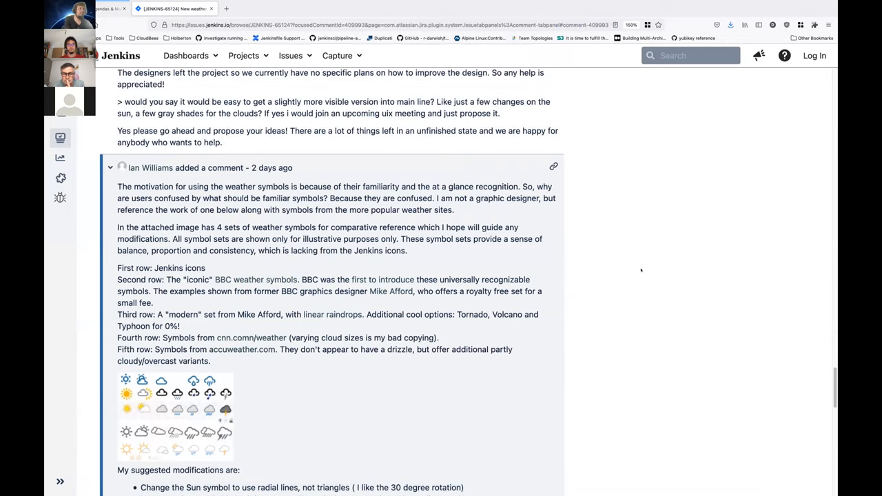
pyautogui.scroll(-3)
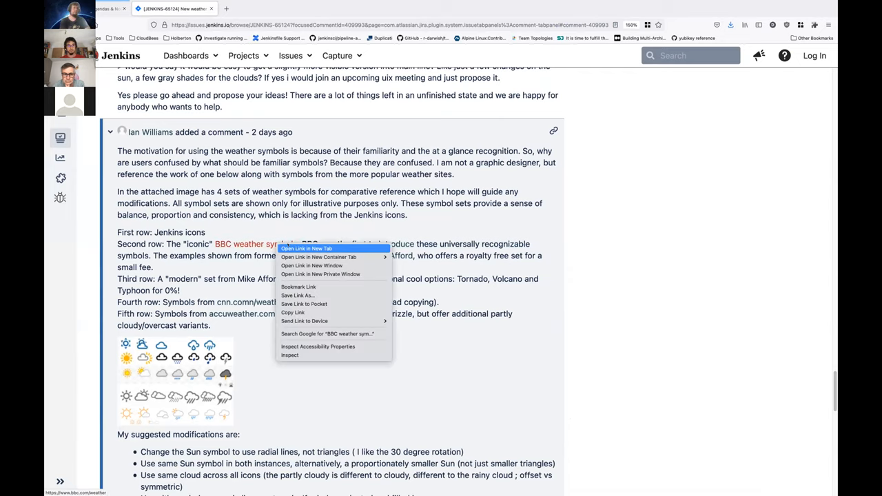
pyautogui.click(306, 248)
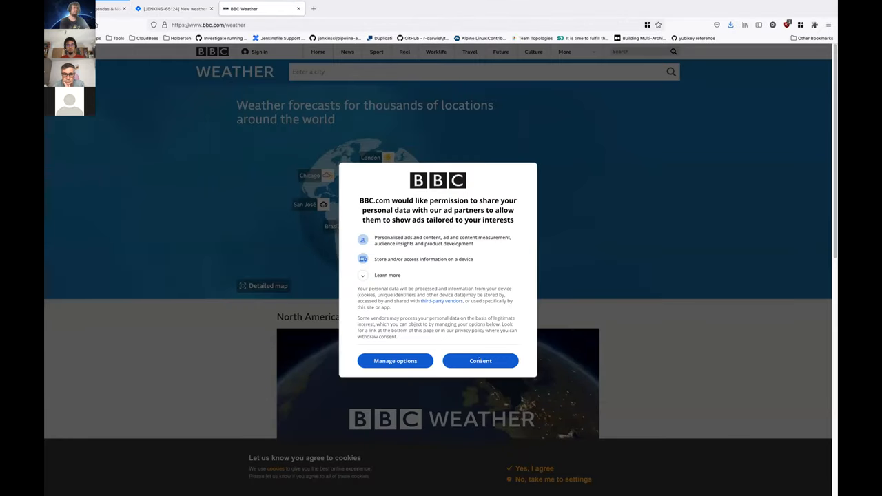
# Review the Manage options data-sharing choices and submit the preferences
pyautogui.click(394, 361)
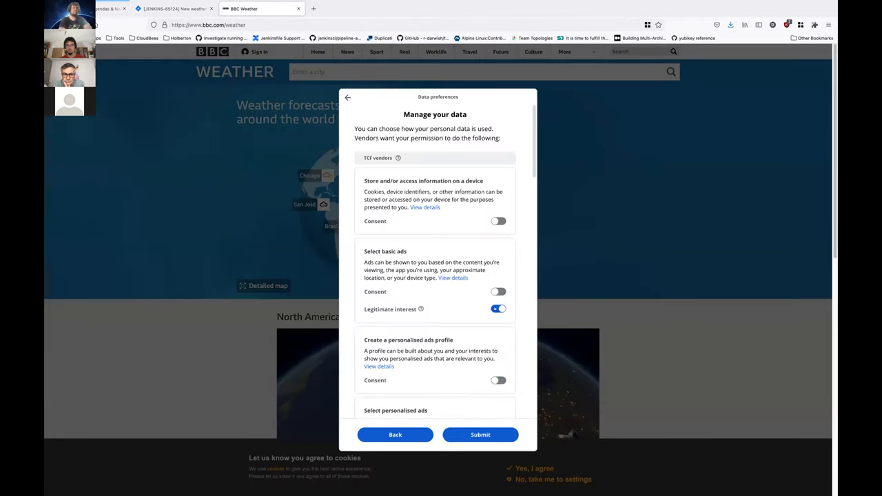
pyautogui.scroll(-3)
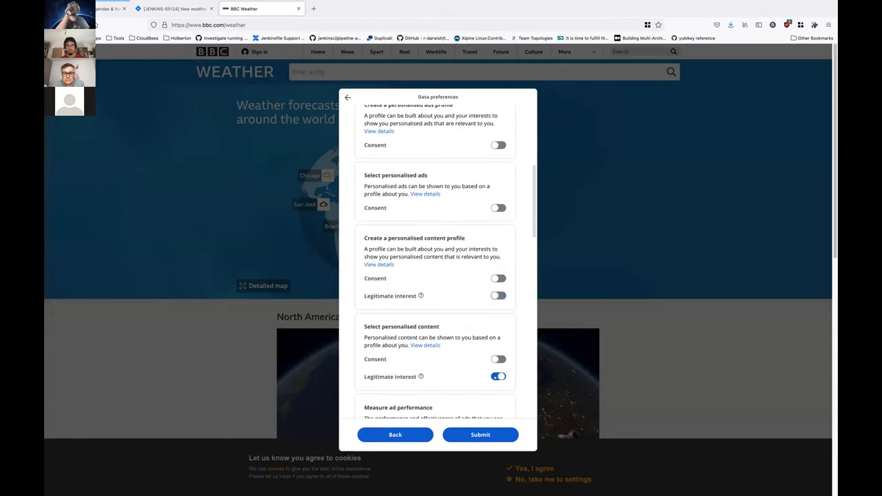
pyautogui.scroll(-3)
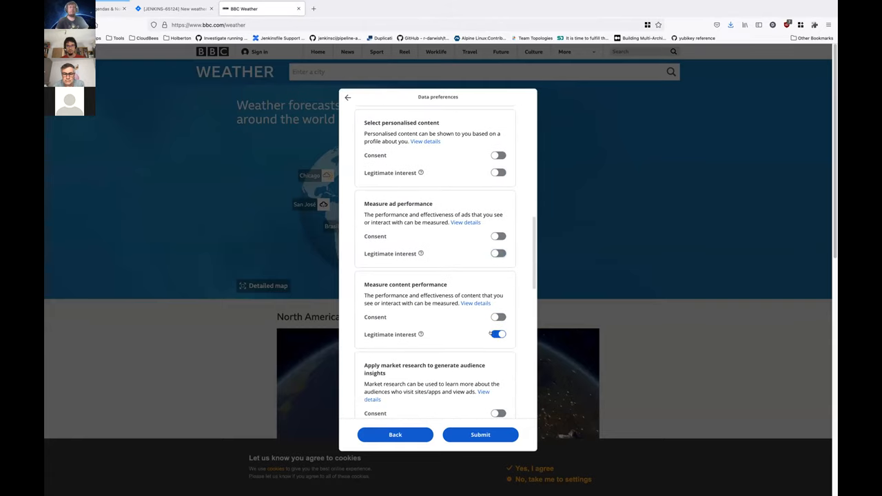
pyautogui.scroll(-3)
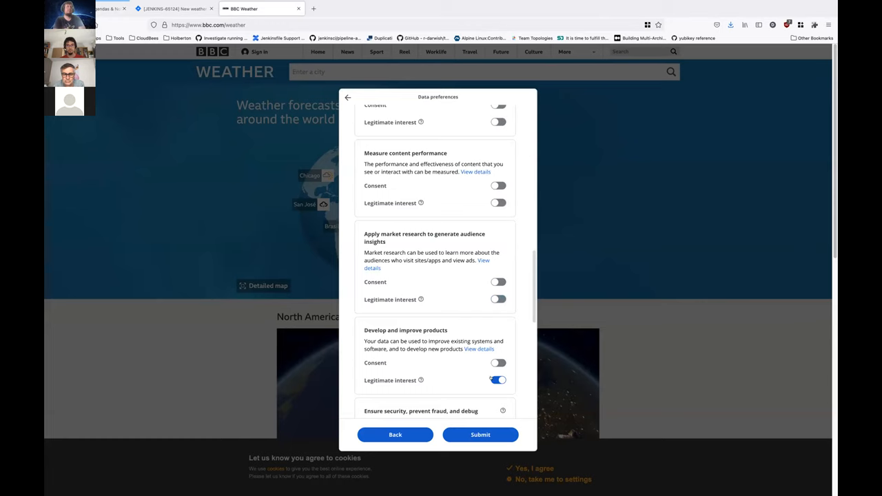
pyautogui.scroll(-3)
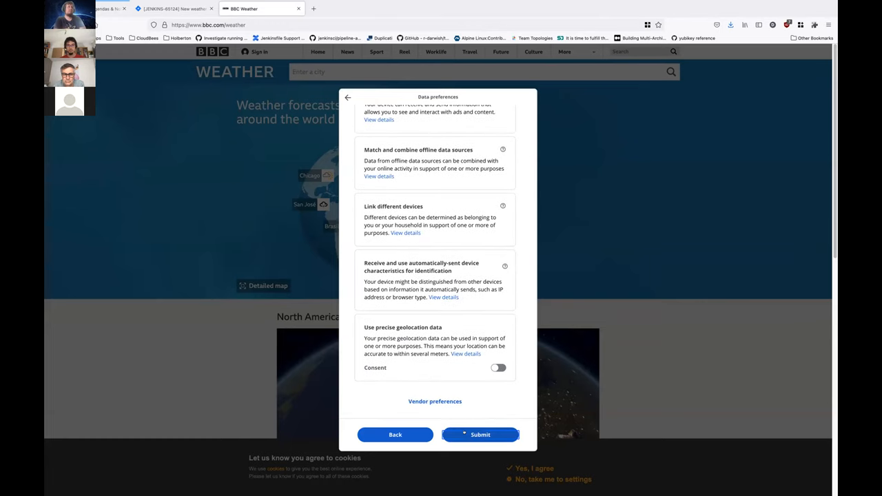
pyautogui.click(480, 434)
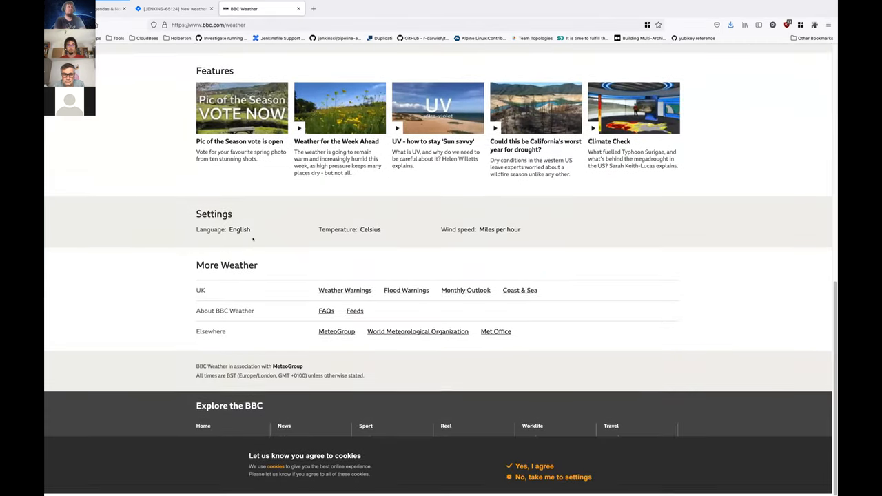
# Open the BBC News article on 40 years of BBC weather symbols
pyautogui.scroll(3)
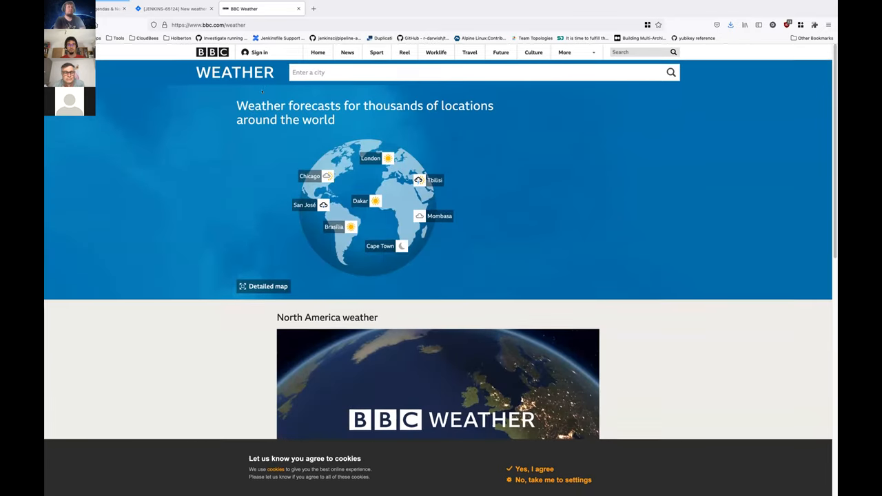
pyautogui.click(174, 9)
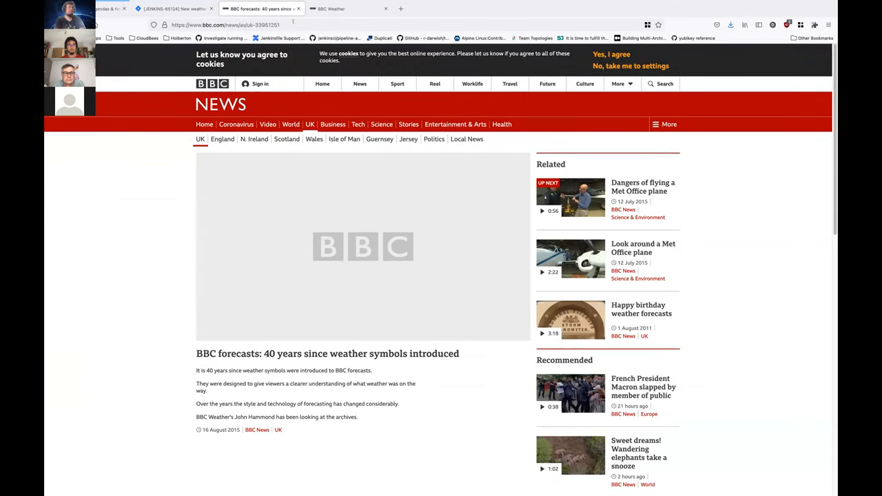
# Glance at Mike Afford's Weather Icon Set MS-02 page from the issue's comment link, then return to the Jira issue
pyautogui.click(172, 9)
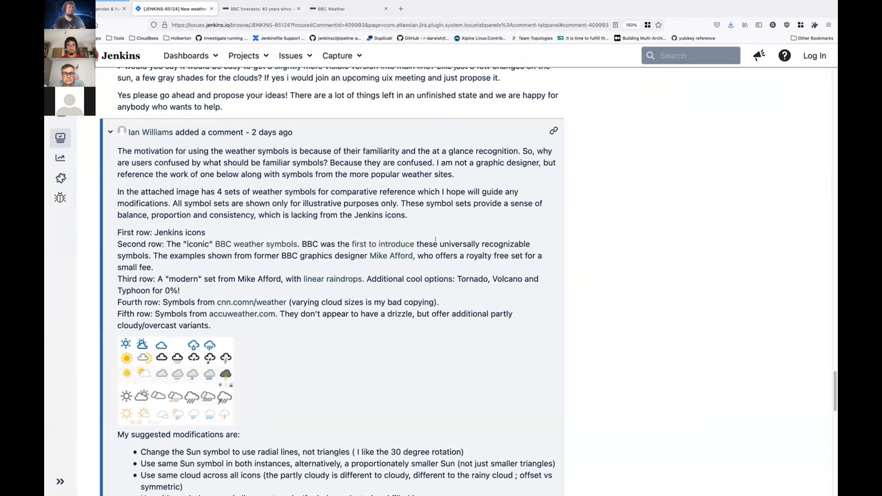
pyautogui.moveTo(392, 255)
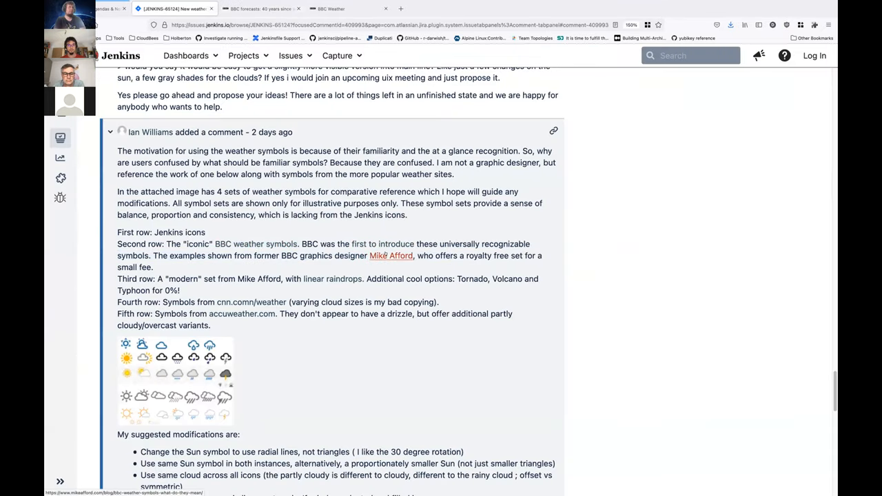
pyautogui.click(391, 255)
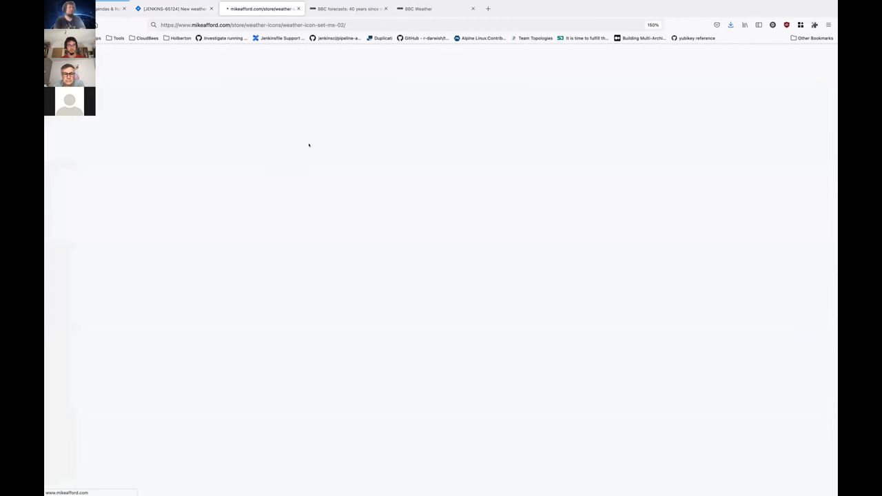
pyautogui.click(413, 8)
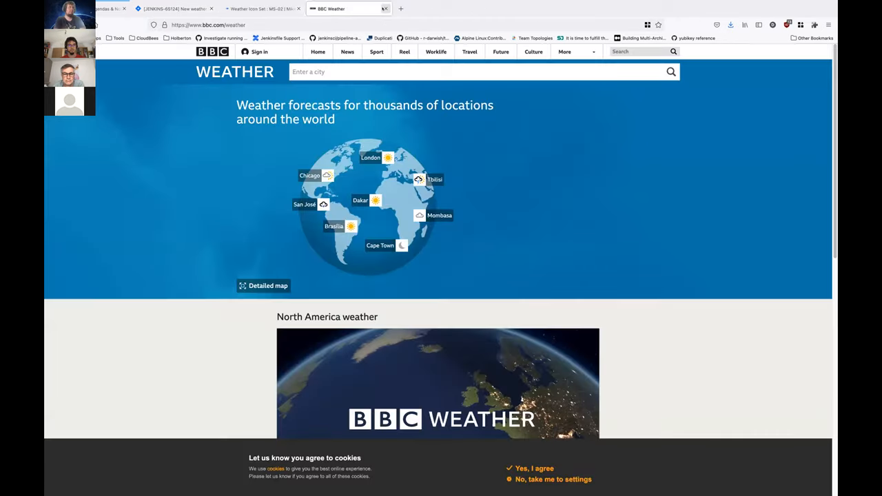
pyautogui.click(248, 8)
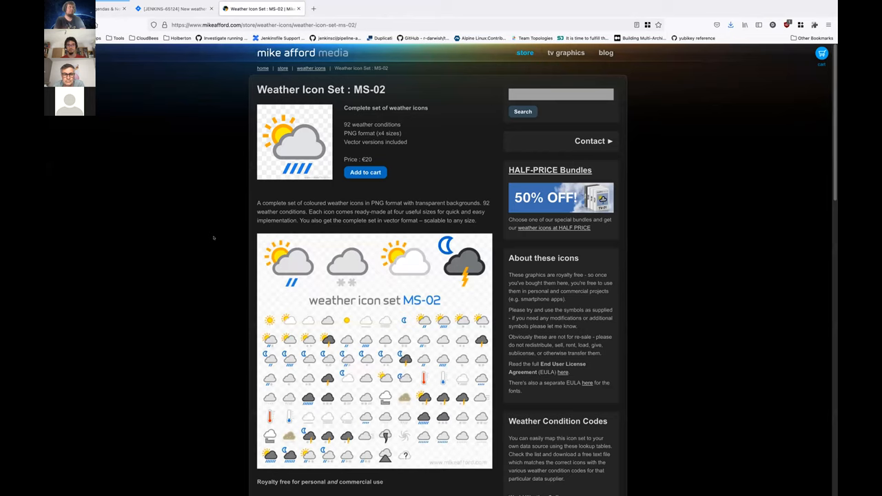
pyautogui.scroll(-3)
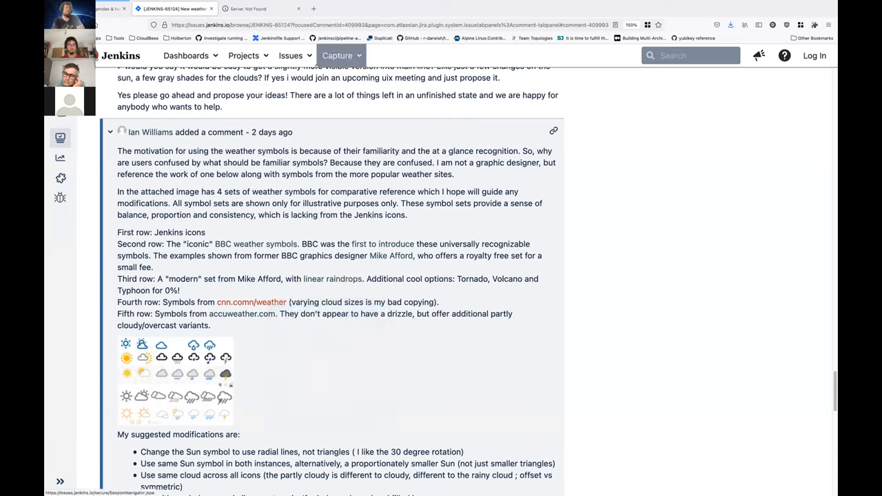
pyautogui.click(262, 8)
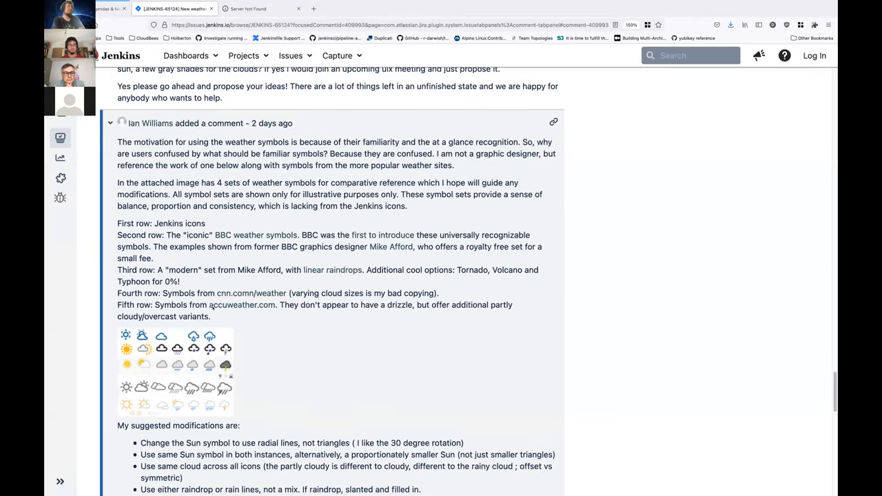
pyautogui.moveTo(243, 305)
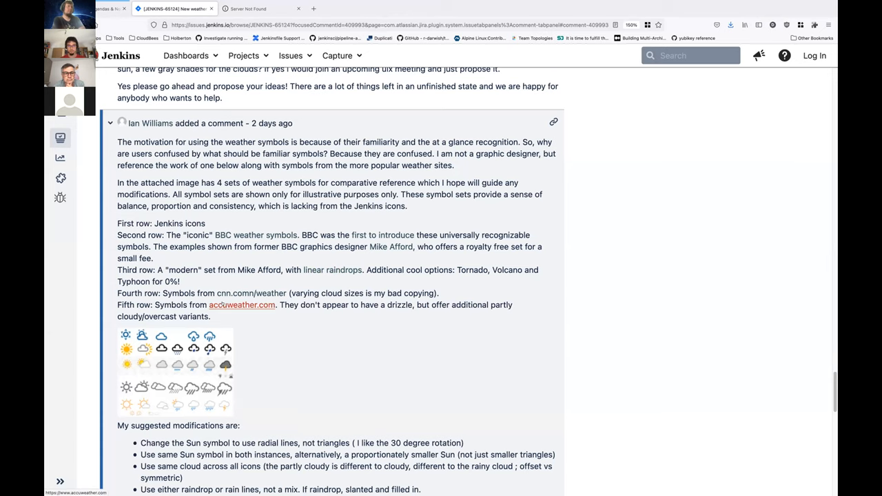
# Scroll the JENKINS-65124 issue to its Attachments and the earliest comments with the crude icon mock
pyautogui.scroll(-3)
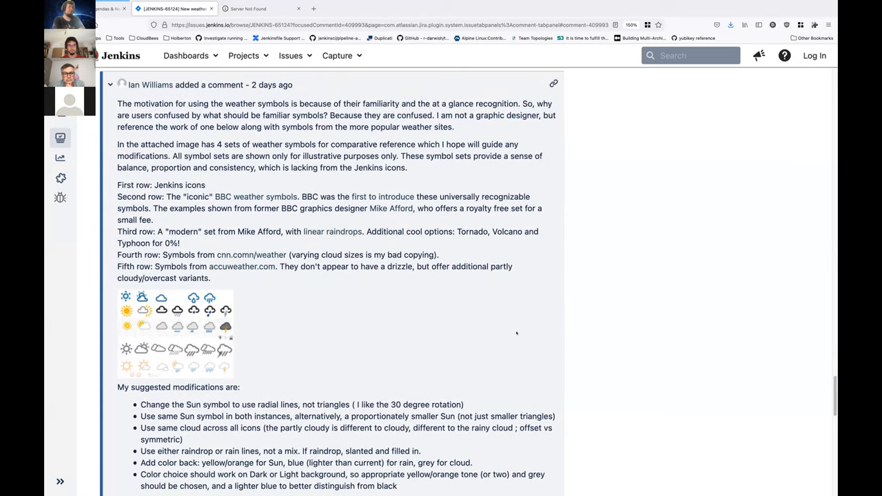
pyautogui.scroll(-3)
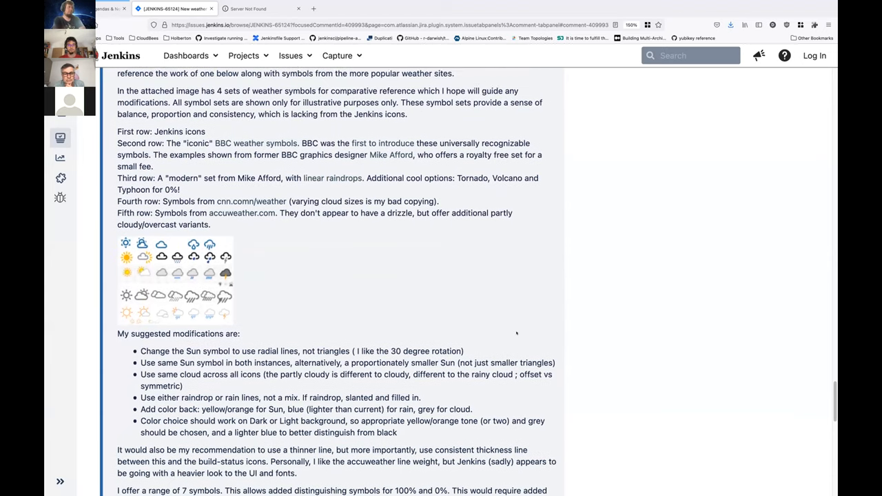
pyautogui.scroll(-3)
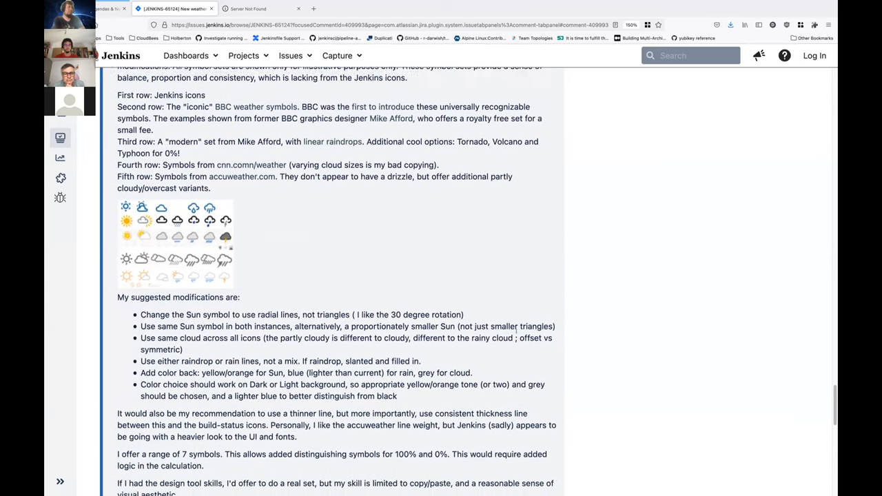
pyautogui.scroll(-3)
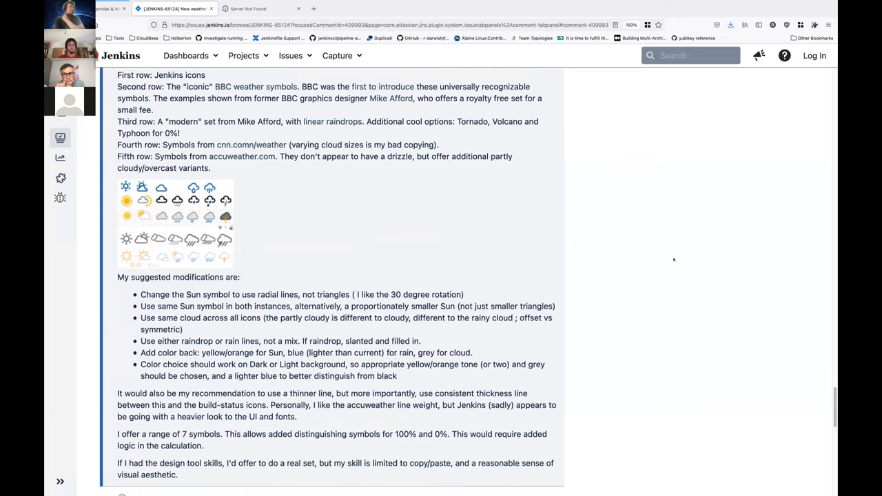
pyautogui.scroll(-3)
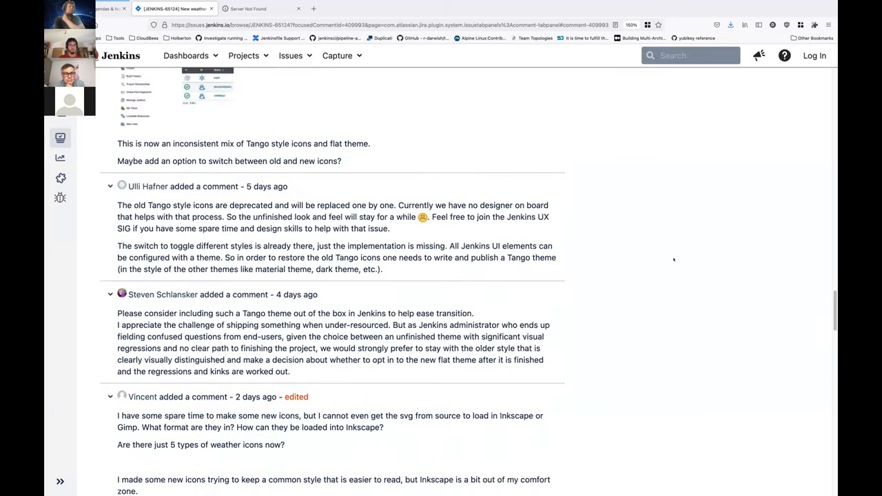
pyautogui.scroll(-3)
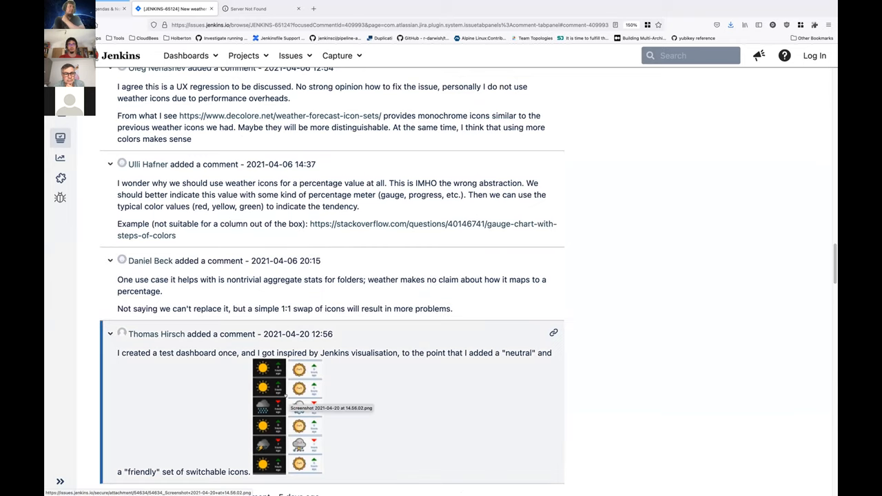
pyautogui.scroll(3)
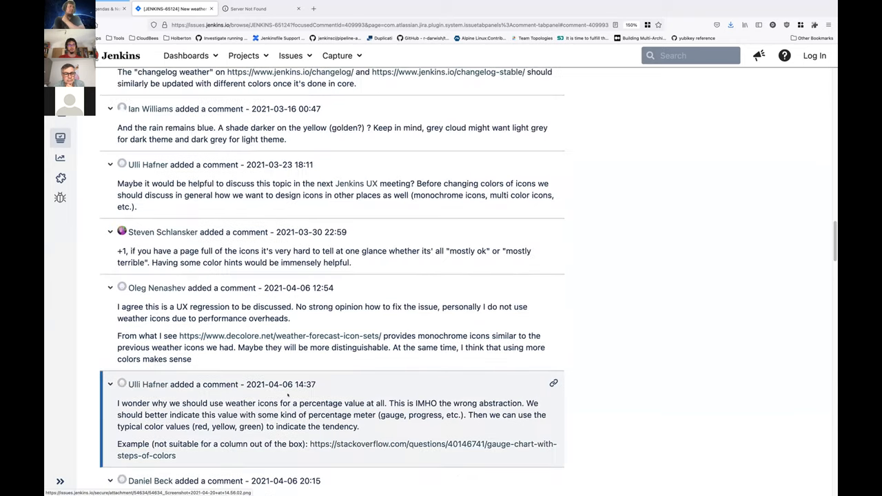
pyautogui.scroll(3)
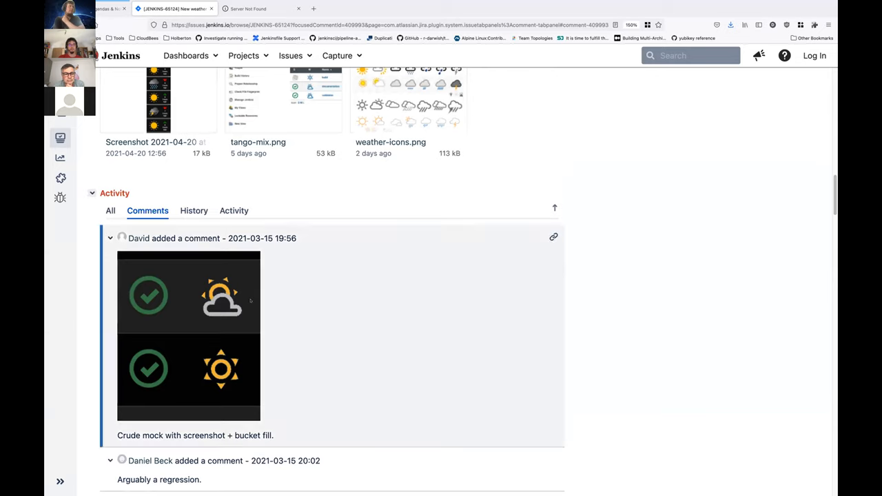
pyautogui.moveTo(706, 284)
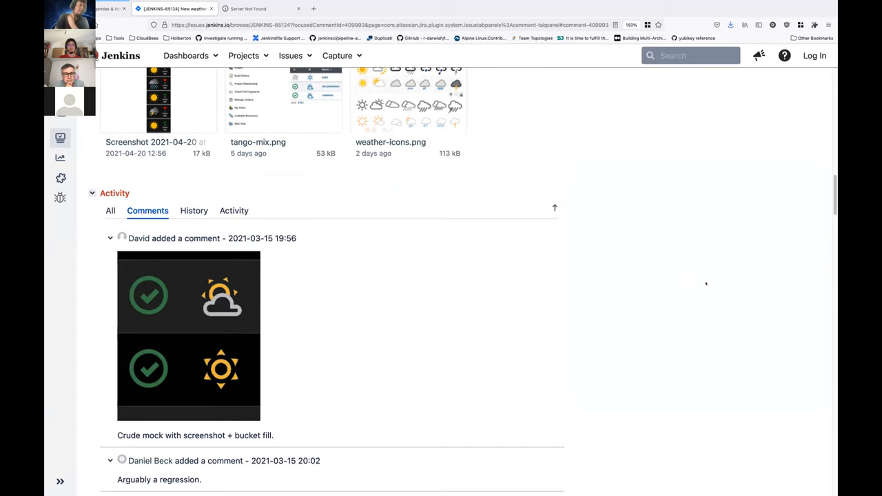
pyautogui.scroll(3)
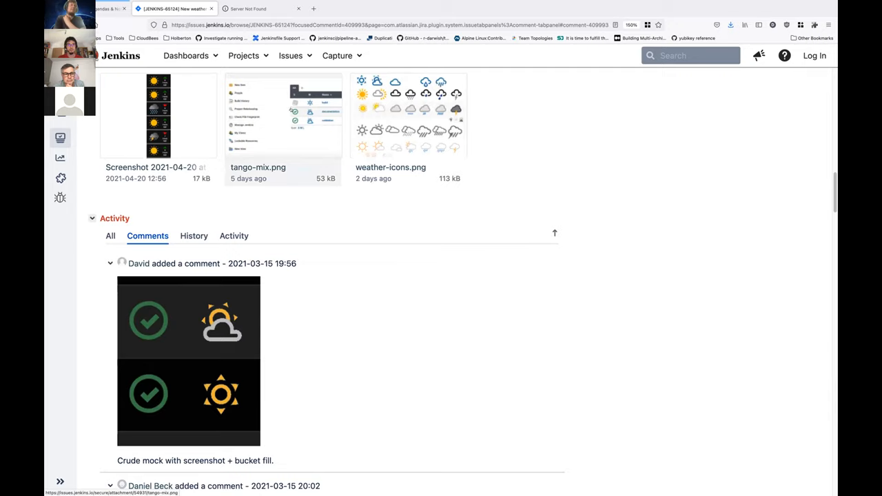
pyautogui.click(284, 116)
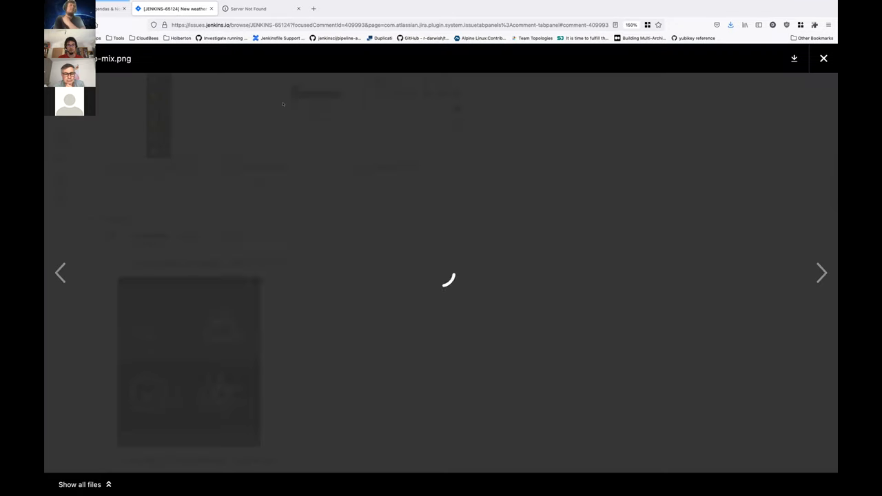
pyautogui.click(825, 58)
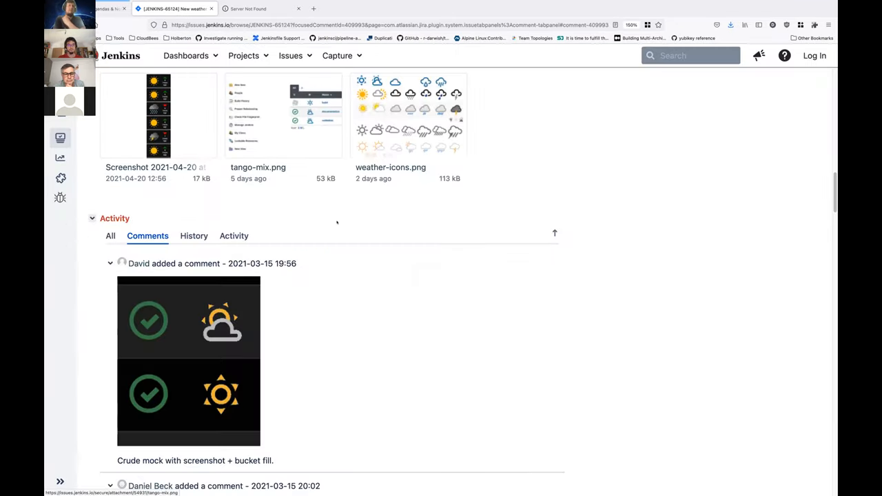
pyautogui.moveTo(637, 233)
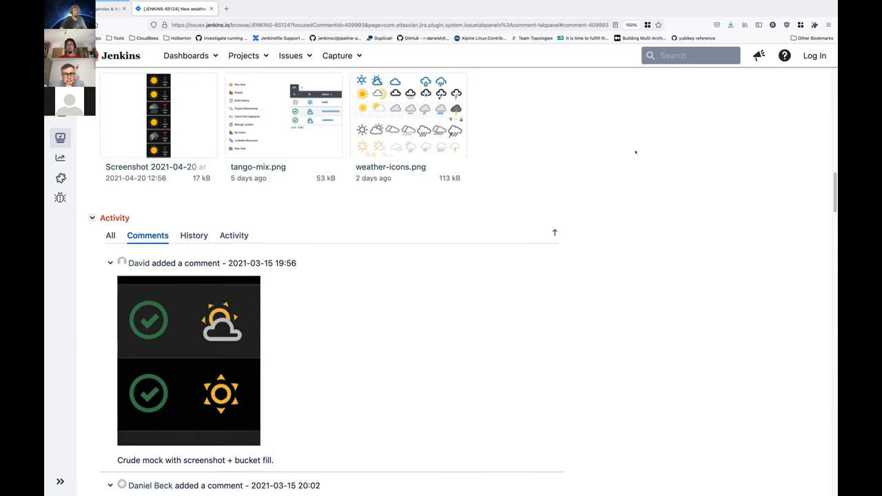
pyautogui.moveTo(662, 182)
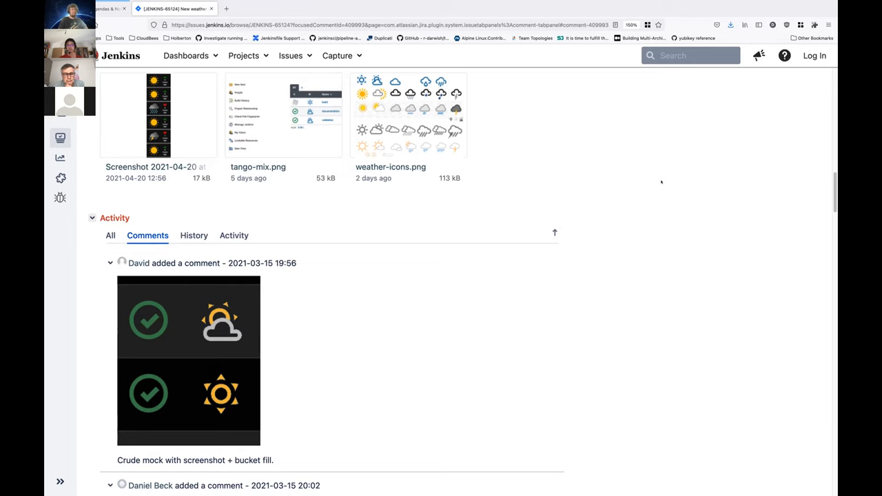
pyautogui.moveTo(686, 165)
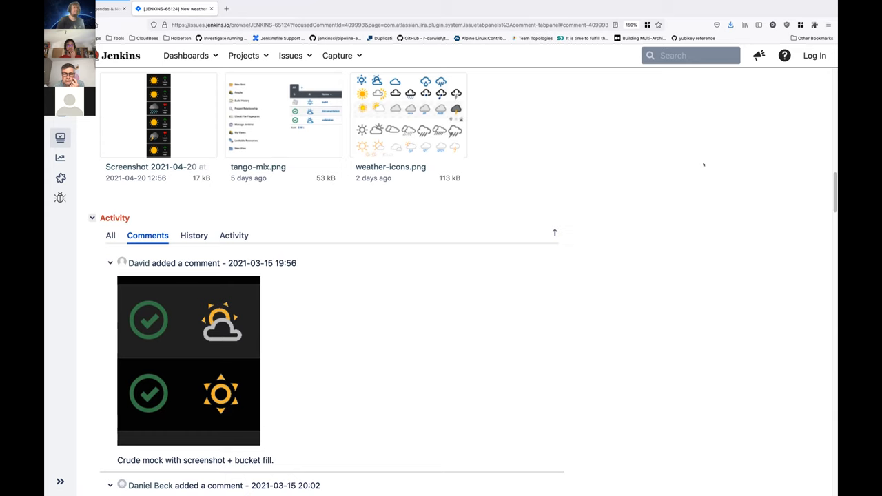
pyautogui.scroll(-3)
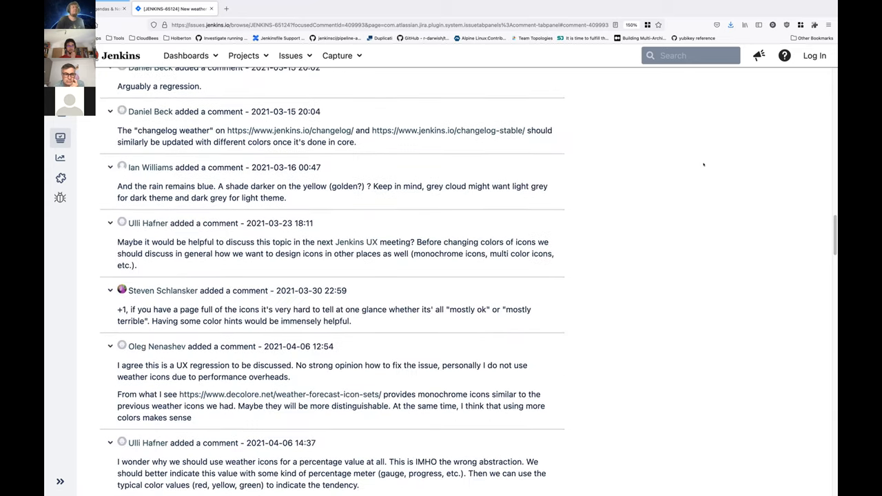
pyautogui.scroll(-3)
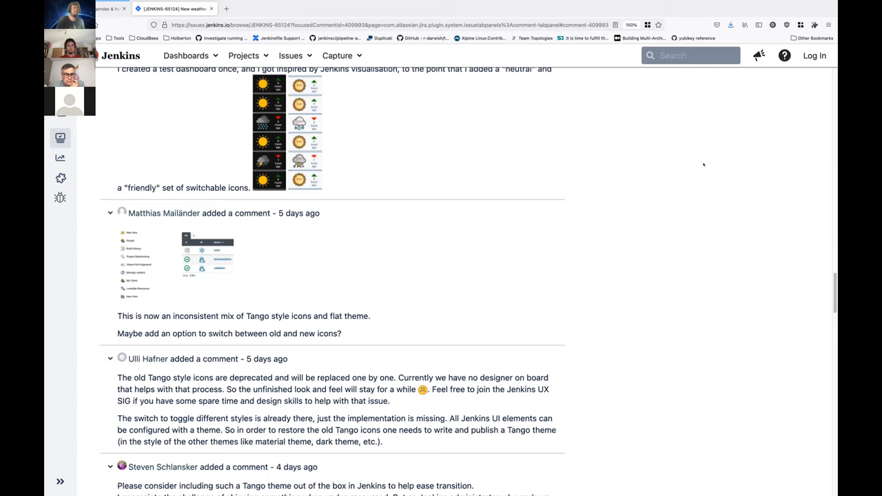
pyautogui.scroll(-3)
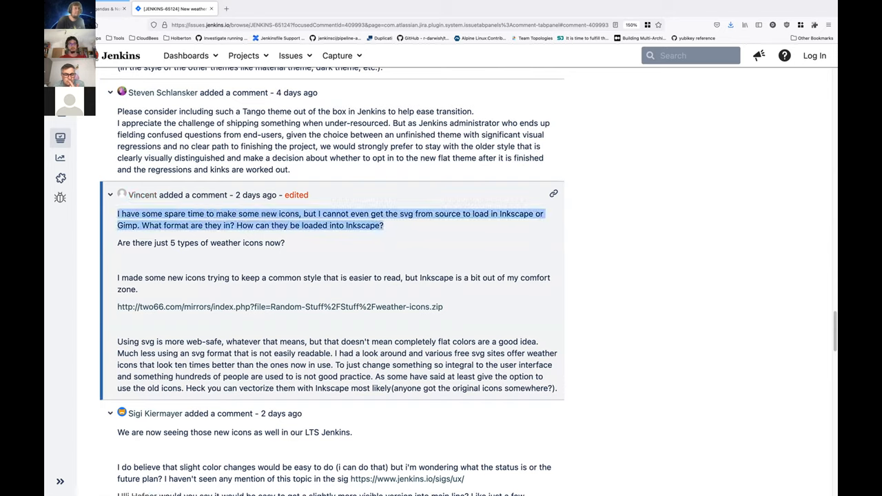
pyautogui.moveTo(590, 258)
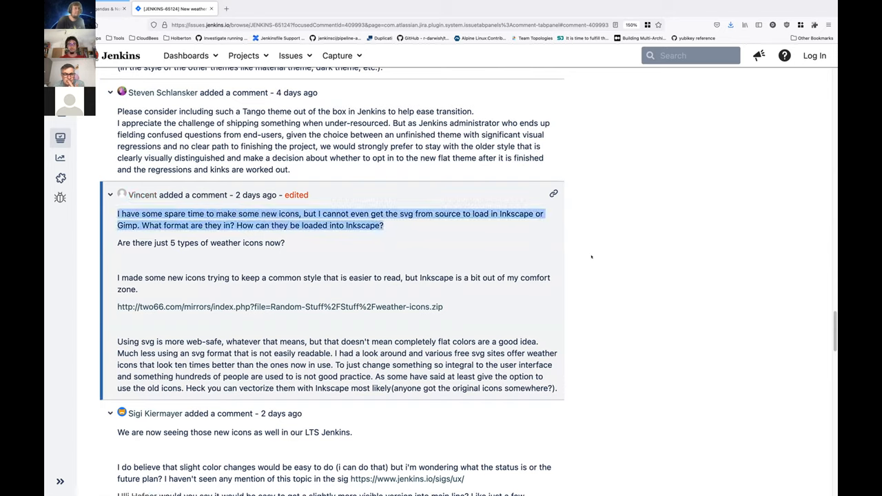
pyautogui.scroll(-3)
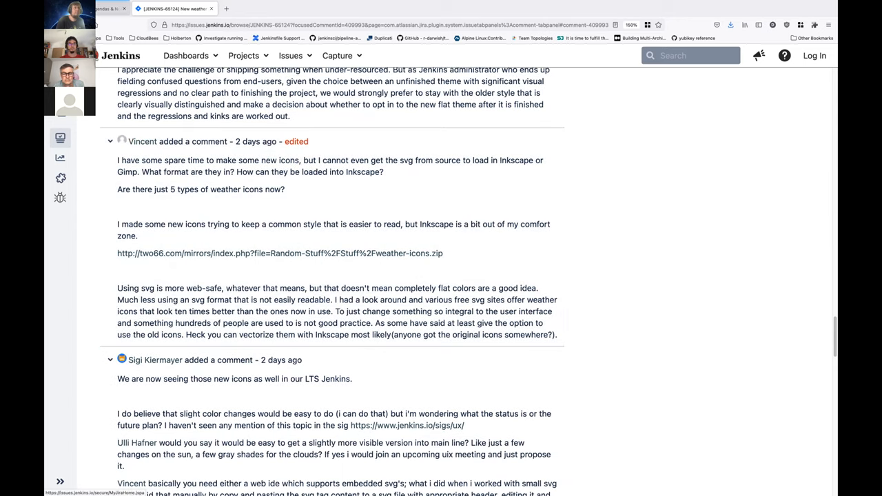
pyautogui.rightClick(142, 141)
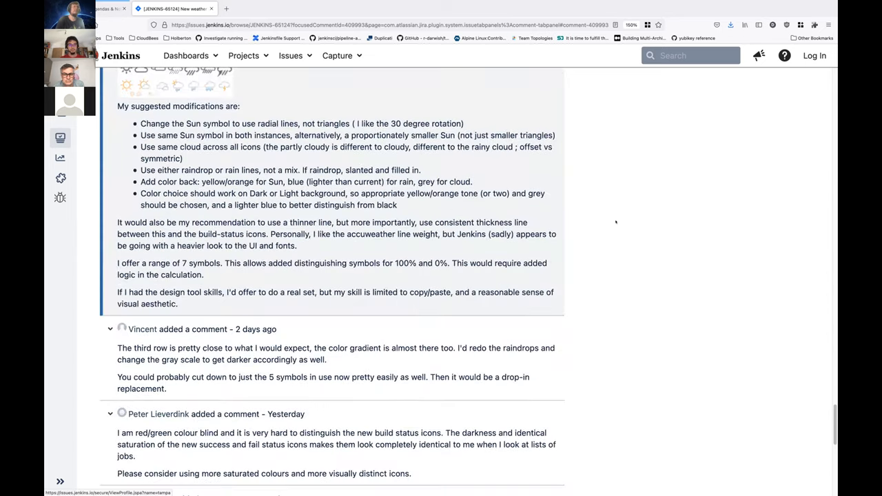
pyautogui.scroll(-3)
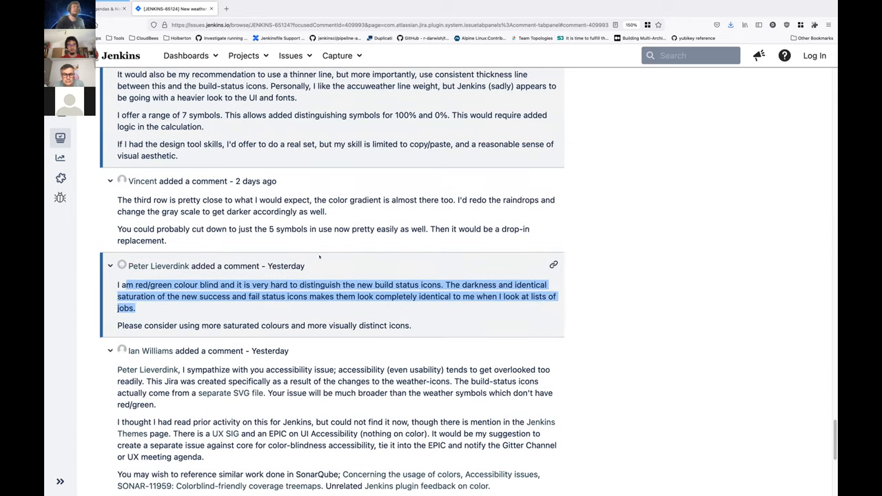
pyautogui.scroll(-3)
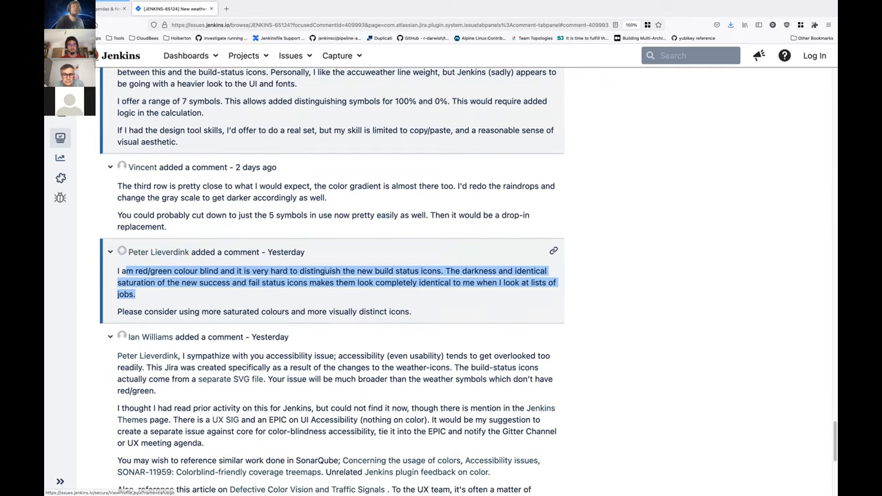
pyautogui.scroll(-3)
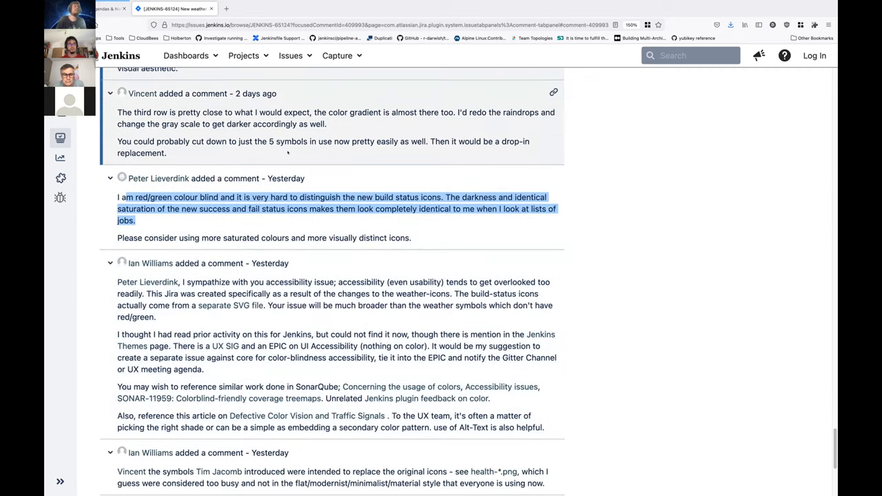
pyautogui.scroll(3)
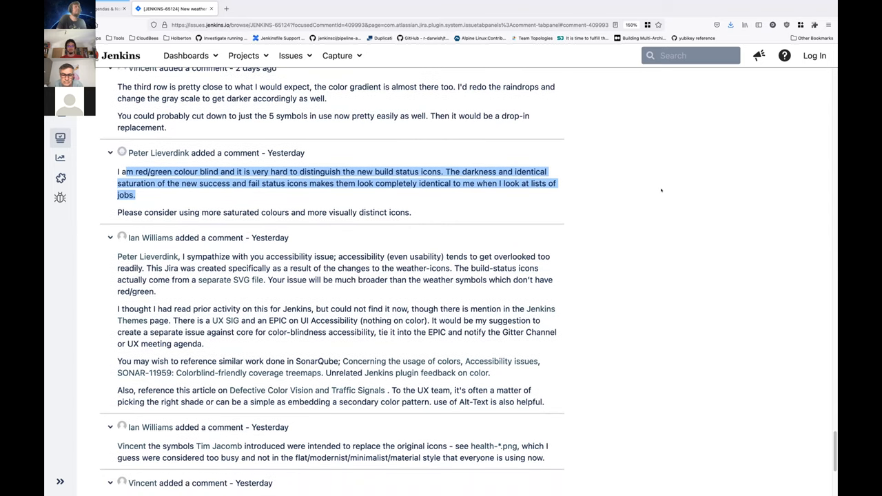
pyautogui.scroll(-3)
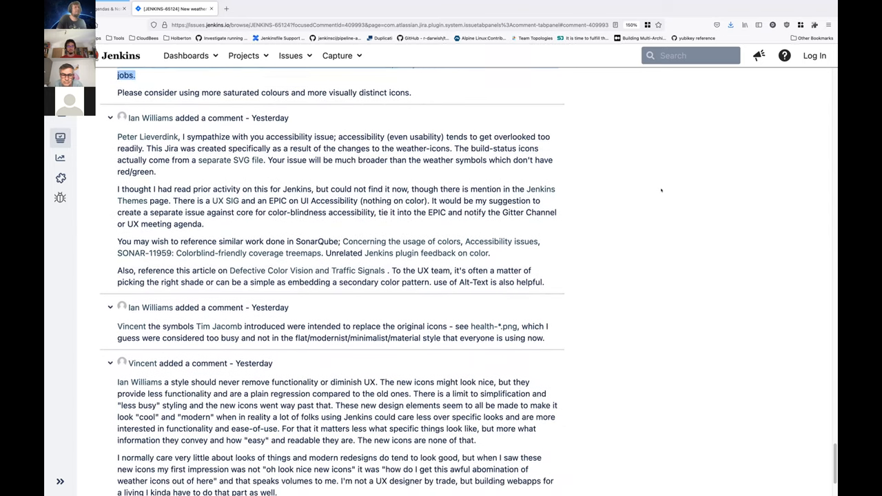
# In the meeting notes, add 'Next step: What about starting with this suggested in the Issue? (assuming consensus)'
pyautogui.click(103, 8)
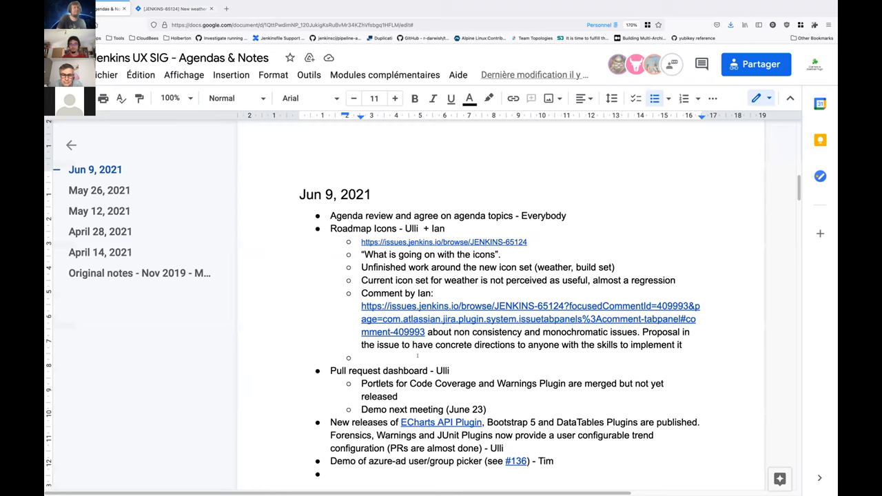
pyautogui.click(361, 357)
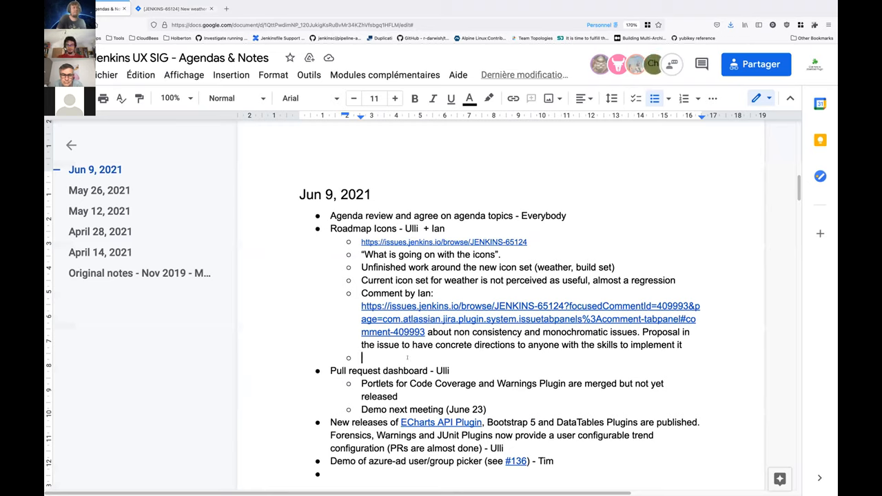
pyautogui.write('Next steps:')
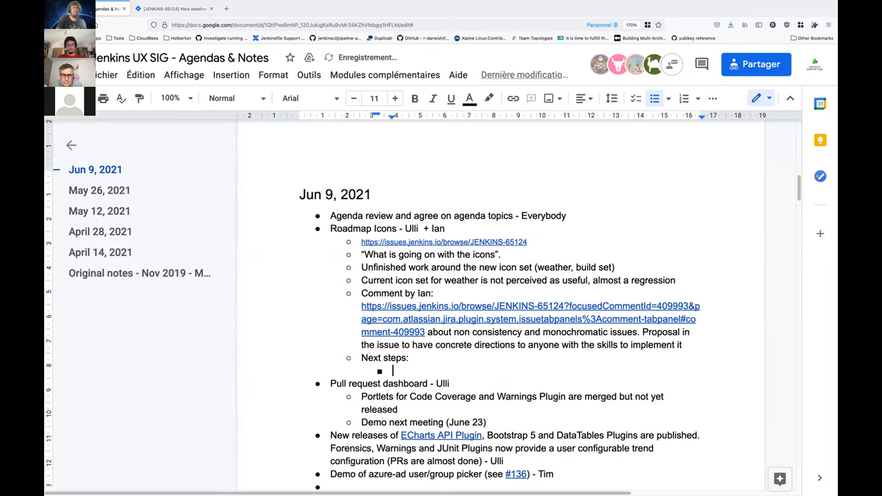
pyautogui.write('What about')
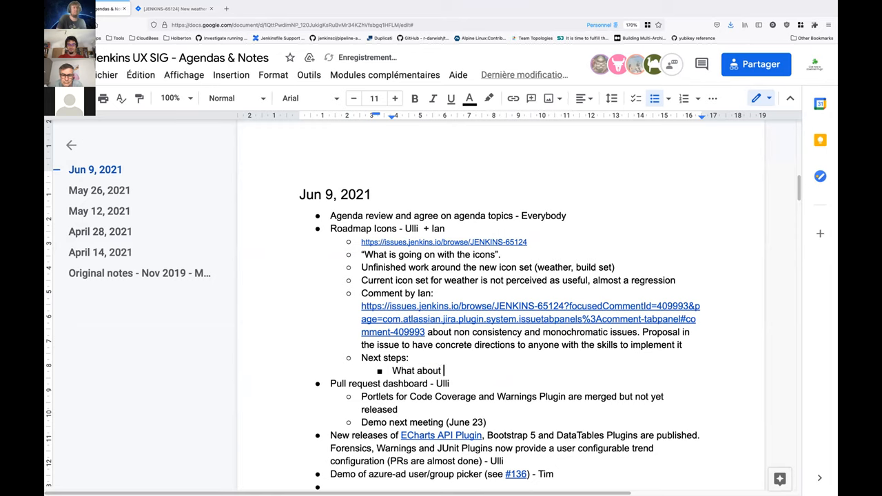
pyautogui.write('starting with the colors a')
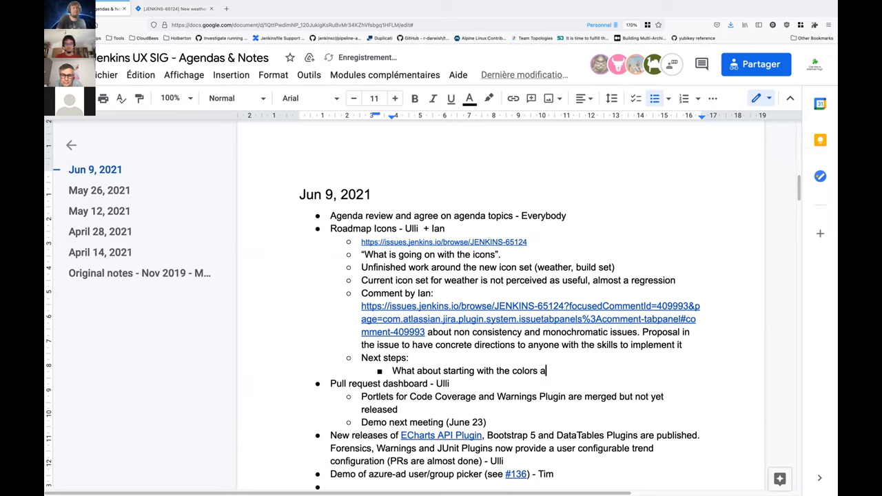
pyautogui.write('s suggested')
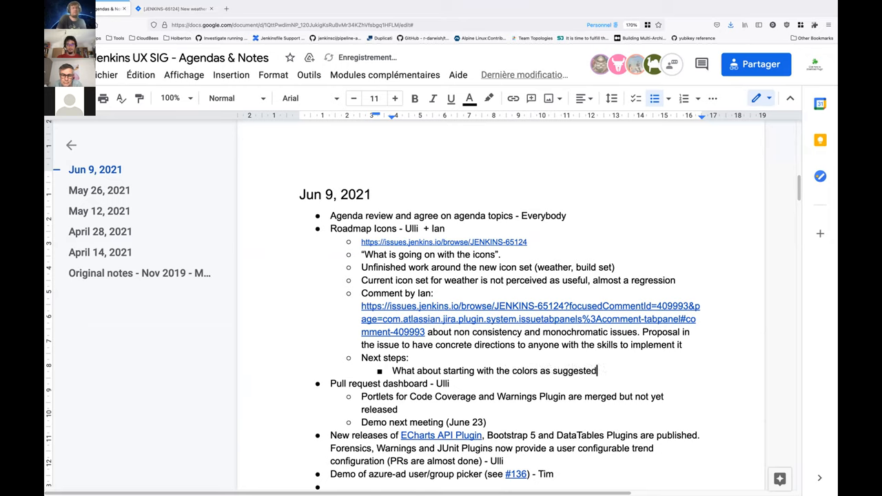
pyautogui.write('in the Issue')
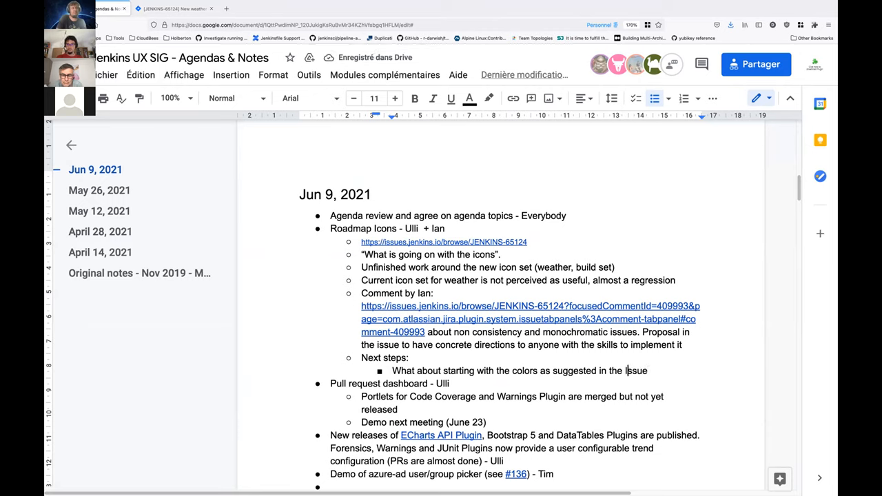
pyautogui.write('?')
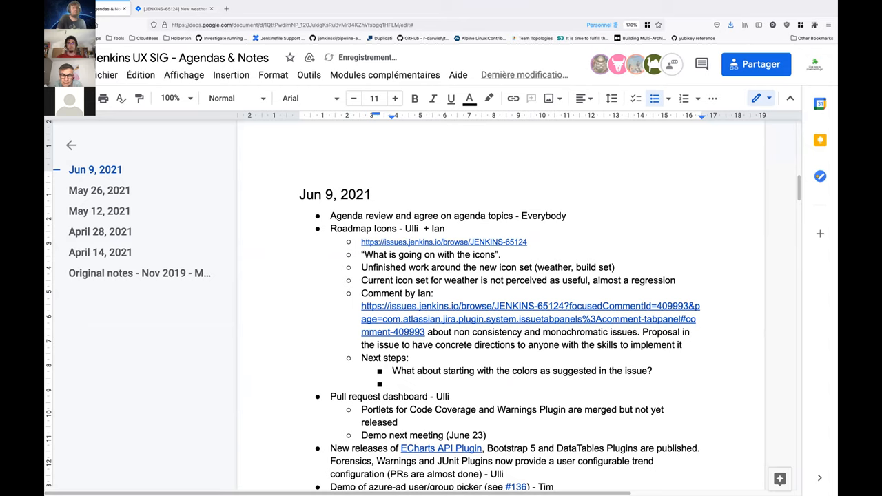
pyautogui.write('(a')
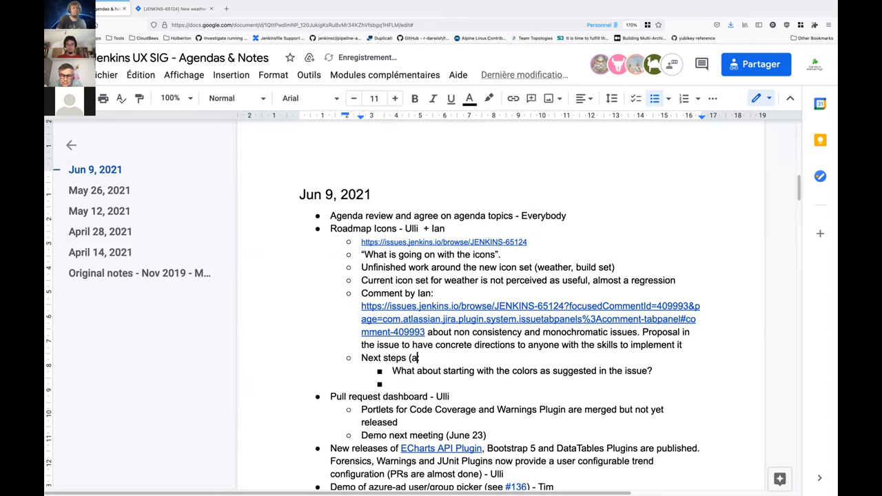
pyautogui.write('ssuming cons')
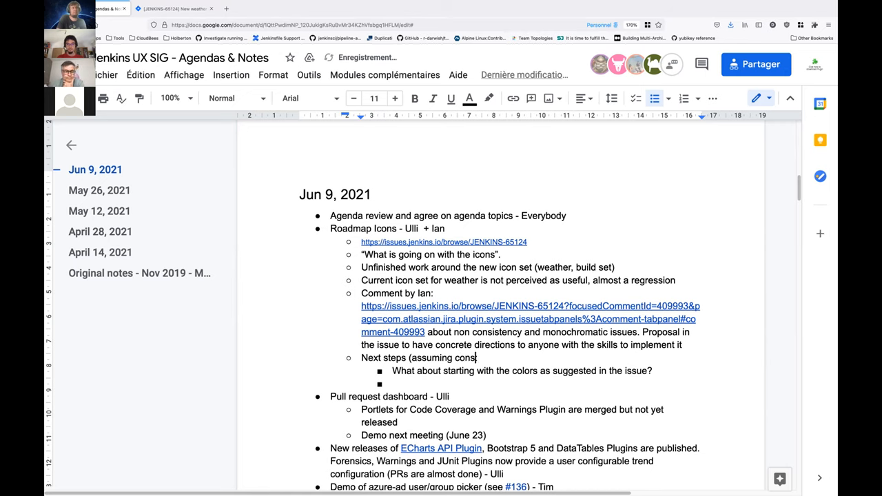
pyautogui.write('ensus):')
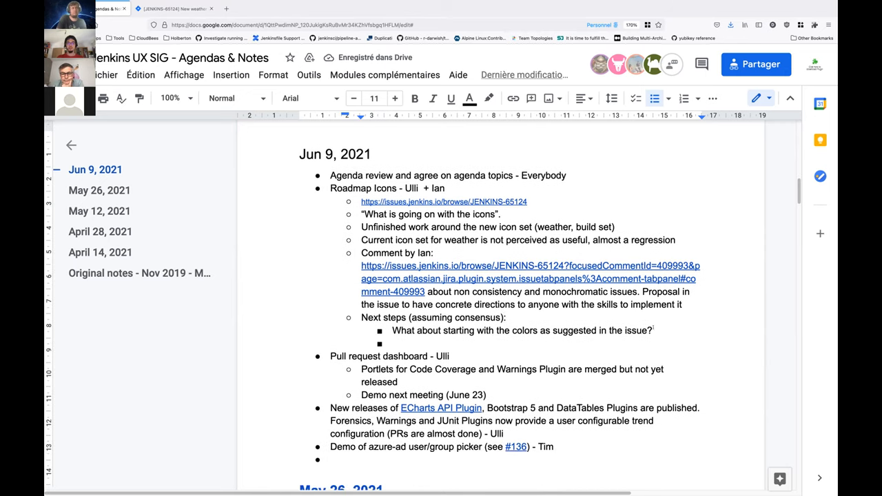
# Add sub-bullets 'Accessibility issue' and 'Design of the icons based on the different weather examples'
pyautogui.scroll(-3)
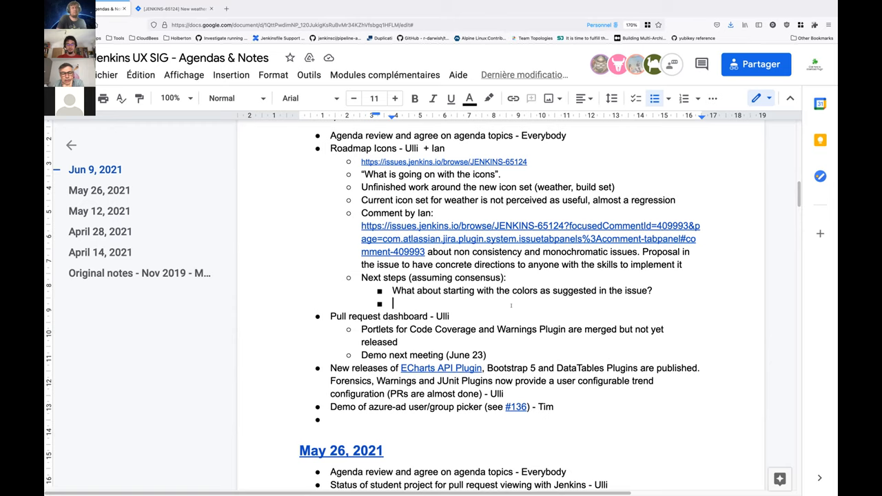
pyautogui.write('Accessibility issue')
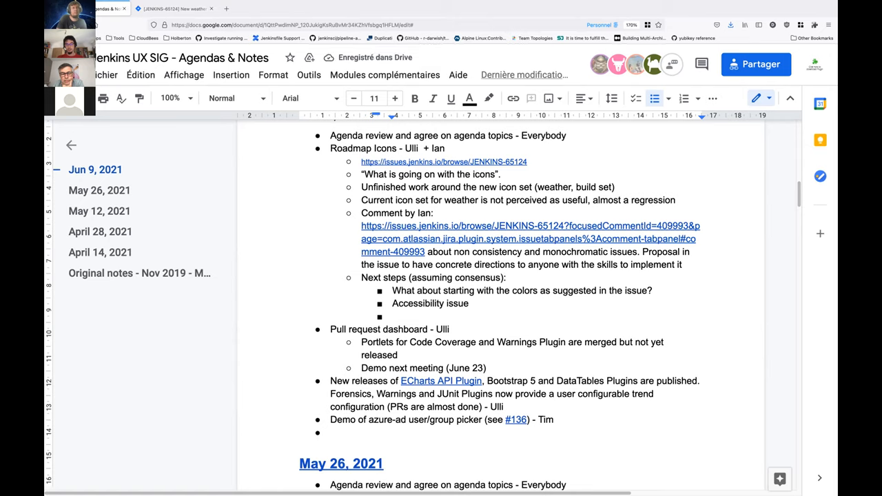
pyautogui.write('Design of the ico')
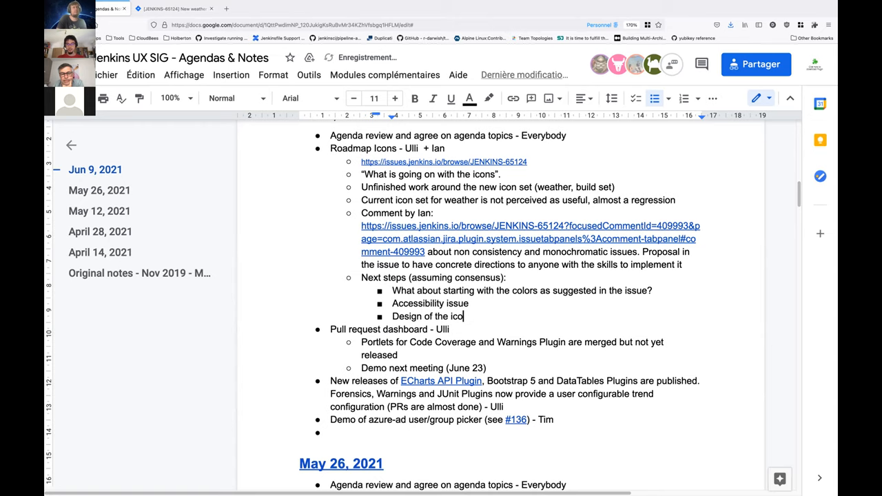
pyautogui.write('ns based on t')
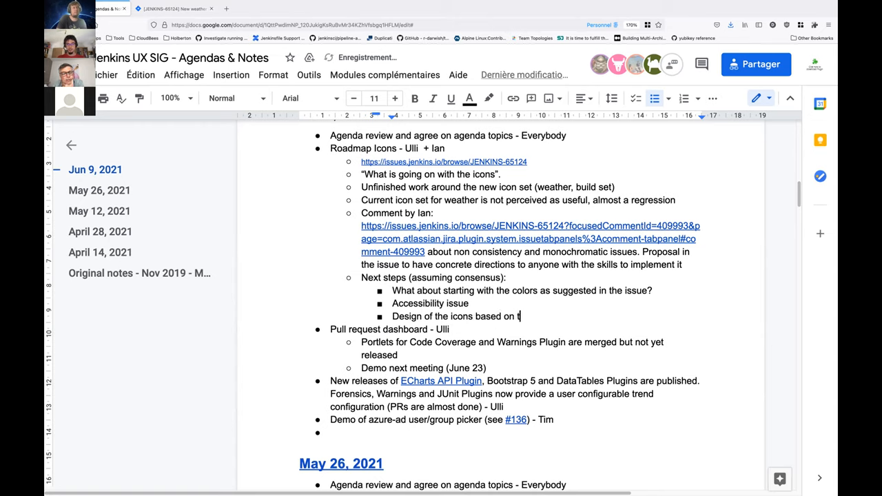
pyautogui.write('he different weat')
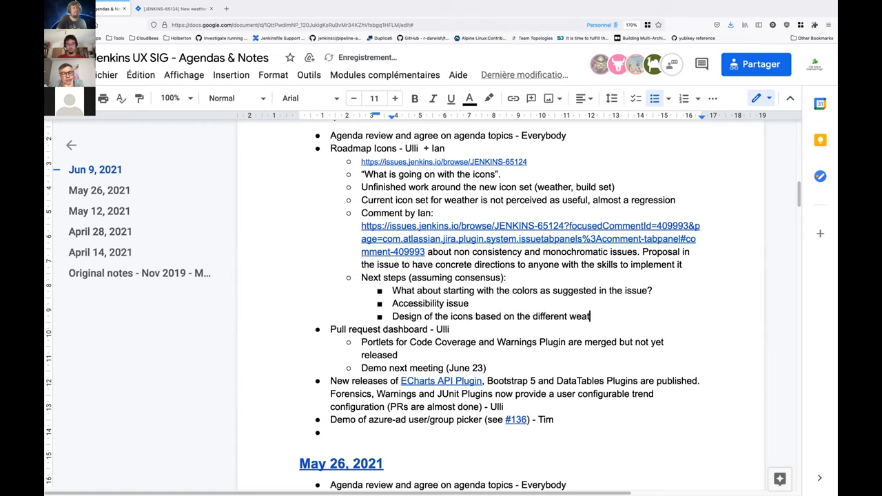
pyautogui.write('her')
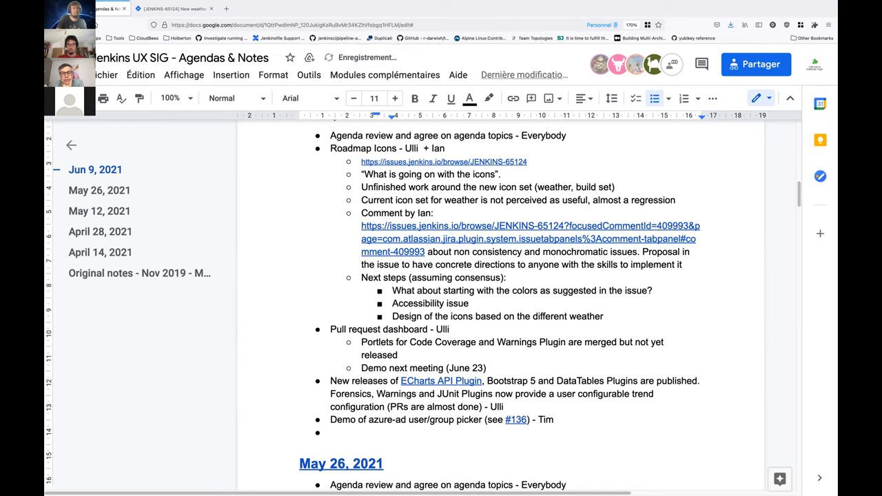
pyautogui.write('examples')
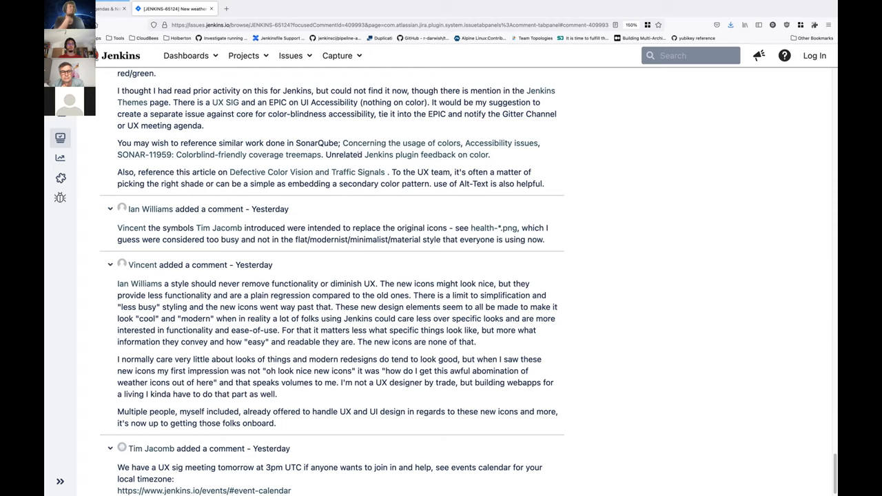
pyautogui.scroll(3)
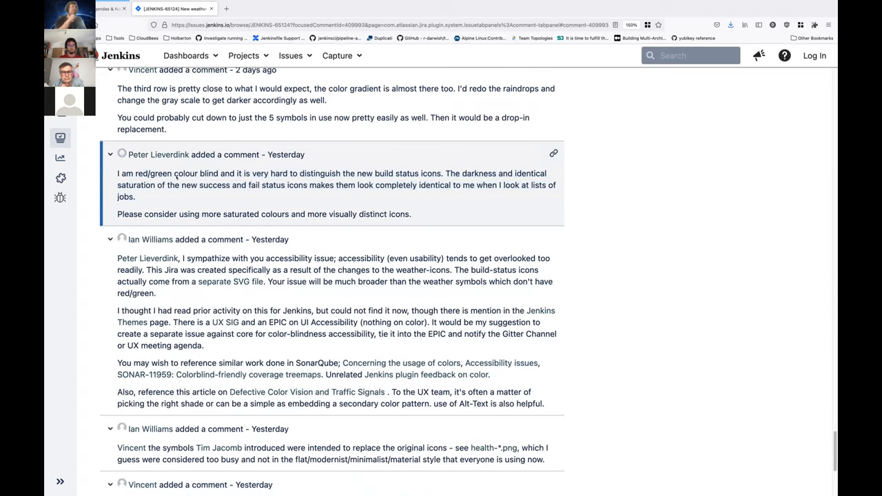
pyautogui.scroll(-3)
pyautogui.write('peter')
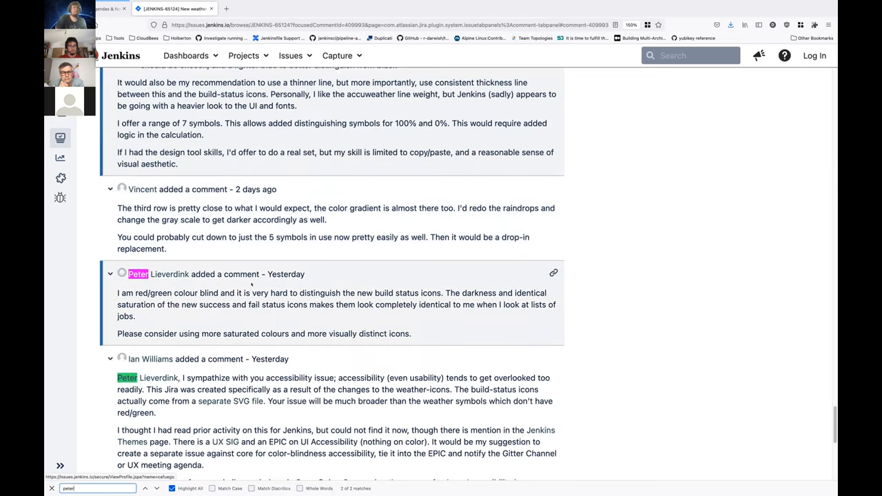
pyautogui.scroll(-3)
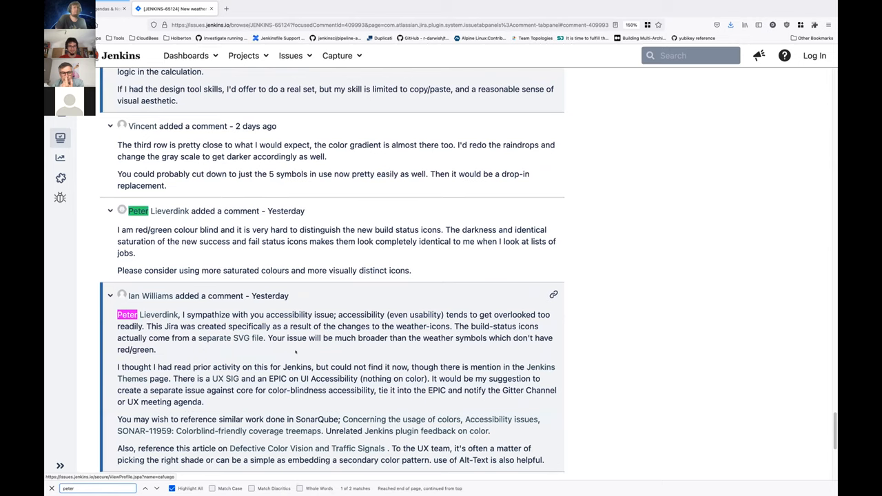
pyautogui.scroll(-3)
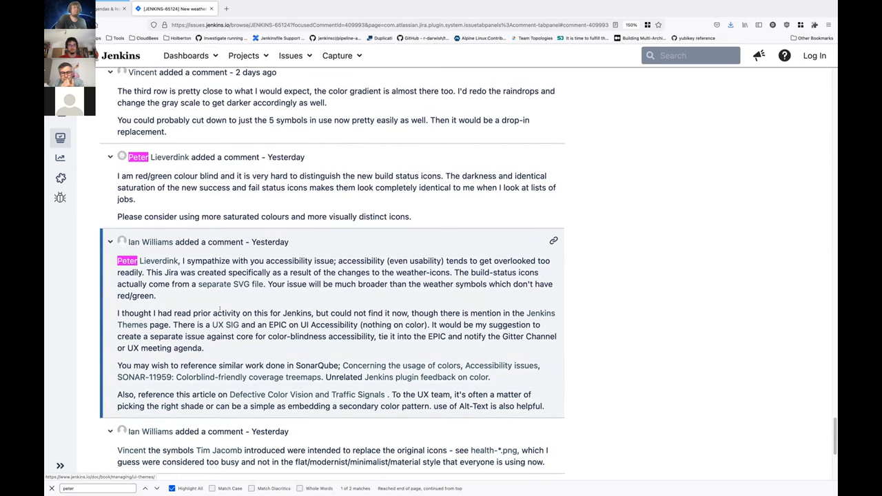
pyautogui.moveTo(401, 366)
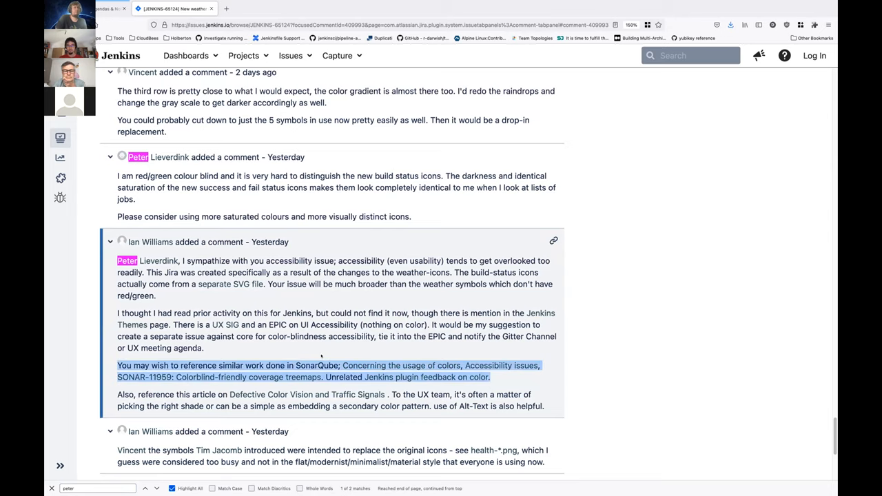
pyautogui.click(303, 371)
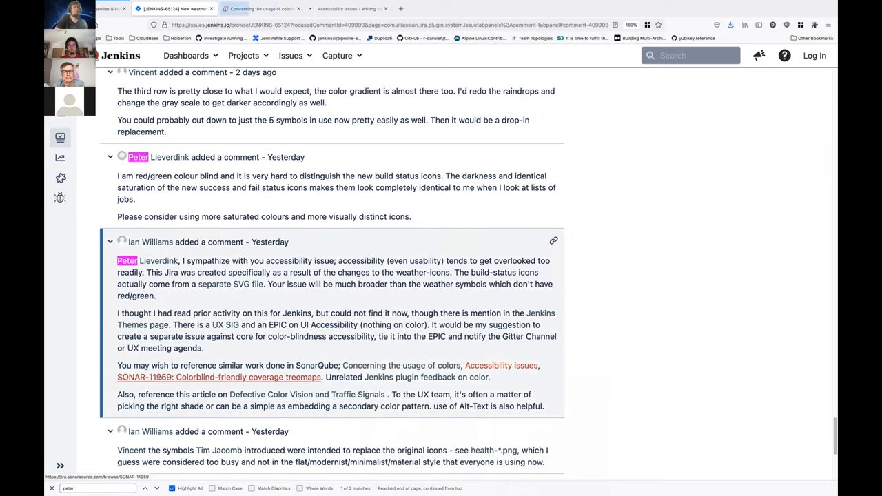
pyautogui.click(502, 365)
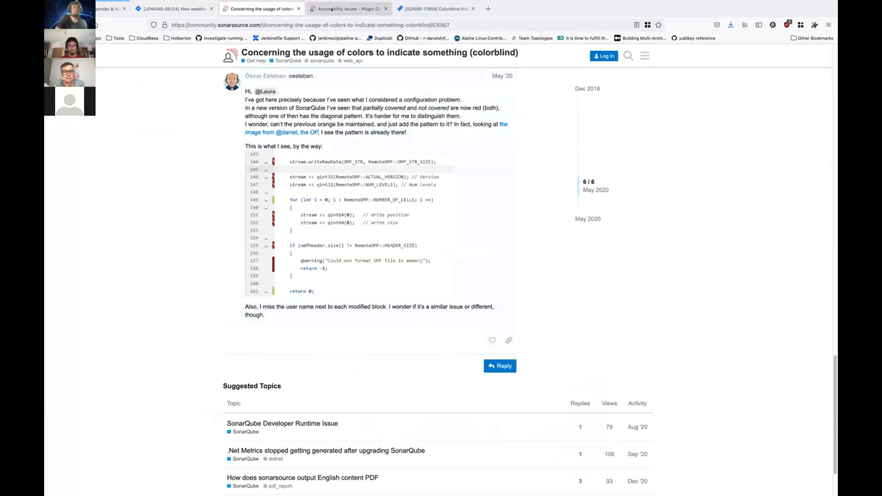
# Look through the SONAR-11959 treemaps issue and Plone's Jenkins plugin colour feedback thread, then return to the Jira issue
pyautogui.click(348, 9)
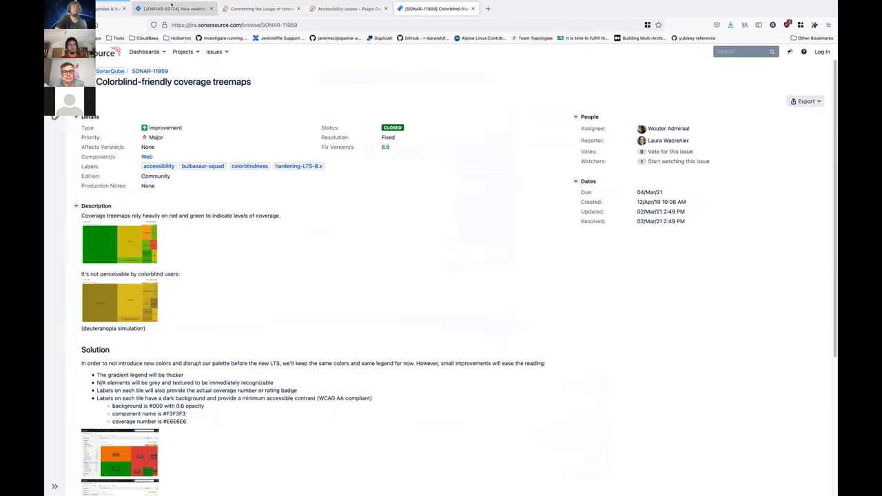
pyautogui.moveTo(172, 8)
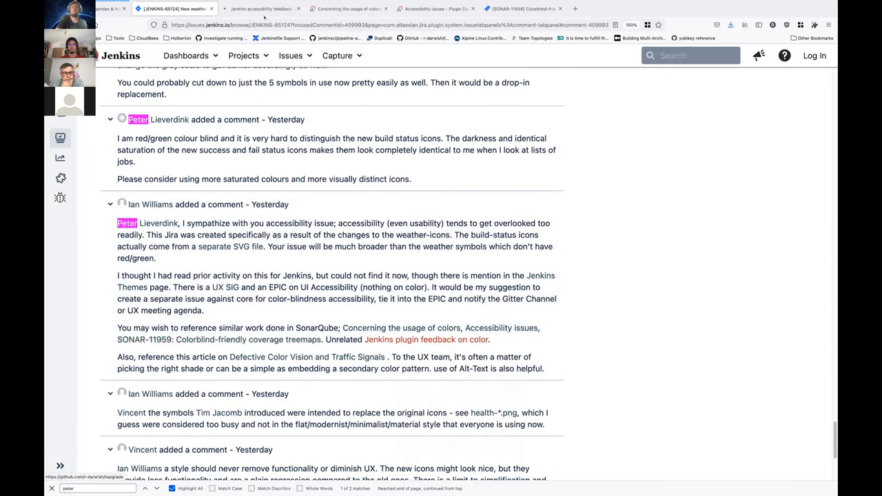
pyautogui.click(521, 8)
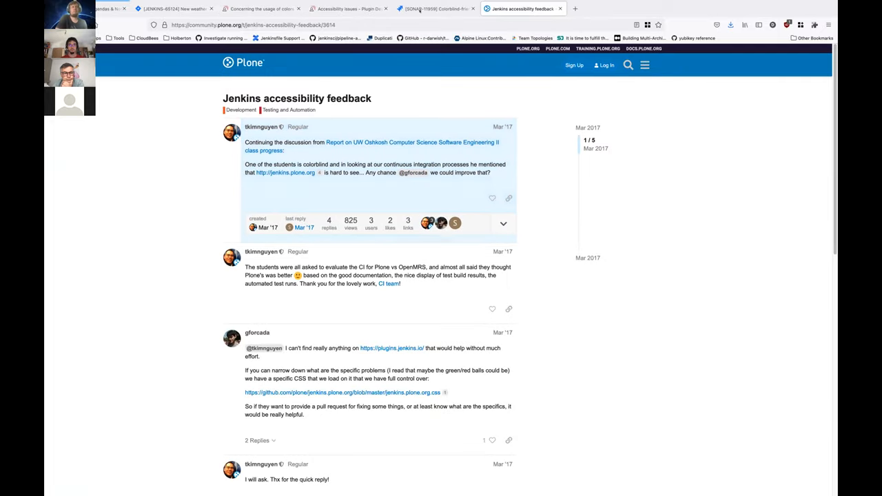
pyautogui.click(348, 8)
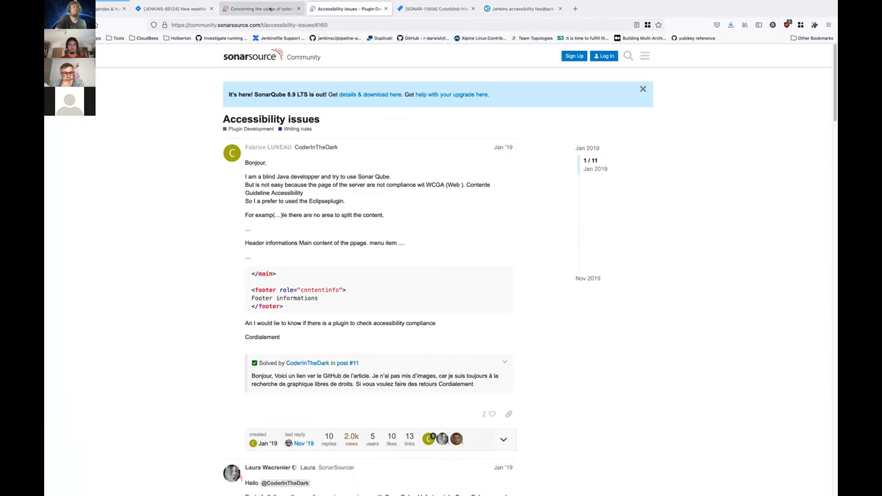
pyautogui.click(522, 9)
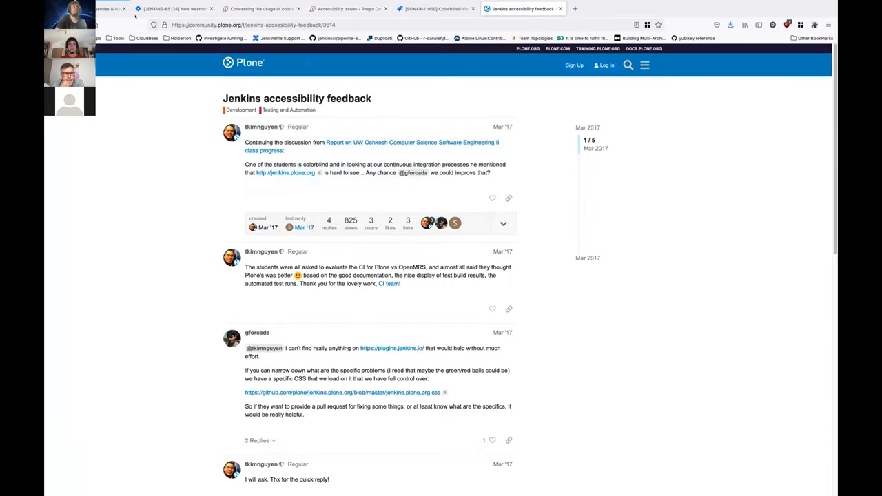
pyautogui.click(108, 8)
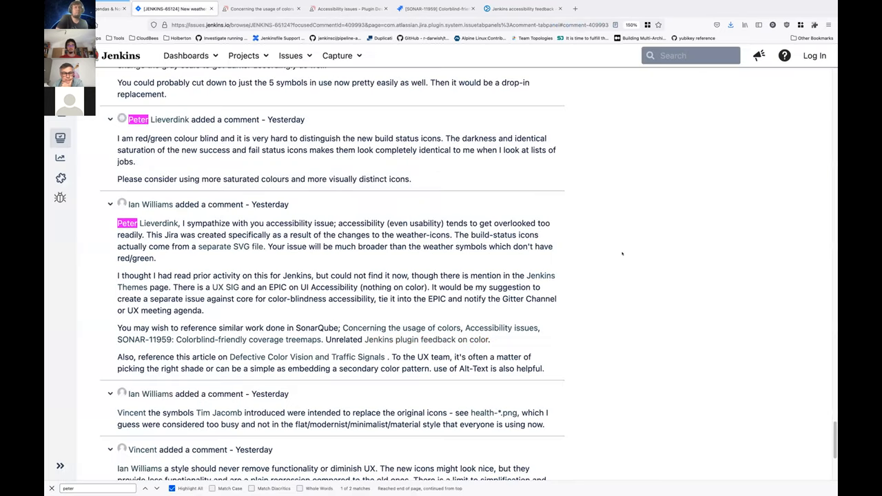
# Scroll the issue back up to David's 'Crude mock with screenshot + bucket fill' comment, checking the Docs agenda in between
pyautogui.scroll(-3)
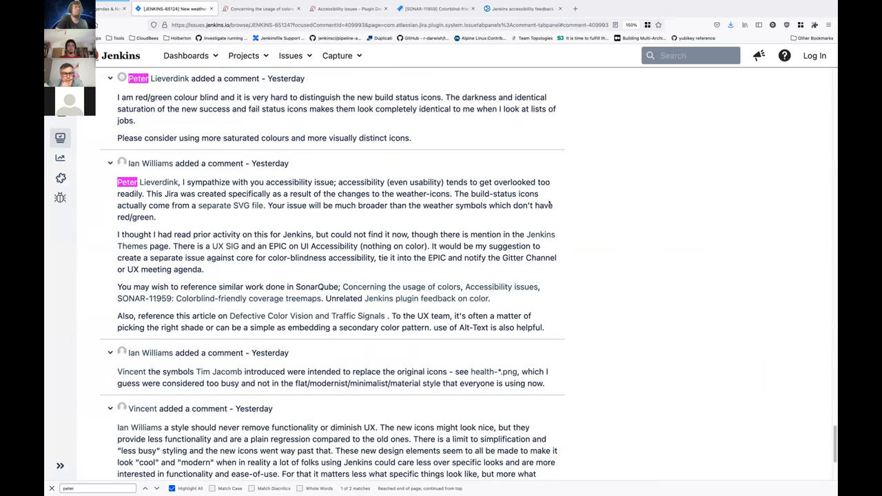
pyautogui.click(103, 8)
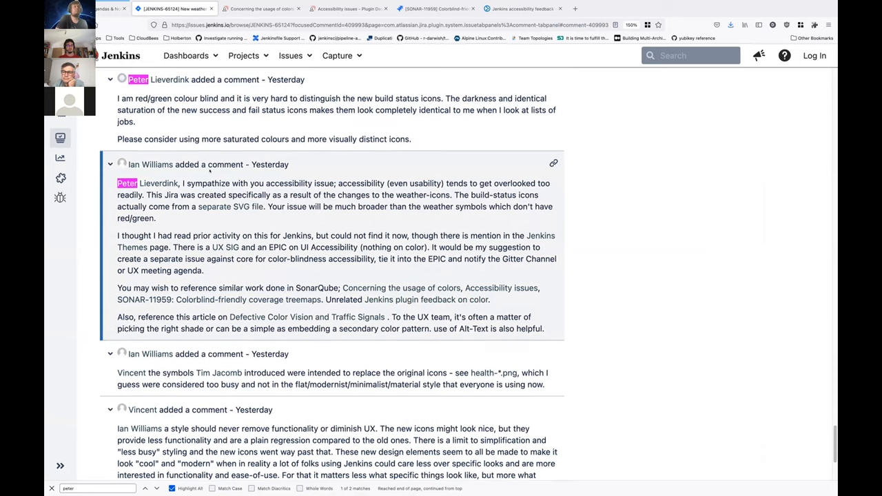
pyautogui.scroll(3)
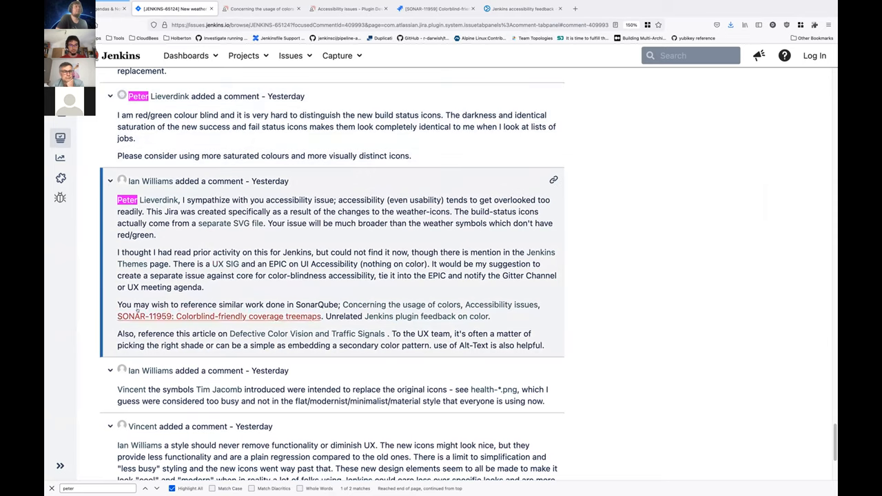
pyautogui.scroll(-3)
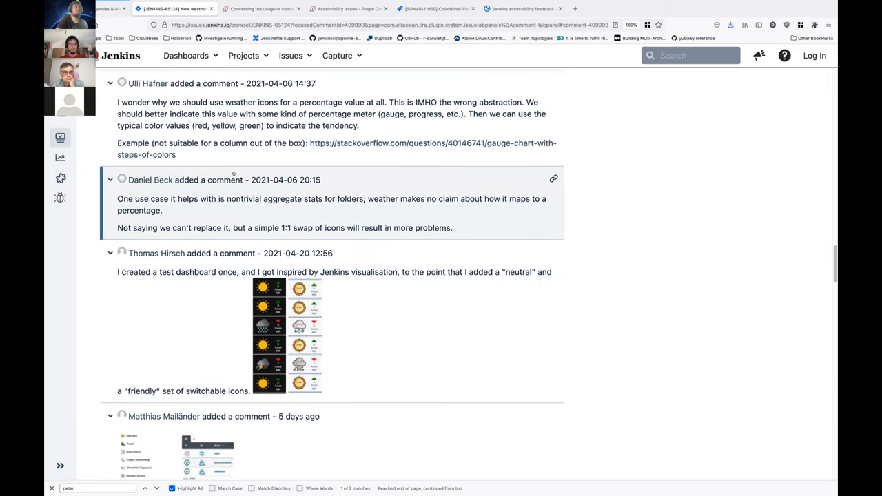
pyautogui.click(85, 8)
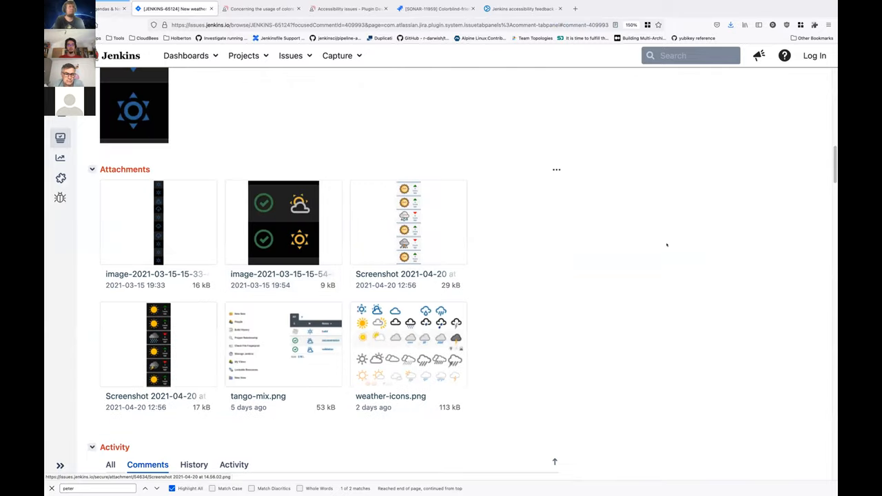
pyautogui.scroll(-3)
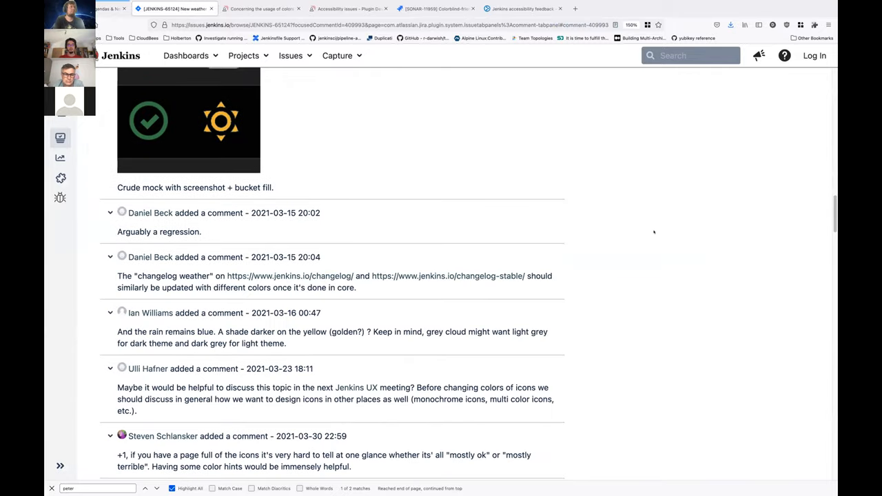
pyautogui.scroll(3)
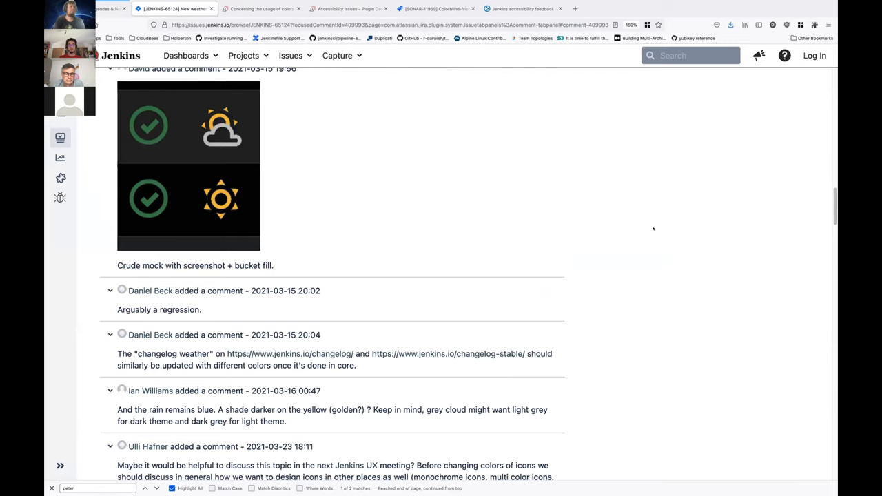
pyautogui.scroll(3)
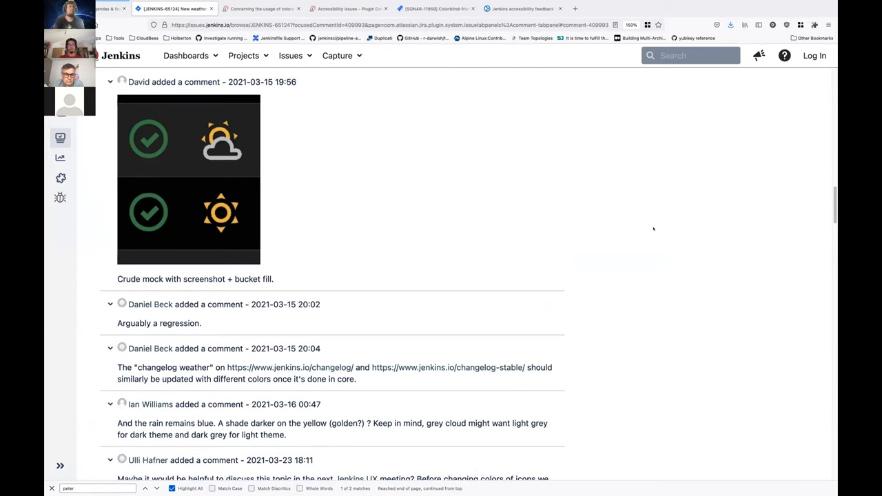
pyautogui.moveTo(563, 206)
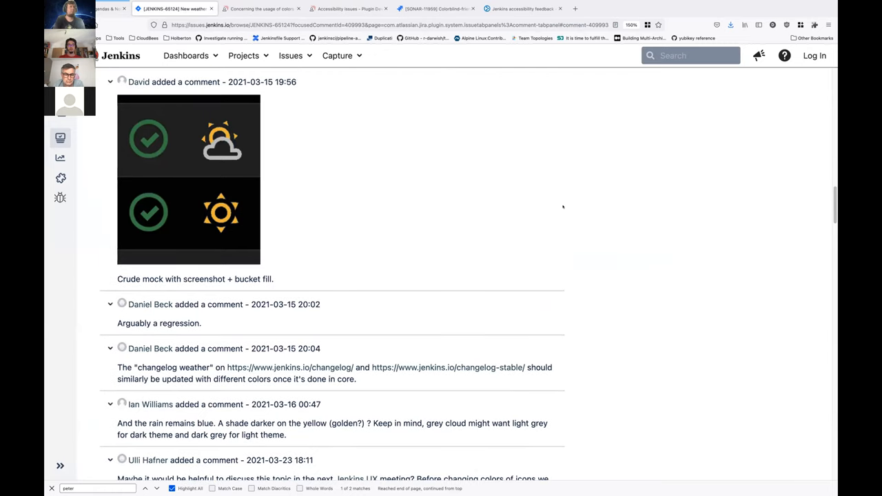
pyautogui.click(108, 8)
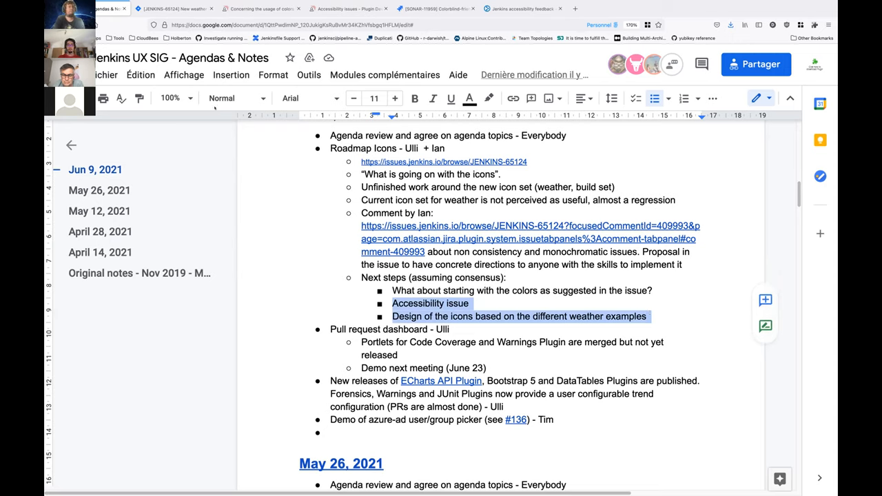
# Skim the newer JENKINS-65124 comments down to the UX SIG meeting note, then return to the Docs agenda
pyautogui.click(527, 238)
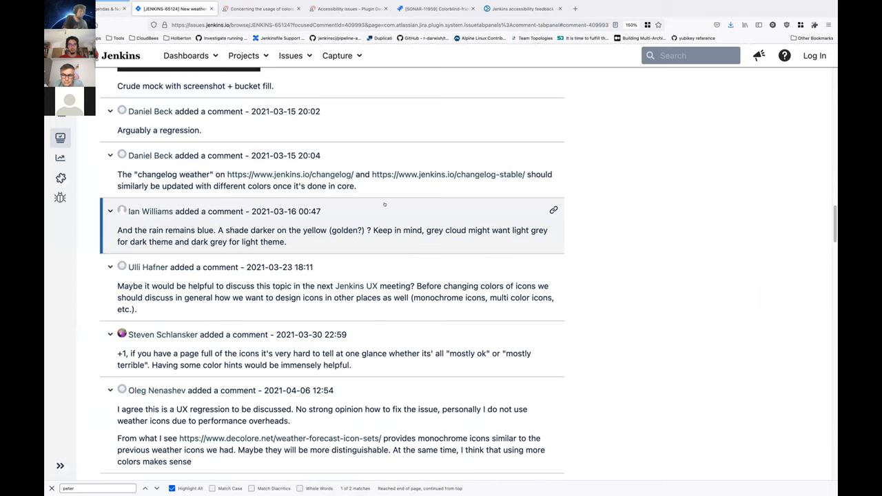
pyautogui.scroll(-3)
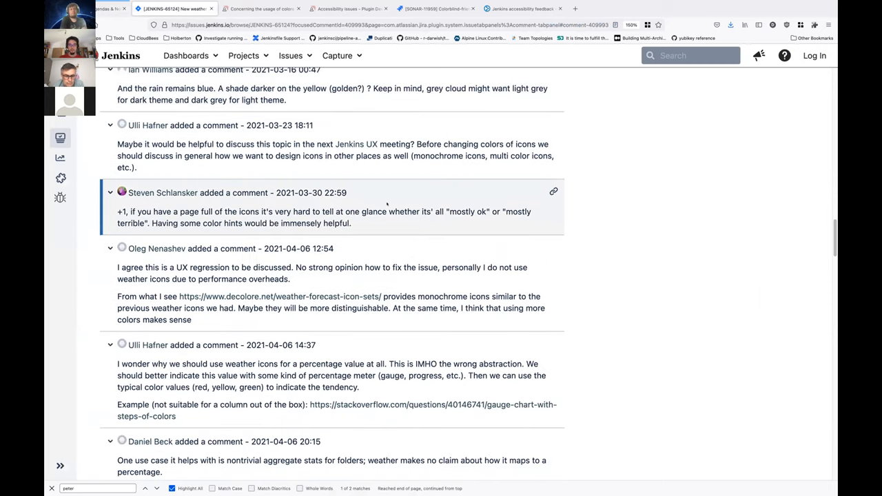
pyautogui.scroll(-3)
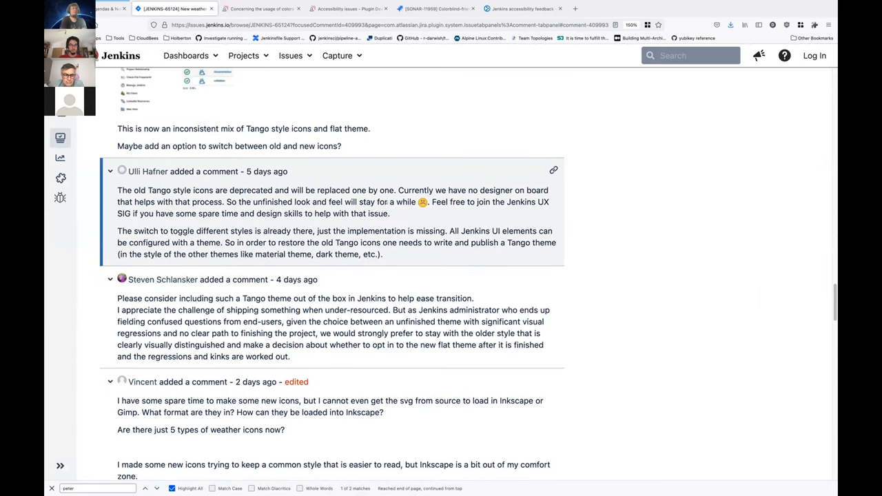
pyautogui.scroll(-3)
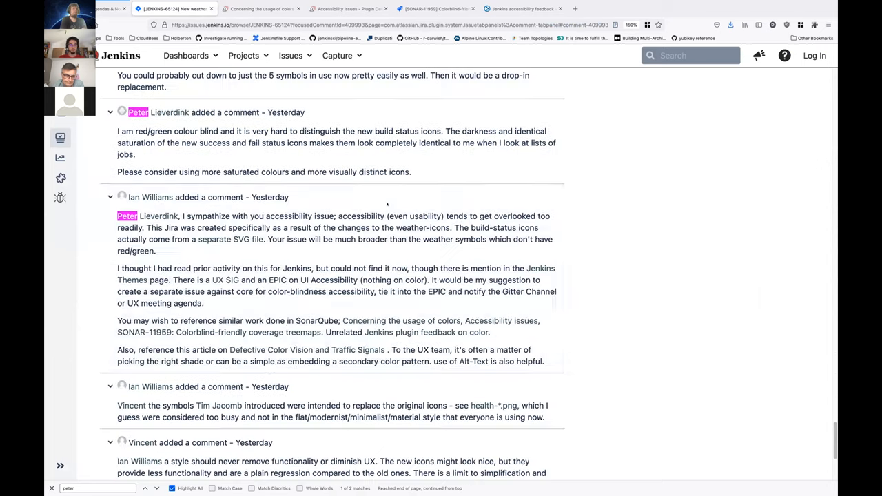
pyautogui.scroll(-3)
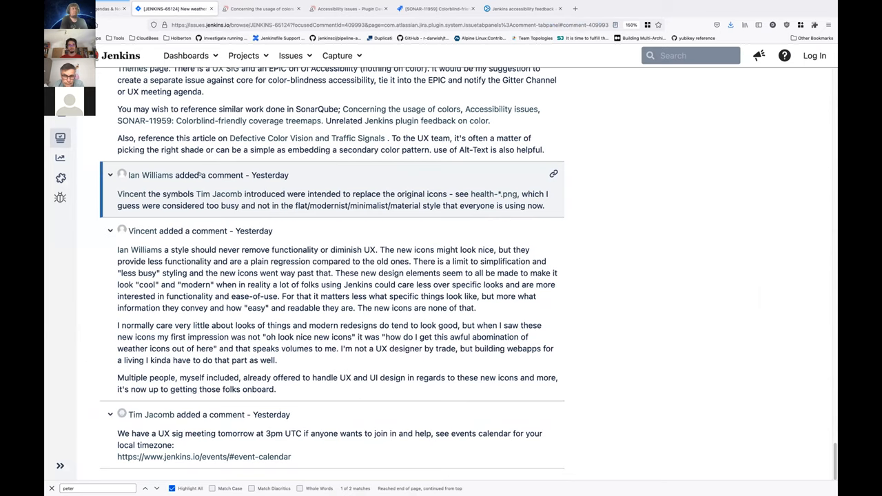
pyautogui.click(110, 8)
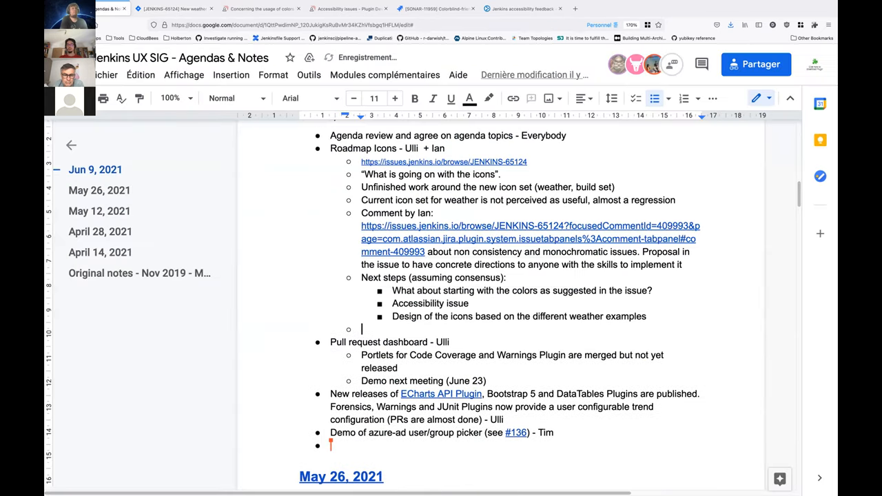
# Add the next-step bullet 'Separate issue for the build status icon (thanks Ian!)'
pyautogui.write('S')
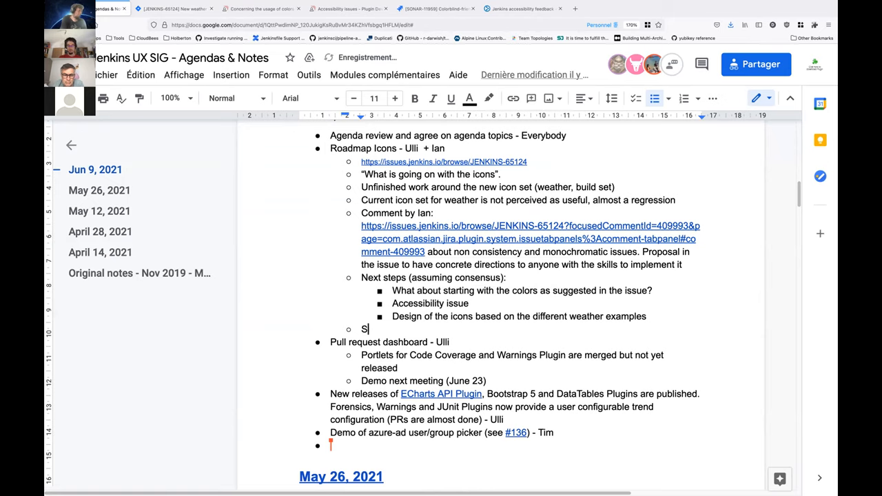
pyautogui.write('eparate i')
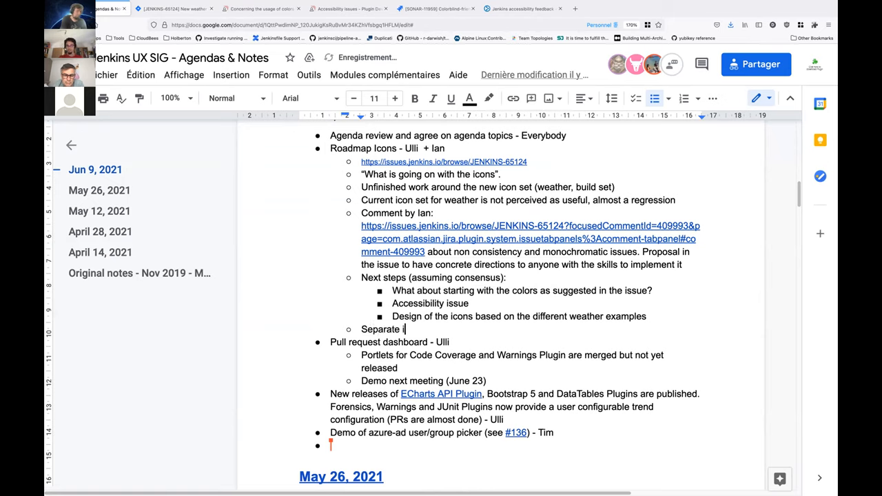
pyautogui.write('ssue')
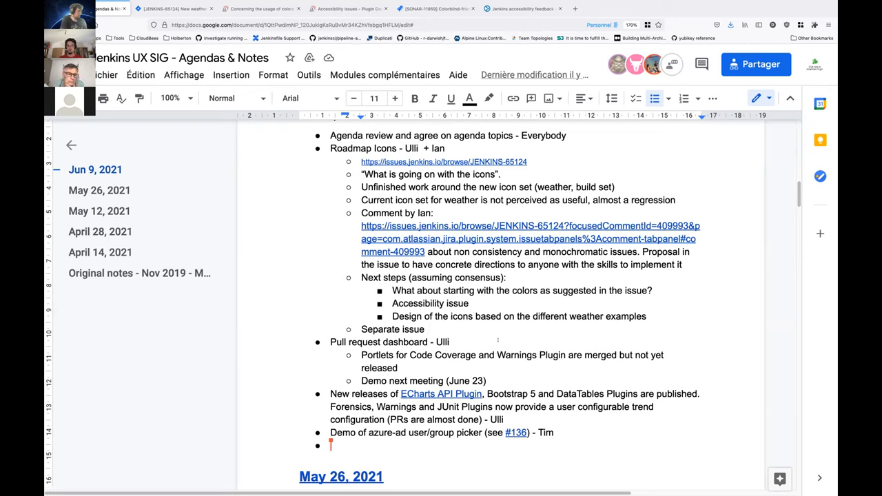
pyautogui.write('for the build status ic')
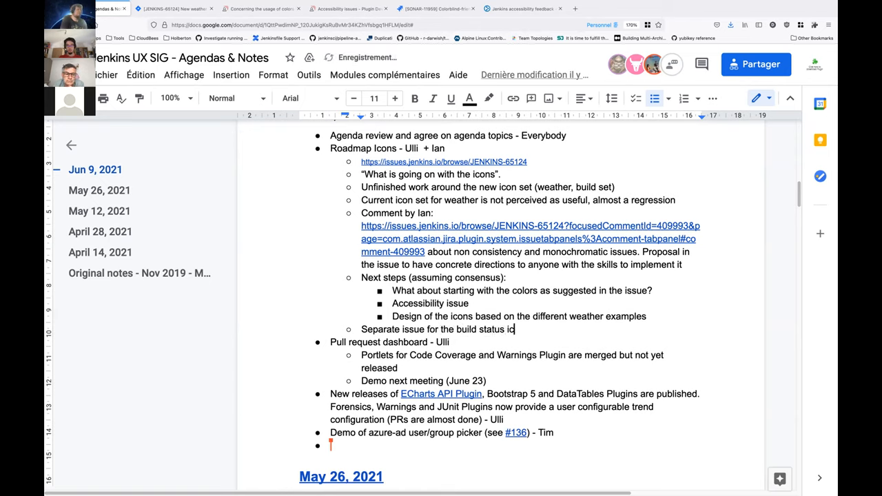
pyautogui.write('on')
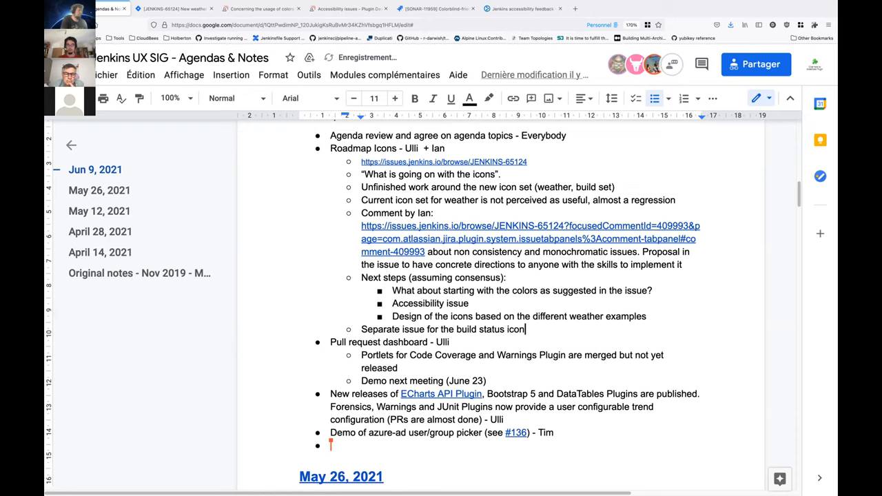
pyautogui.write('(thanks Ian')
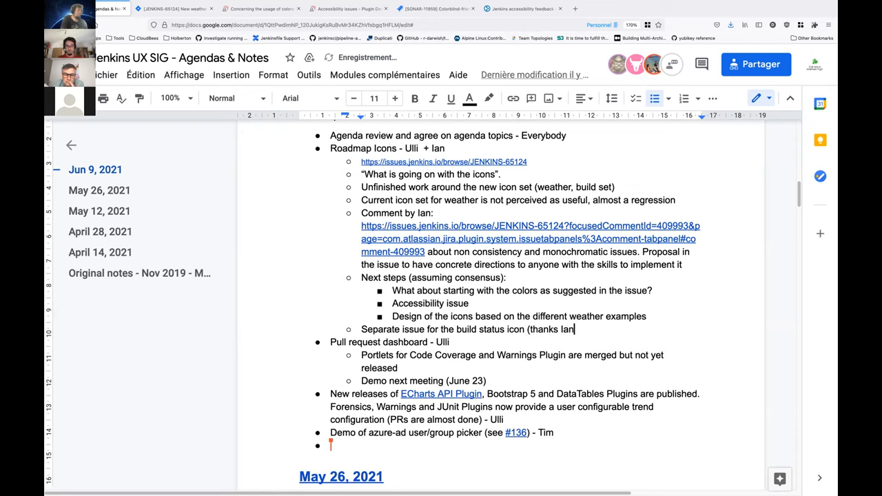
pyautogui.write('!)')
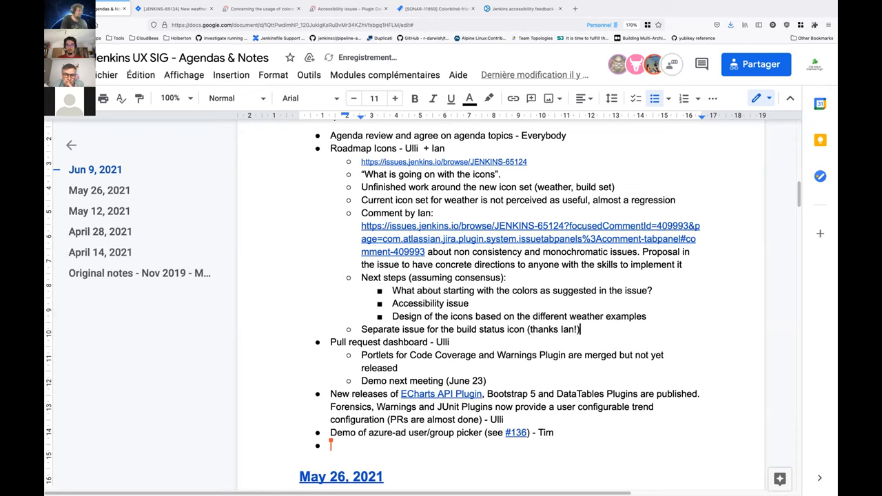
pyautogui.press('enter')
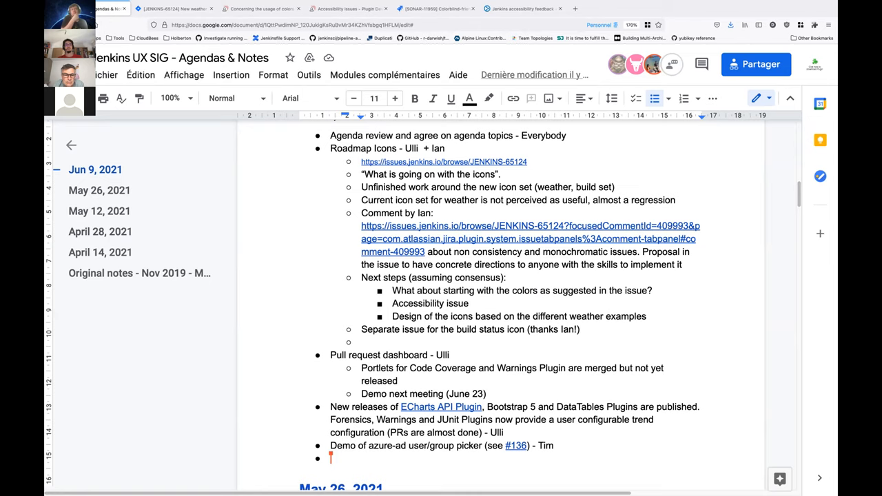
# Add the bullet 'We need help to implement this!'
pyautogui.write('W')
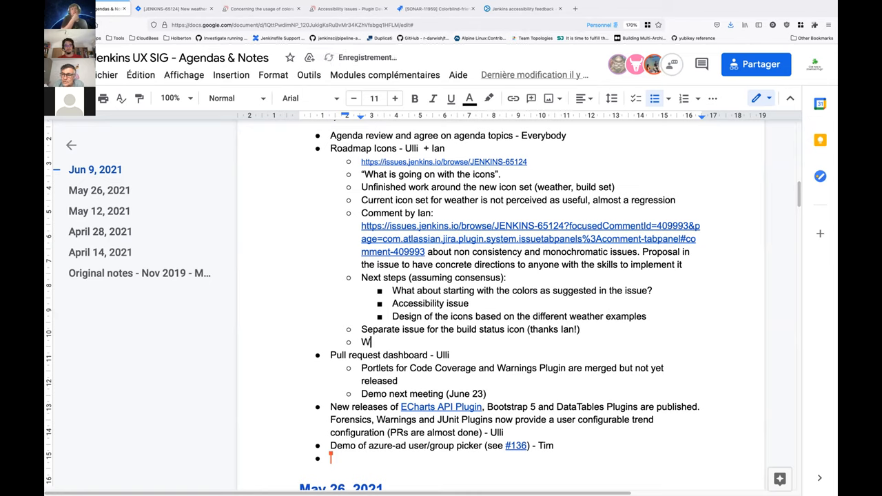
pyautogui.write('e need')
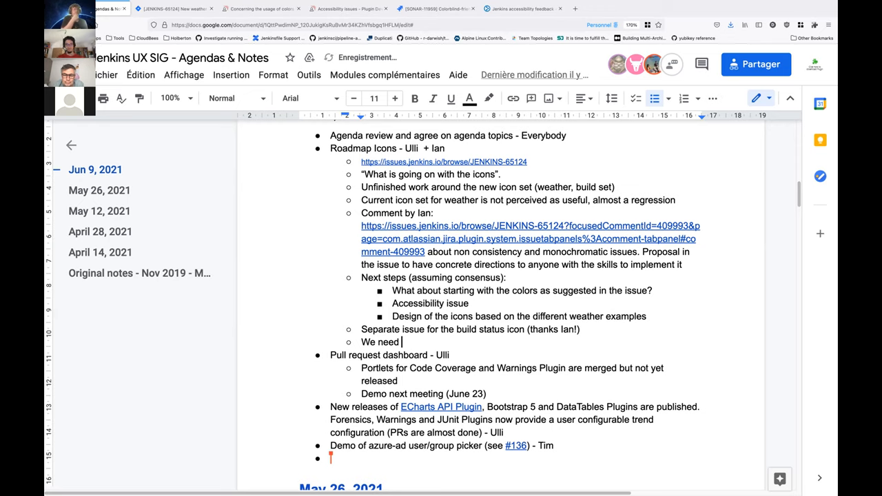
pyautogui.write('help to impl')
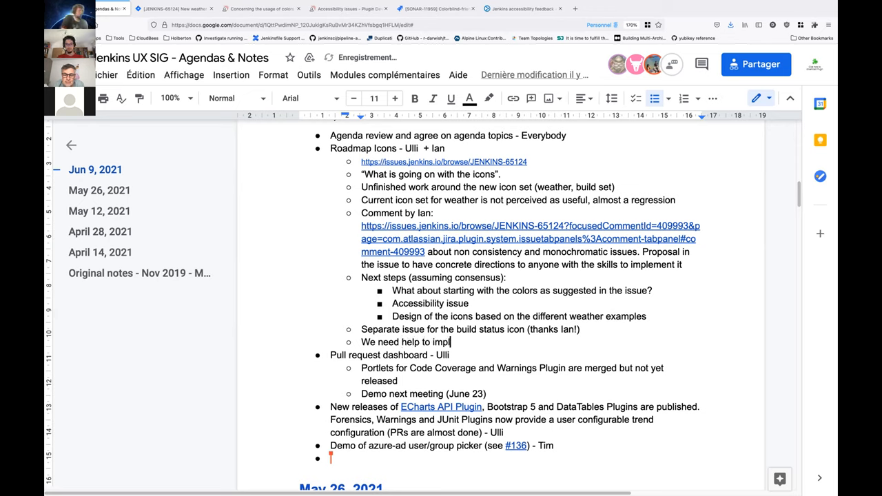
pyautogui.write('ement this!')
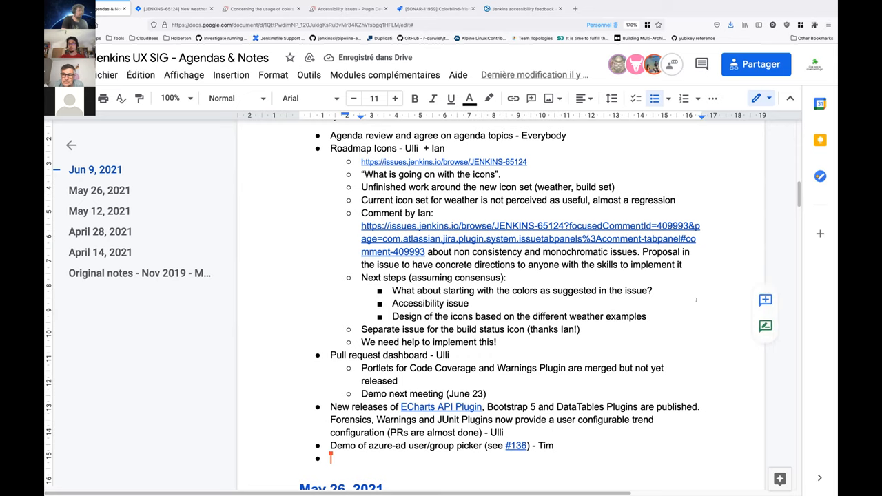
pyautogui.scroll(3)
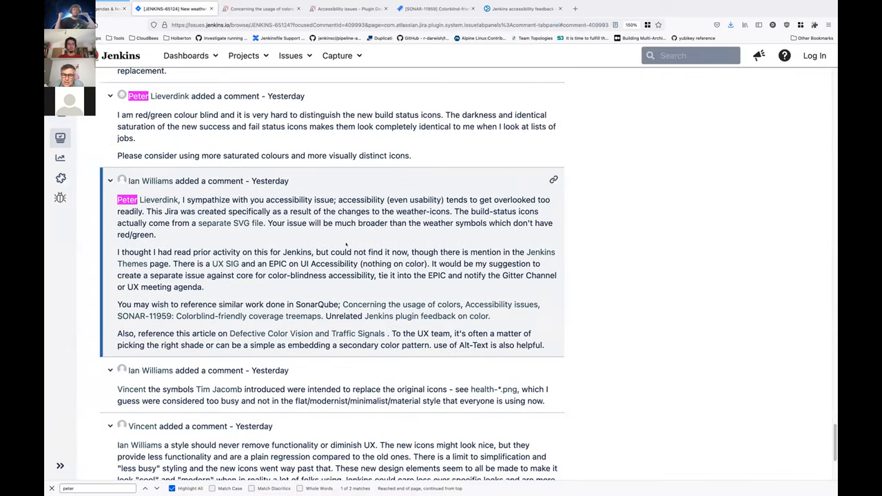
pyautogui.scroll(3)
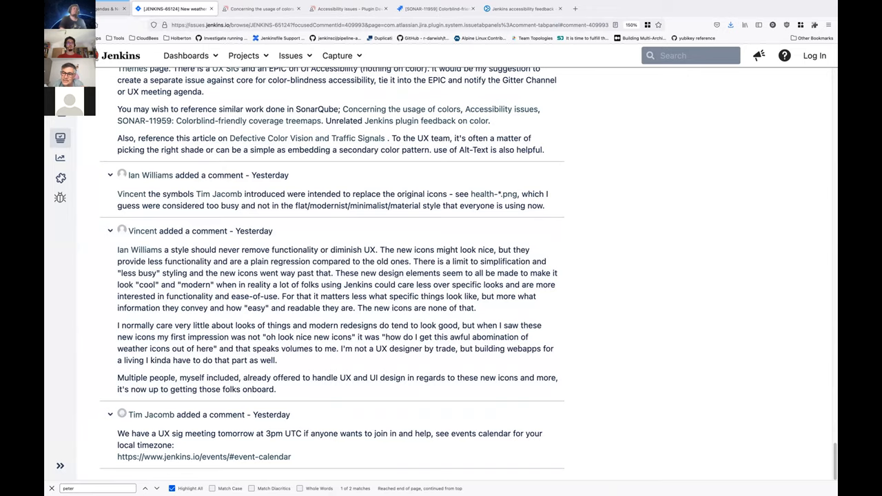
pyautogui.click(105, 8)
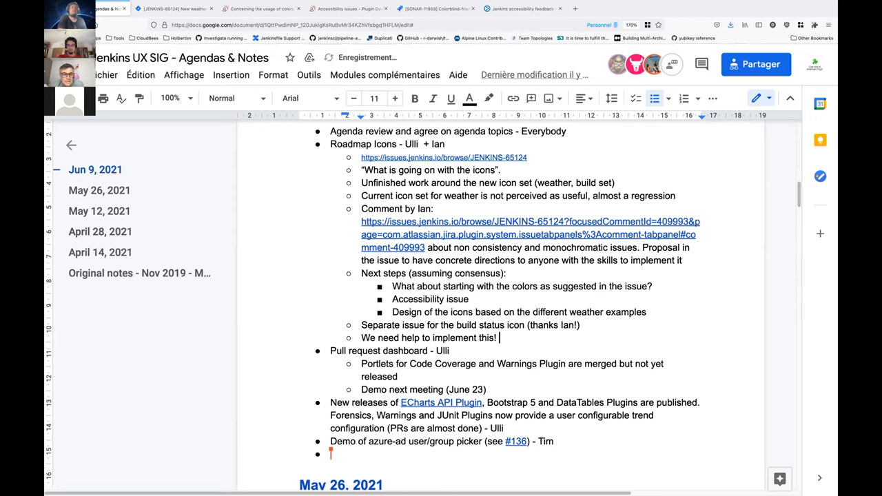
# Extend the help note with 'The past year work' and 'Contributor needed', beginning to describe the initial work
pyautogui.write('The past')
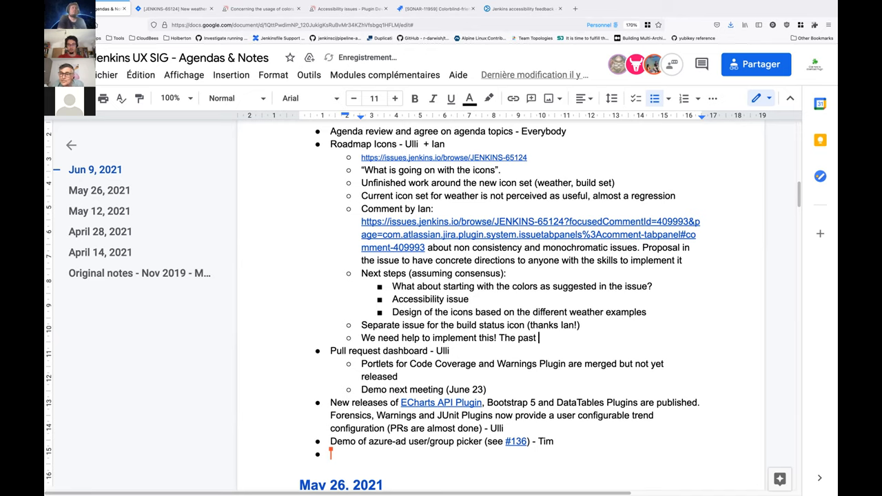
pyautogui.write('year')
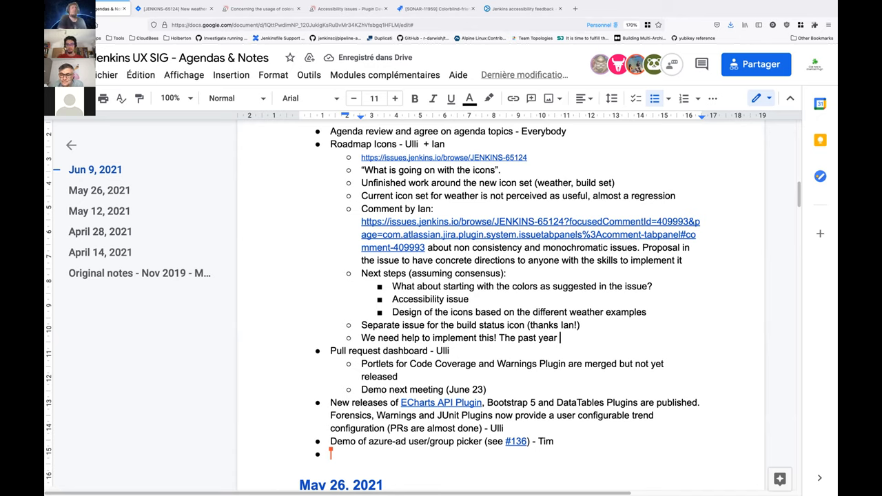
pyautogui.write('work')
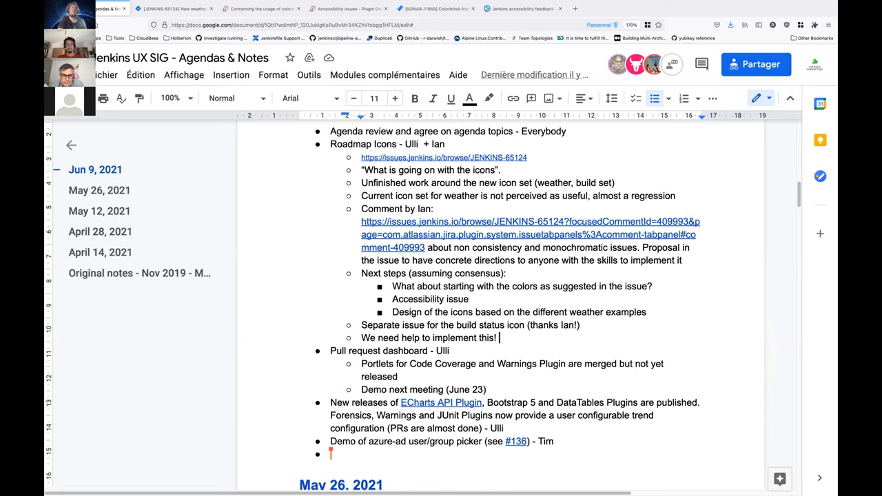
pyautogui.write('Cont')
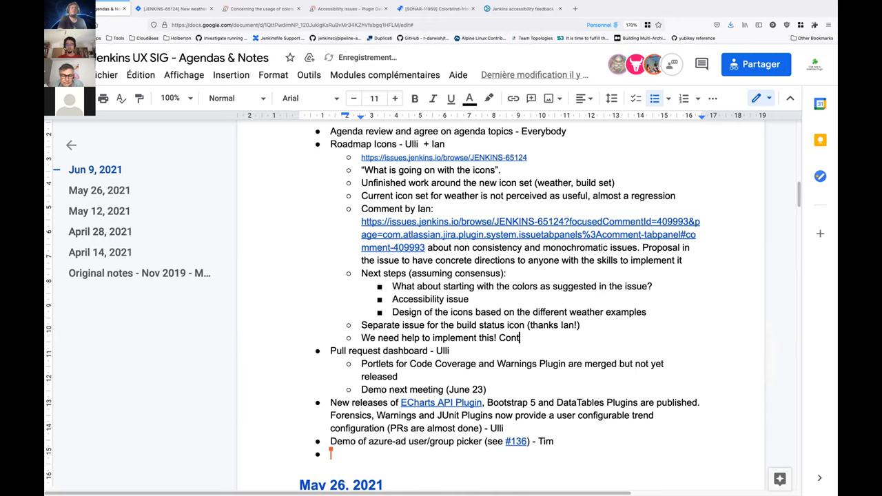
pyautogui.write('ributor needed, the initial work')
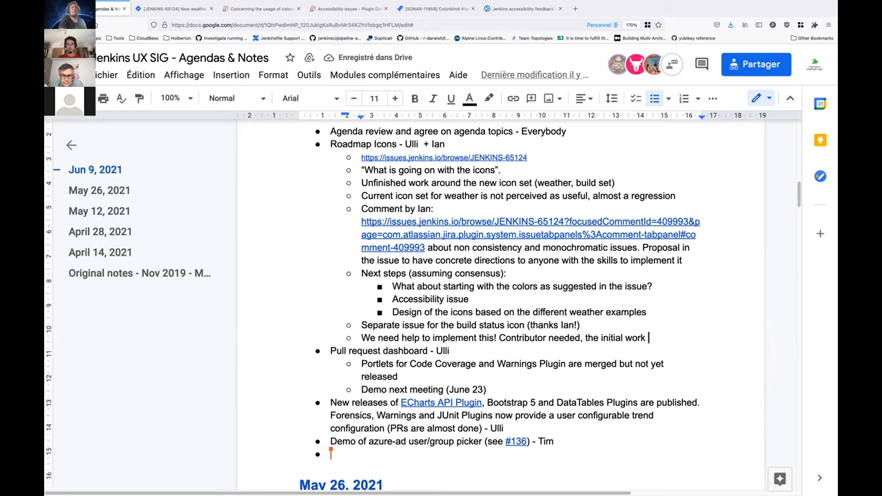
pyautogui.press('Backspace')
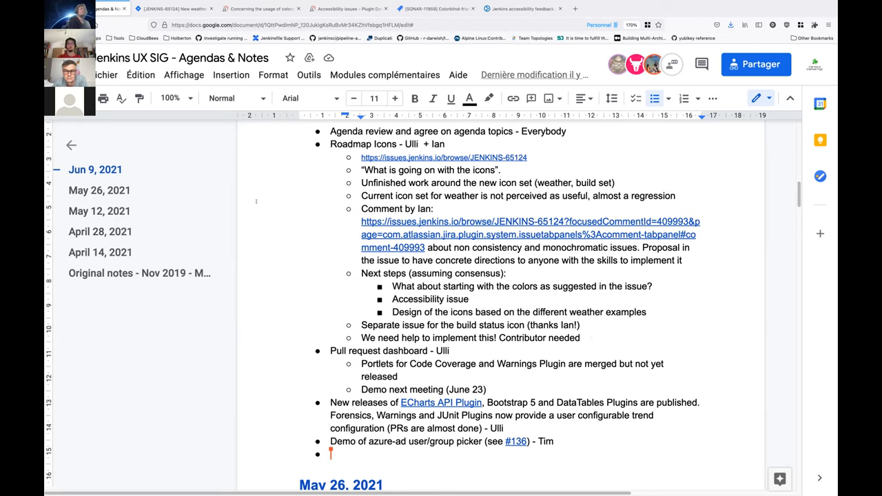
pyautogui.moveTo(173, 9)
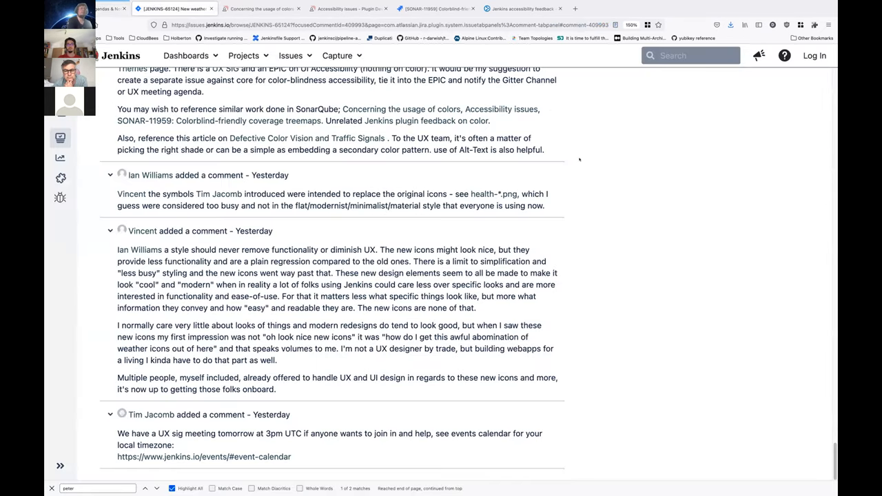
pyautogui.click(108, 9)
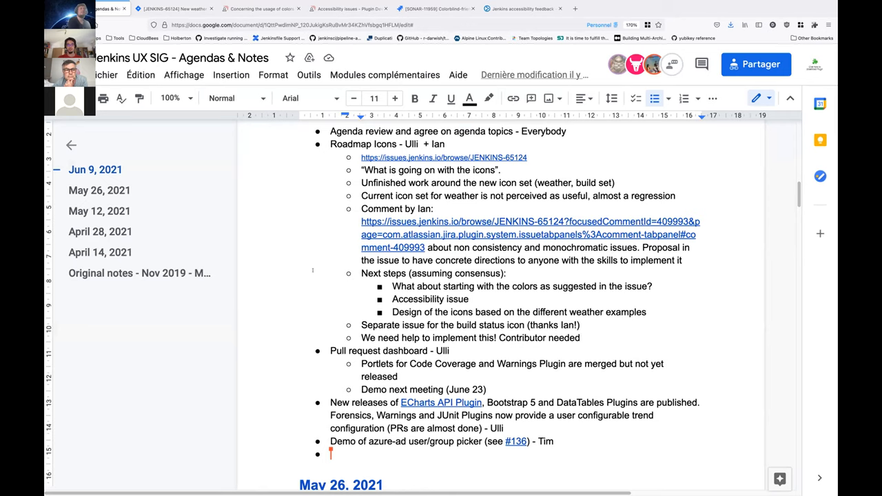
pyautogui.scroll(-3)
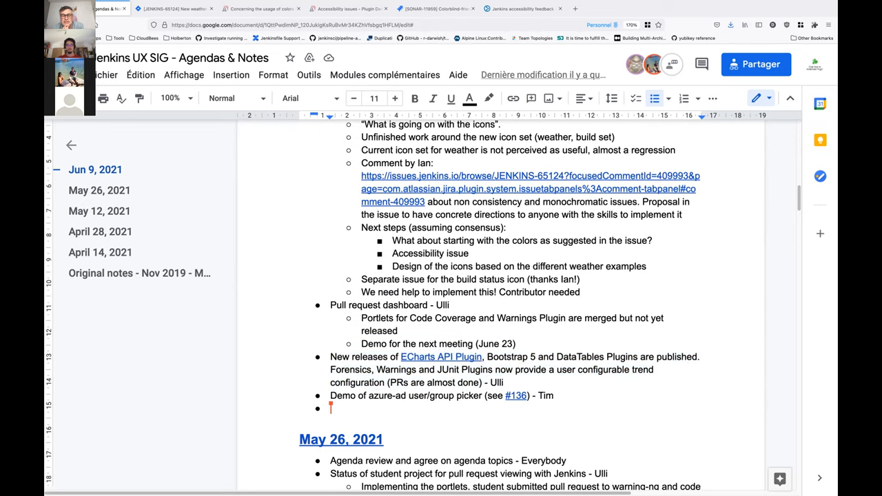
# Under the ECharts item add 'Status: API migration for Bootstrap 5 and DataTables Plugins done, to be released this week'
pyautogui.press('enter')
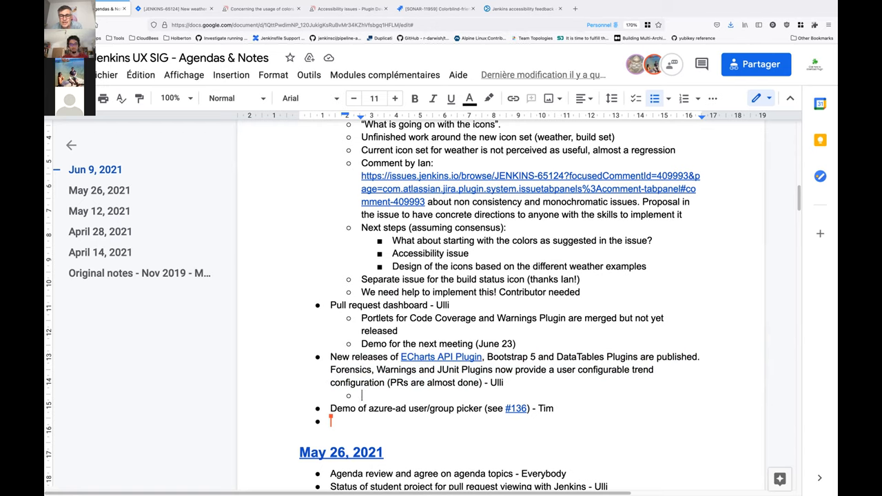
pyautogui.write('Status: API')
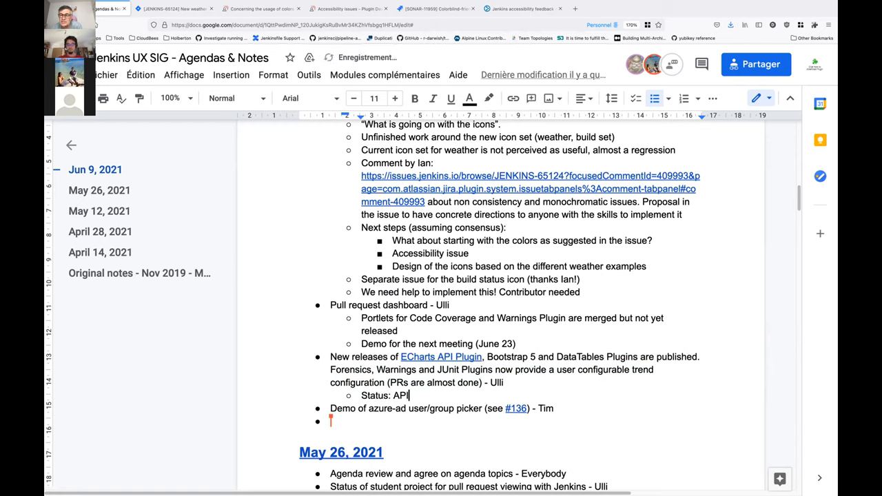
pyautogui.write('migrat')
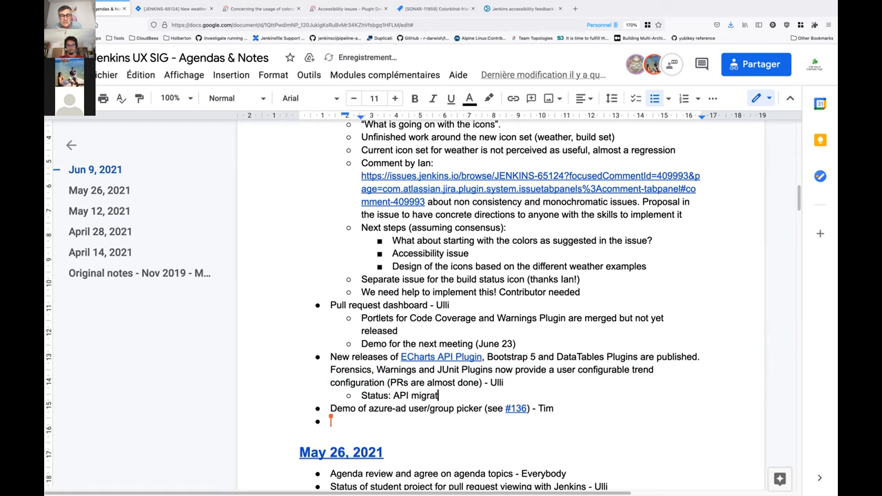
pyautogui.write('ion for')
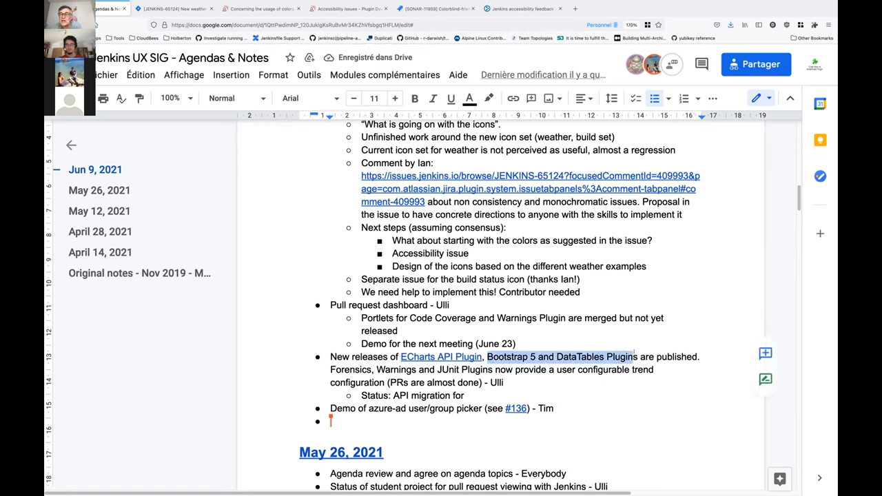
pyautogui.write('Bootstrap 5 and DataTables Plugins')
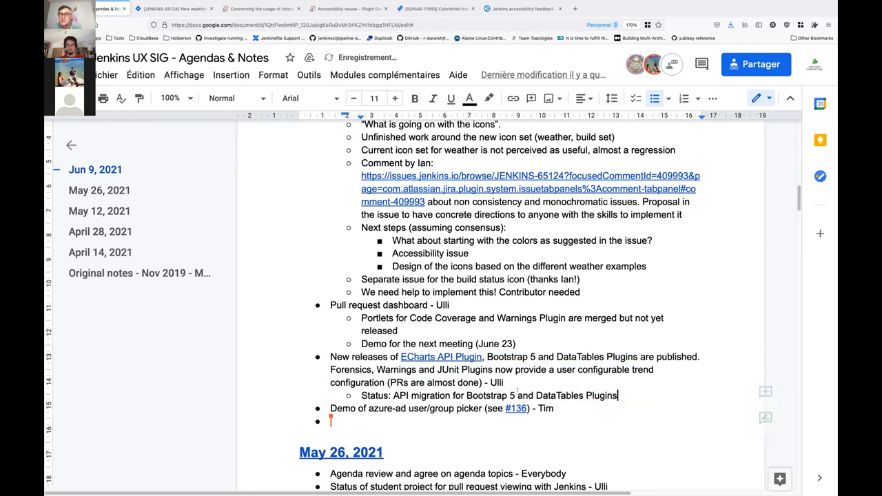
pyautogui.write('done, to be released')
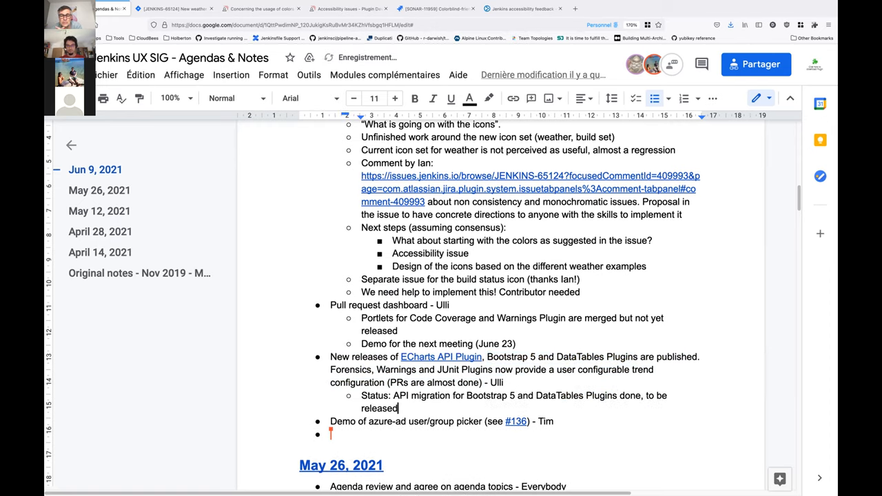
pyautogui.write('this week')
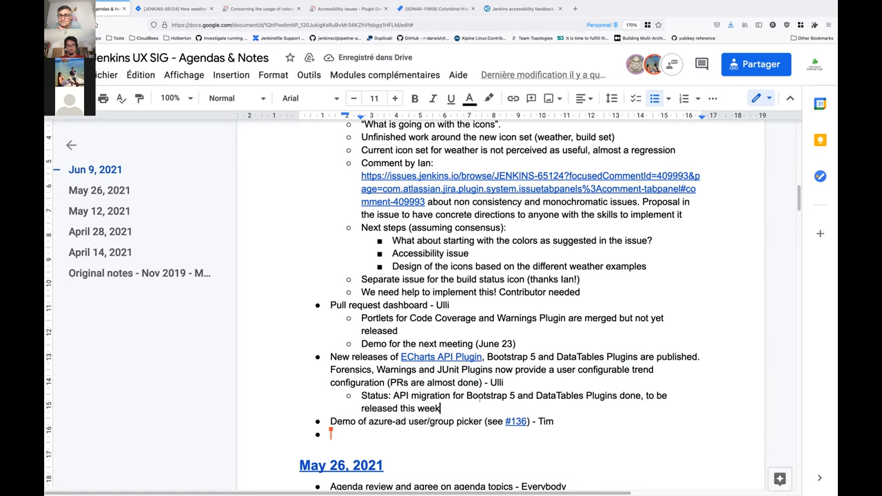
pyautogui.write(',')
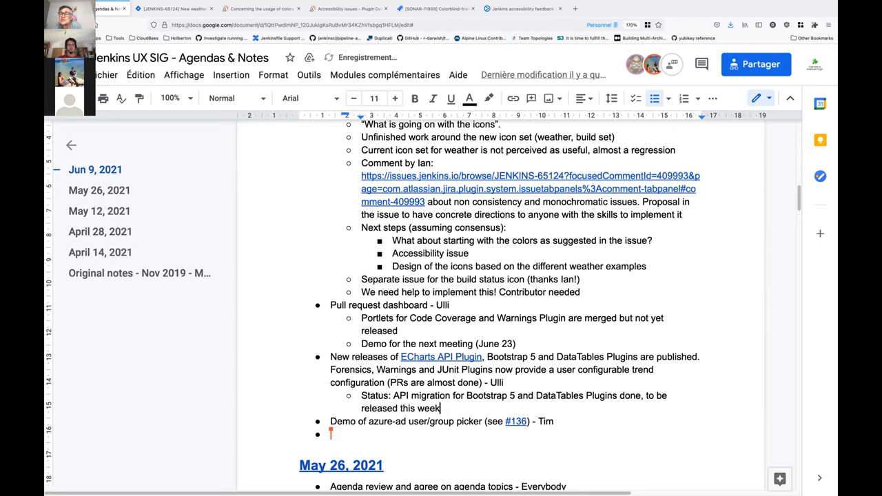
# Note 'Challenge for the usage: 3 plugins using the new API, PRs done, to be released'
pyautogui.write('Challen')
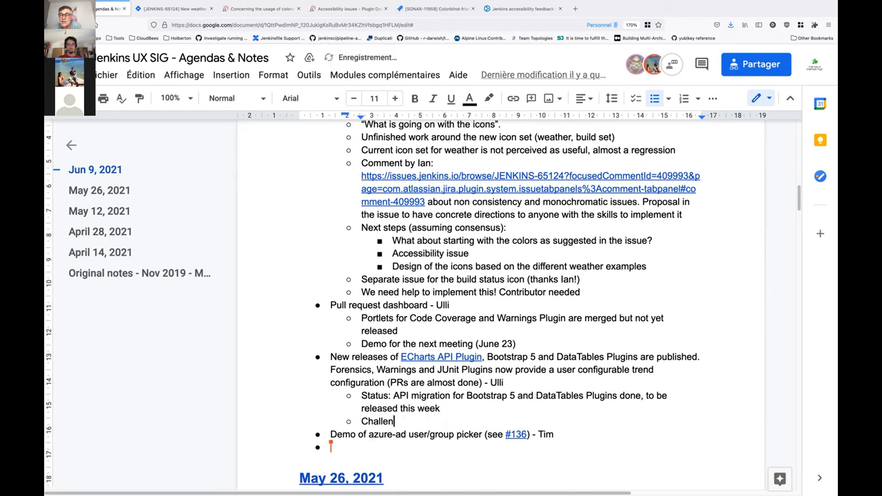
pyautogui.write('ge for')
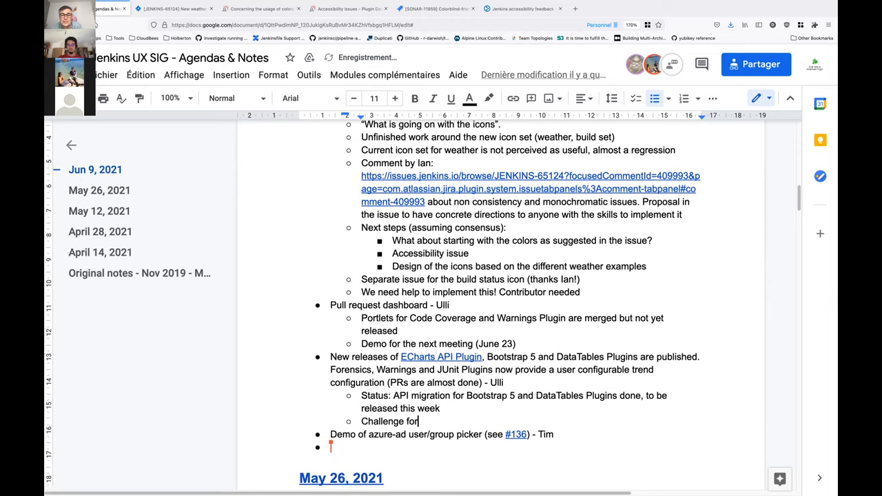
pyautogui.write('the usage: 3 pl')
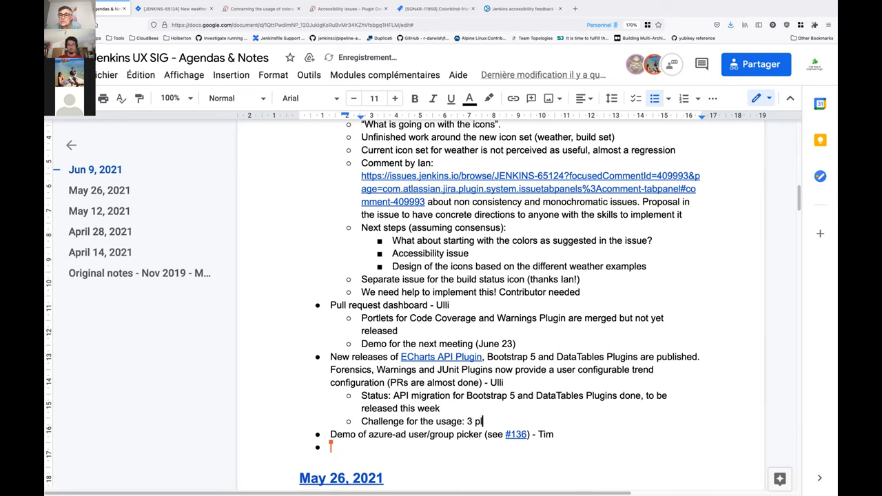
pyautogui.write('ugins using the')
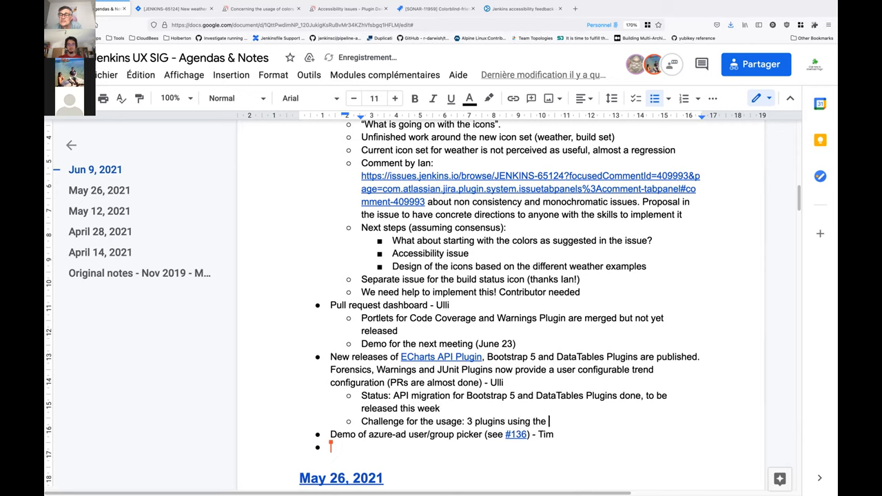
pyautogui.write('new API')
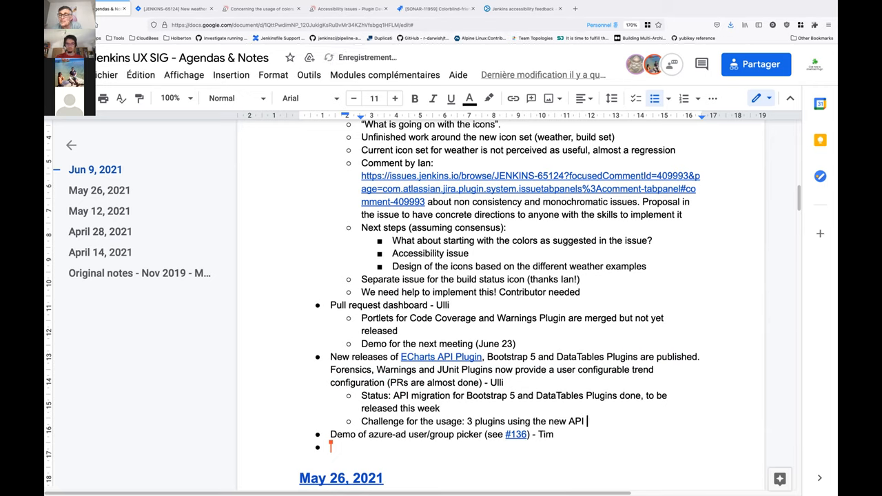
pyautogui.write(', PRs')
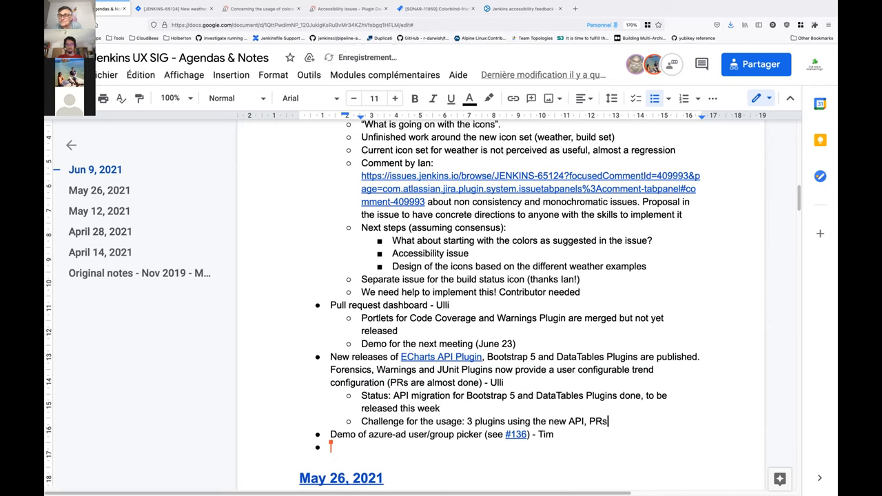
pyautogui.write('done.')
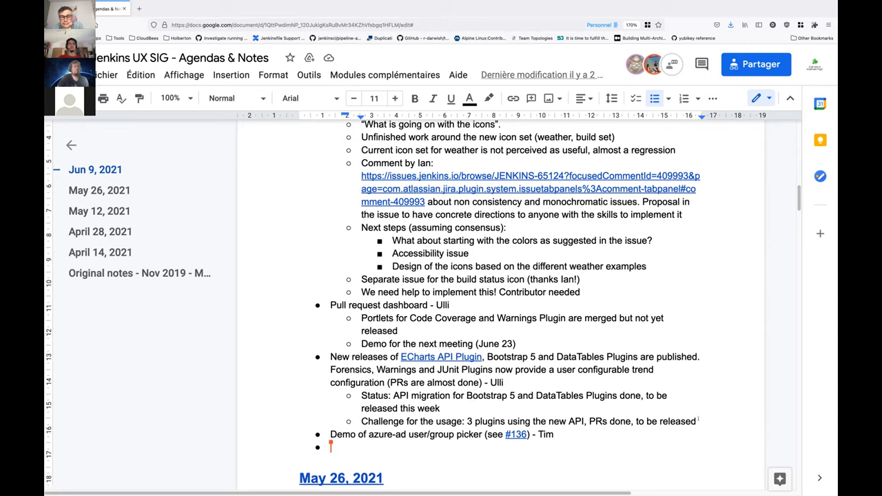
# Note Ian's feedback that the new Echart API might introduce colour blindness issues mentioned on icon set, with a reference
pyautogui.write('Feed')
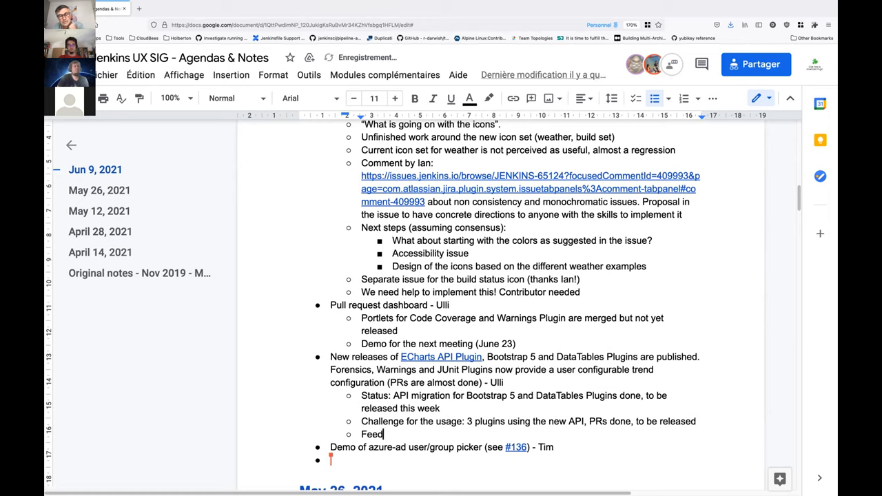
pyautogui.write('back from Ian')
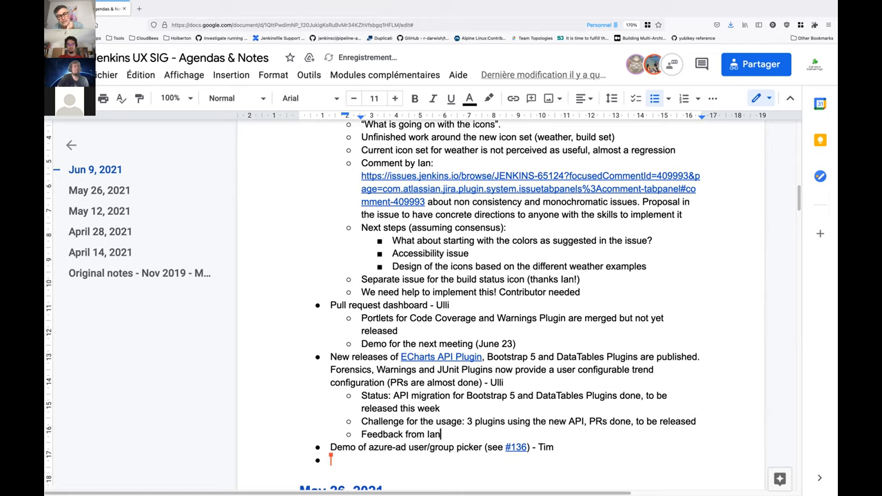
pyautogui.write(': the E')
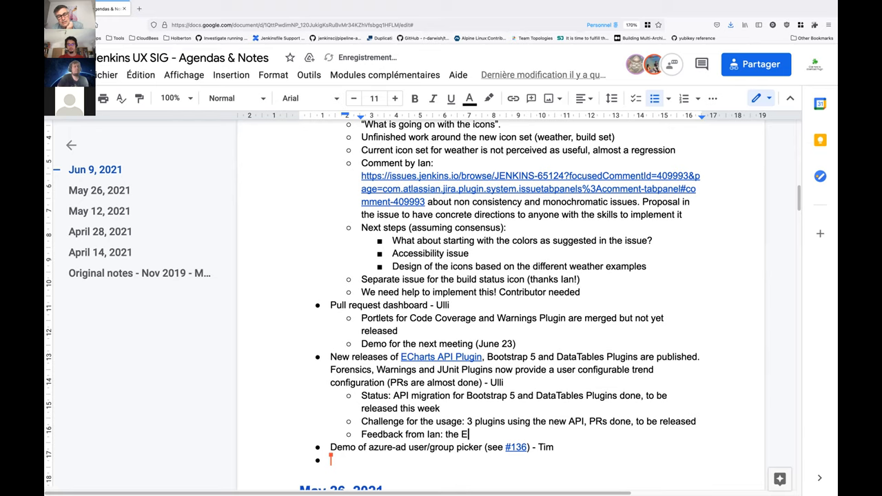
pyautogui.write('chart API')
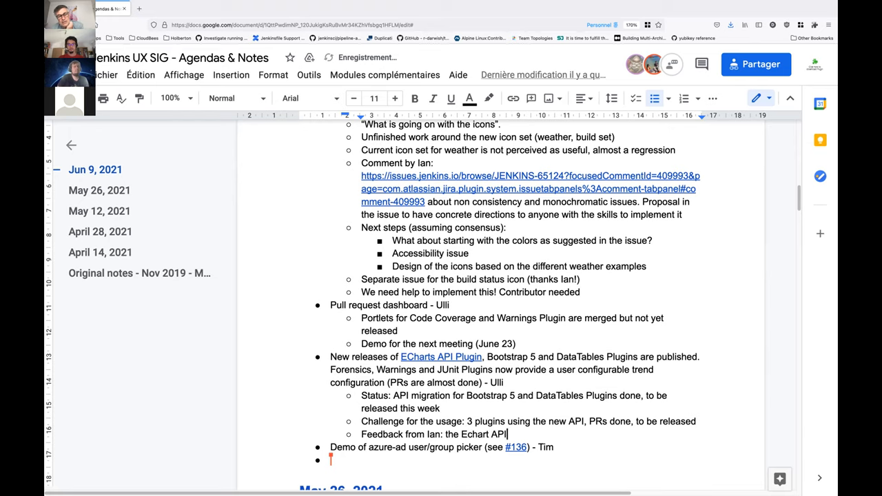
pyautogui.write('new API m')
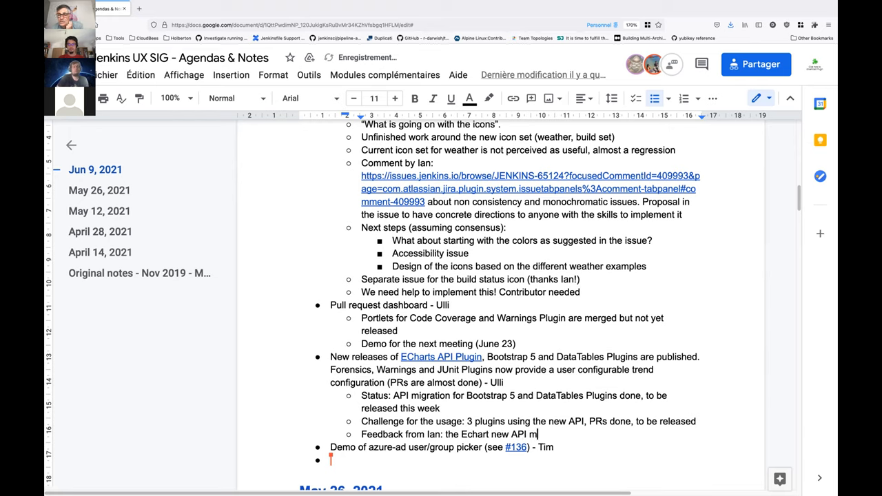
pyautogui.write('ight introd')
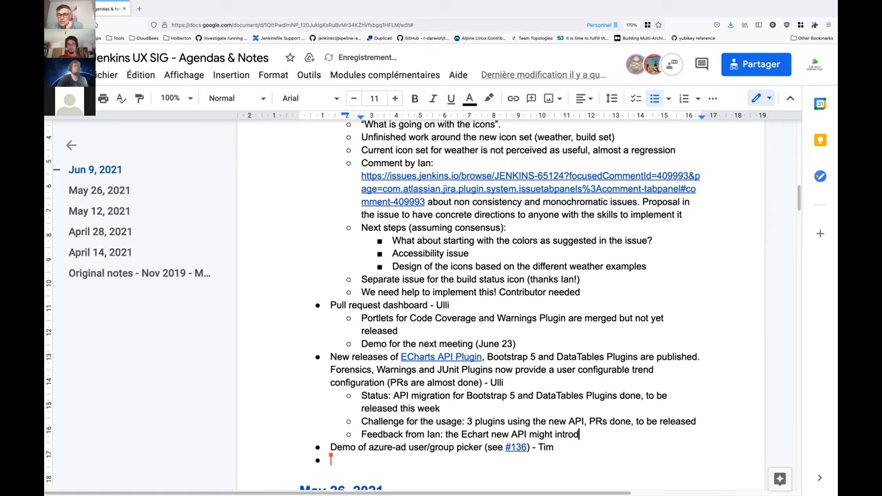
pyautogui.write('uce')
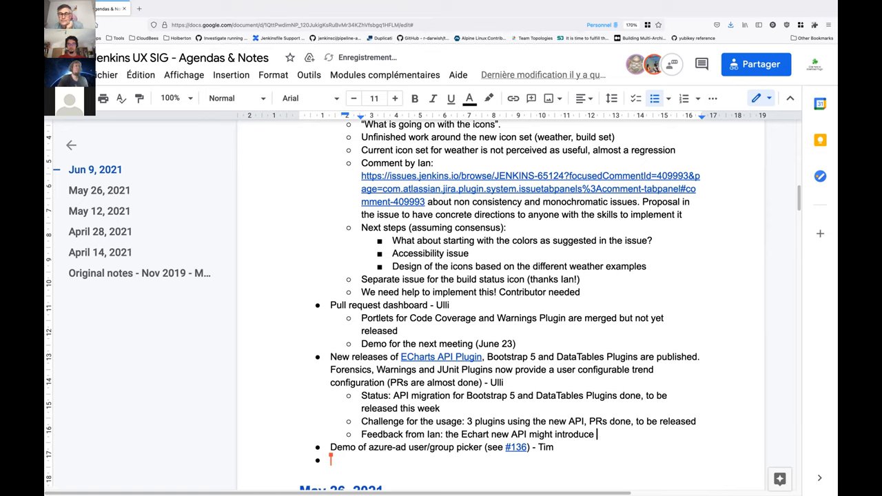
pyautogui.write('the "col')
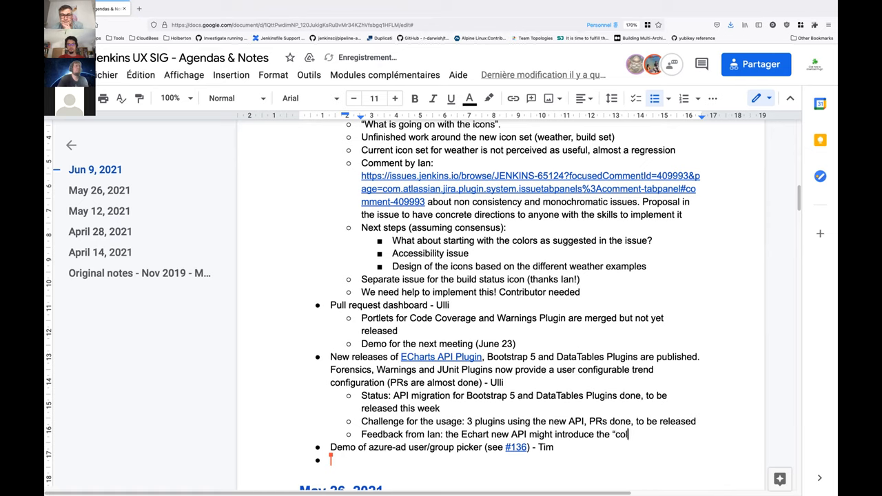
pyautogui.write('or blindness” issue')
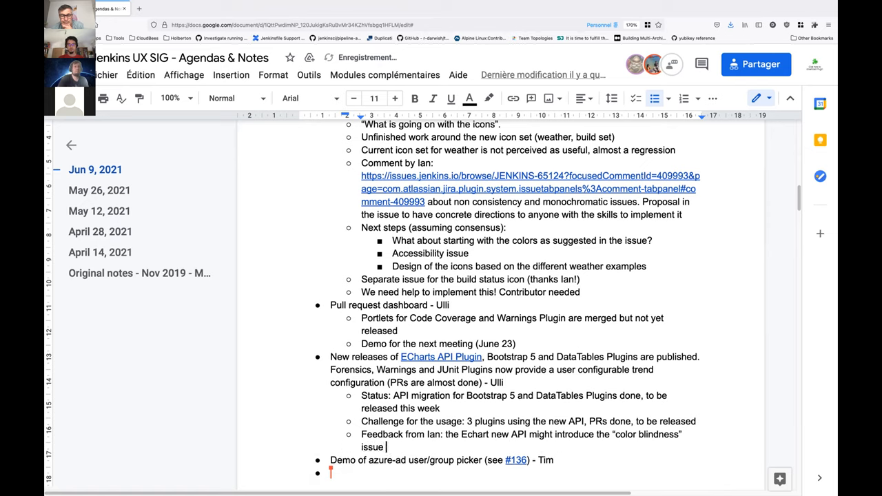
pyautogui.write('mentioned o')
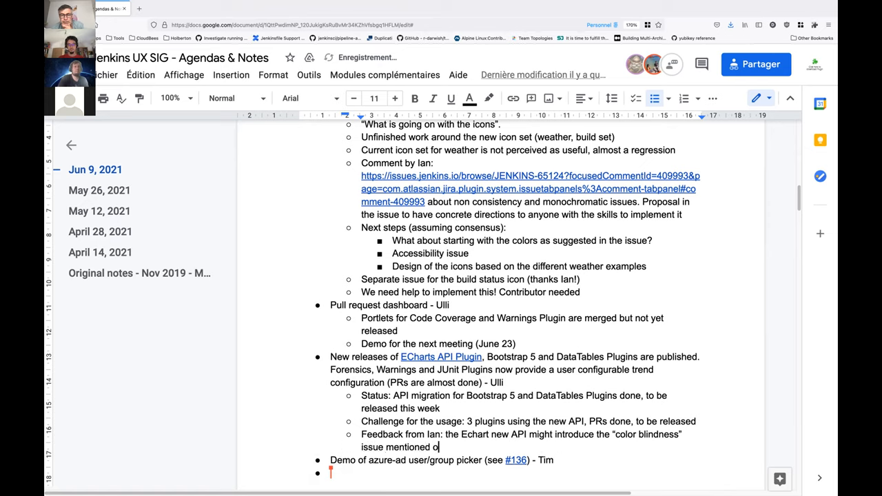
pyautogui.write('n icon set')
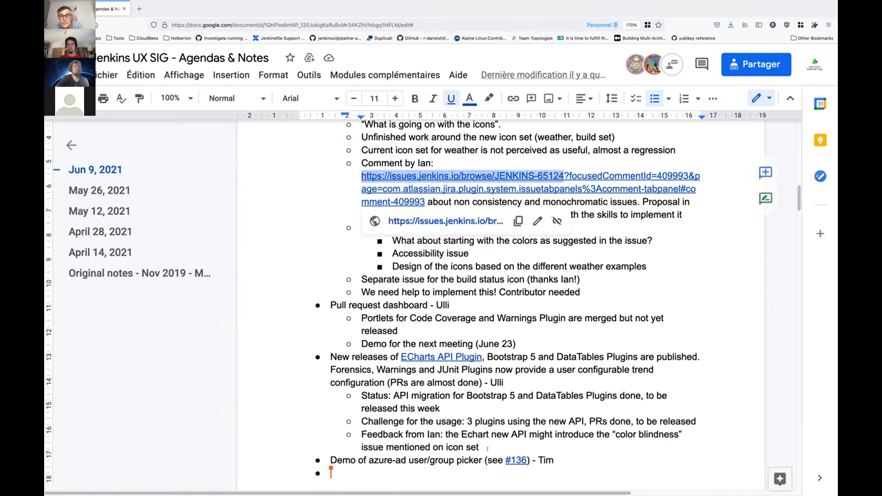
pyautogui.write('(ref. https://issues.jenkins.io/browse/JENKINS-65124')
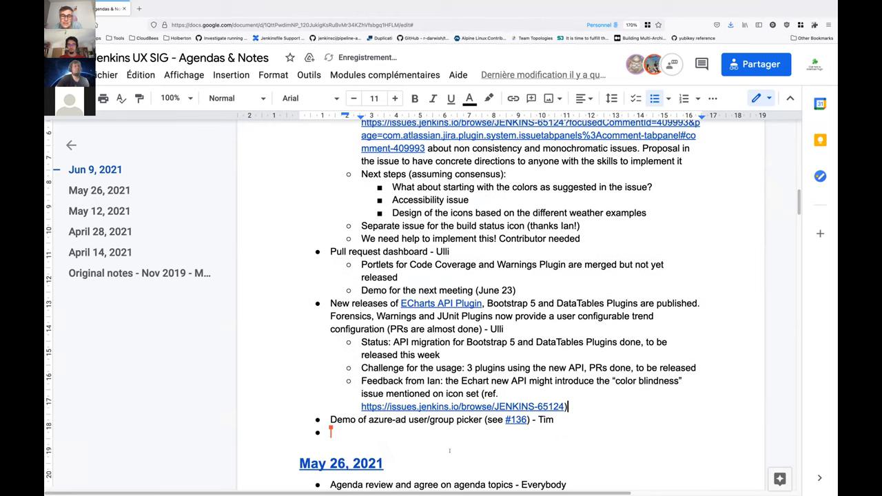
pyautogui.scroll(-3)
pyautogui.write('.')
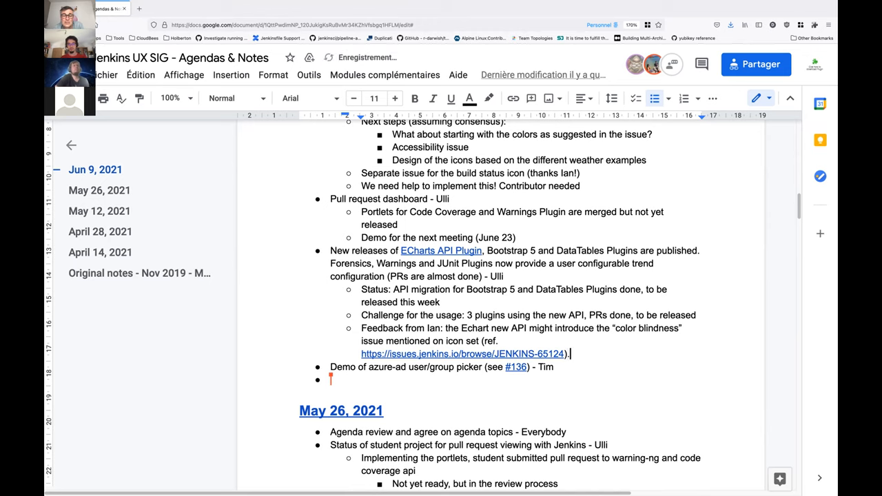
# Add Ulli's reply that Jenkins-wide color charts could be a good thing to ensure
pyautogui.write('Need')
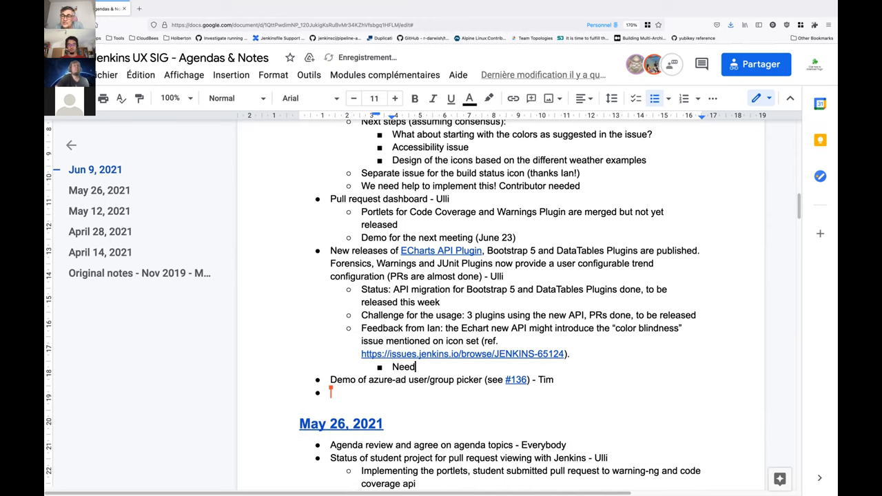
pyautogui.write('Ulli explain')
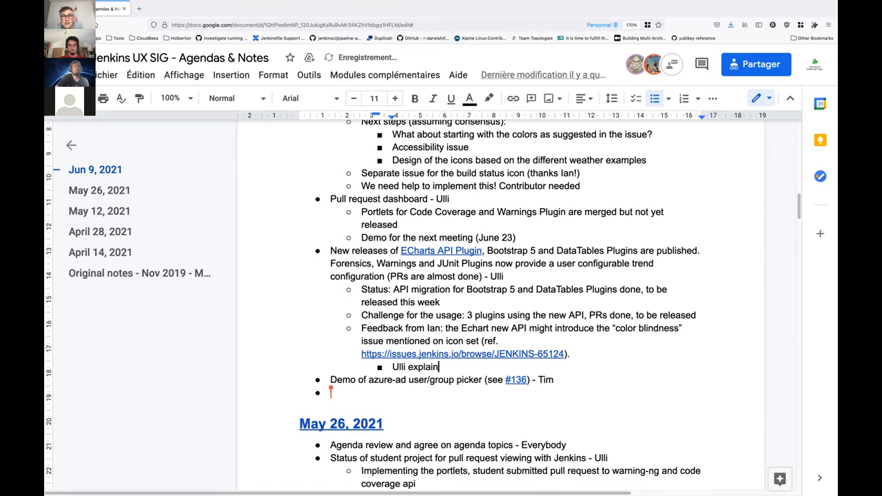
pyautogui.write('s that it')
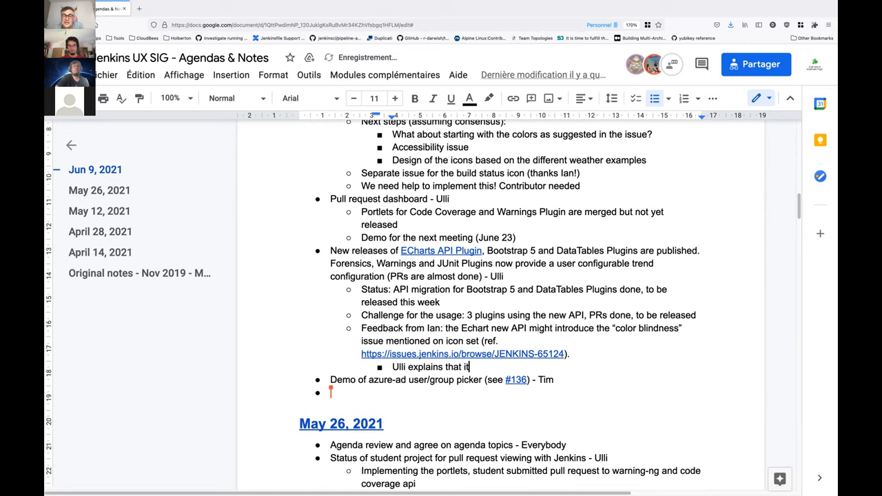
pyautogui.write('could be')
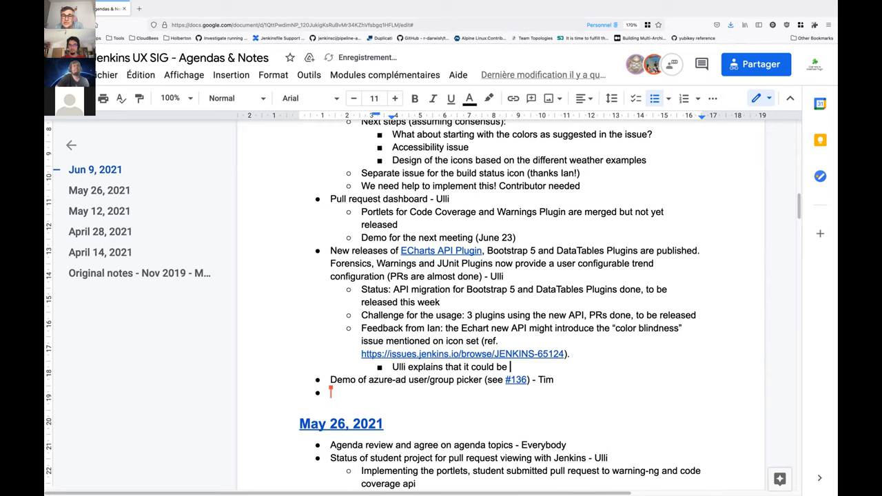
pyautogui.write('a good thing to')
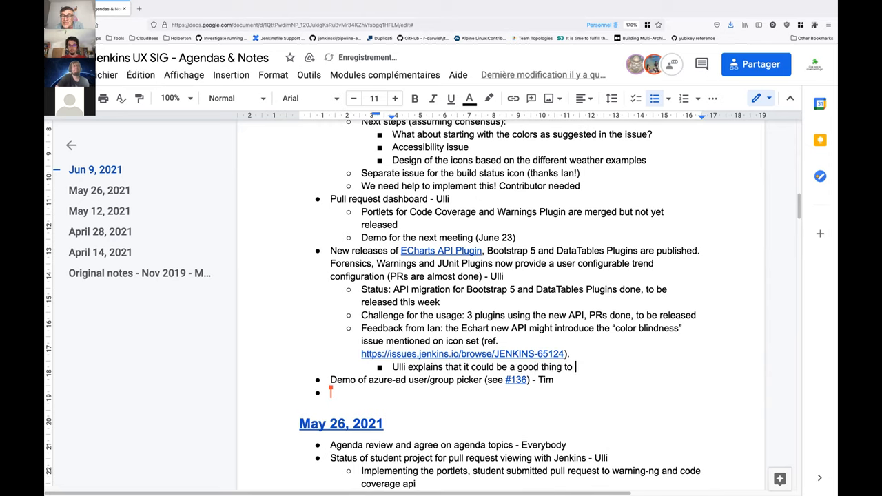
pyautogui.write('have a Jenkins')
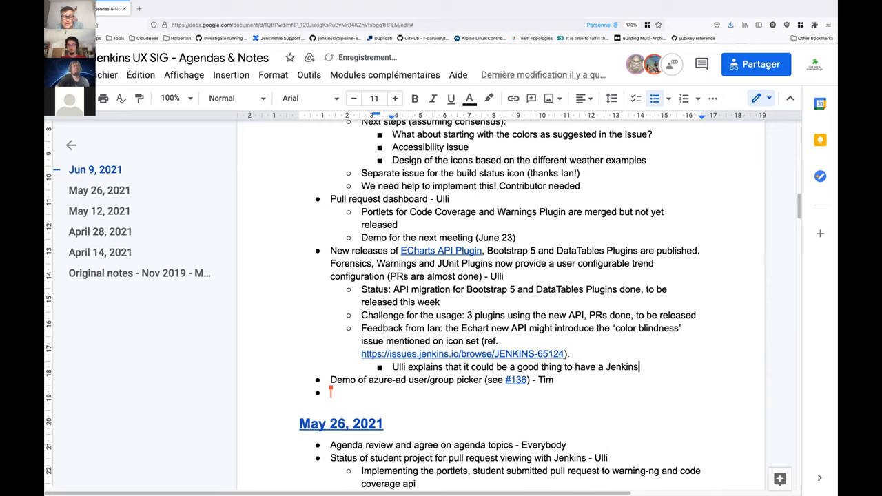
pyautogui.write('-wide color cha')
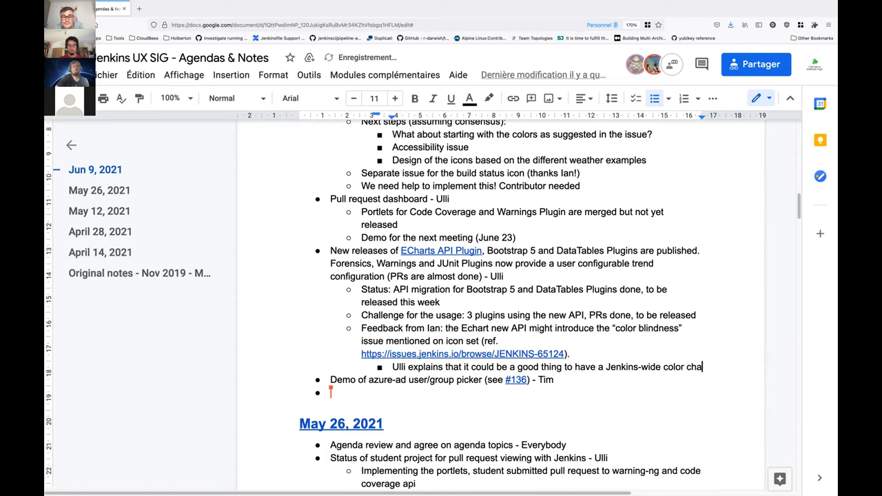
pyautogui.write('charts to ensure')
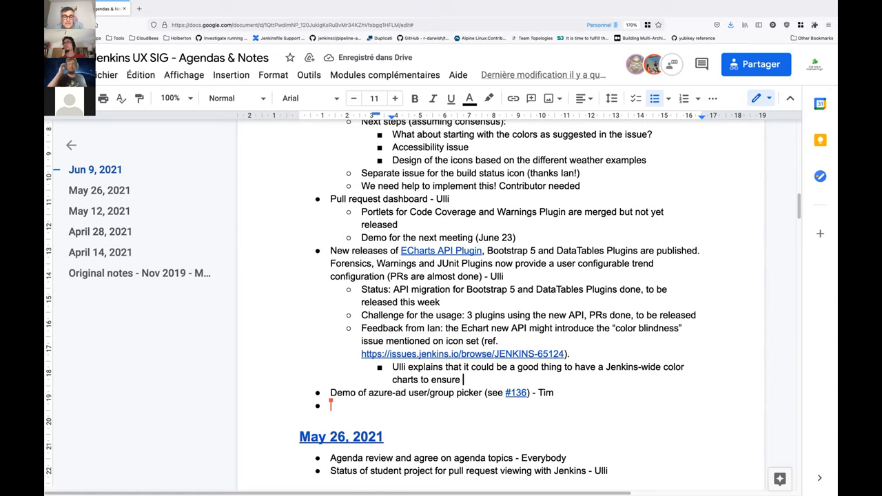
# Copy the Defective Color Vision page's address to link it from Ian's feedback note
pyautogui.click(262, 8)
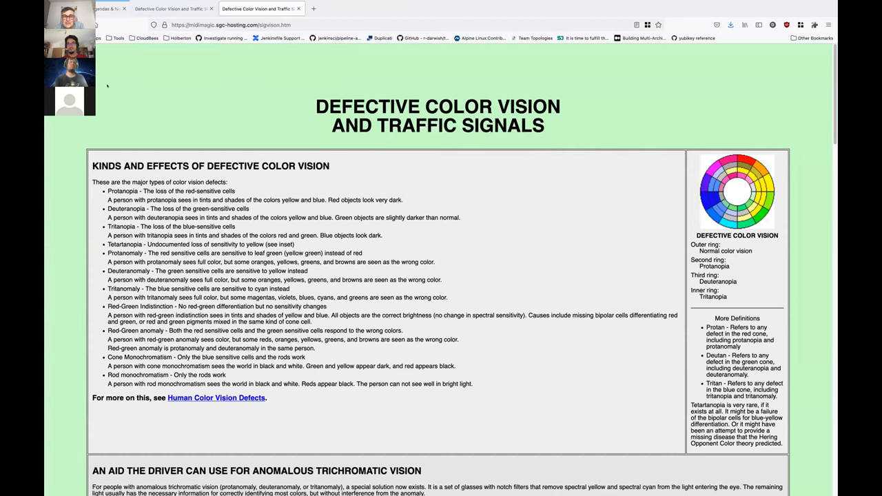
pyautogui.click(103, 8)
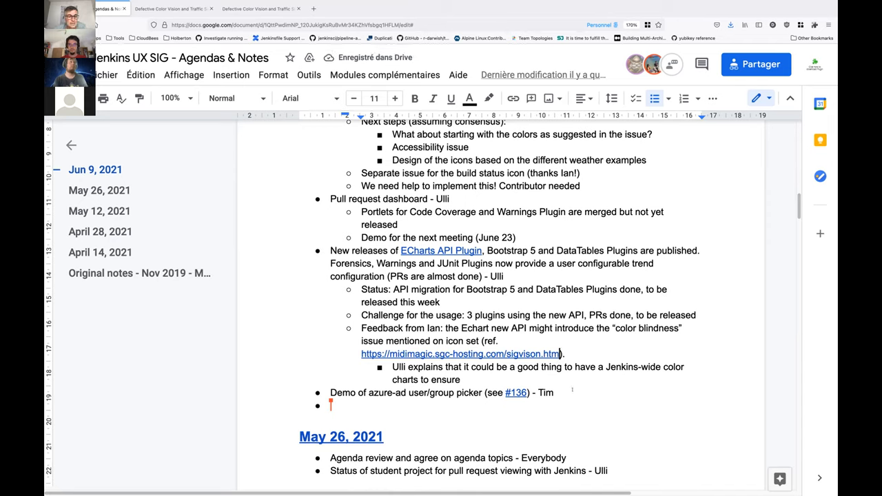
# Finish the color-chart note with 'it's charts to ensure this is treated.'
pyautogui.write('it')
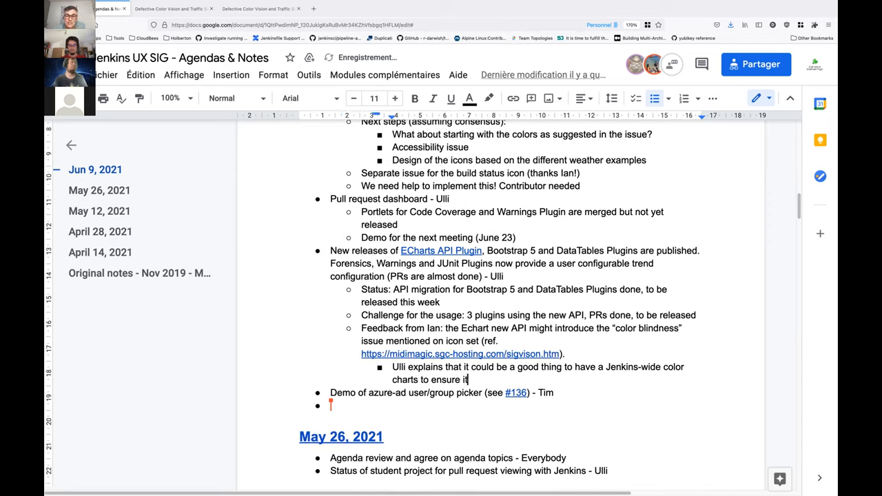
pyautogui.write("'s")
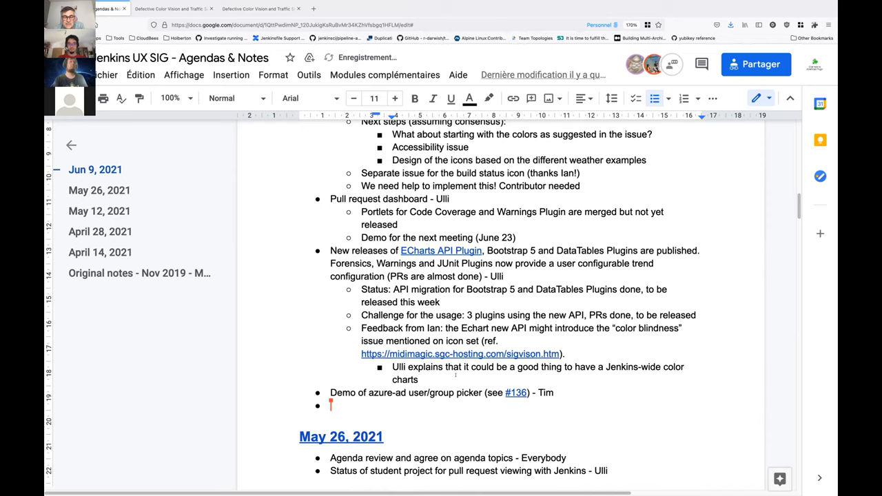
pyautogui.write('to ensure this')
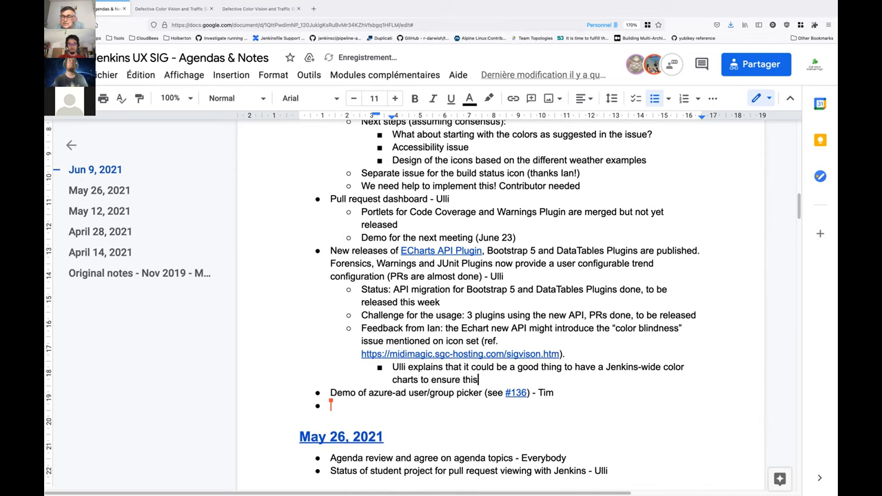
pyautogui.write('is tre')
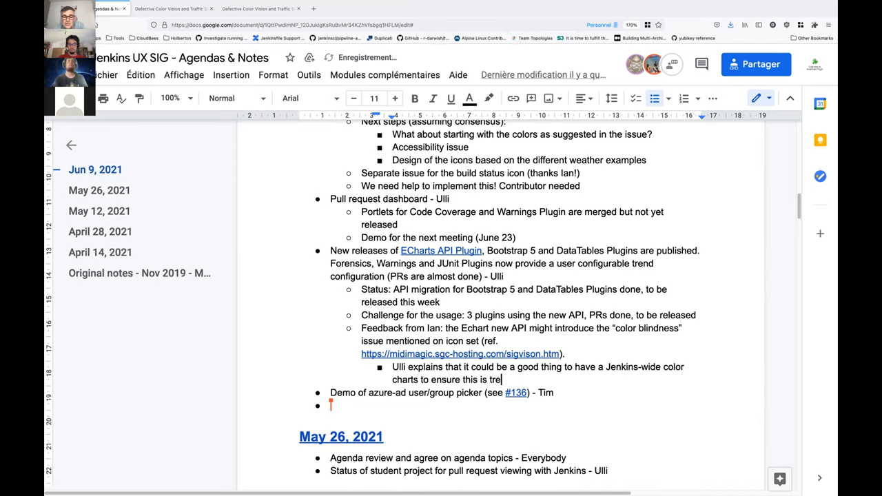
pyautogui.write('ated.')
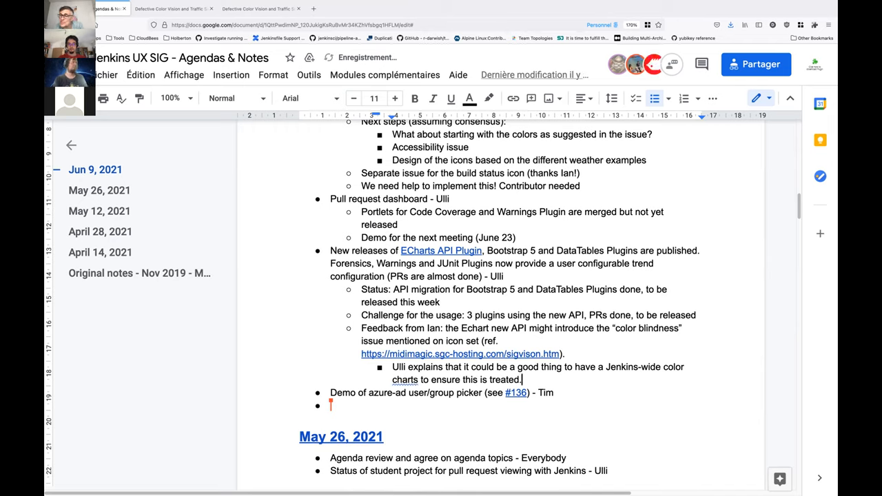
# Add 'Also, color config. Is technically possible but need more work'
pyautogui.write('Makin')
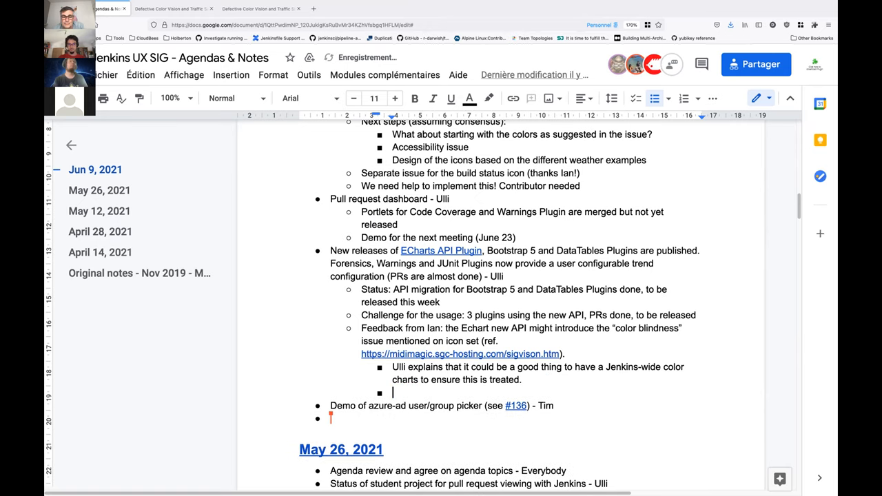
pyautogui.write('Also, color')
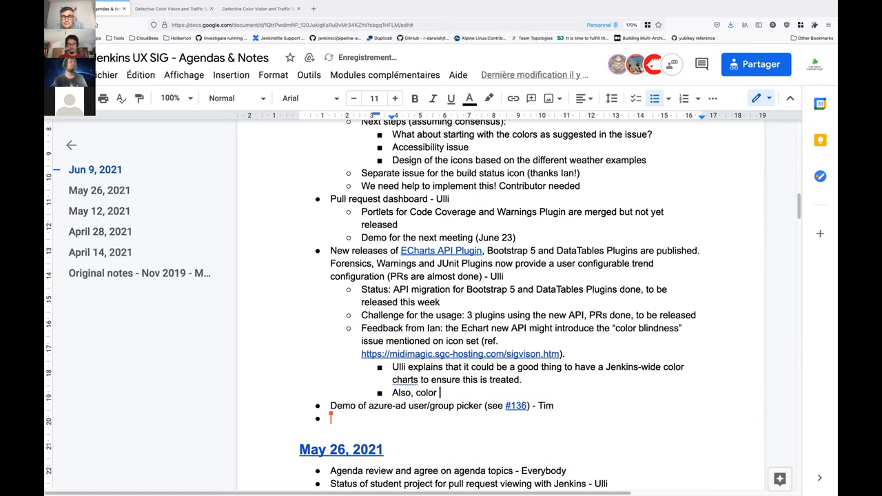
pyautogui.write('config. Is te')
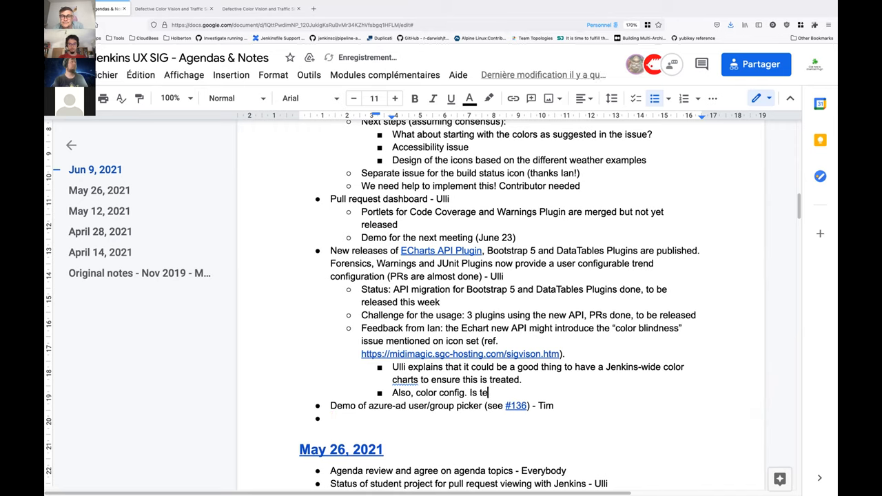
pyautogui.write('chnically possible but need m')
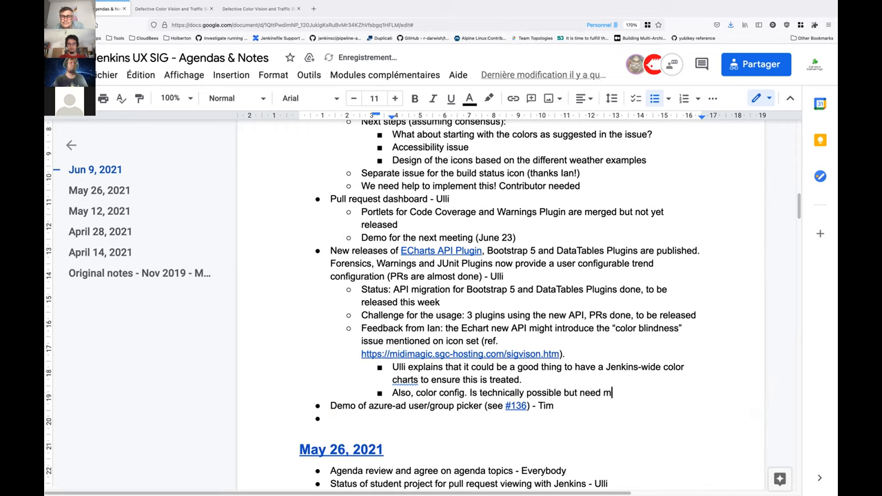
pyautogui.write('ore work')
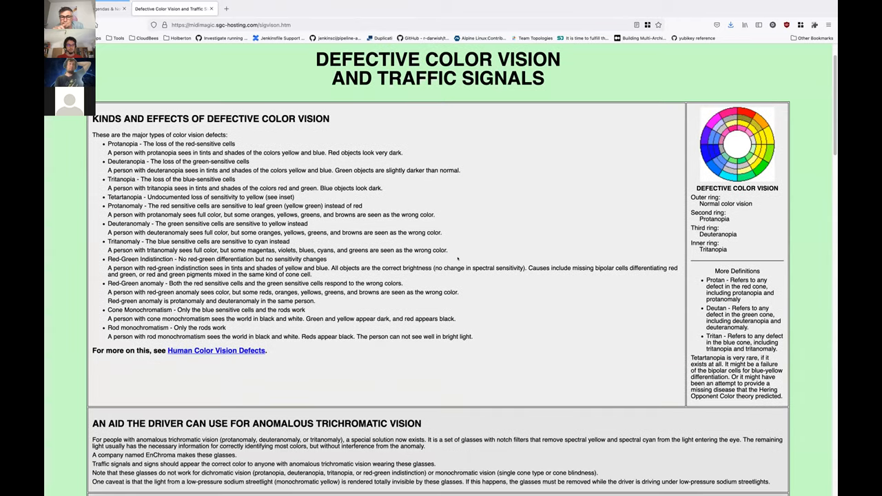
# Scroll the Defective Color Vision page to the traffic-signal solution diagrams, then return to the meeting notes
pyautogui.scroll(-3)
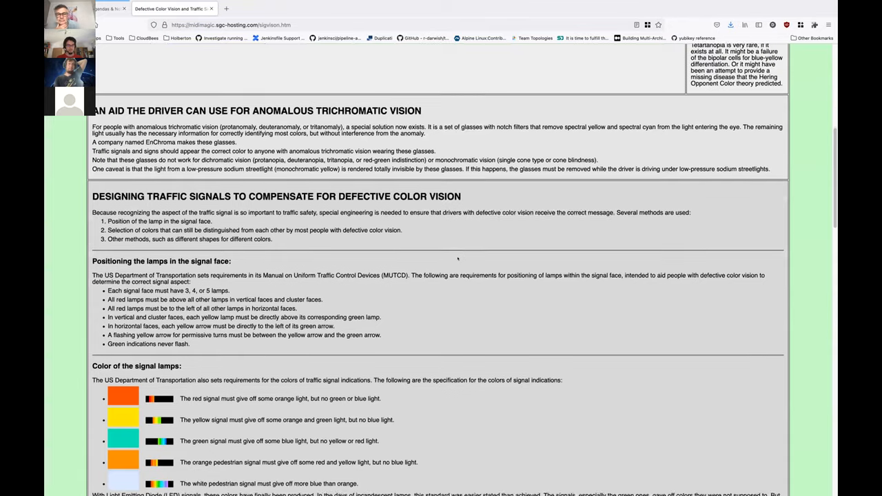
pyautogui.scroll(-3)
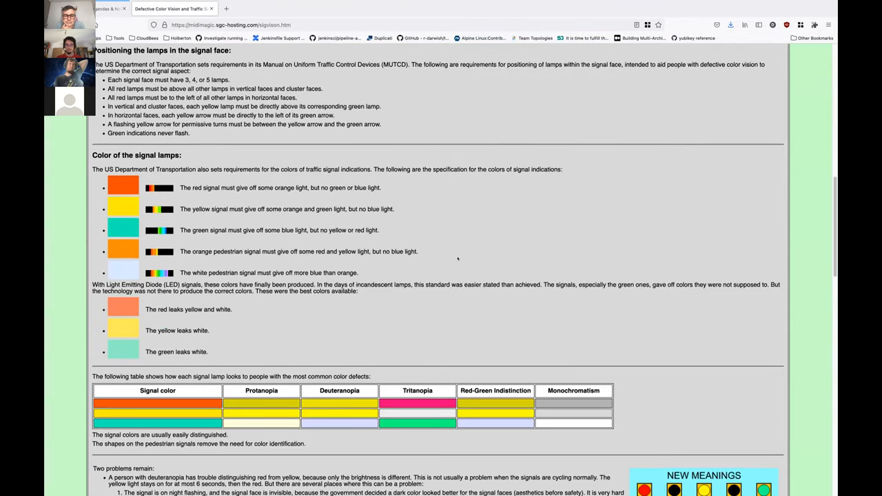
pyautogui.scroll(-3)
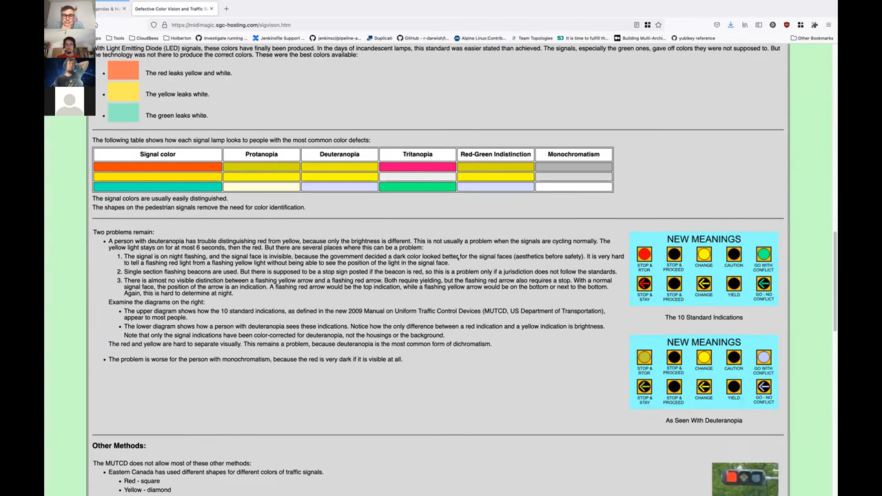
pyautogui.scroll(-3)
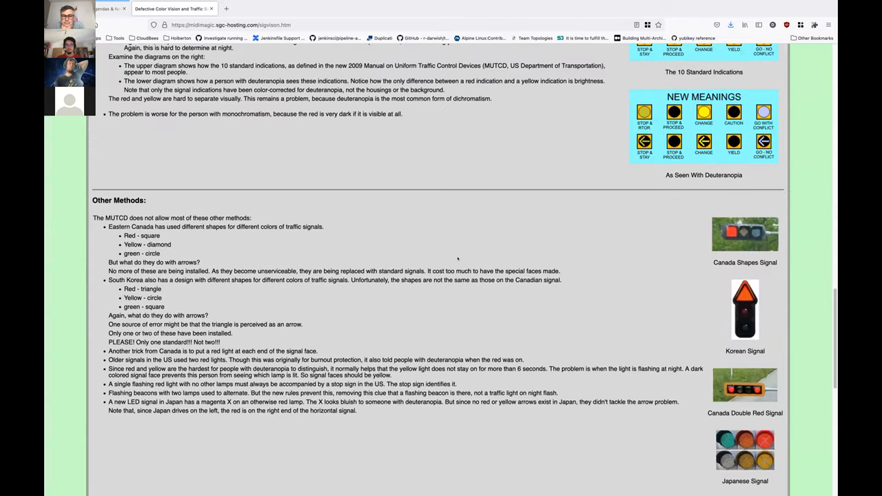
pyautogui.scroll(-3)
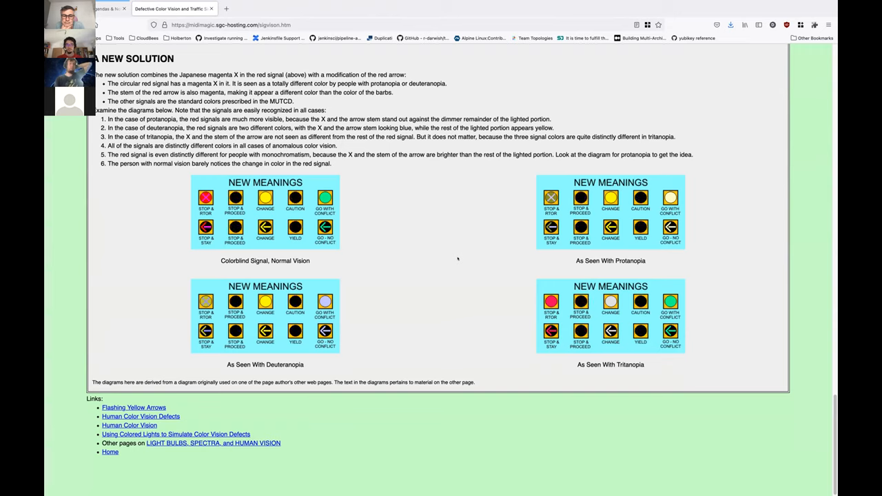
pyautogui.moveTo(412, 259)
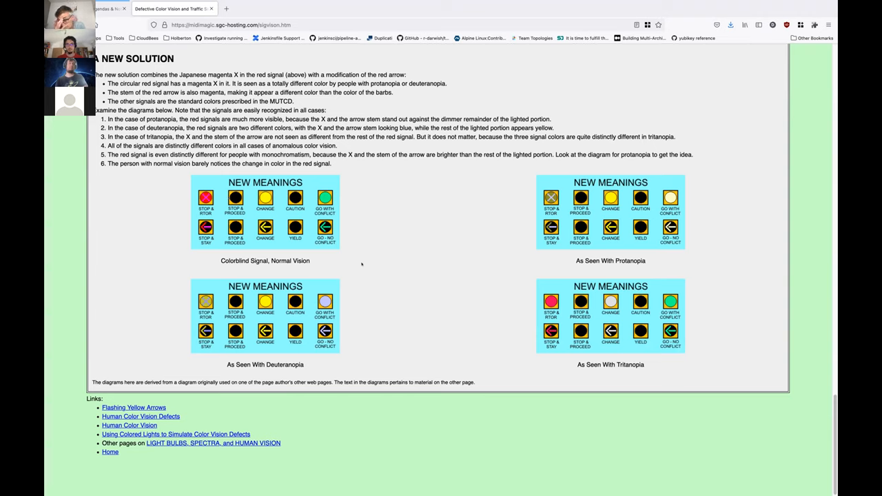
pyautogui.moveTo(395, 265)
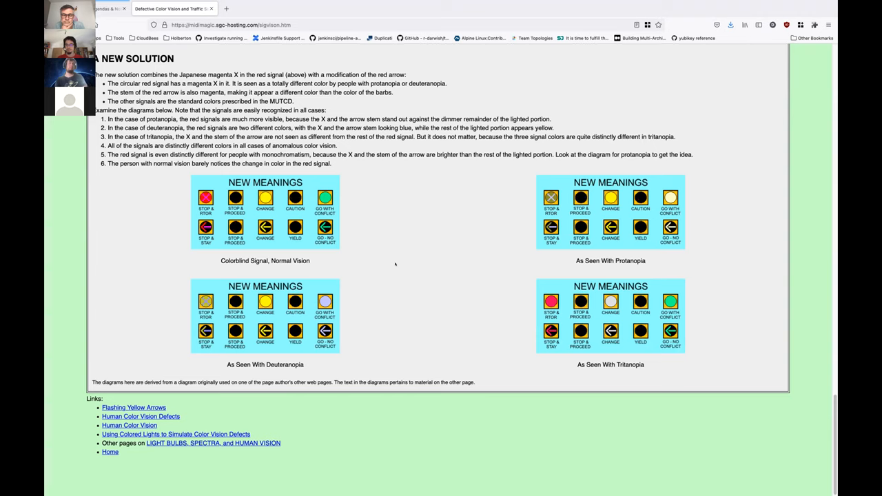
pyautogui.scroll(3)
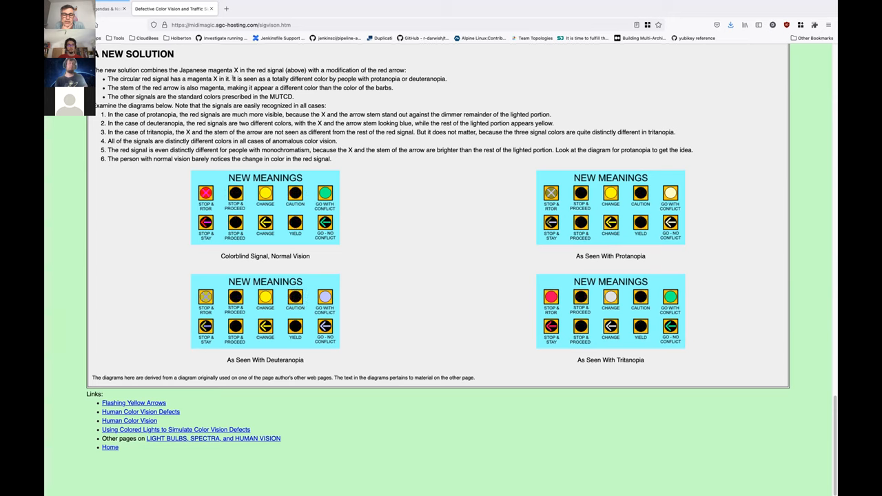
pyautogui.click(99, 8)
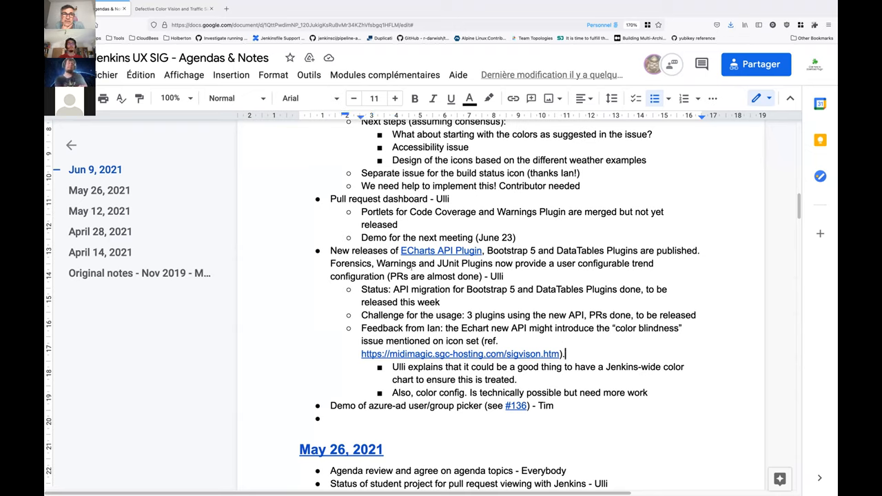
pyautogui.click(168, 9)
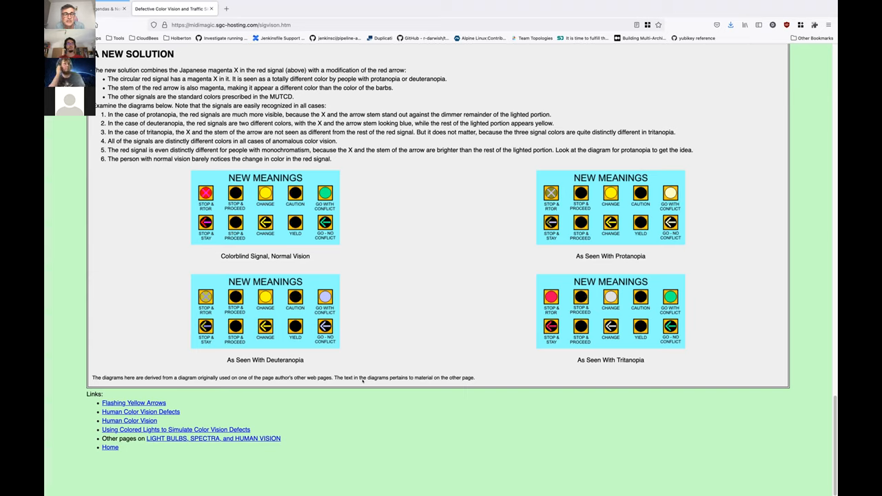
pyautogui.moveTo(146, 200)
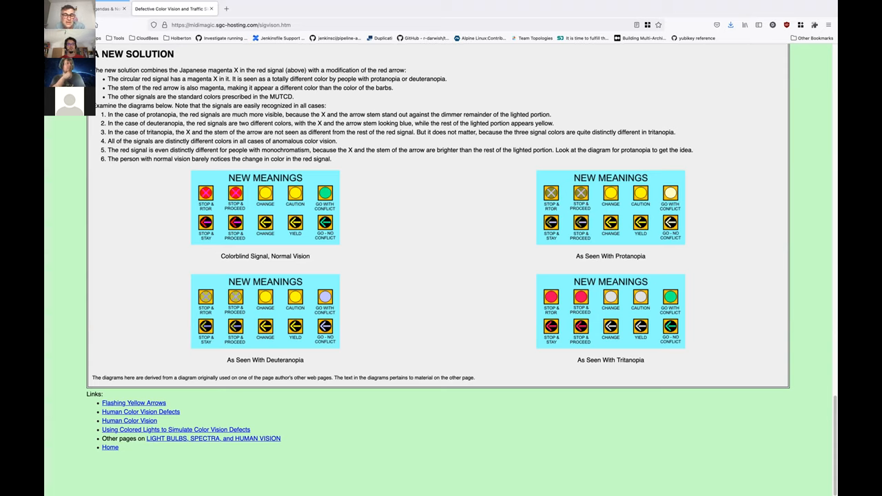
pyautogui.click(107, 8)
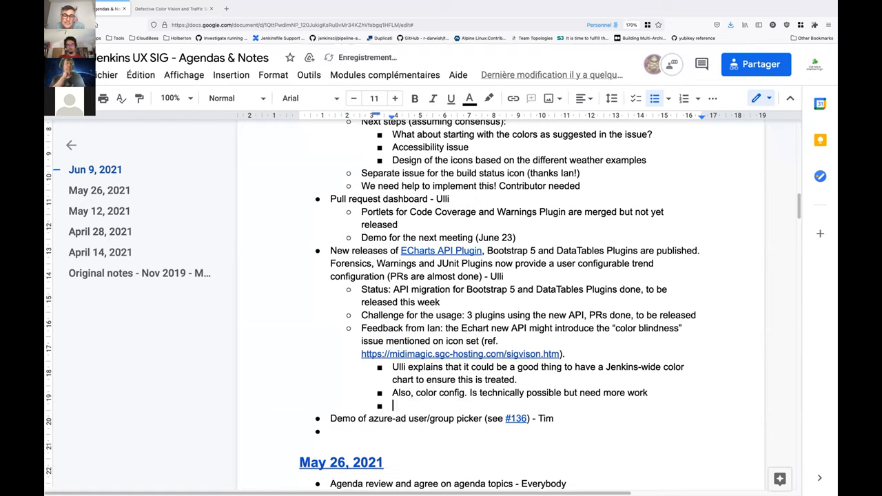
# Note a proposal to think about mapping color for semantics to have an homogeneous rendered UX
pyautogui.write('Pro')
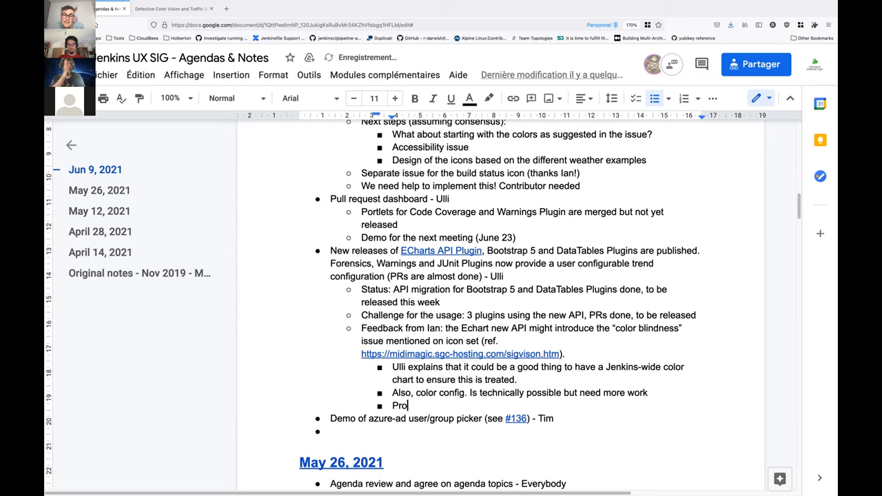
pyautogui.write('posal to thi')
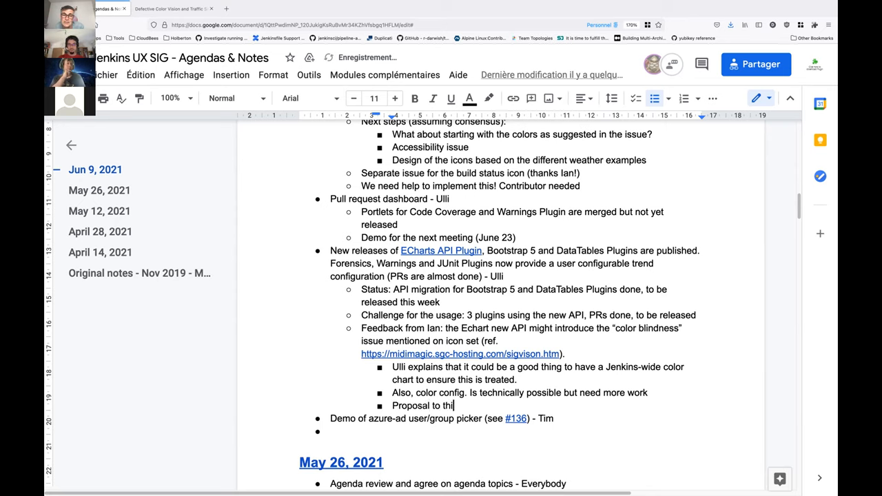
pyautogui.write('nk about a s')
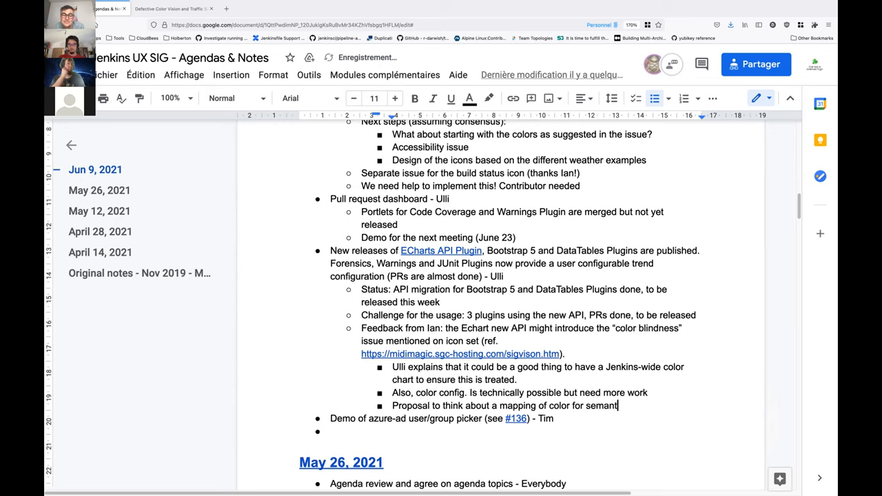
pyautogui.write('ics to hav')
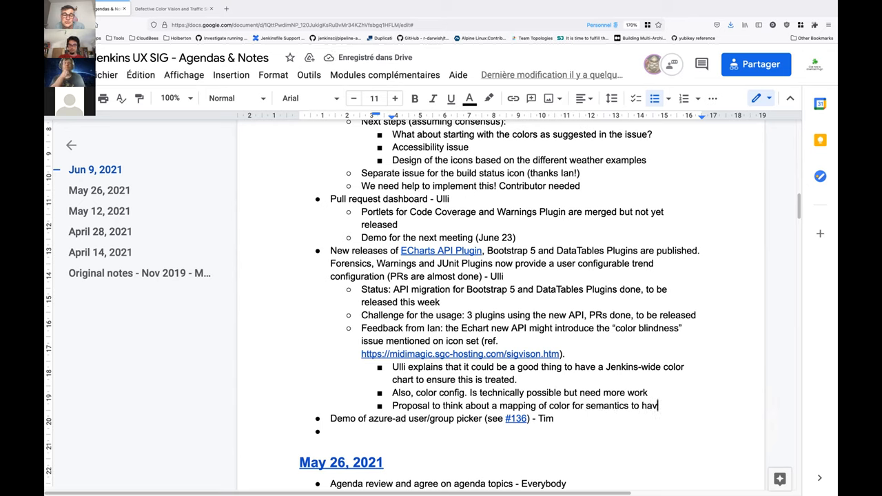
pyautogui.write('this')
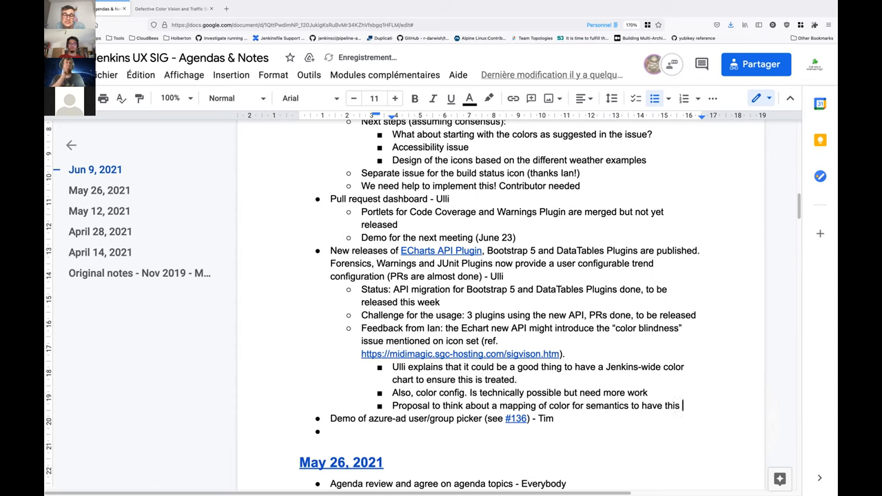
pyautogui.write('an h')
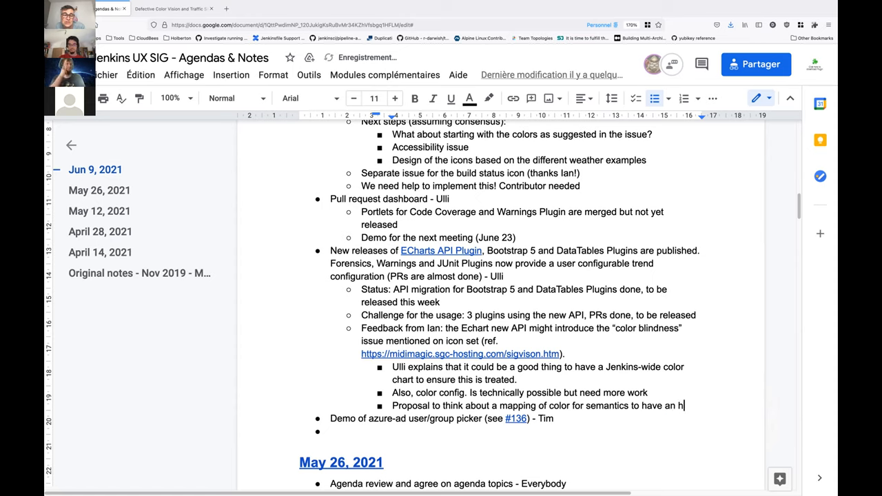
pyautogui.write('omogeneous')
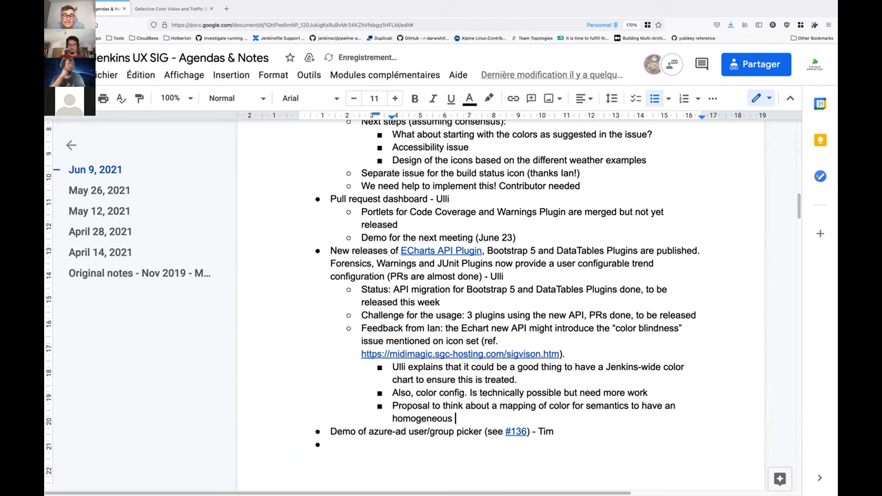
pyautogui.write('r')
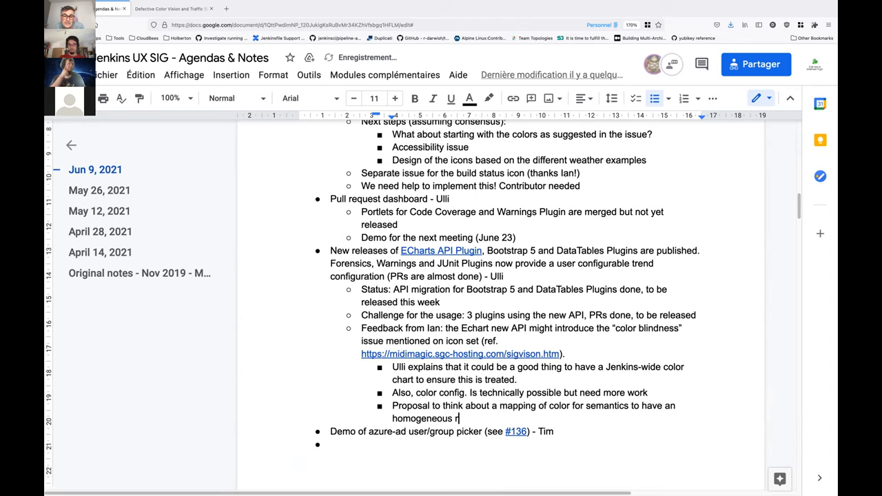
pyautogui.write('endering')
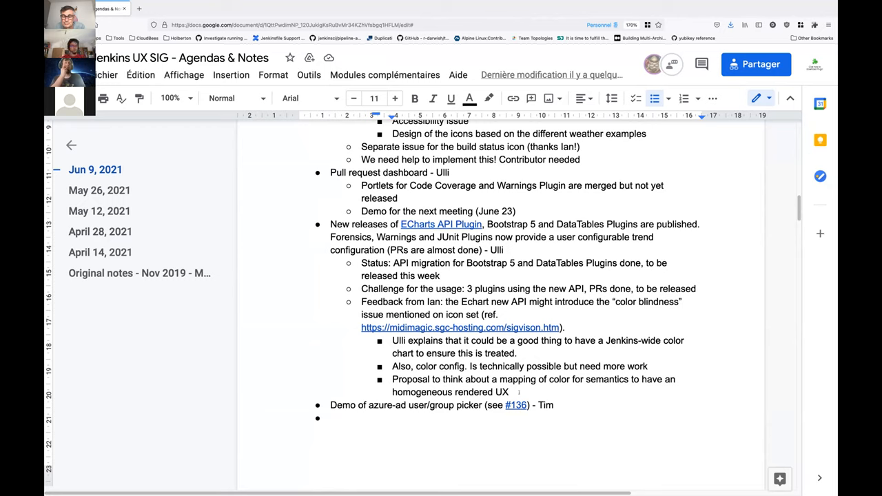
# Add 'Dark Theme variations?' and move on to the Jenkins Azure AD security configuration page
pyautogui.write('D')
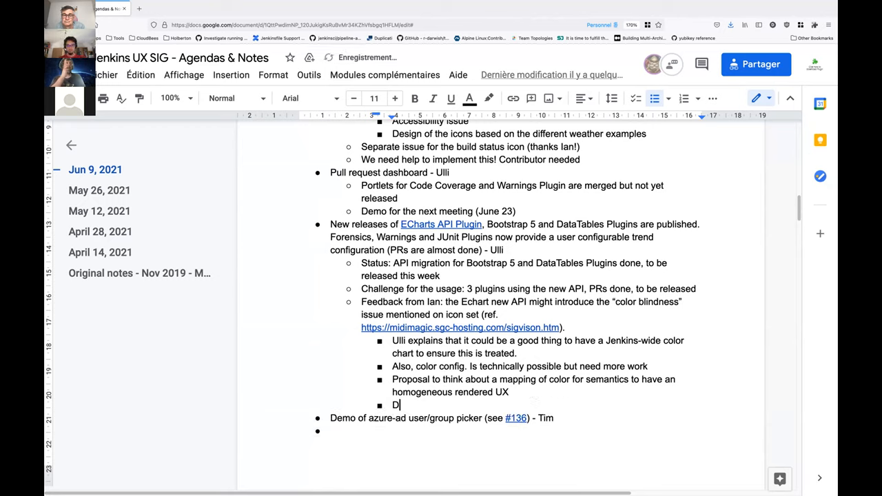
pyautogui.write('ark Theme va')
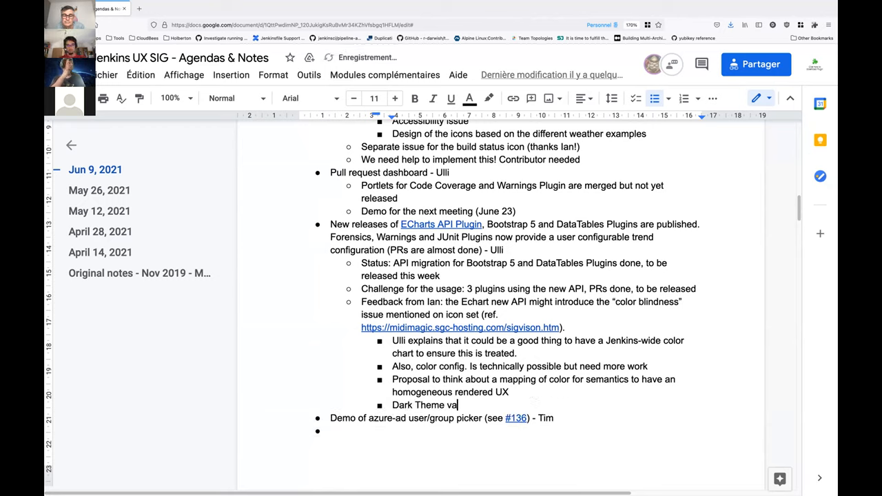
pyautogui.write('riations?')
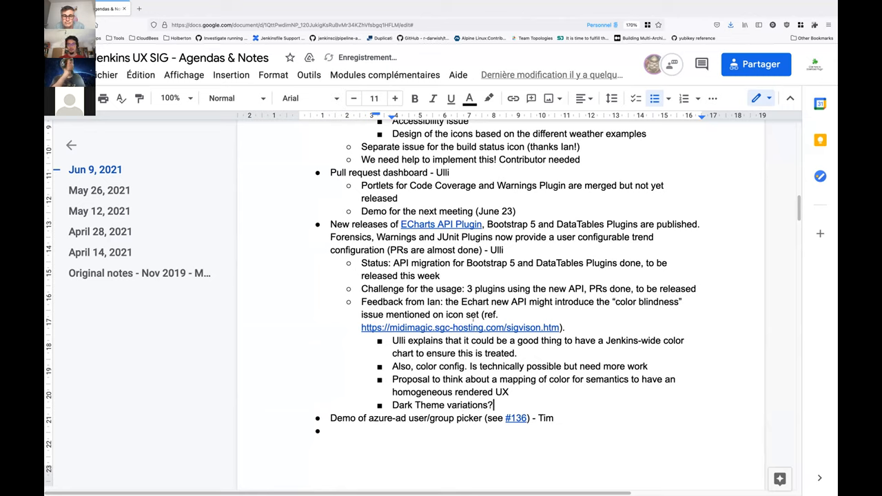
pyautogui.moveTo(361, 302); pyautogui.dragTo(494, 405)
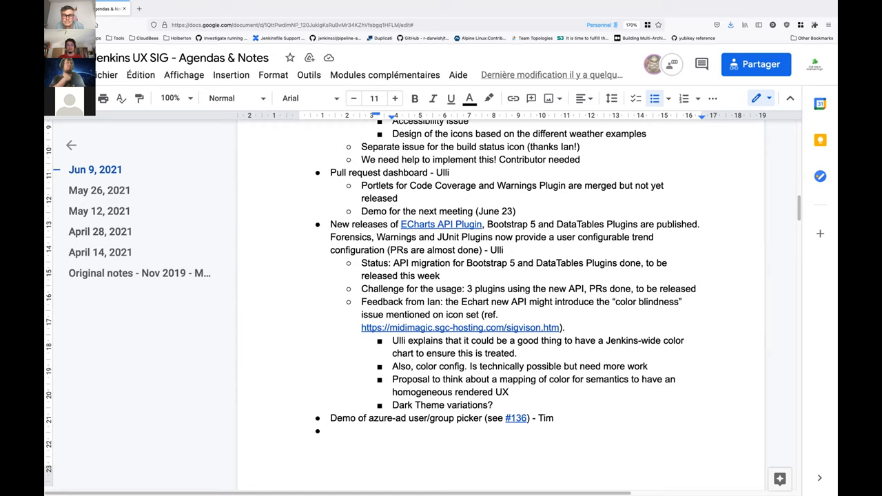
pyautogui.click(491, 405)
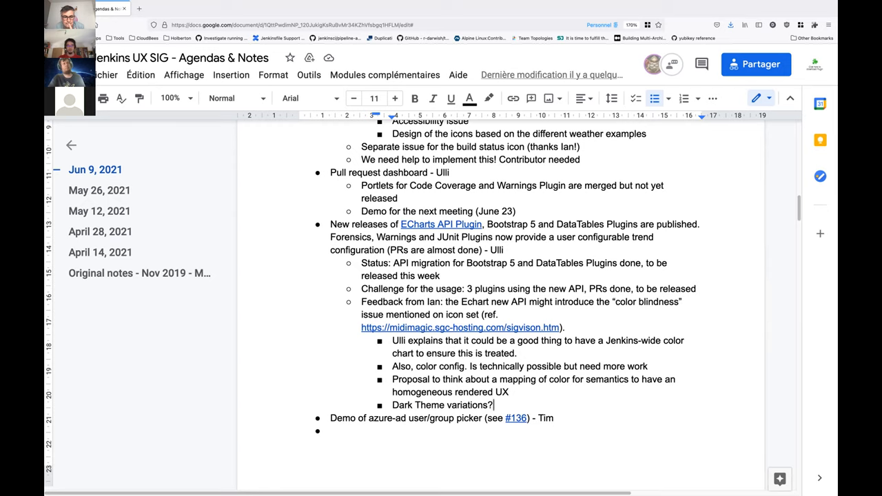
pyautogui.scroll(-3)
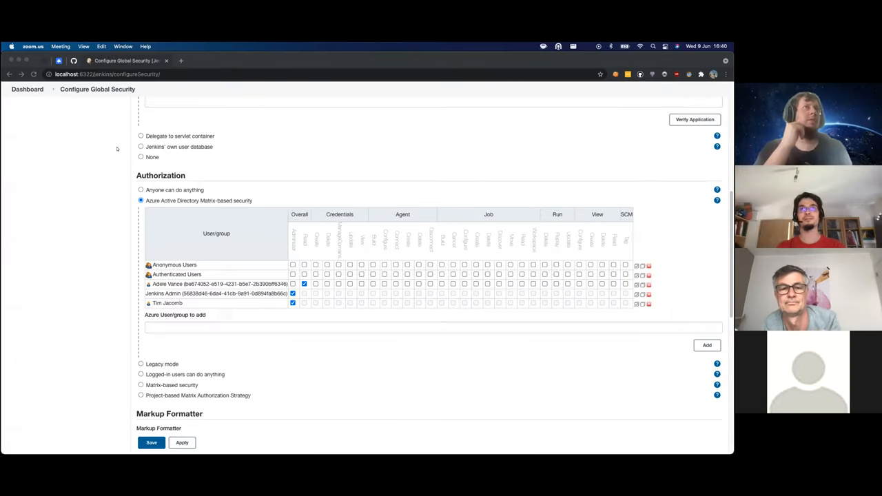
# Try 'ade' and 'jenkins' in the Azure User/group to add field, then reload the security page
pyautogui.click(433, 327)
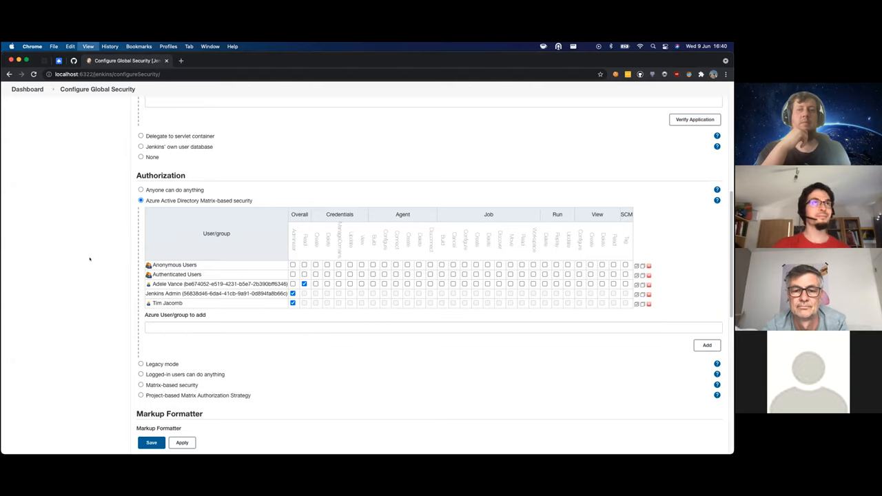
pyautogui.click(152, 442)
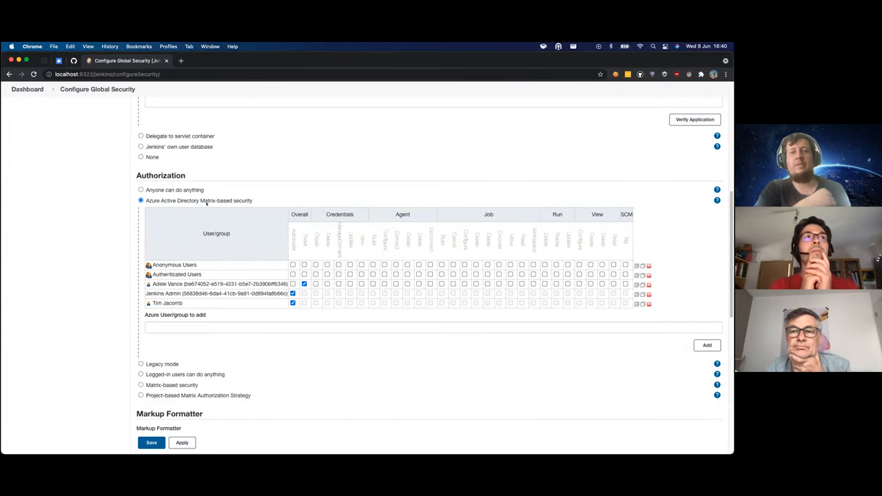
pyautogui.scroll(-3)
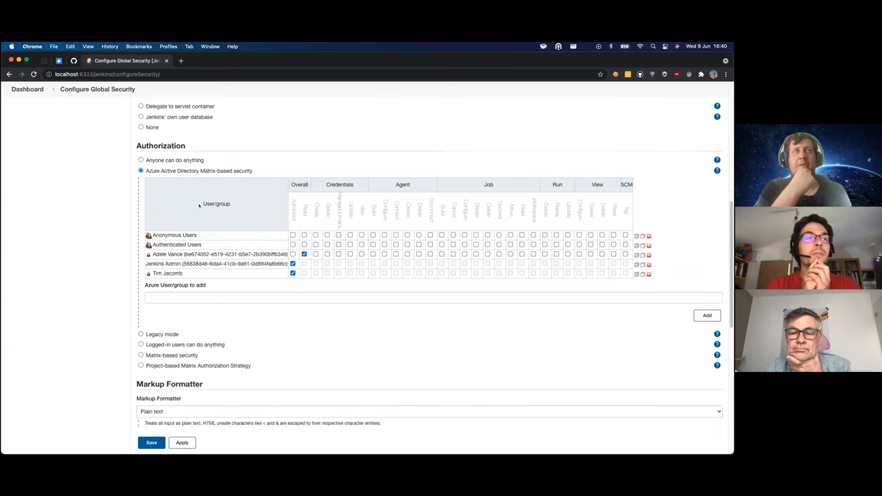
pyautogui.scroll(-3)
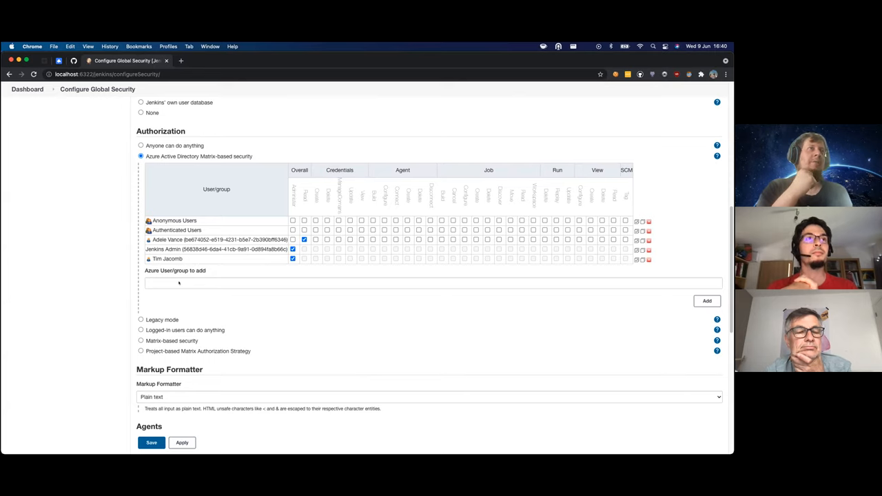
pyautogui.click(433, 284)
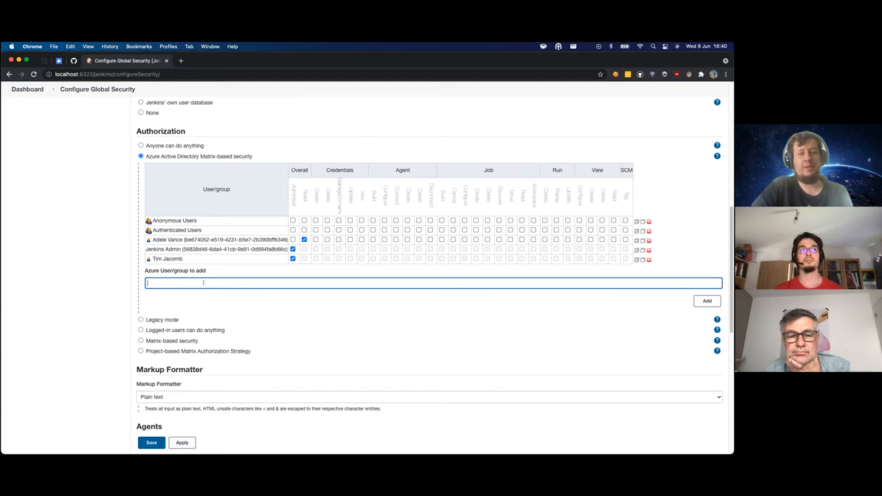
pyautogui.write('ade')
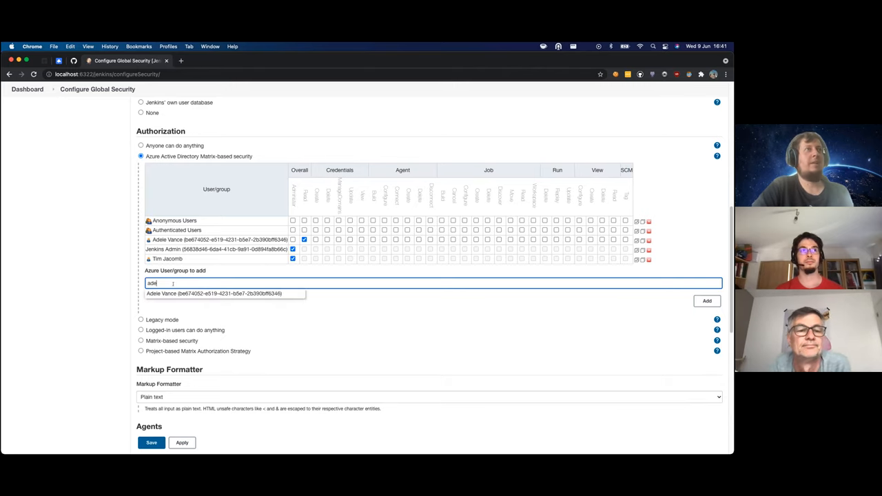
pyautogui.moveTo(221, 292)
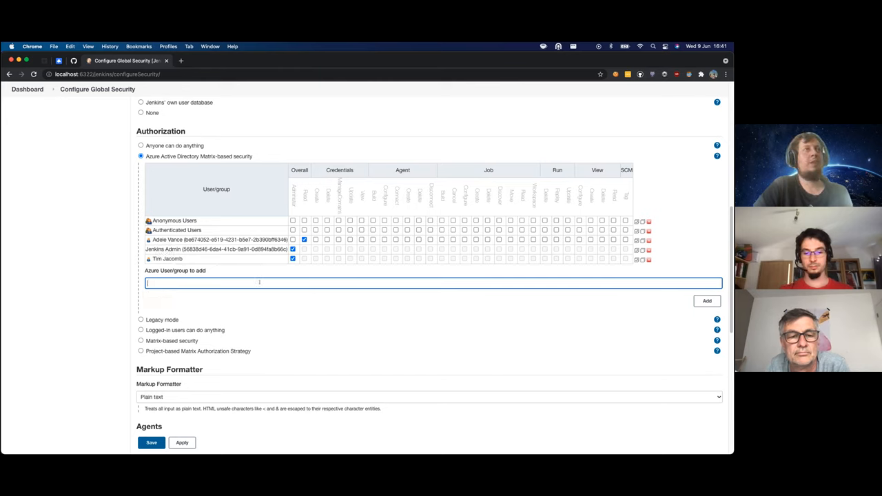
pyautogui.write('jenkins')
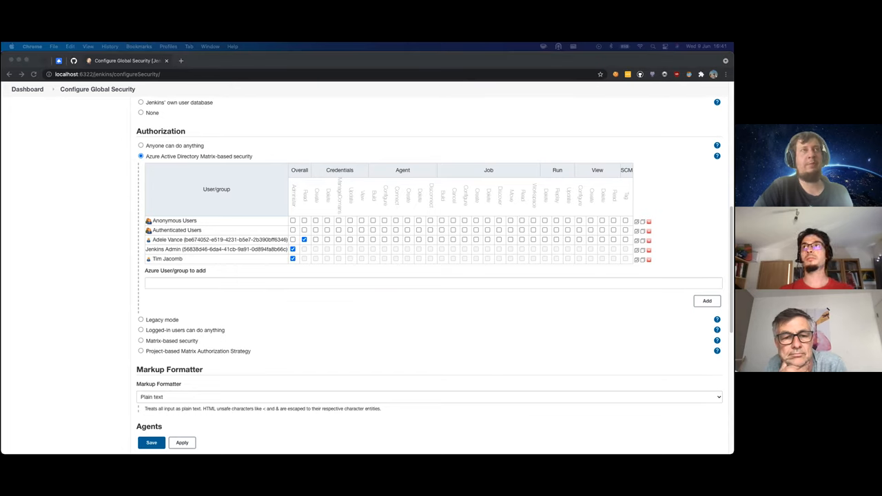
pyautogui.click(432, 285)
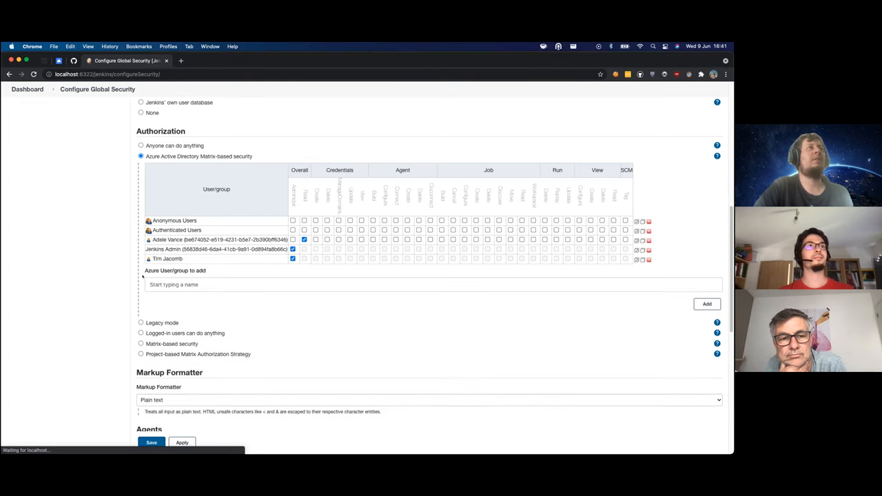
# Reload the security page through the Microsoft sign-in and focus the Azure user/group picker again
pyautogui.scroll(-3)
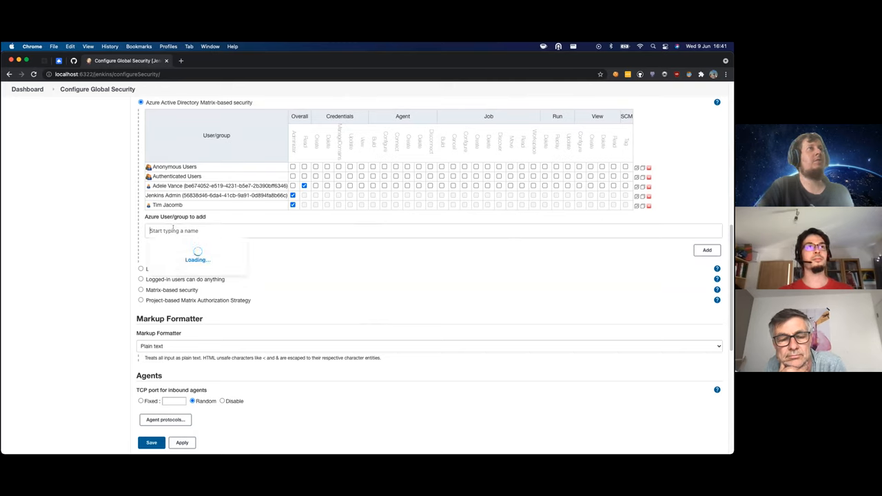
pyautogui.write('jen')
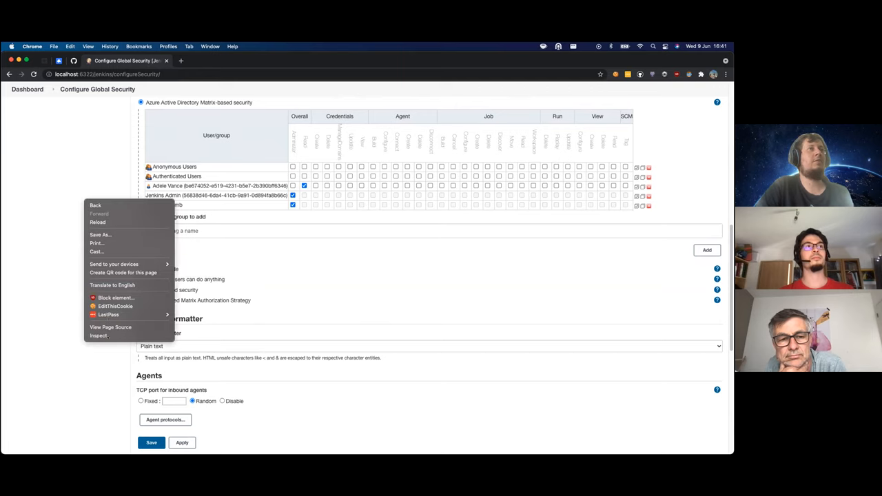
pyautogui.click(99, 336)
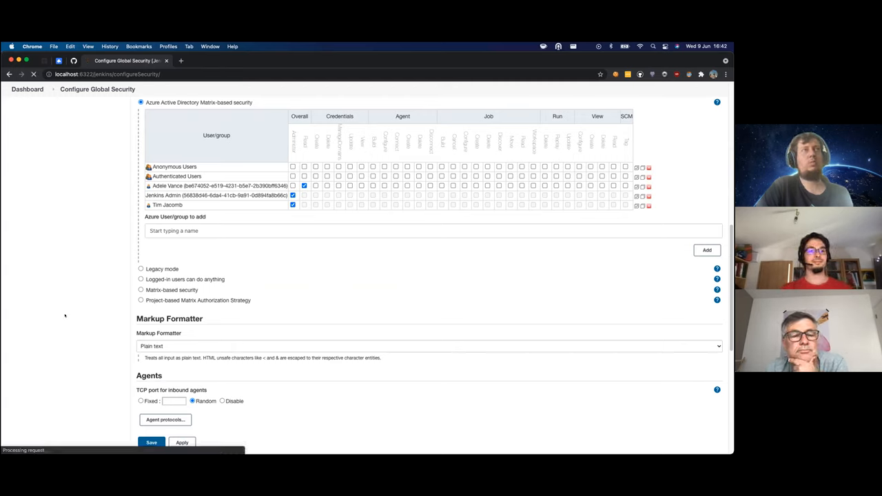
pyautogui.click(152, 443)
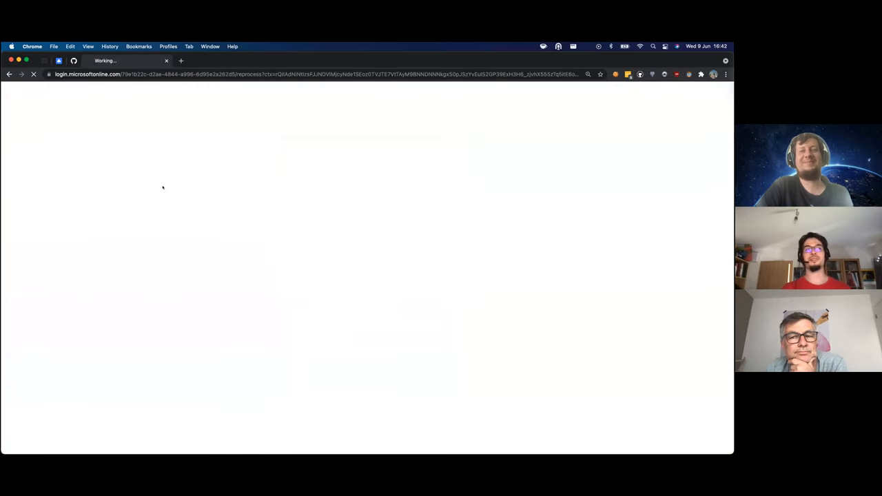
pyautogui.moveTo(350, 215)
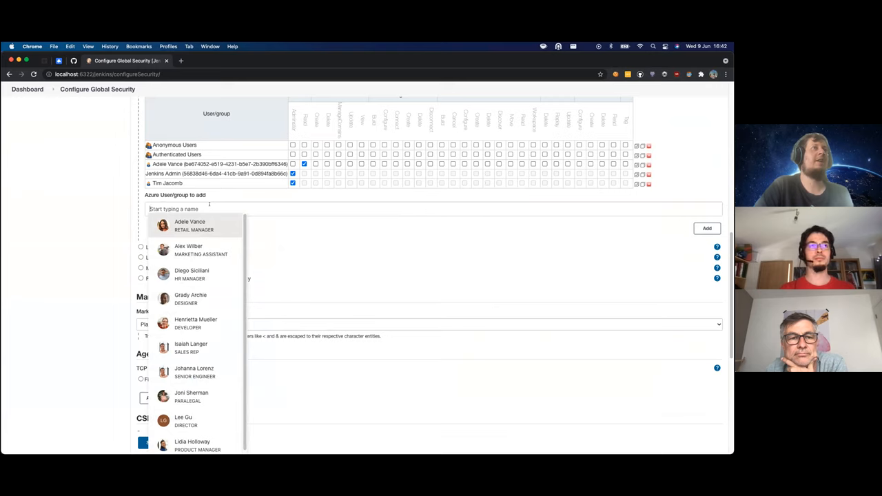
# Add Adele Vance and the Jenkins Read group as pending matrix entries from directory suggestions
pyautogui.write('adel')
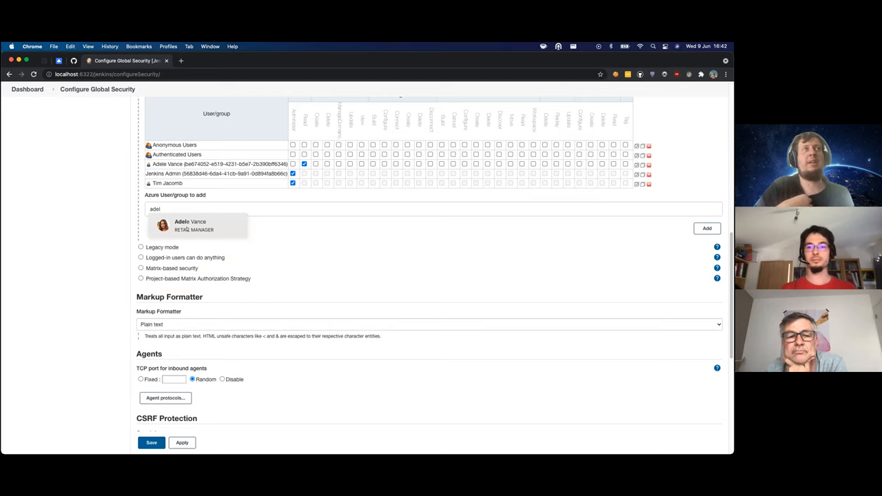
pyautogui.click(193, 226)
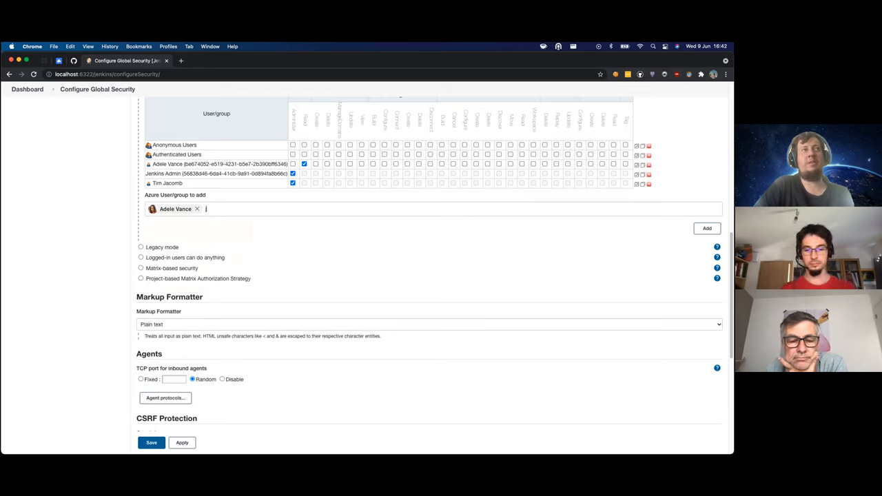
pyautogui.write('jenkins')
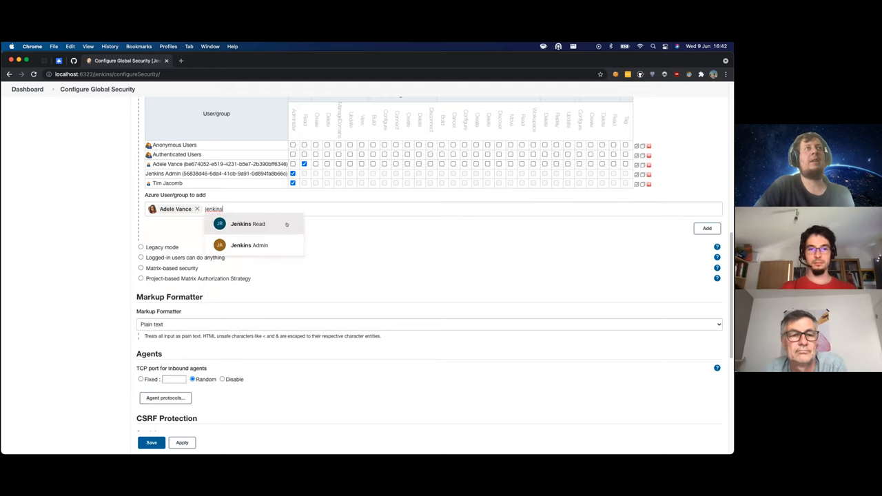
pyautogui.click(248, 223)
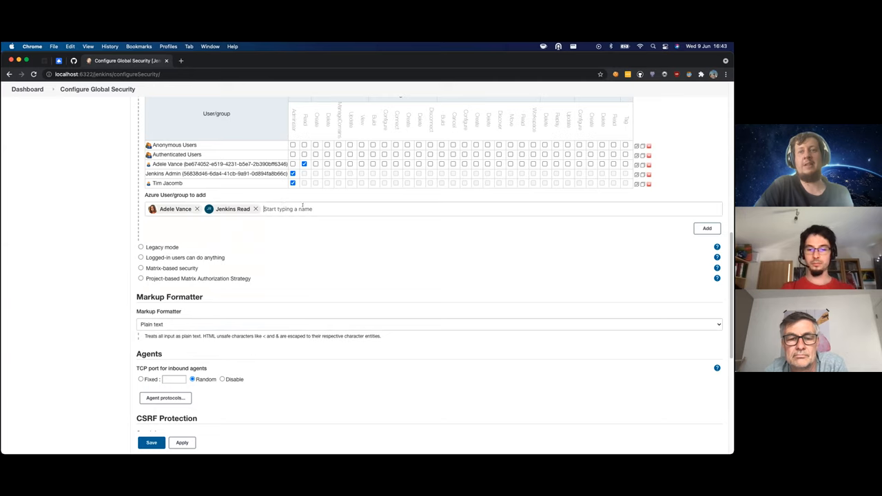
pyautogui.write('her')
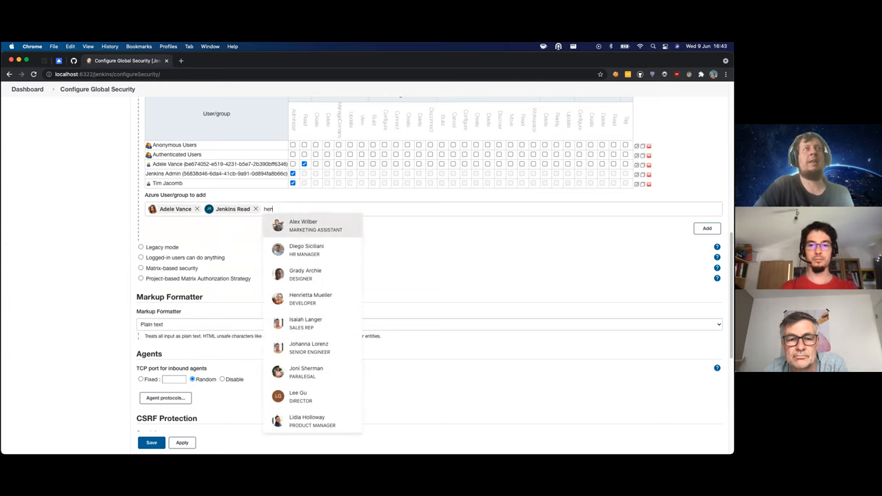
pyautogui.click(311, 298)
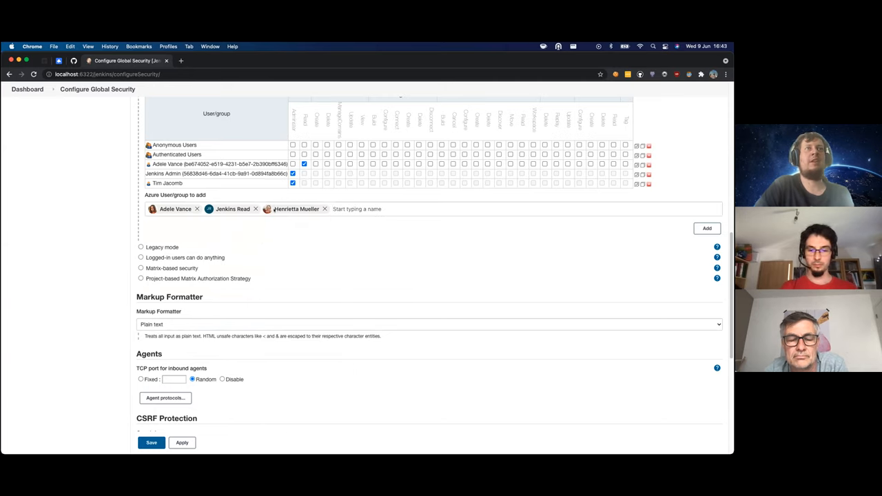
pyautogui.click(296, 209)
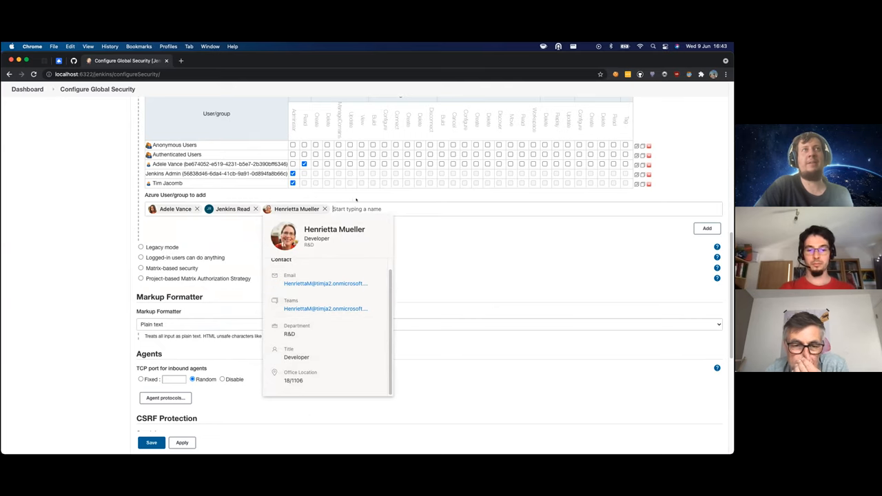
# Add the user matching 'tim', then remove that last entry from the pending list
pyautogui.write('tim')
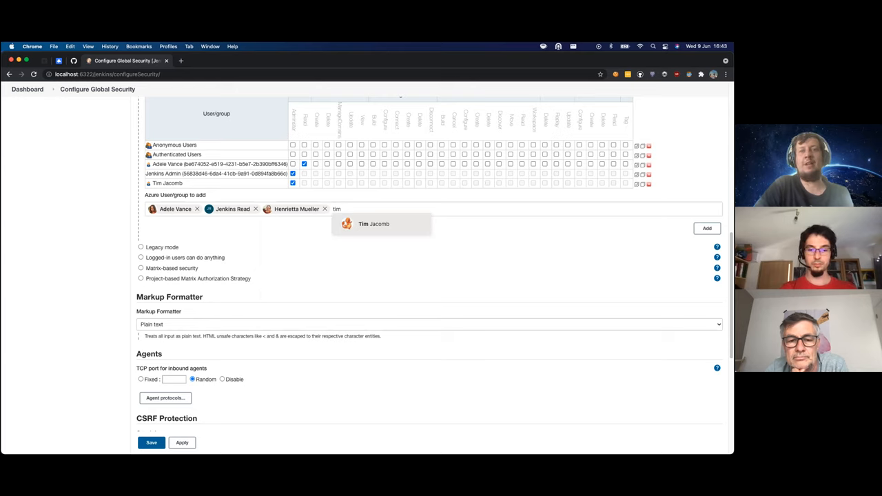
pyautogui.click(373, 223)
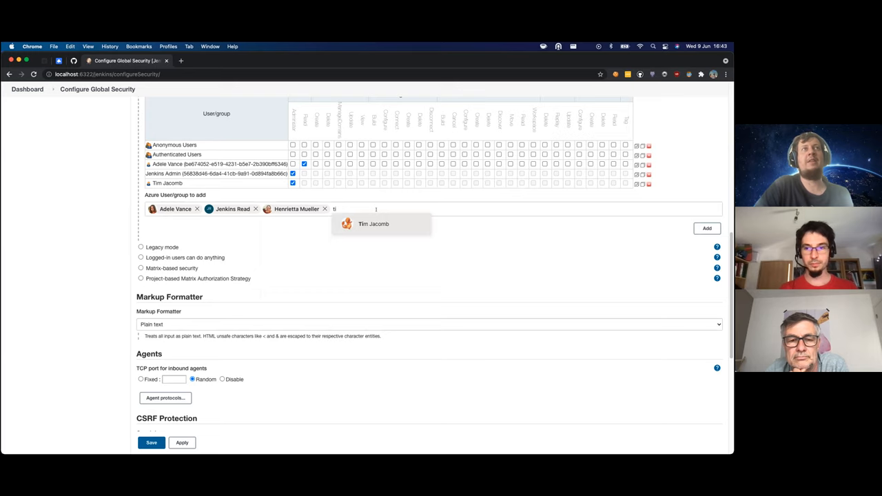
pyautogui.click(373, 223)
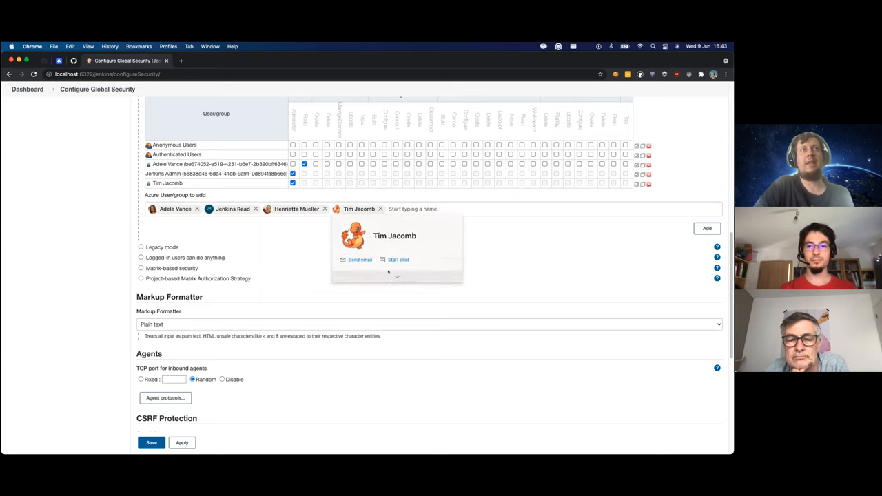
pyautogui.click(397, 276)
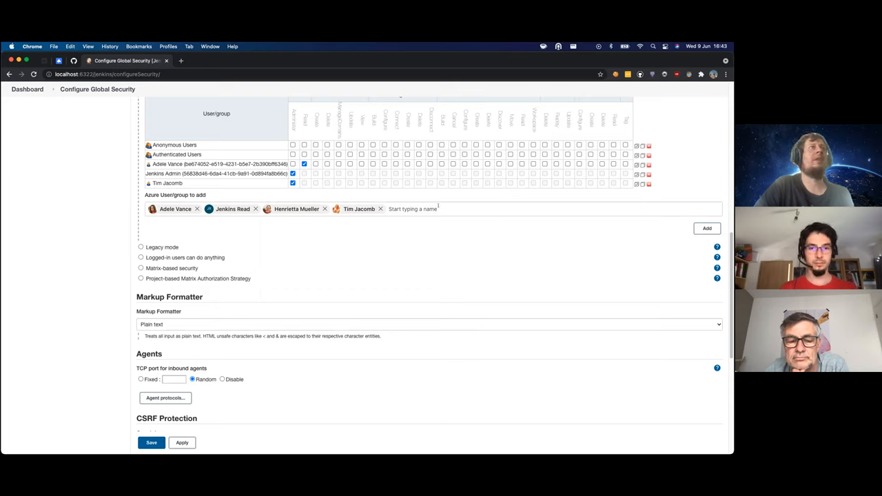
pyautogui.click(381, 209)
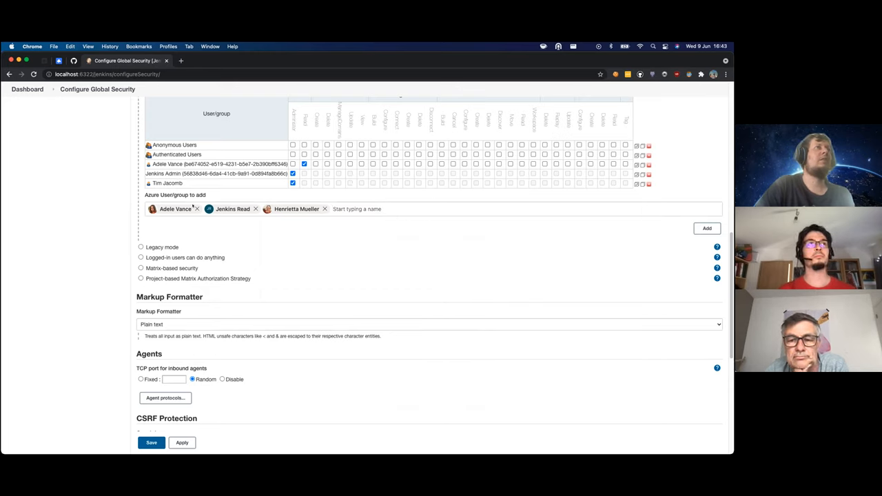
# Drop the first pending user, add Jenkins Read and the developer as rows, and grant Jenkins Read overall read
pyautogui.click(196, 210)
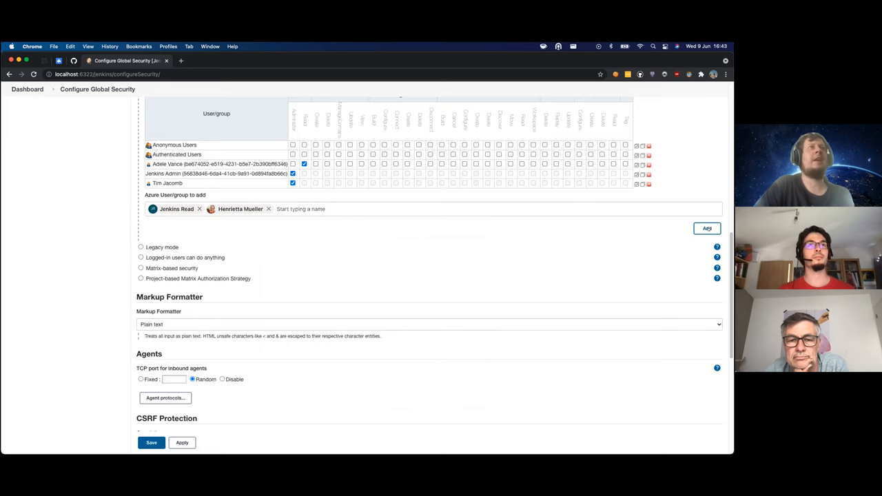
pyautogui.click(706, 229)
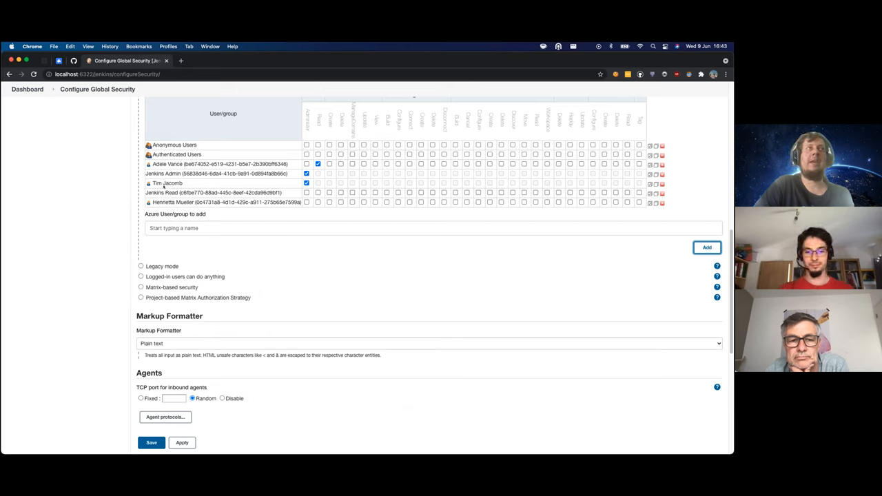
pyautogui.click(306, 202)
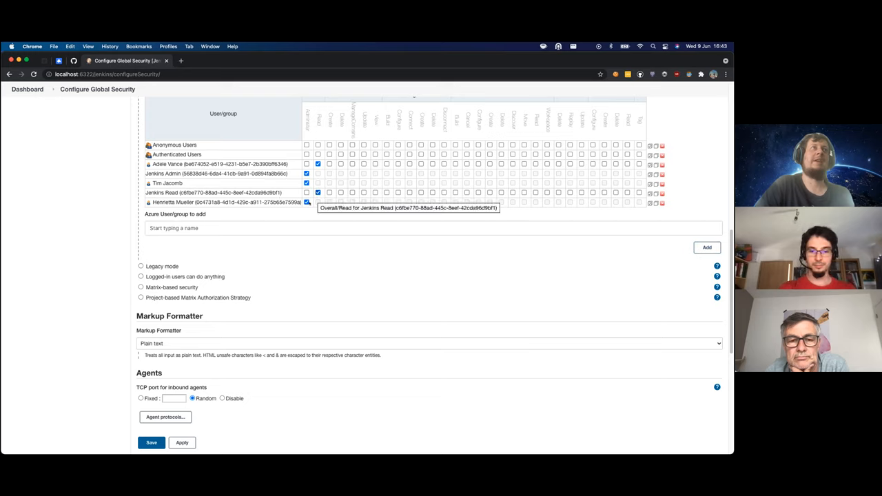
pyautogui.click(182, 443)
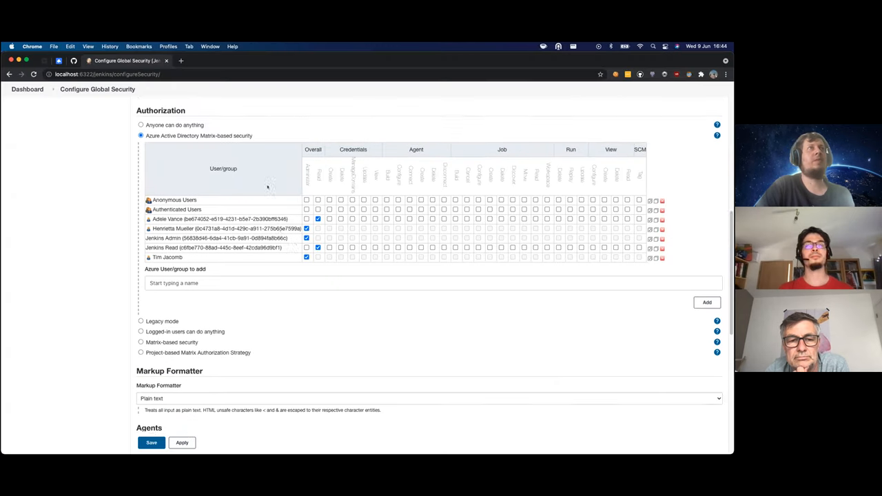
pyautogui.scroll(-3)
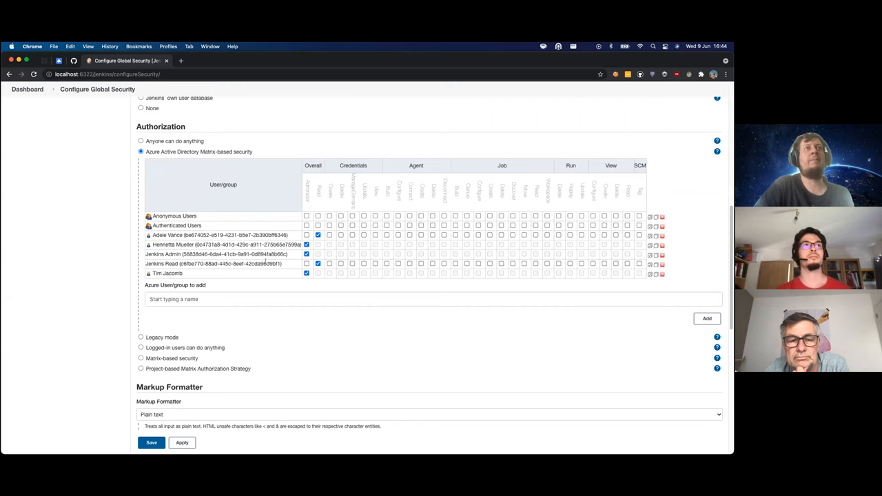
pyautogui.scroll(3)
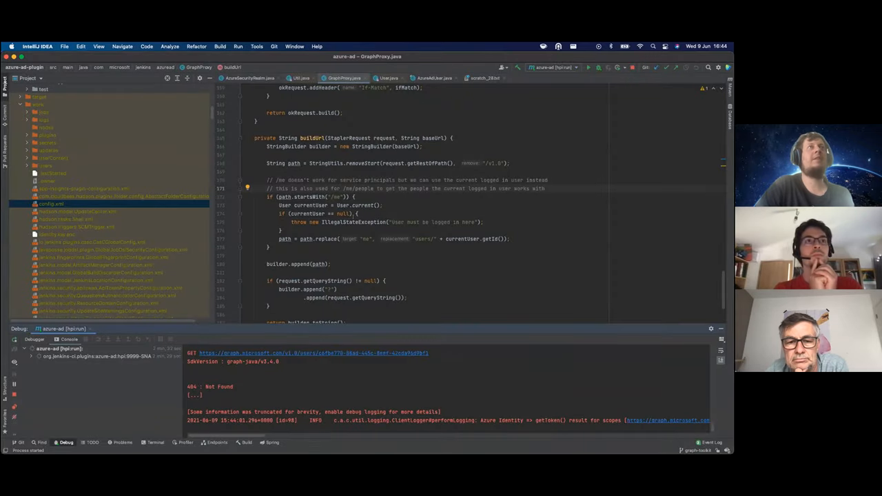
# Read GraphProxy.java's proxy method and highlight its usages through the token handling code
pyautogui.scroll(3)
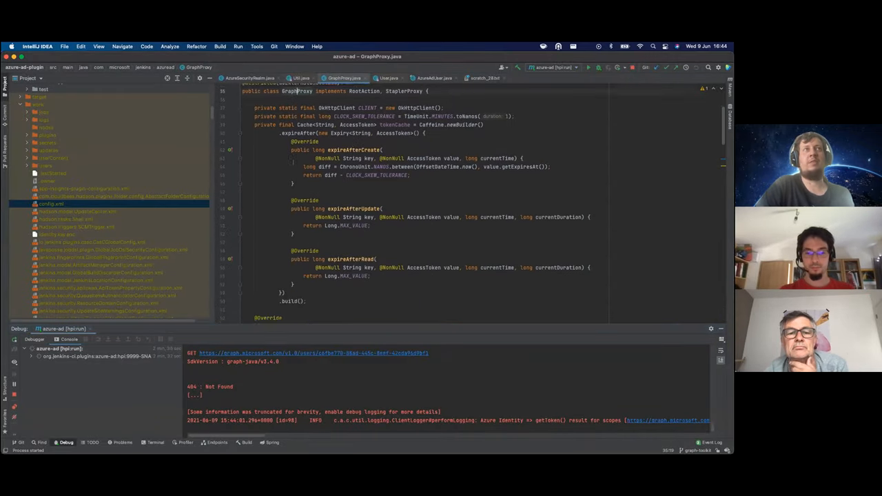
pyautogui.scroll(-3)
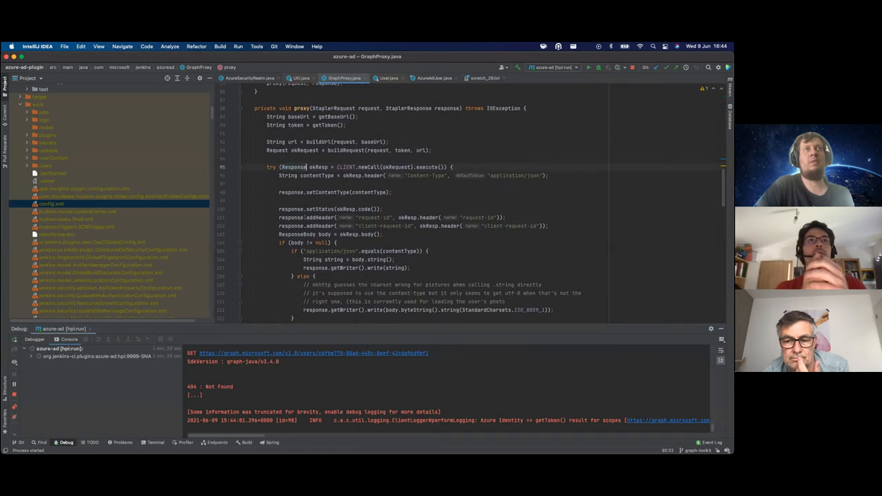
pyautogui.scroll(3)
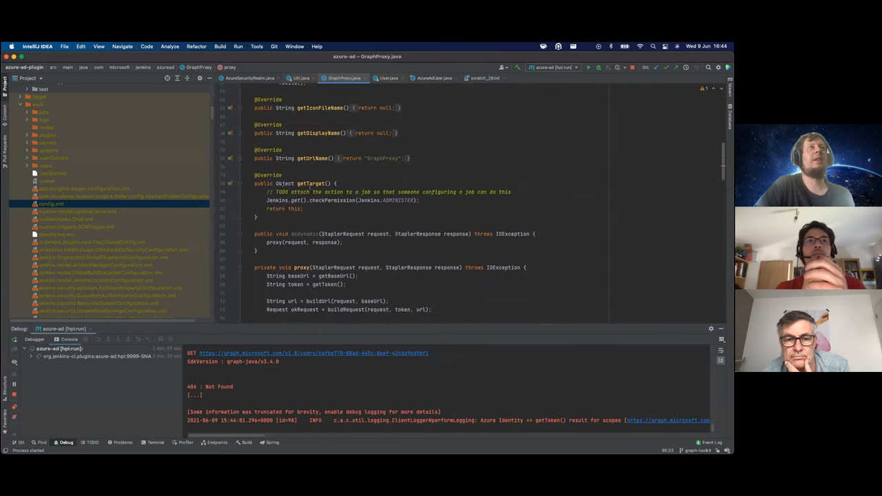
pyautogui.doubleClick(303, 234)
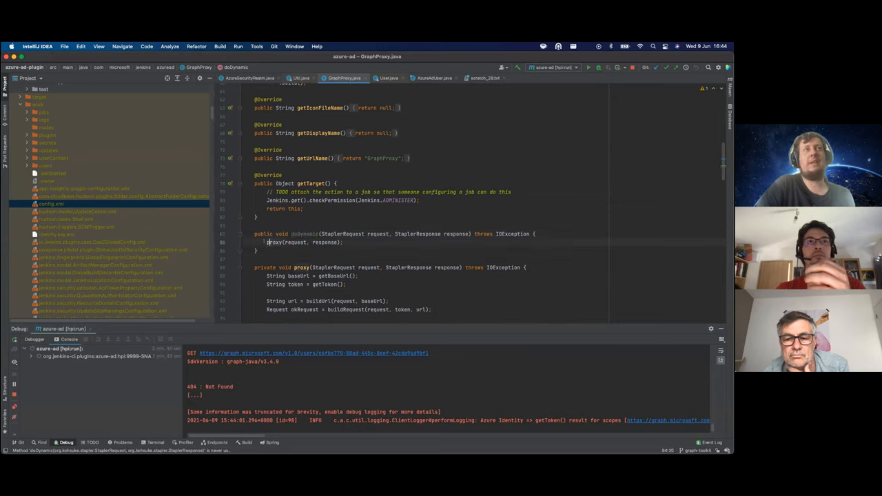
pyautogui.scroll(-3)
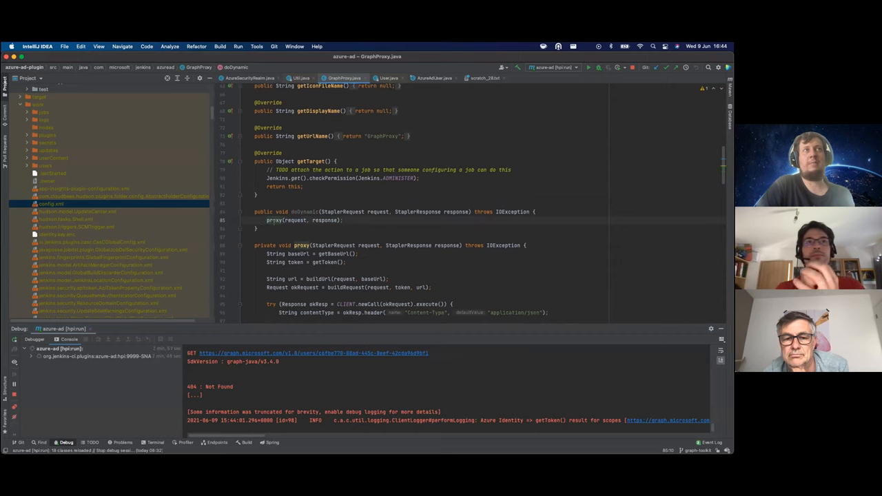
pyautogui.scroll(-3)
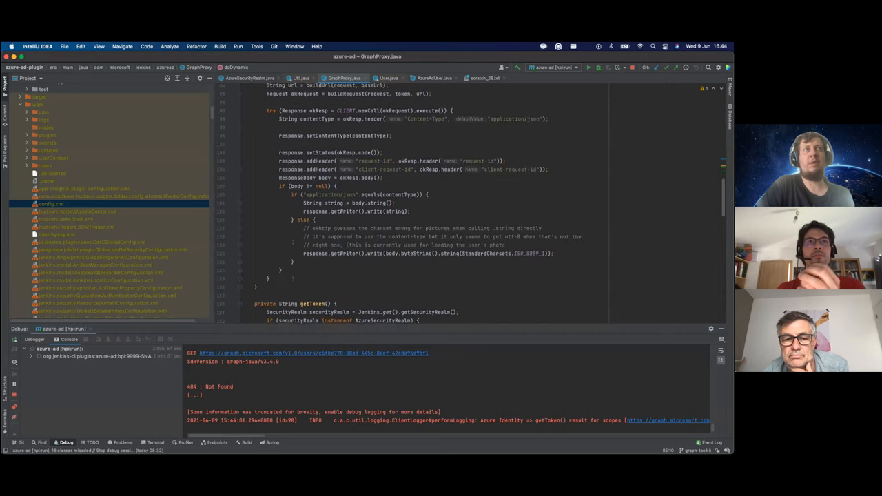
pyautogui.scroll(-3)
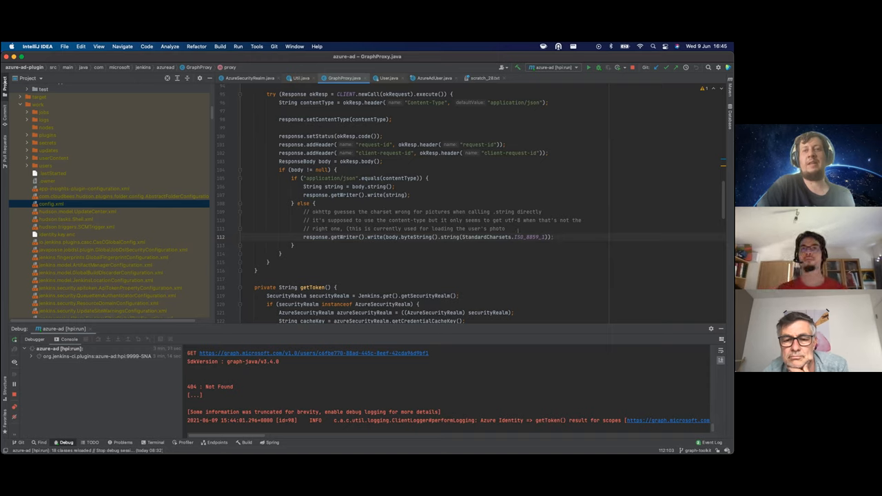
# Review the request-building code, then search the project for the plugin's config files
pyautogui.scroll(-3)
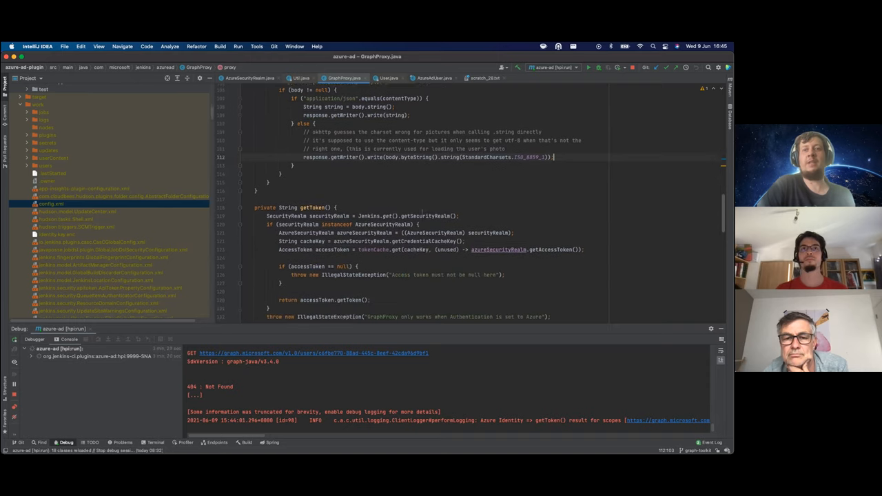
pyautogui.scroll(-3)
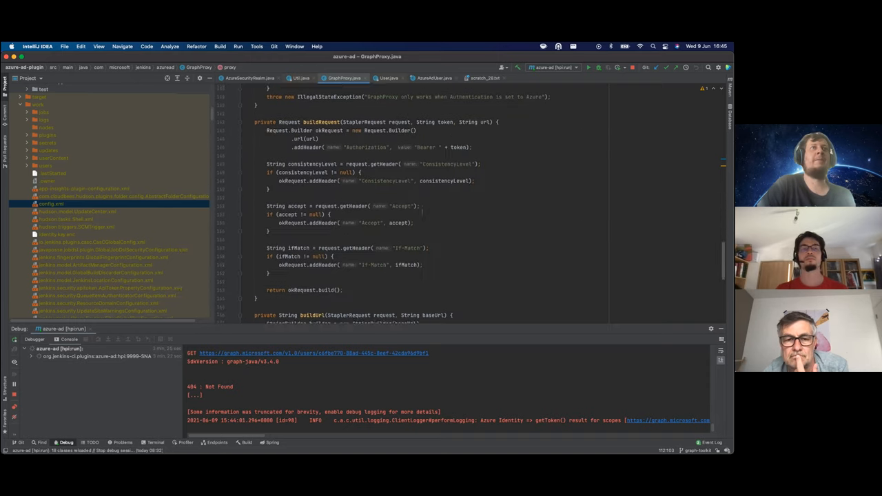
pyautogui.scroll(3)
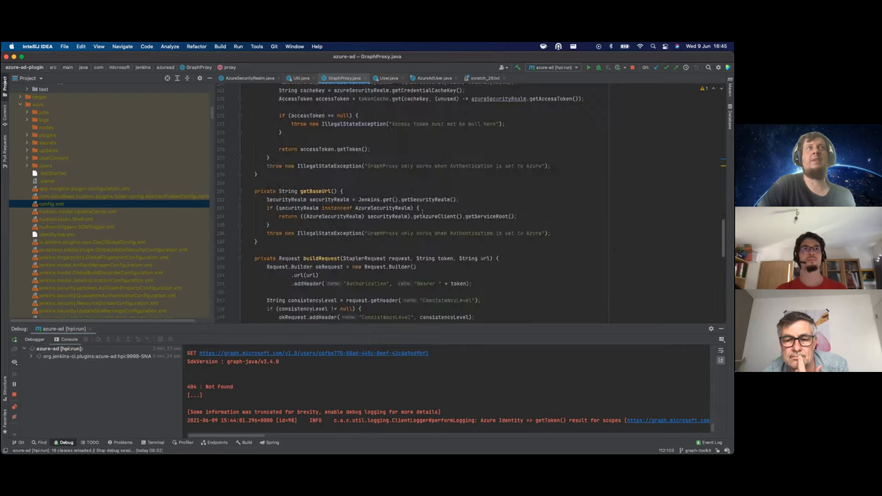
pyautogui.scroll(3)
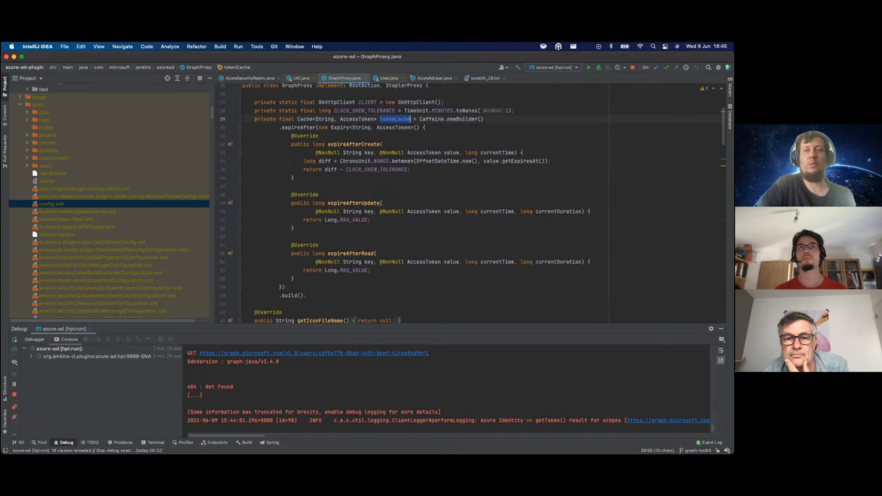
pyautogui.scroll(3)
pyautogui.write('con')
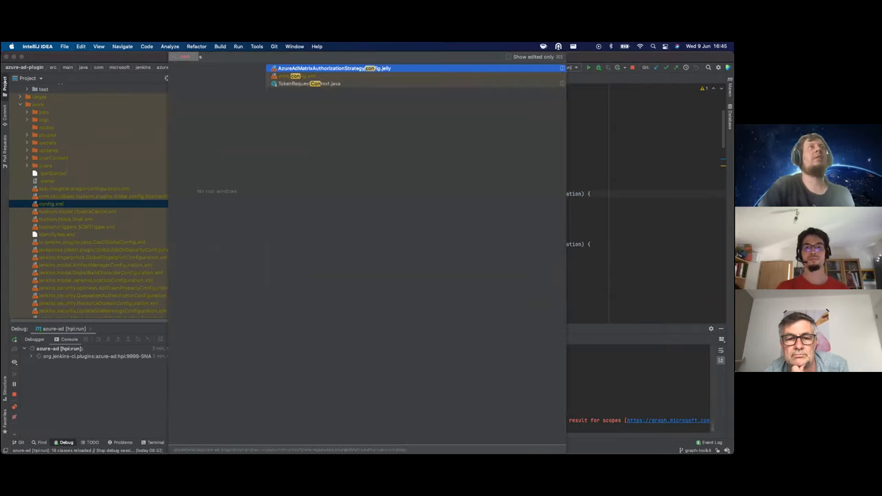
# Read the matrix strategy's config.jelly, including its graph proxy script and people-picker row template
pyautogui.click(336, 68)
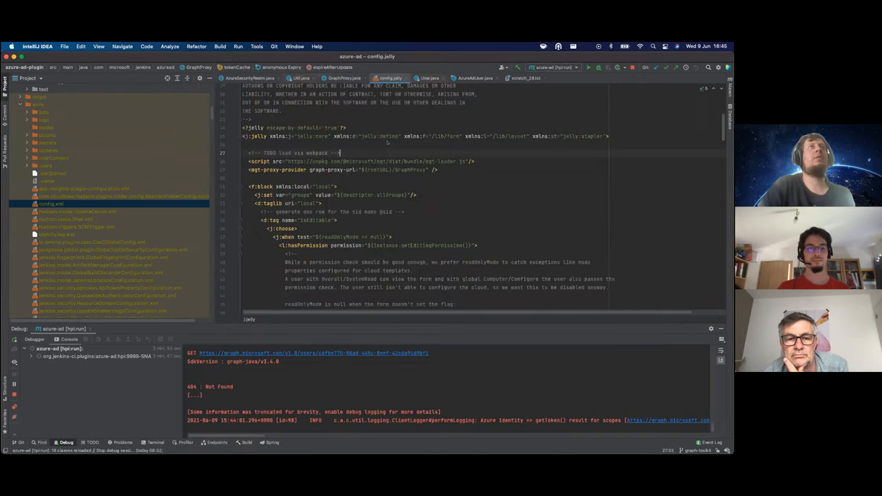
pyautogui.scroll(-3)
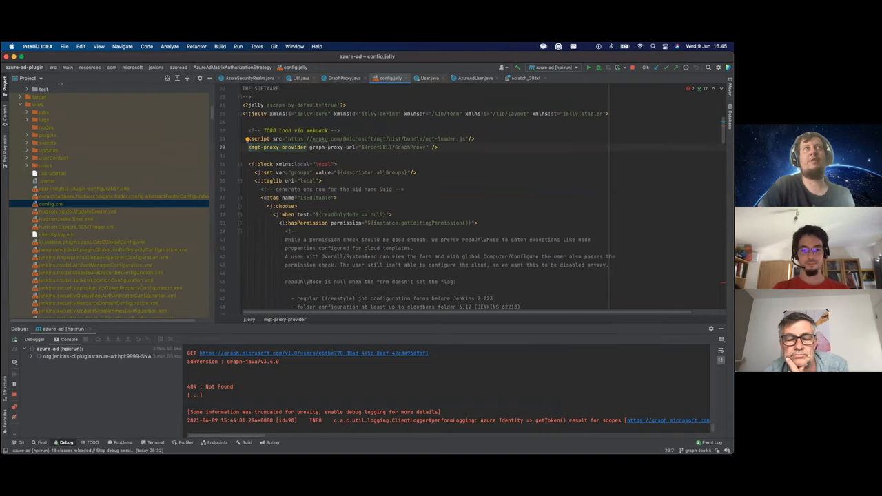
pyautogui.scroll(-3)
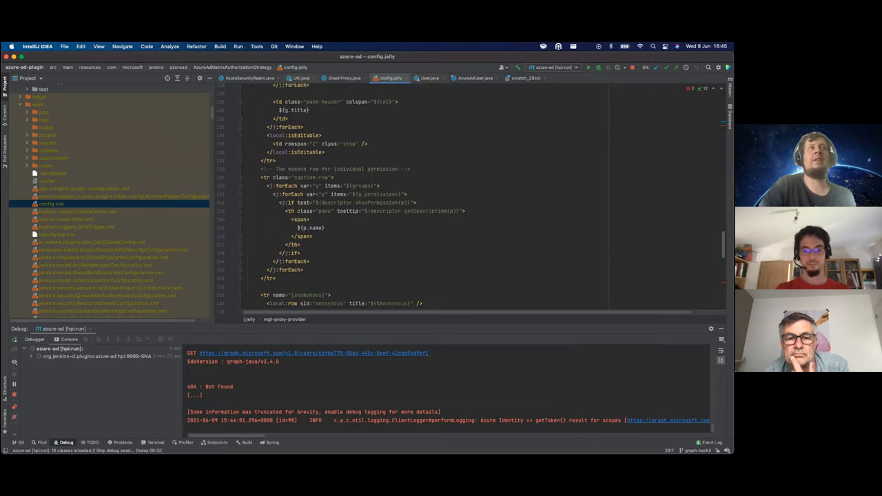
pyautogui.scroll(-3)
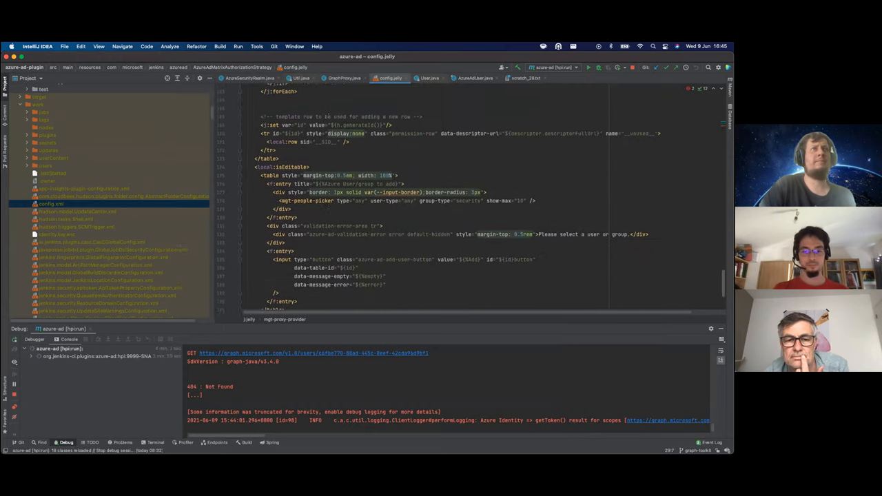
pyautogui.scroll(3)
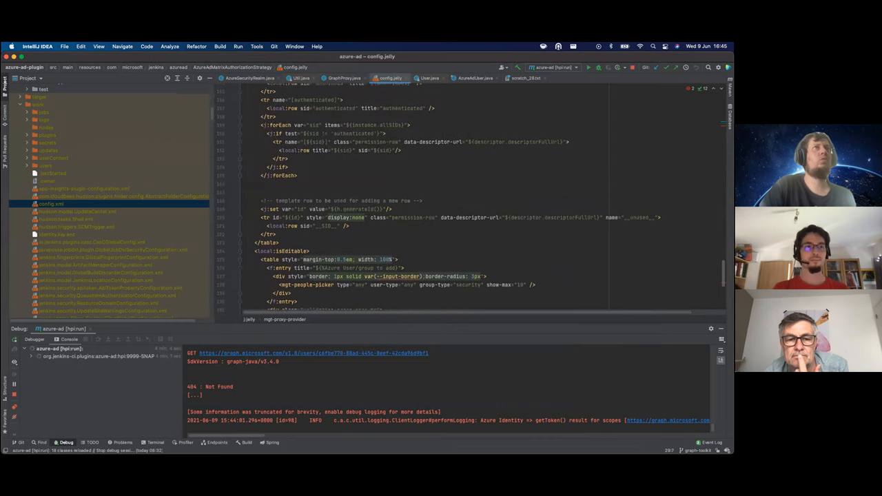
pyautogui.scroll(3)
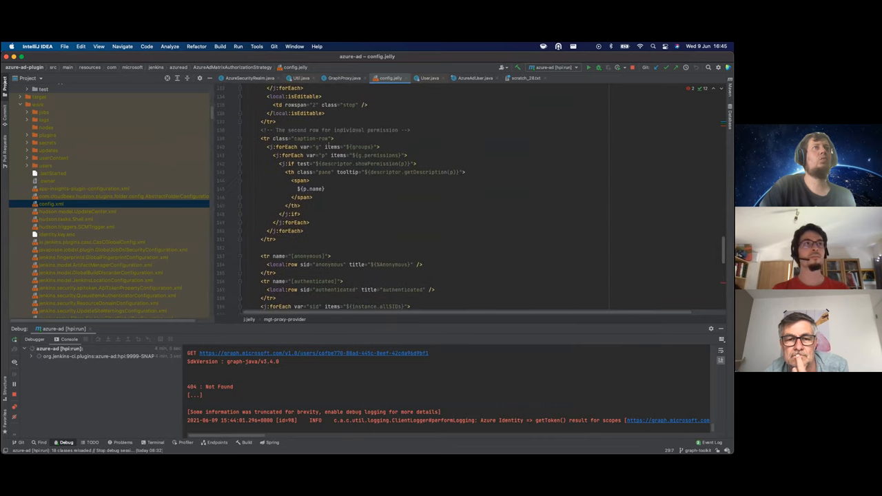
pyautogui.scroll(-3)
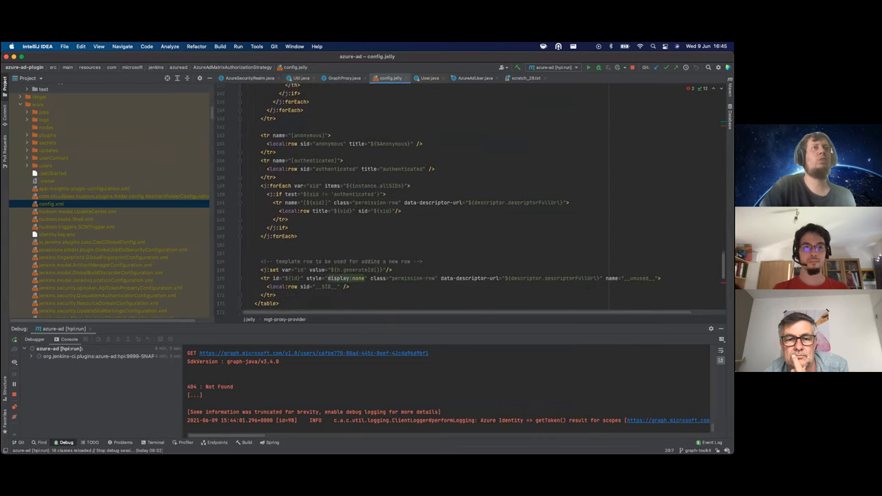
pyautogui.scroll(-3)
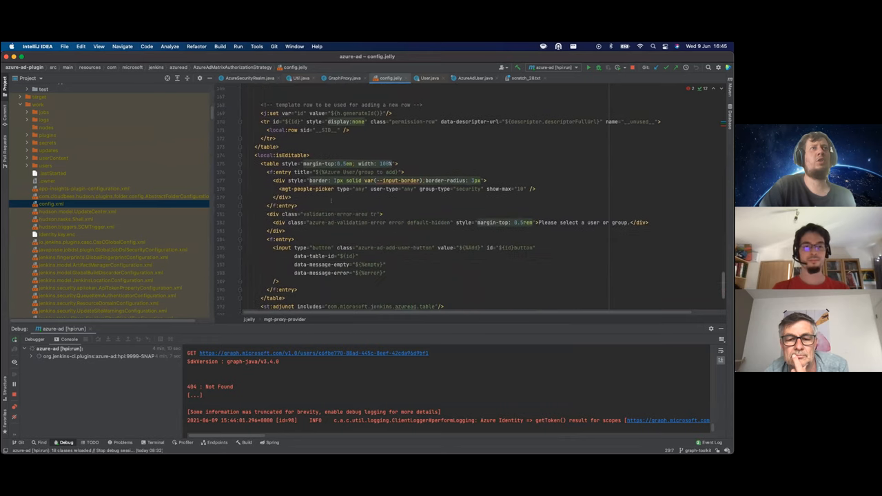
pyautogui.scroll(-3)
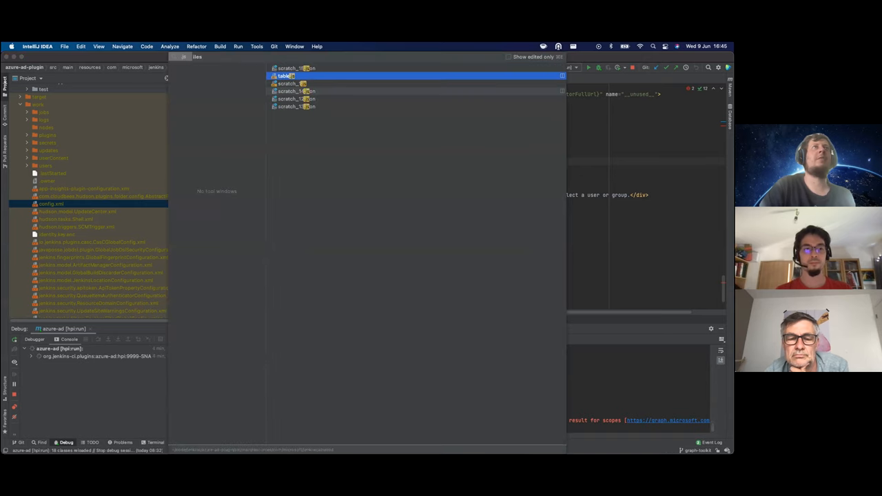
# Open table.js from Recent Files and highlight the mgt-people-picker selector in its selection-changed listener
pyautogui.click(287, 76)
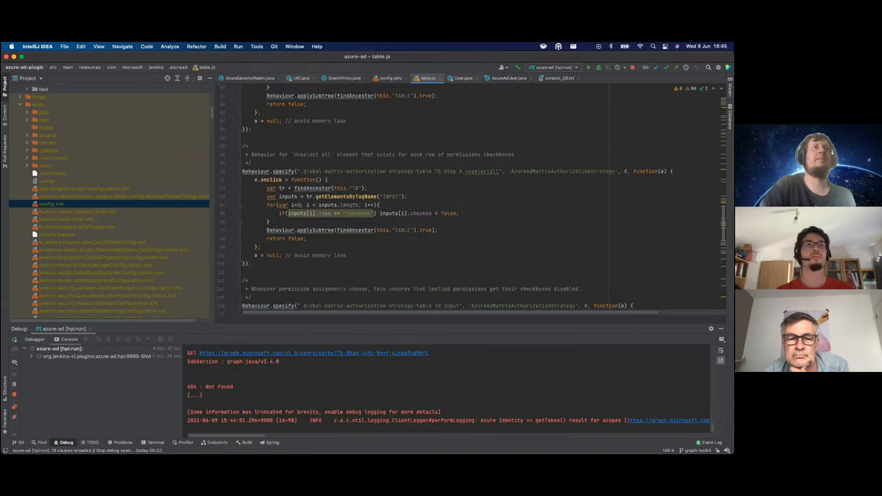
pyautogui.scroll(-3)
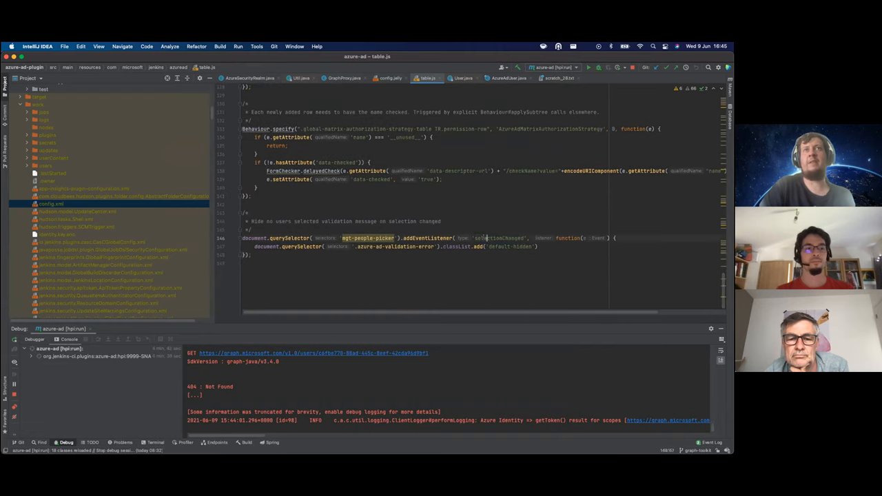
pyautogui.doubleClick(498, 237)
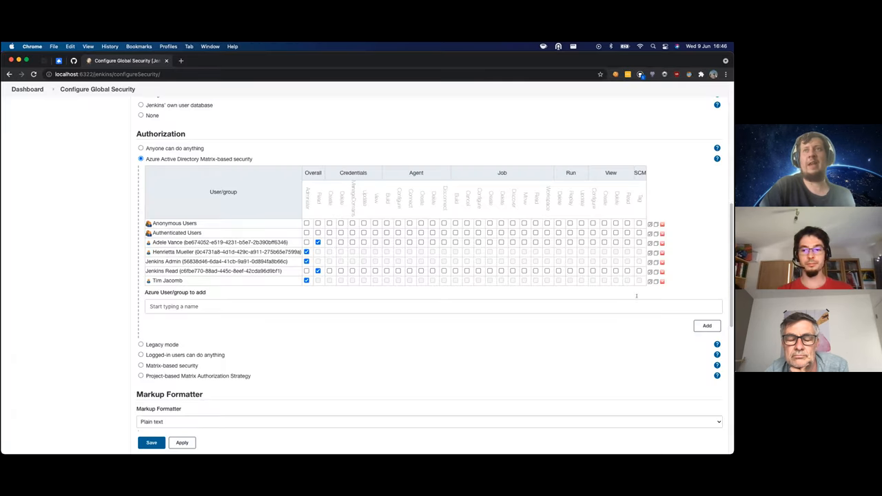
# Pick Johanna Lorenz from the people-picker as a pending Azure user/group entry
pyautogui.click(706, 326)
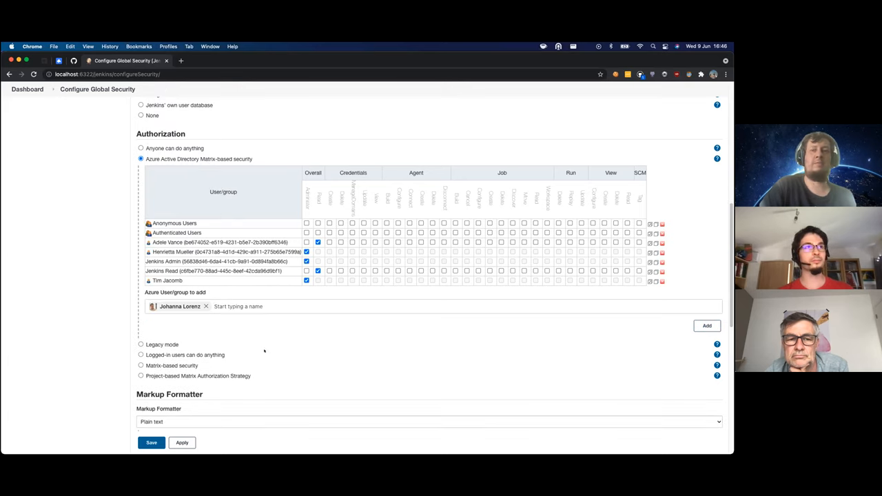
pyautogui.click(205, 306)
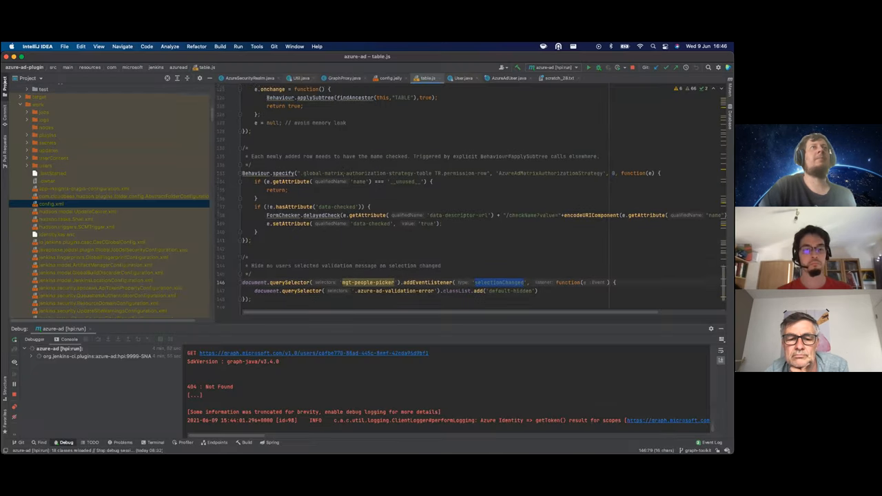
pyautogui.scroll(3)
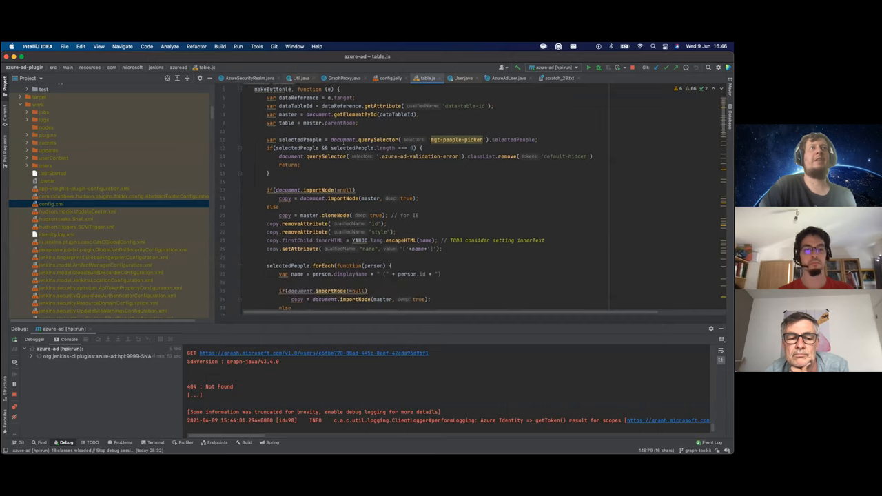
pyautogui.scroll(-3)
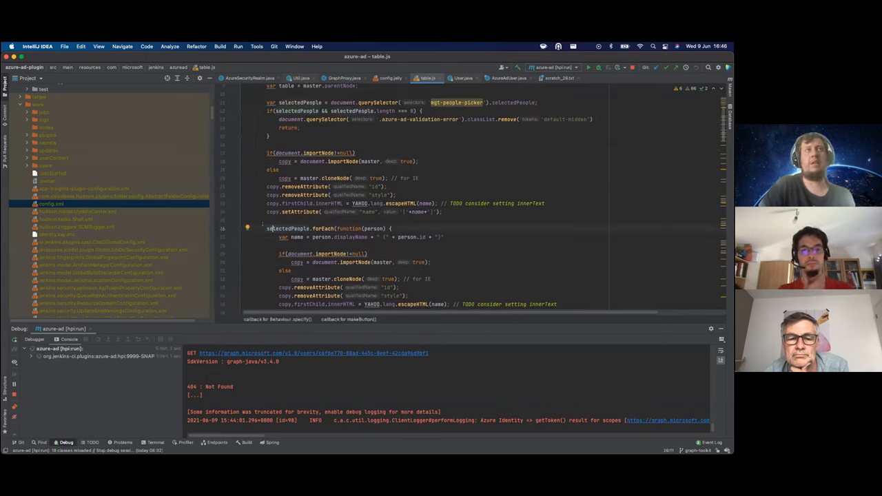
pyautogui.scroll(-3)
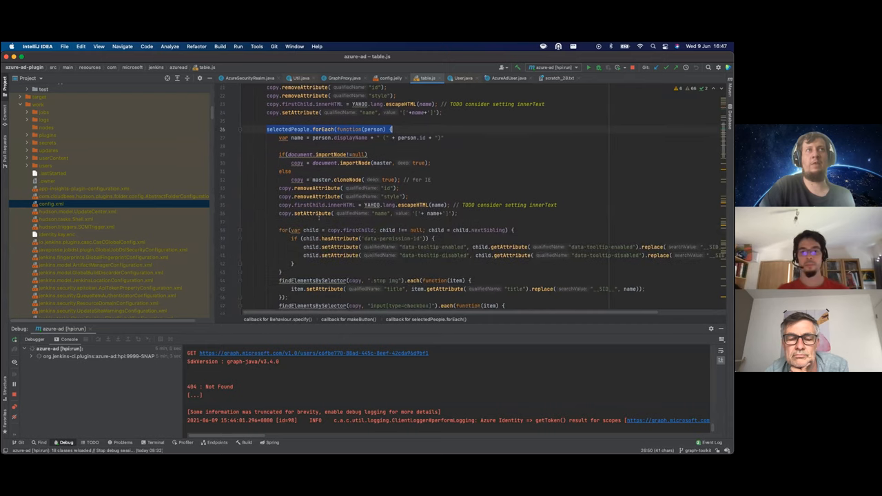
pyautogui.scroll(-3)
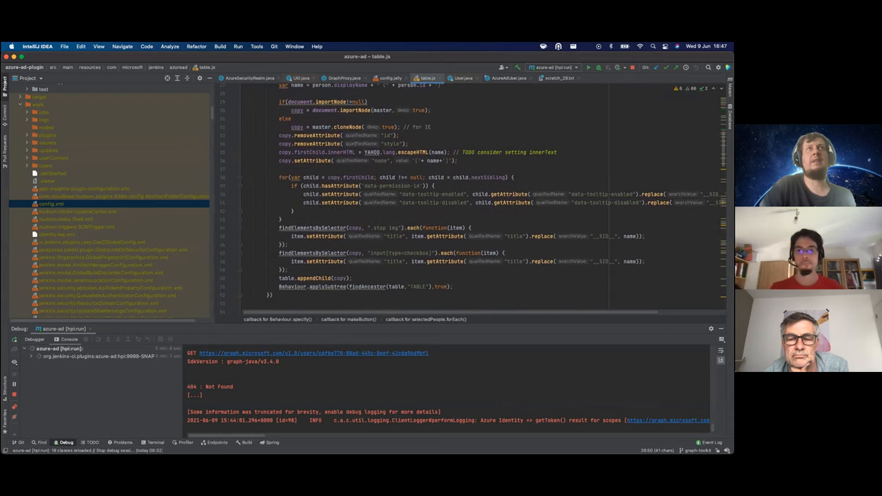
pyautogui.scroll(3)
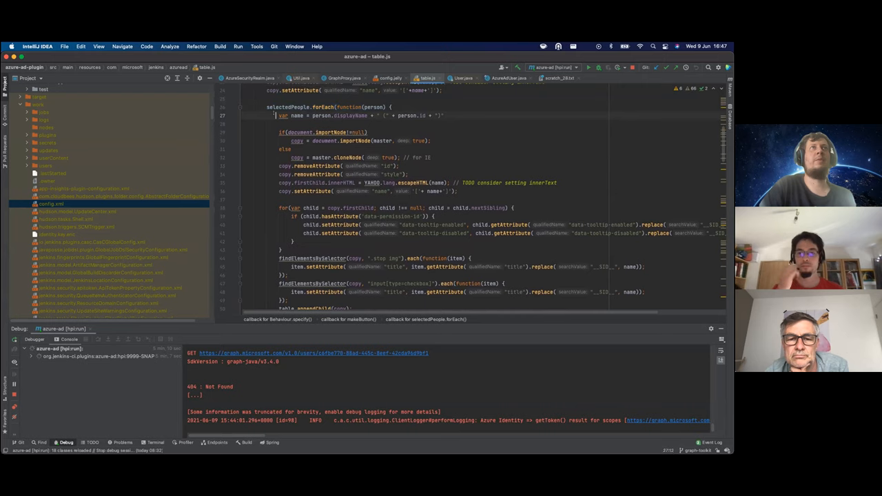
pyautogui.scroll(3)
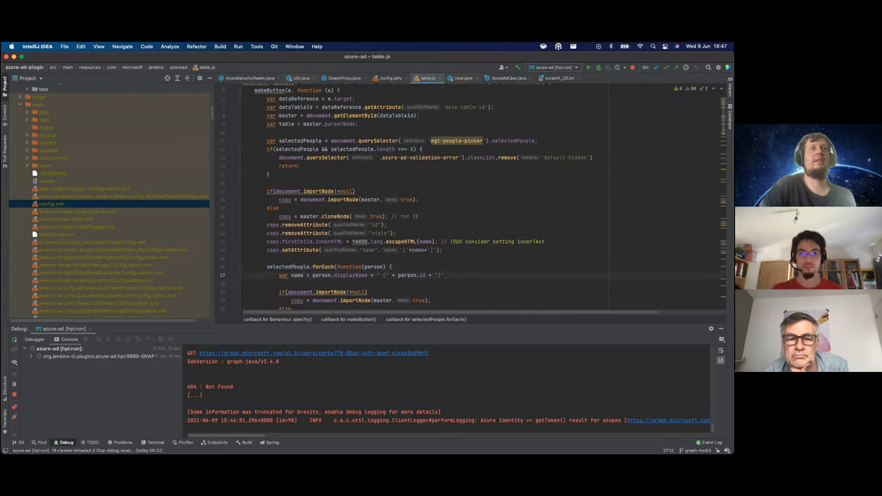
pyautogui.doubleClick(322, 276)
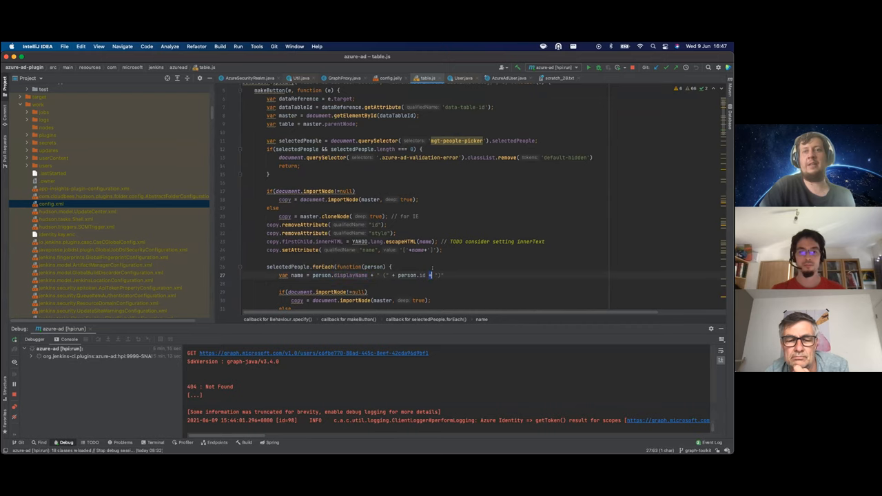
pyautogui.scroll(-3)
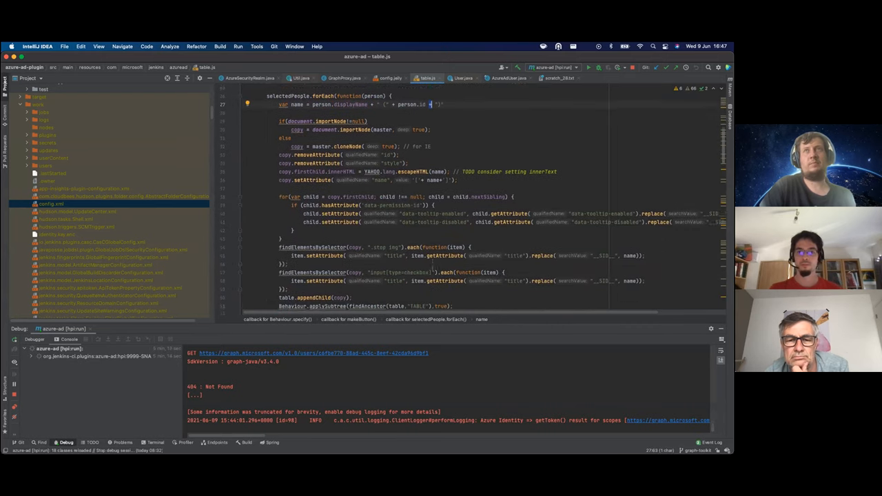